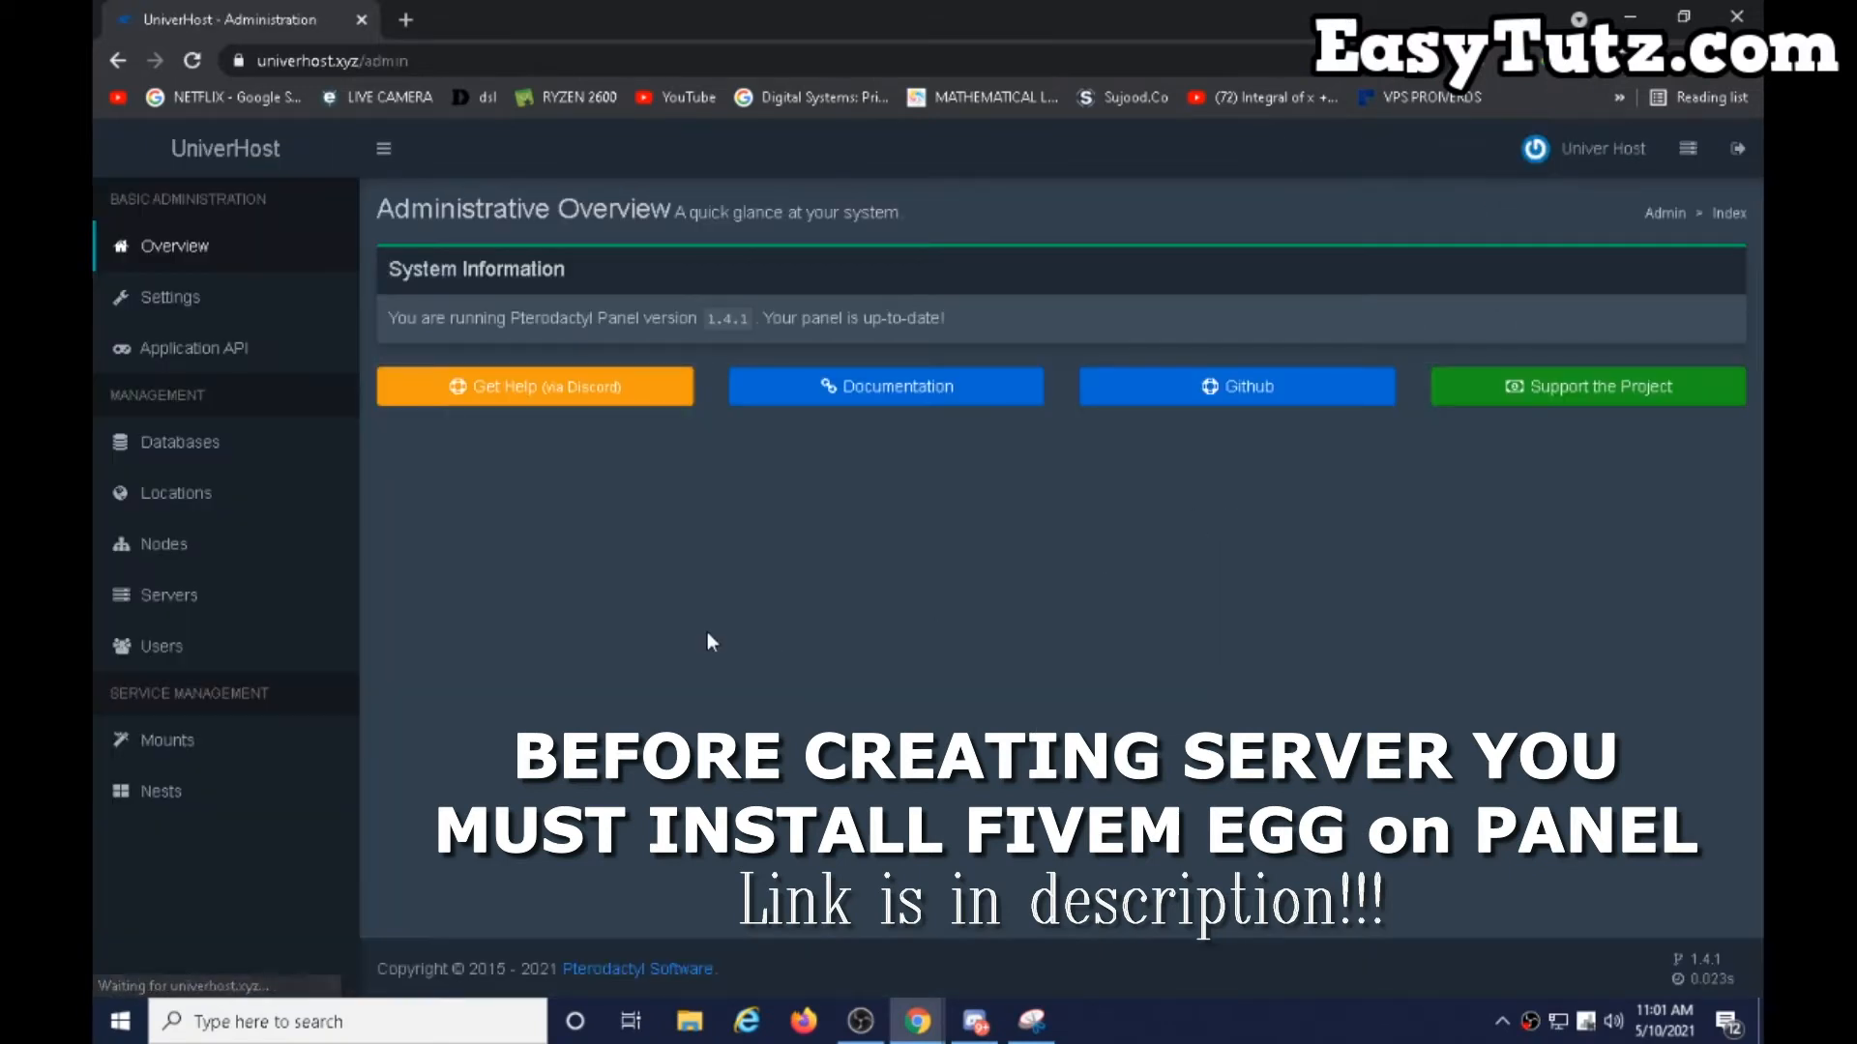
Submit ports 30111, 30121 and 40121 in the Game Server Hosting node's Allocation page.
click(164, 544)
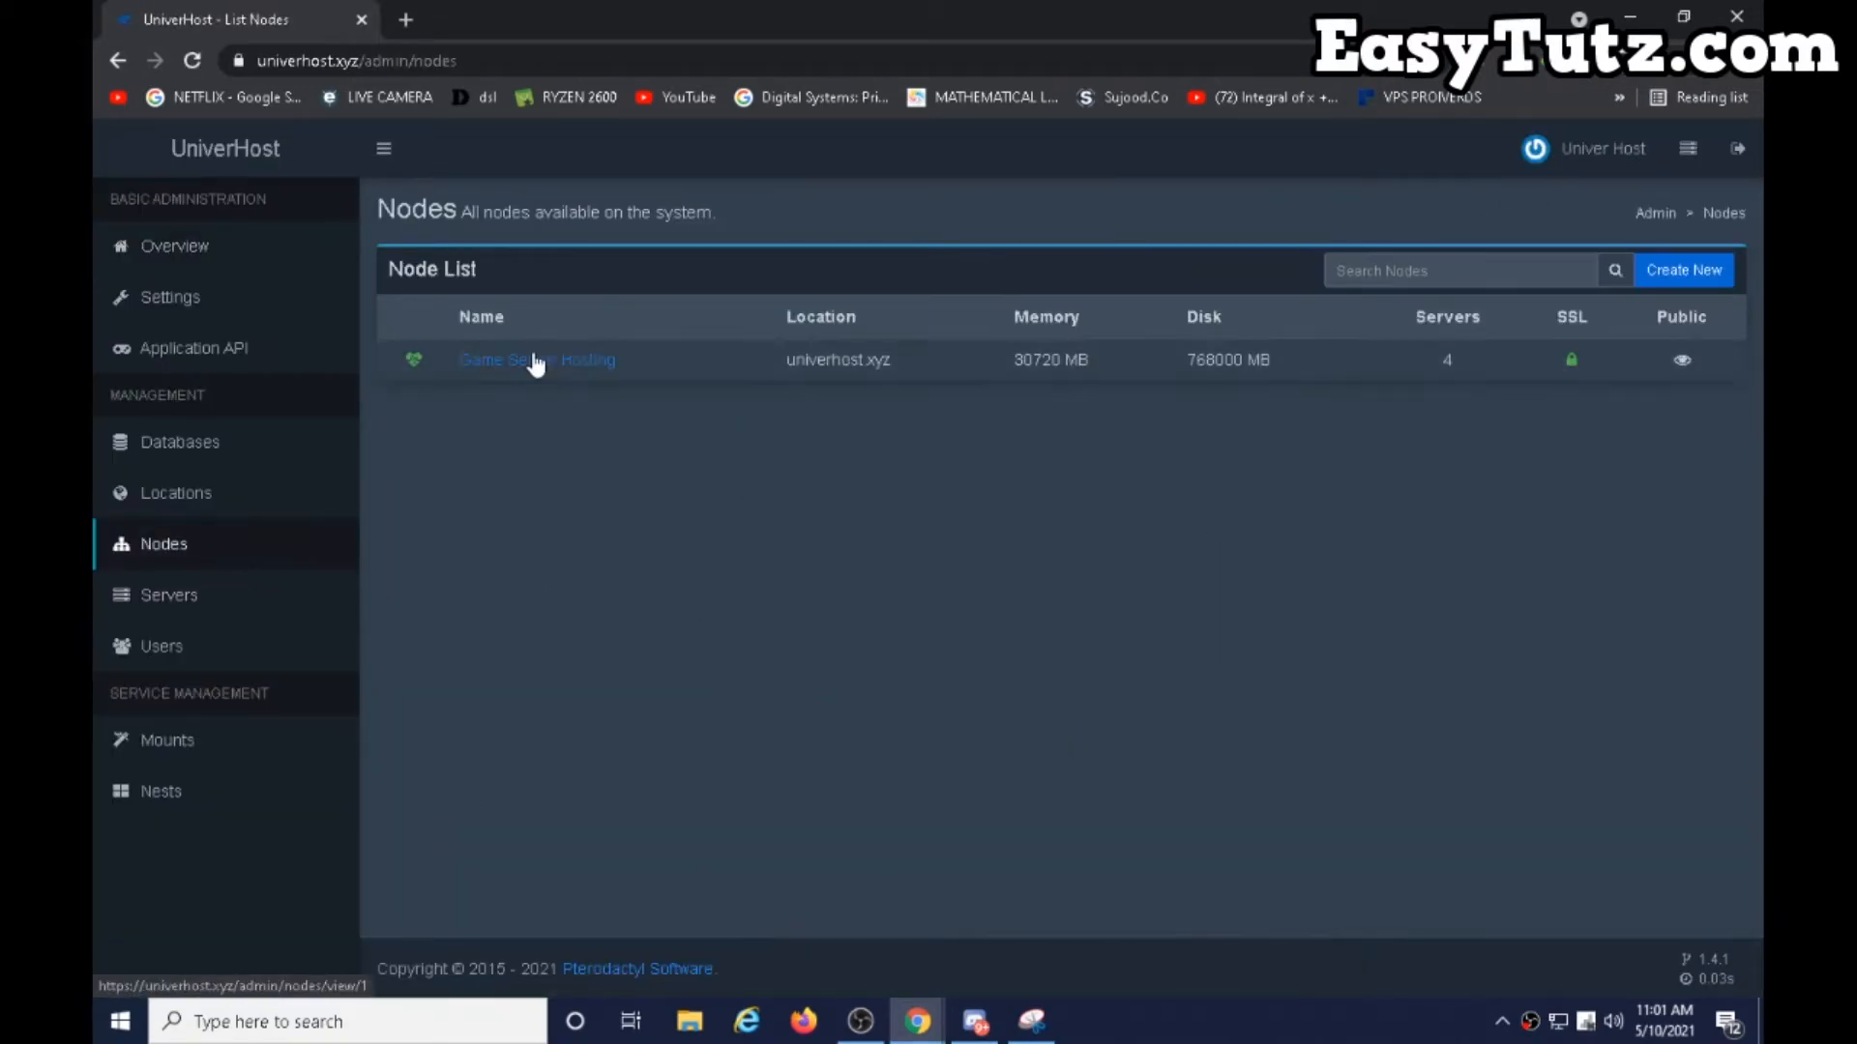
click(536, 360)
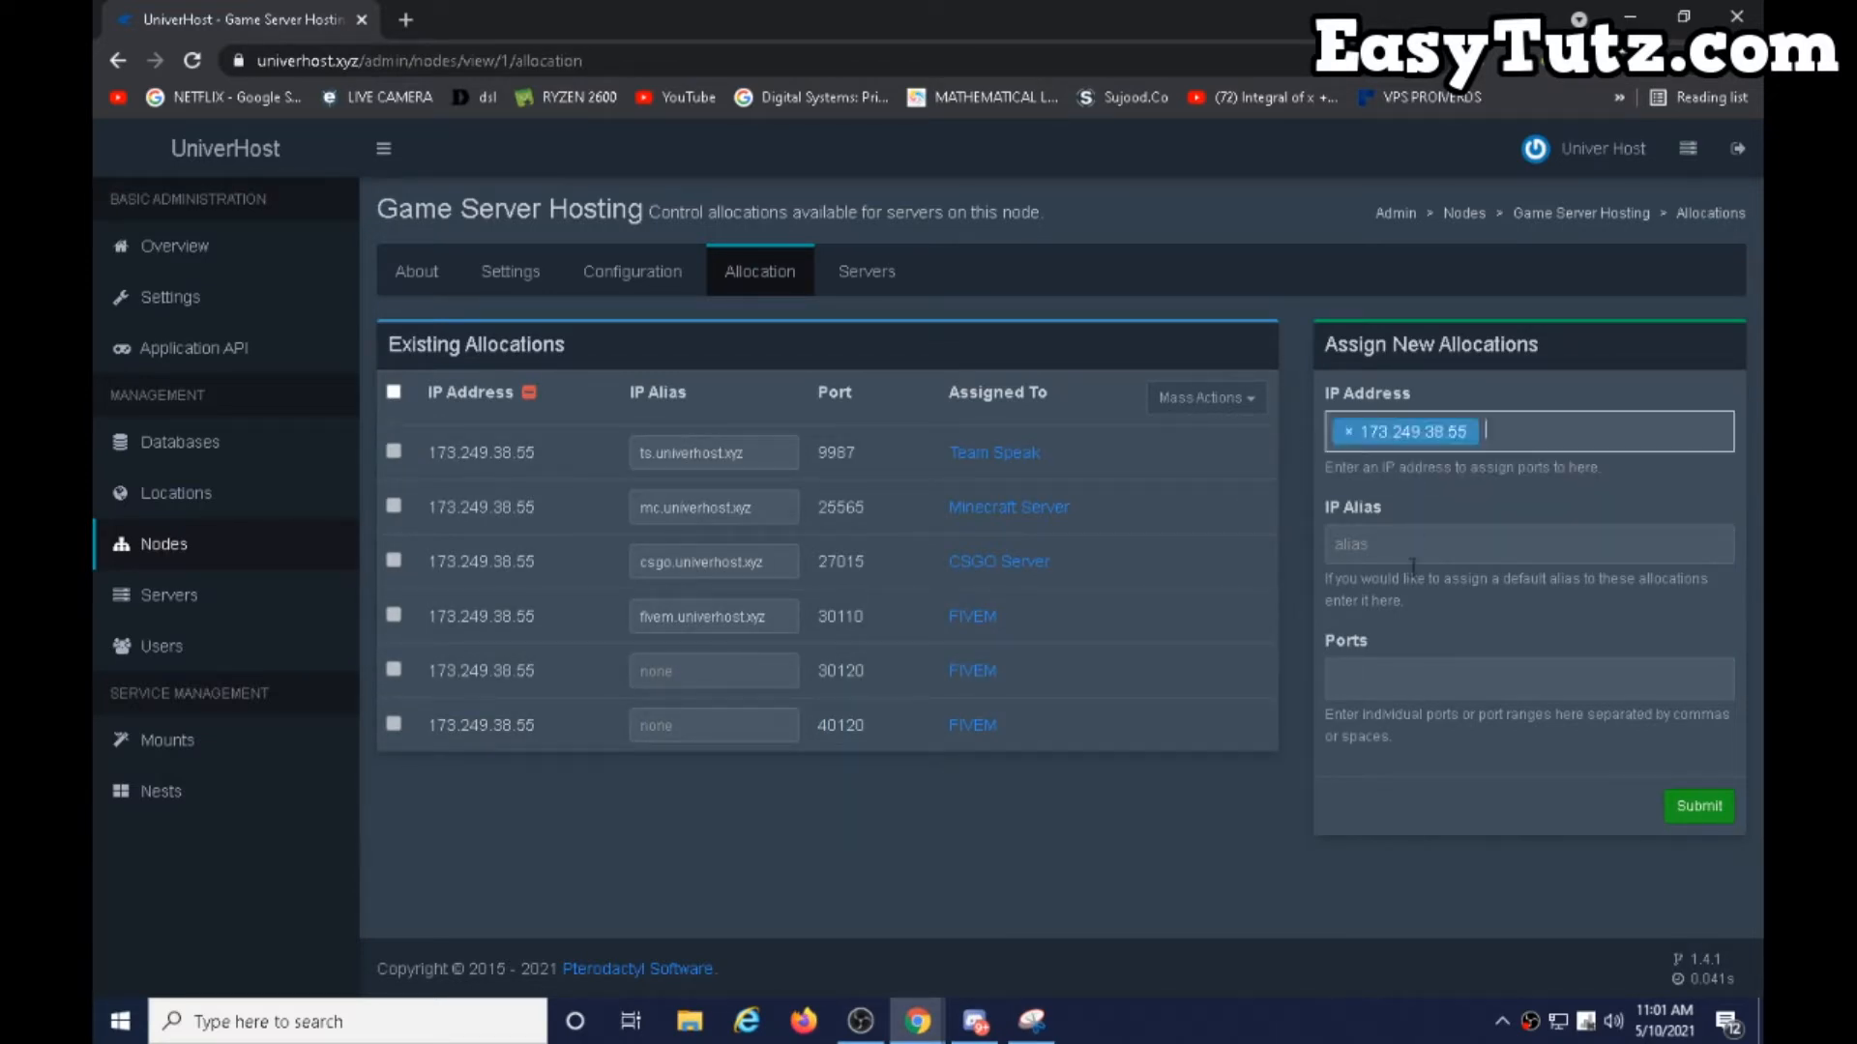
click(1529, 679)
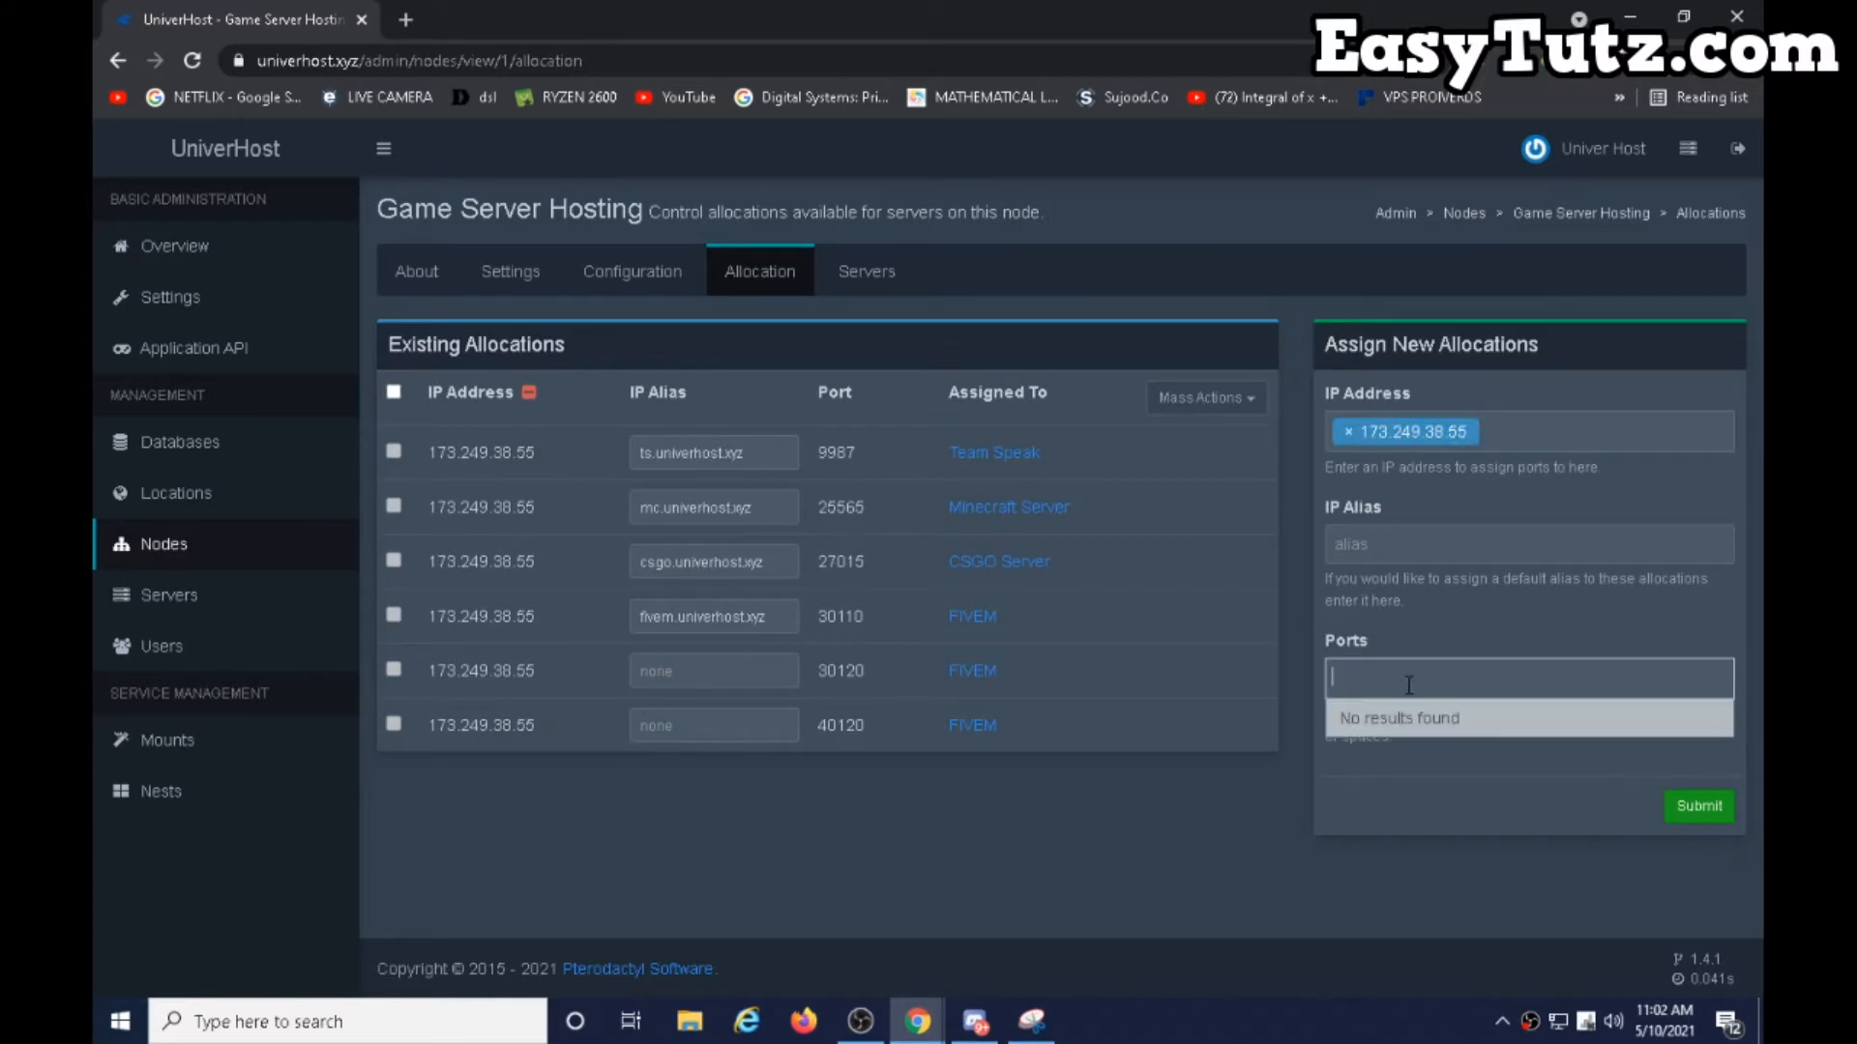
text(30111)
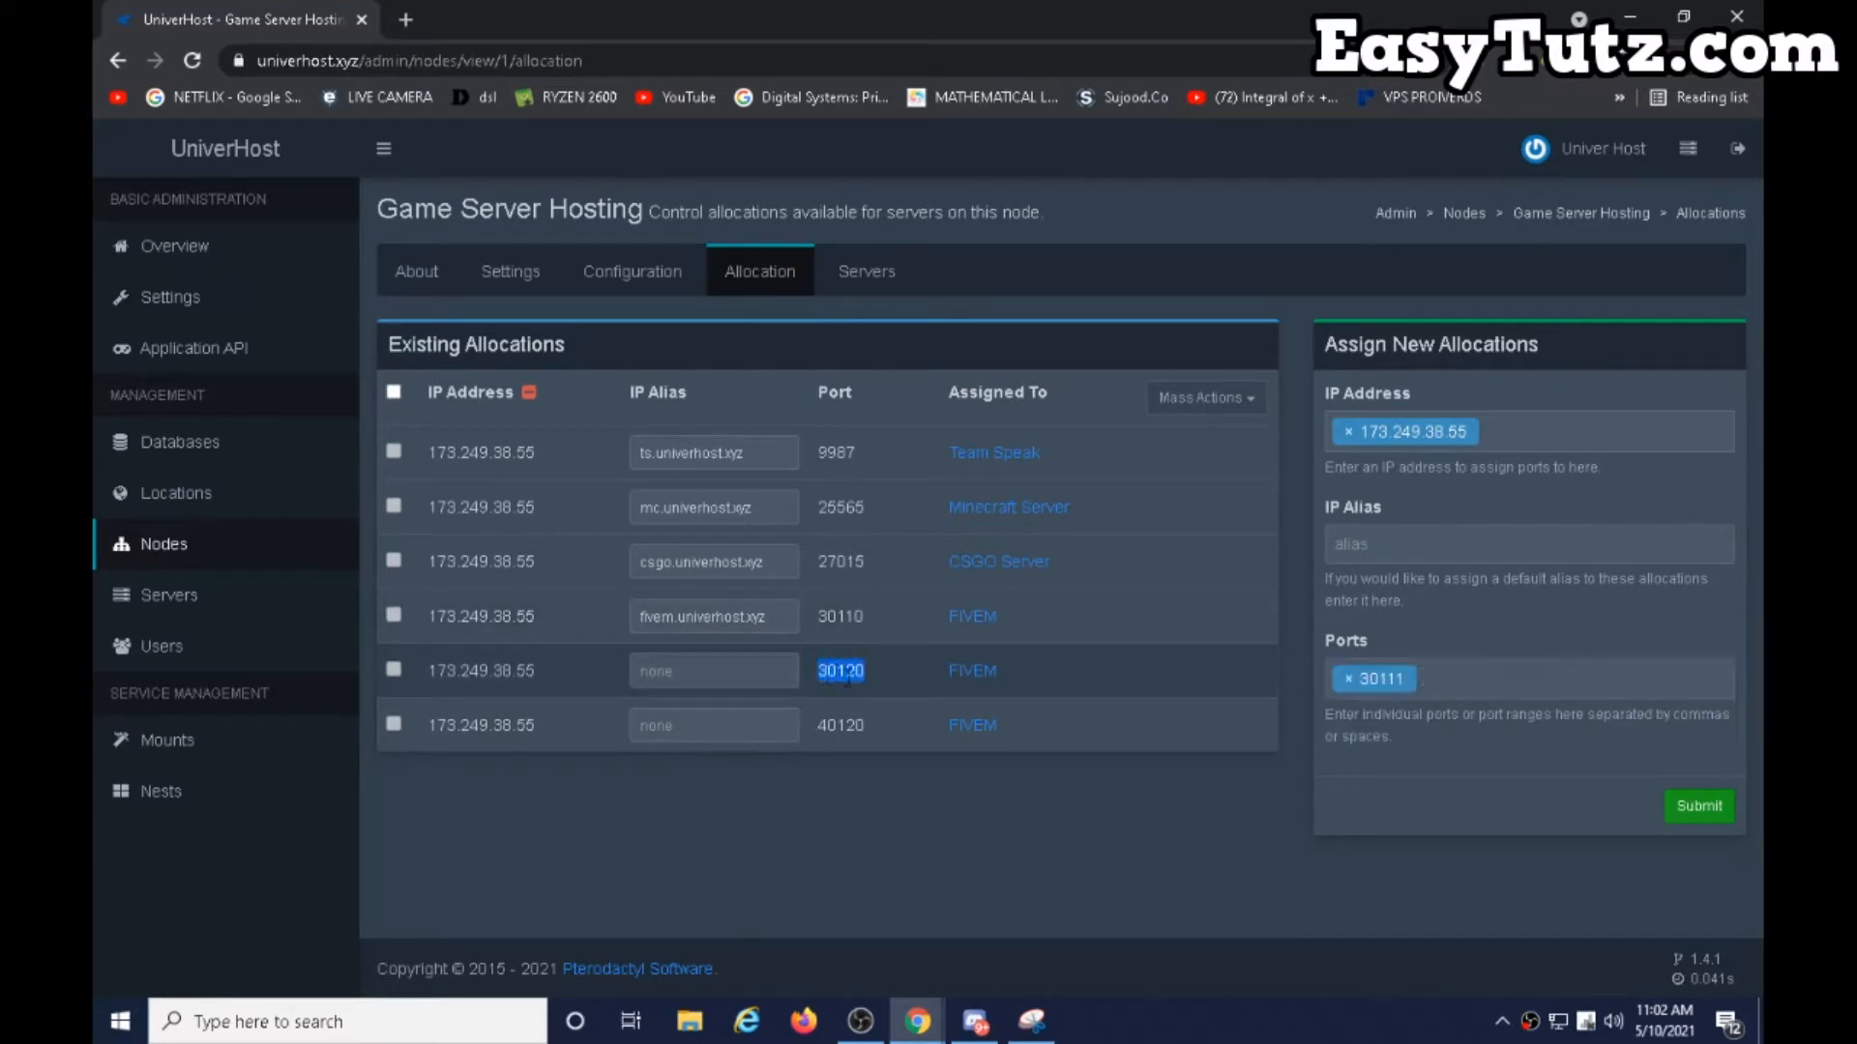
text(30121)
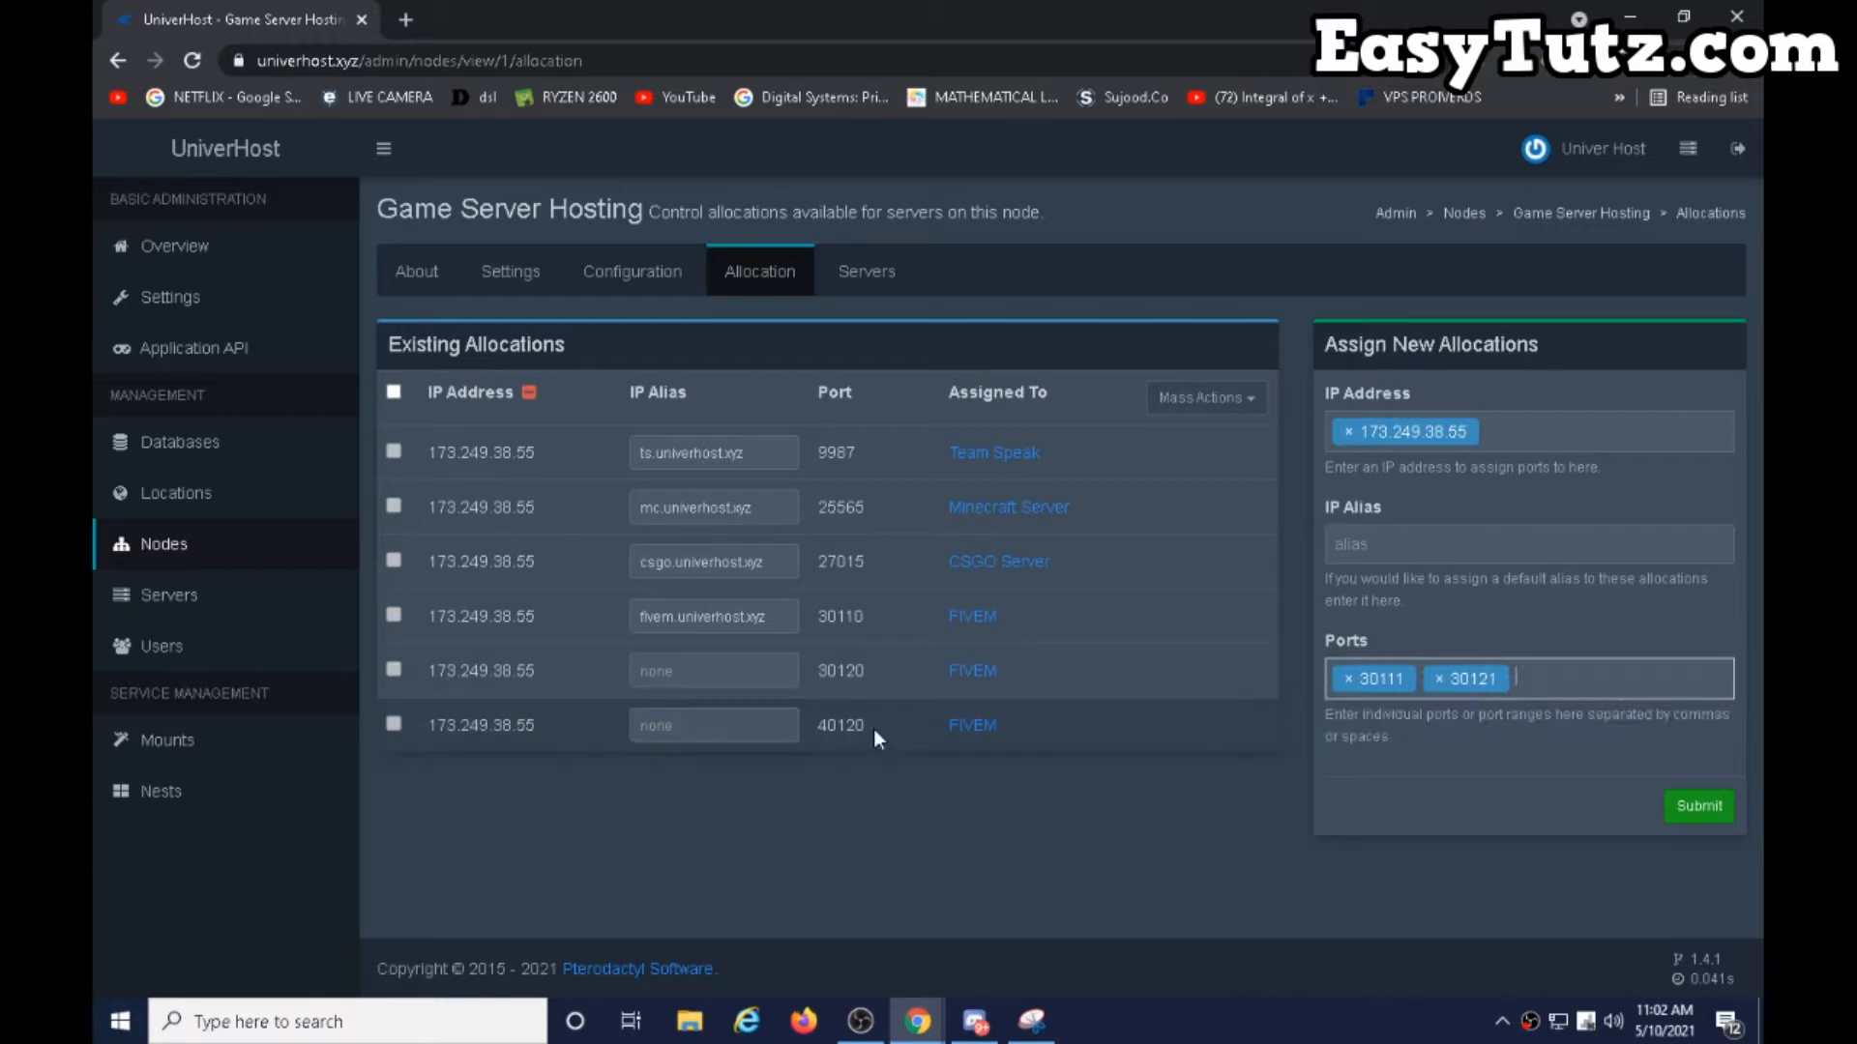
text(40120)
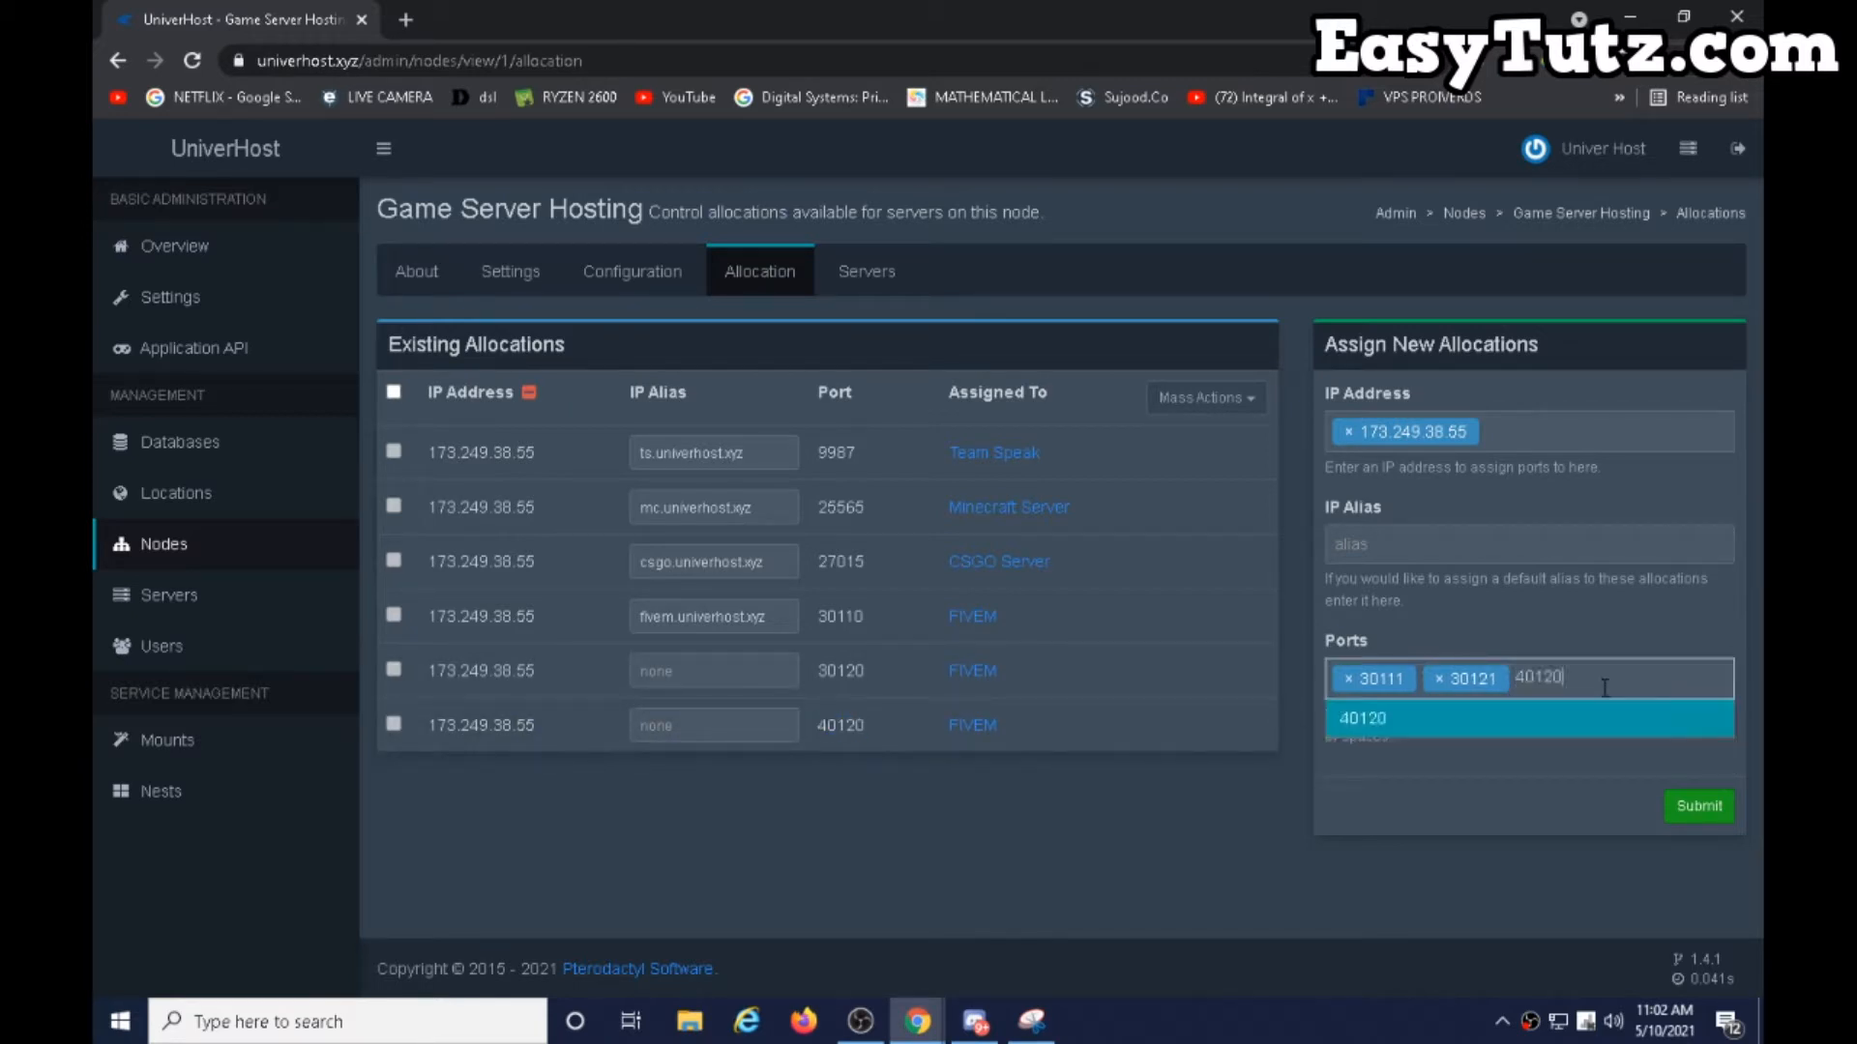
key(Enter)
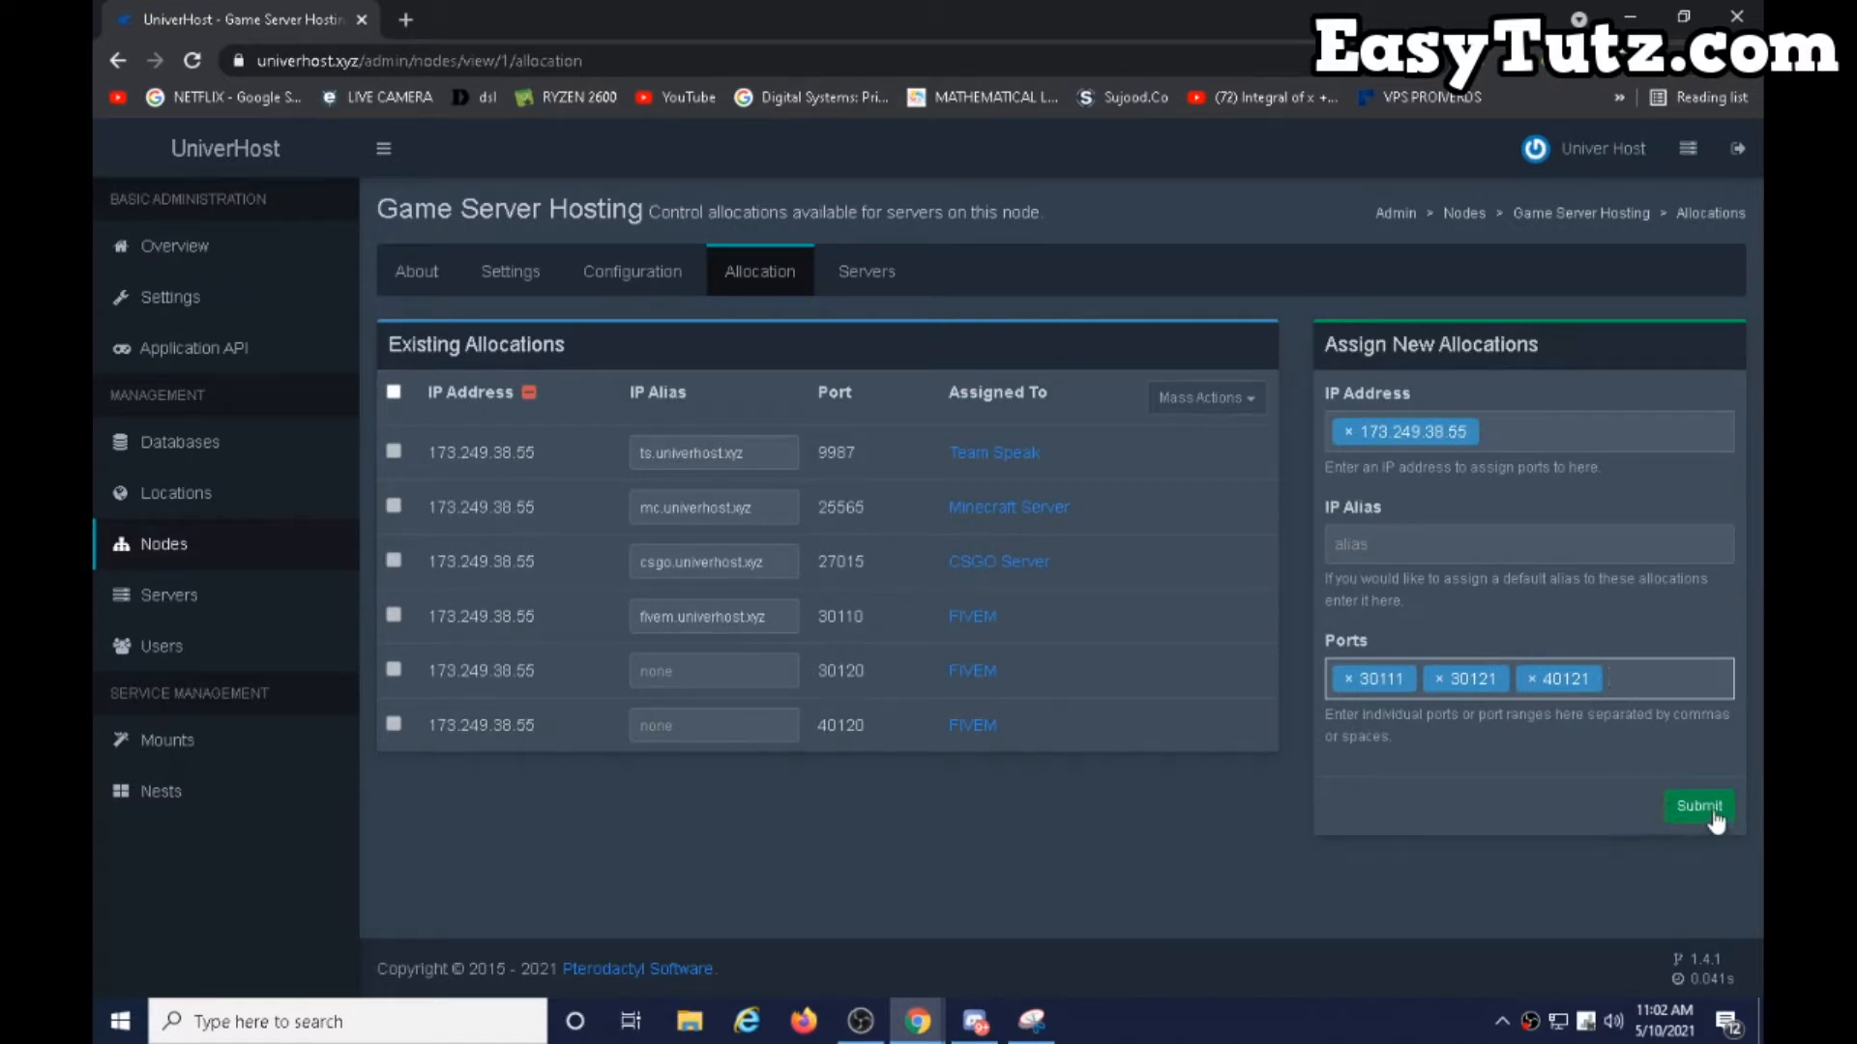
click(1702, 807)
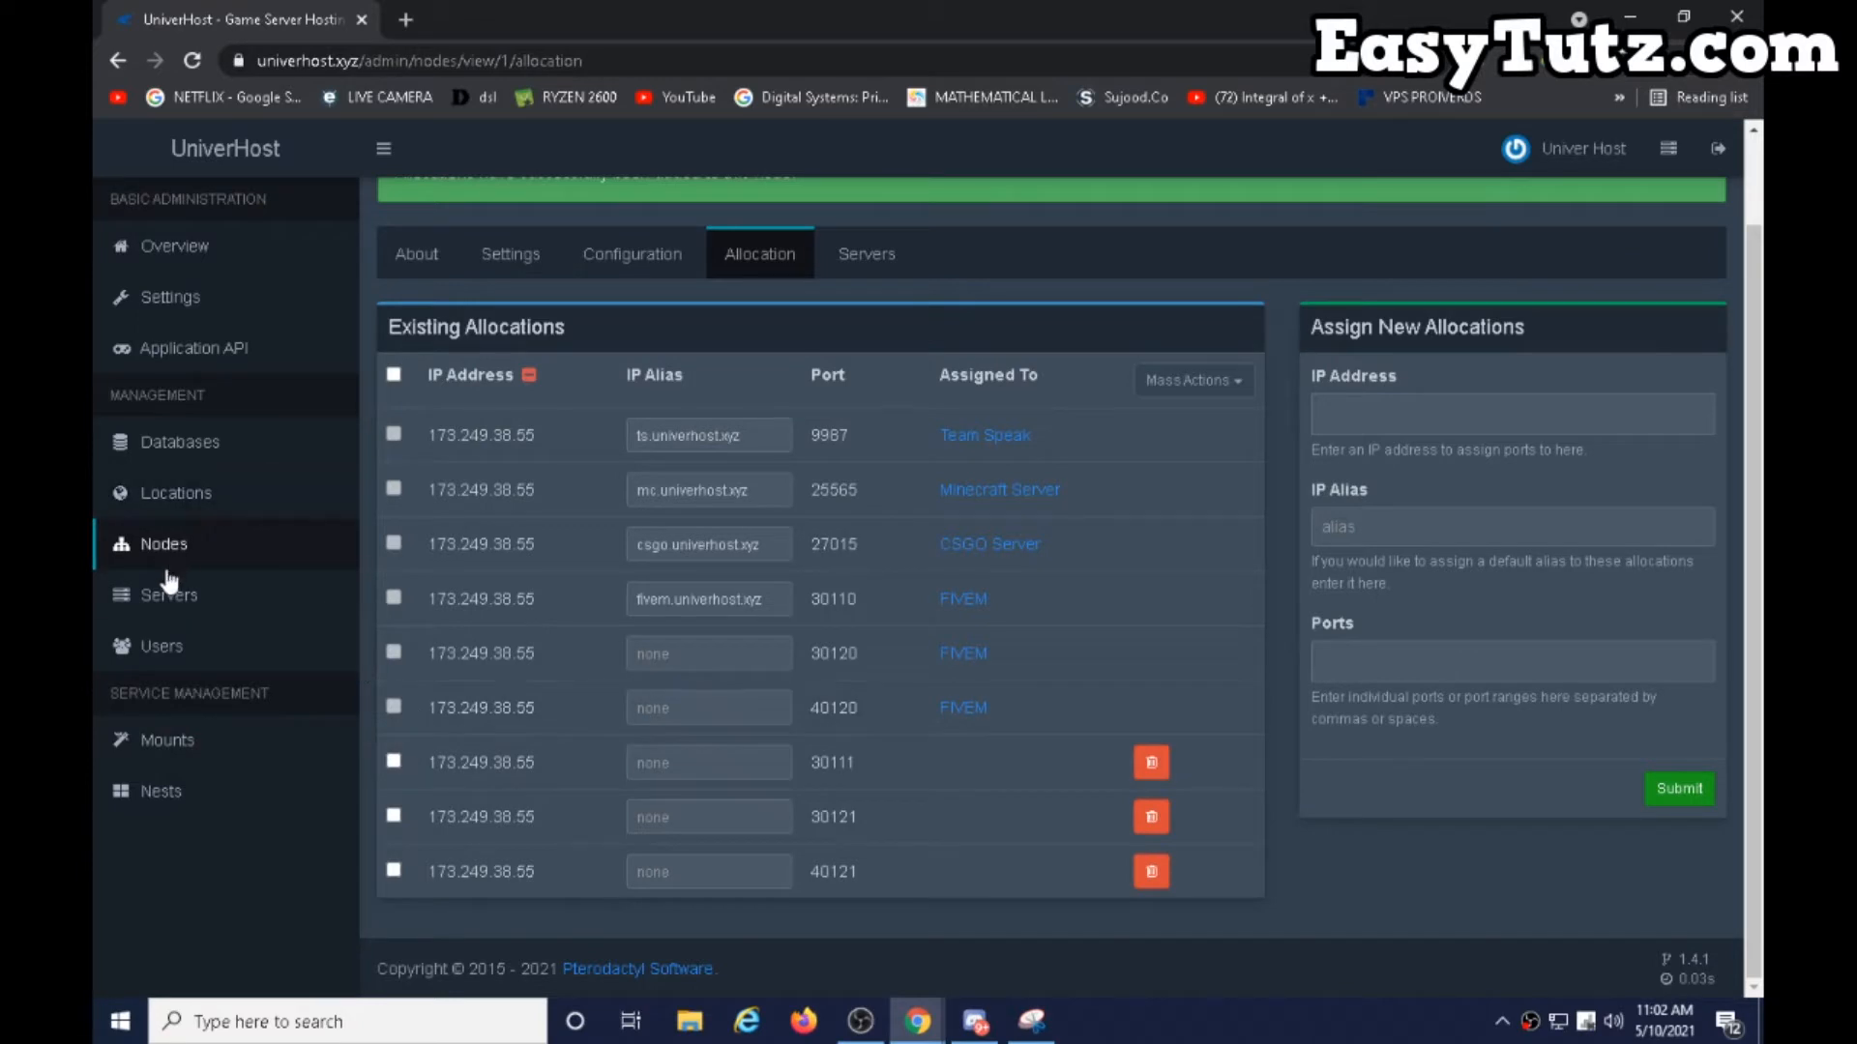
Begin a FIVEM server with extra port allocations and database, allocation and backup limits.
click(169, 595)
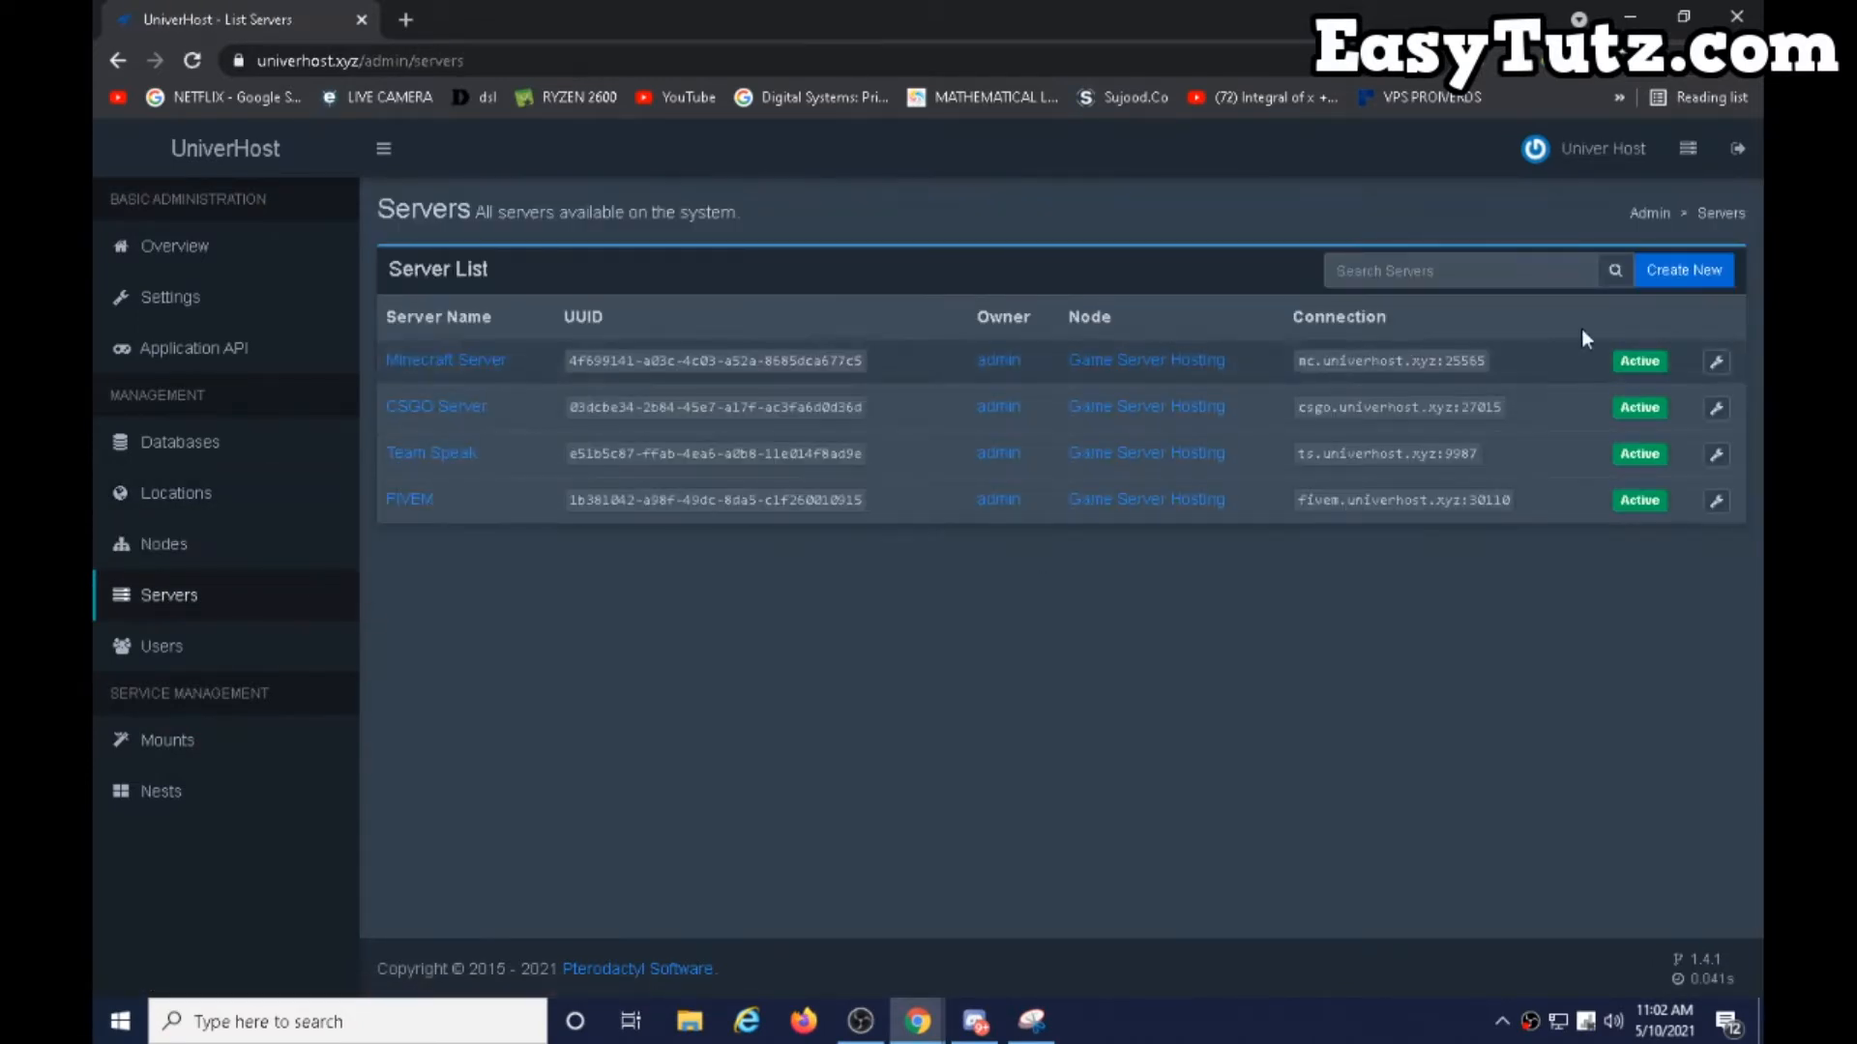
click(1684, 270)
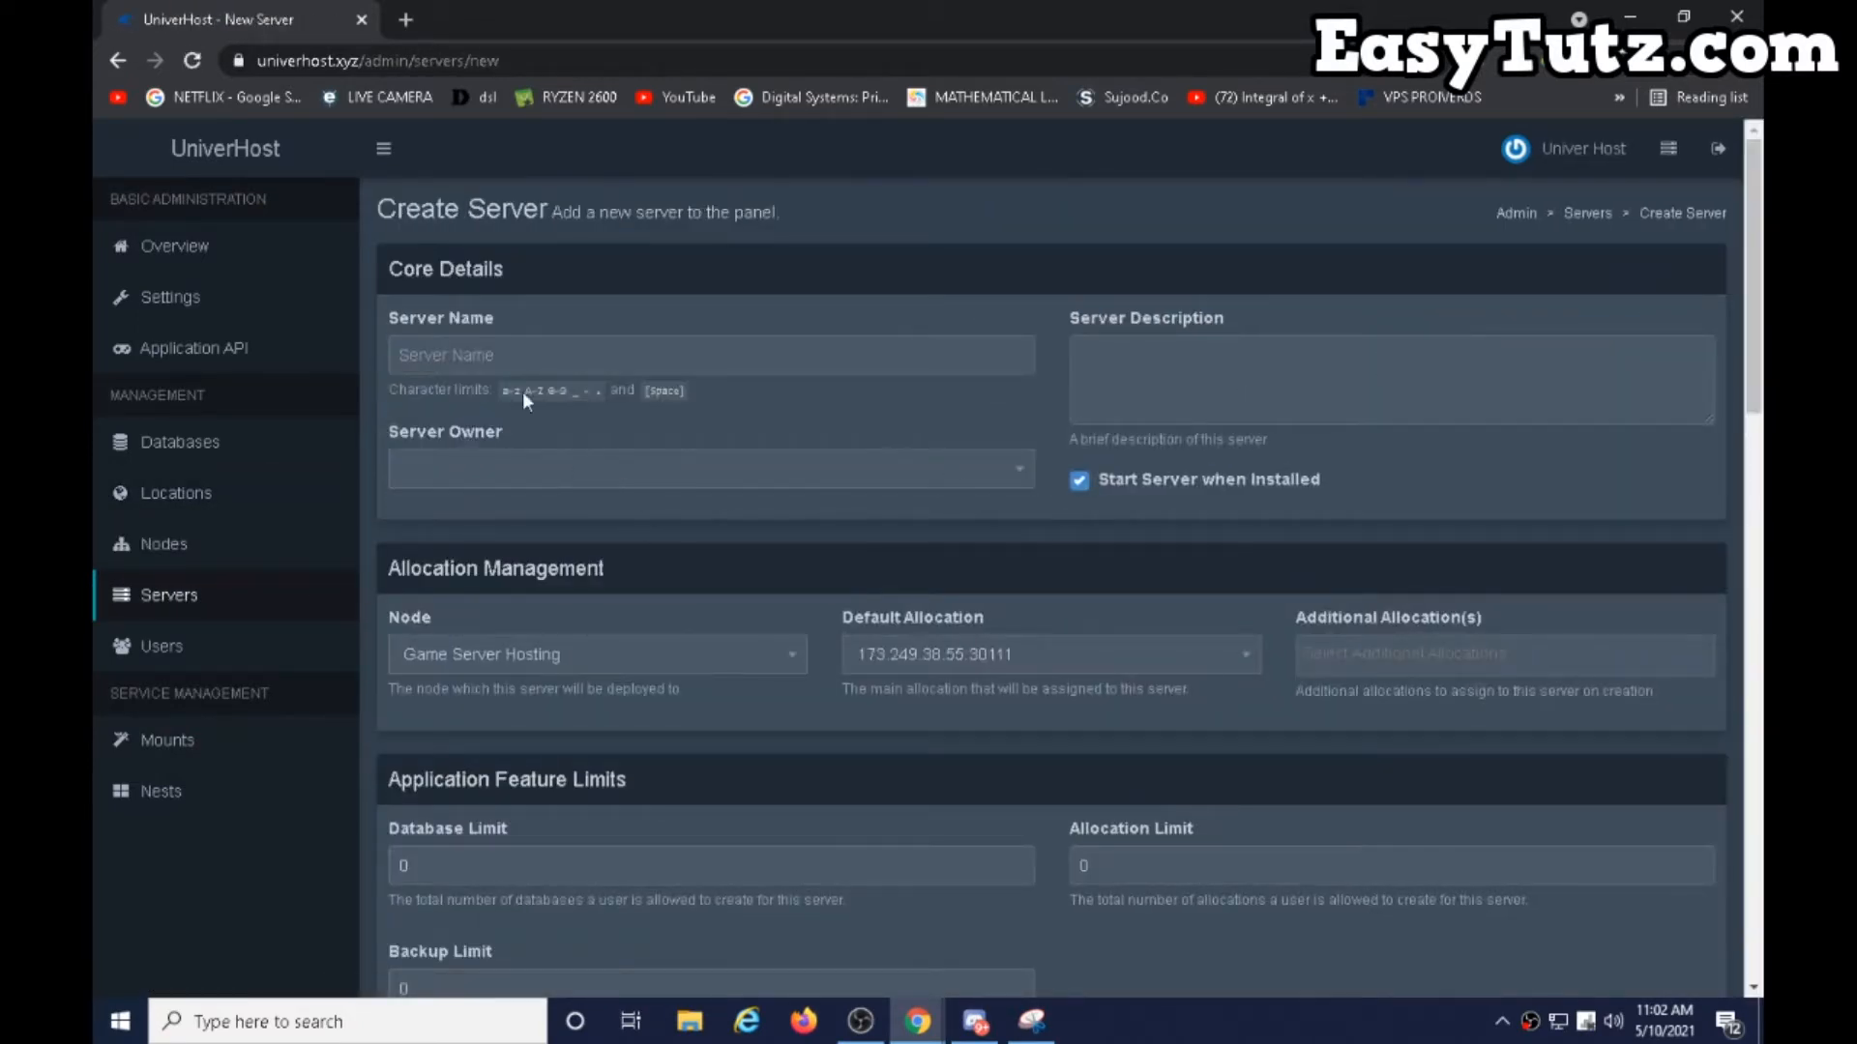
text(FIVEM SERVER)
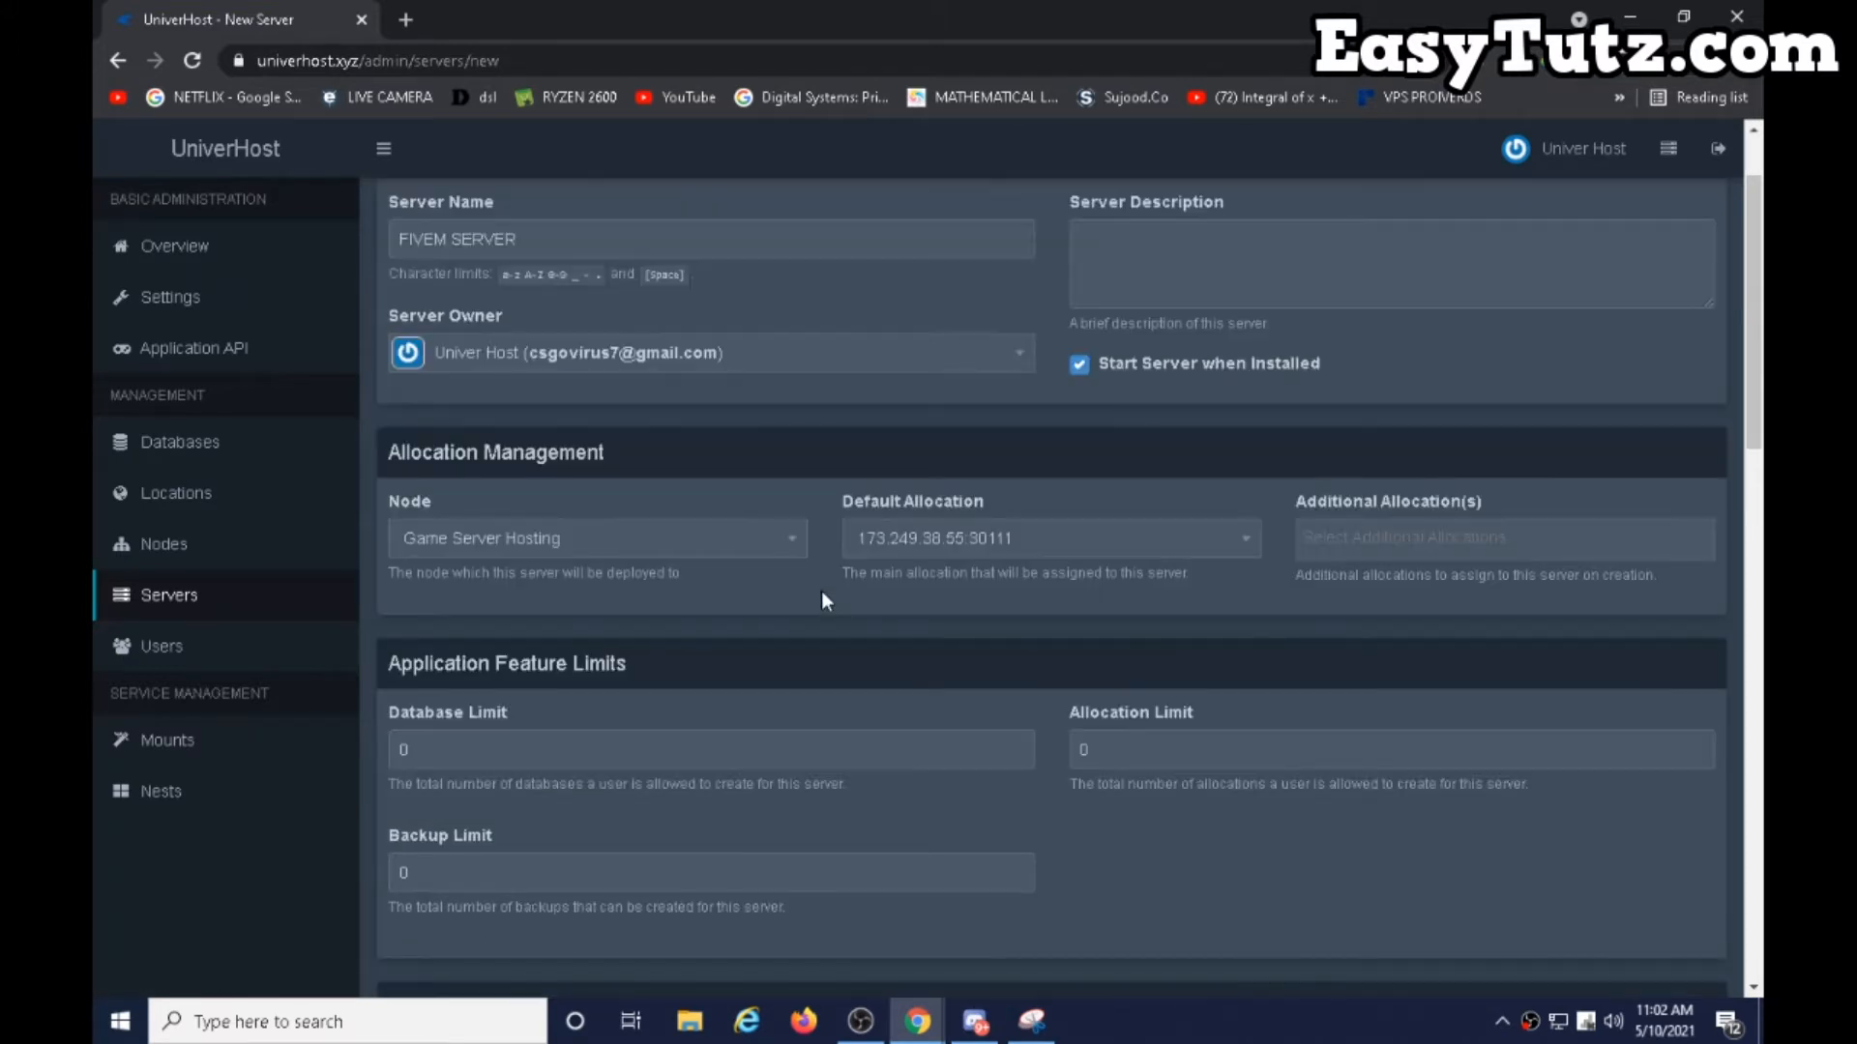
click(1503, 538)
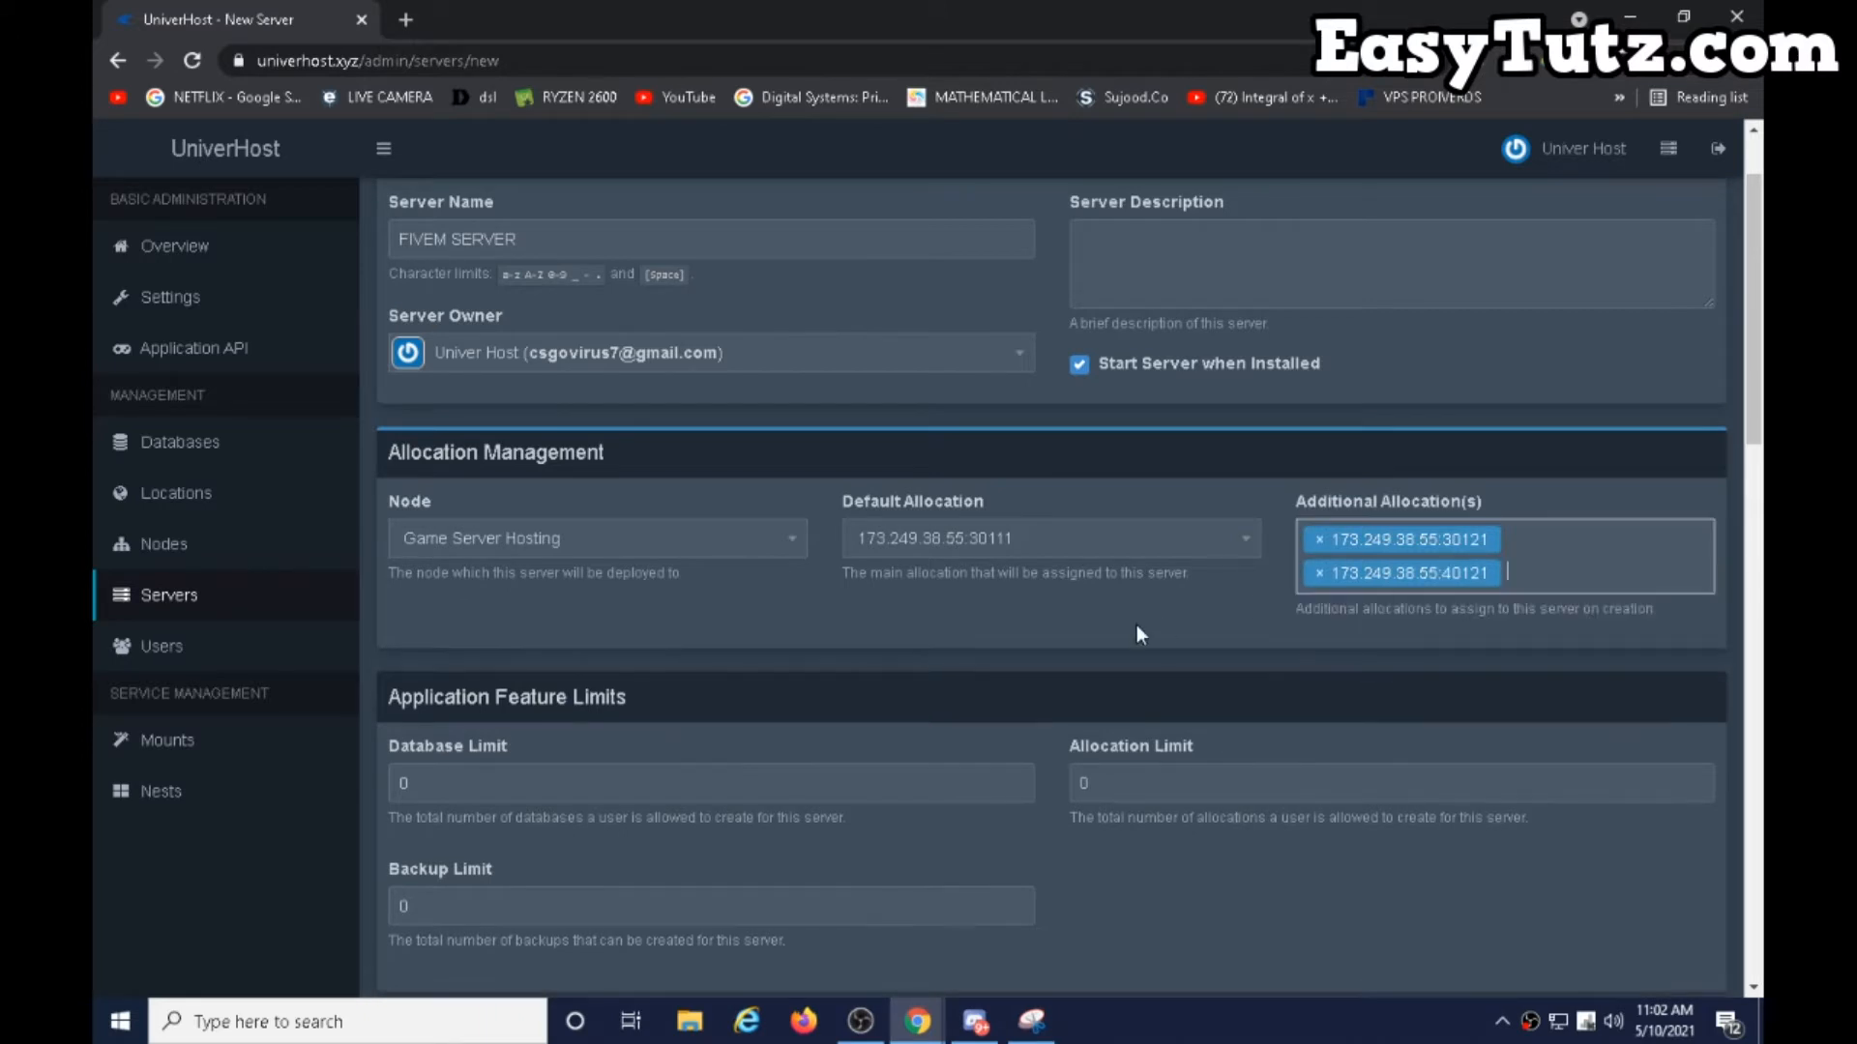
scroll(down, 3)
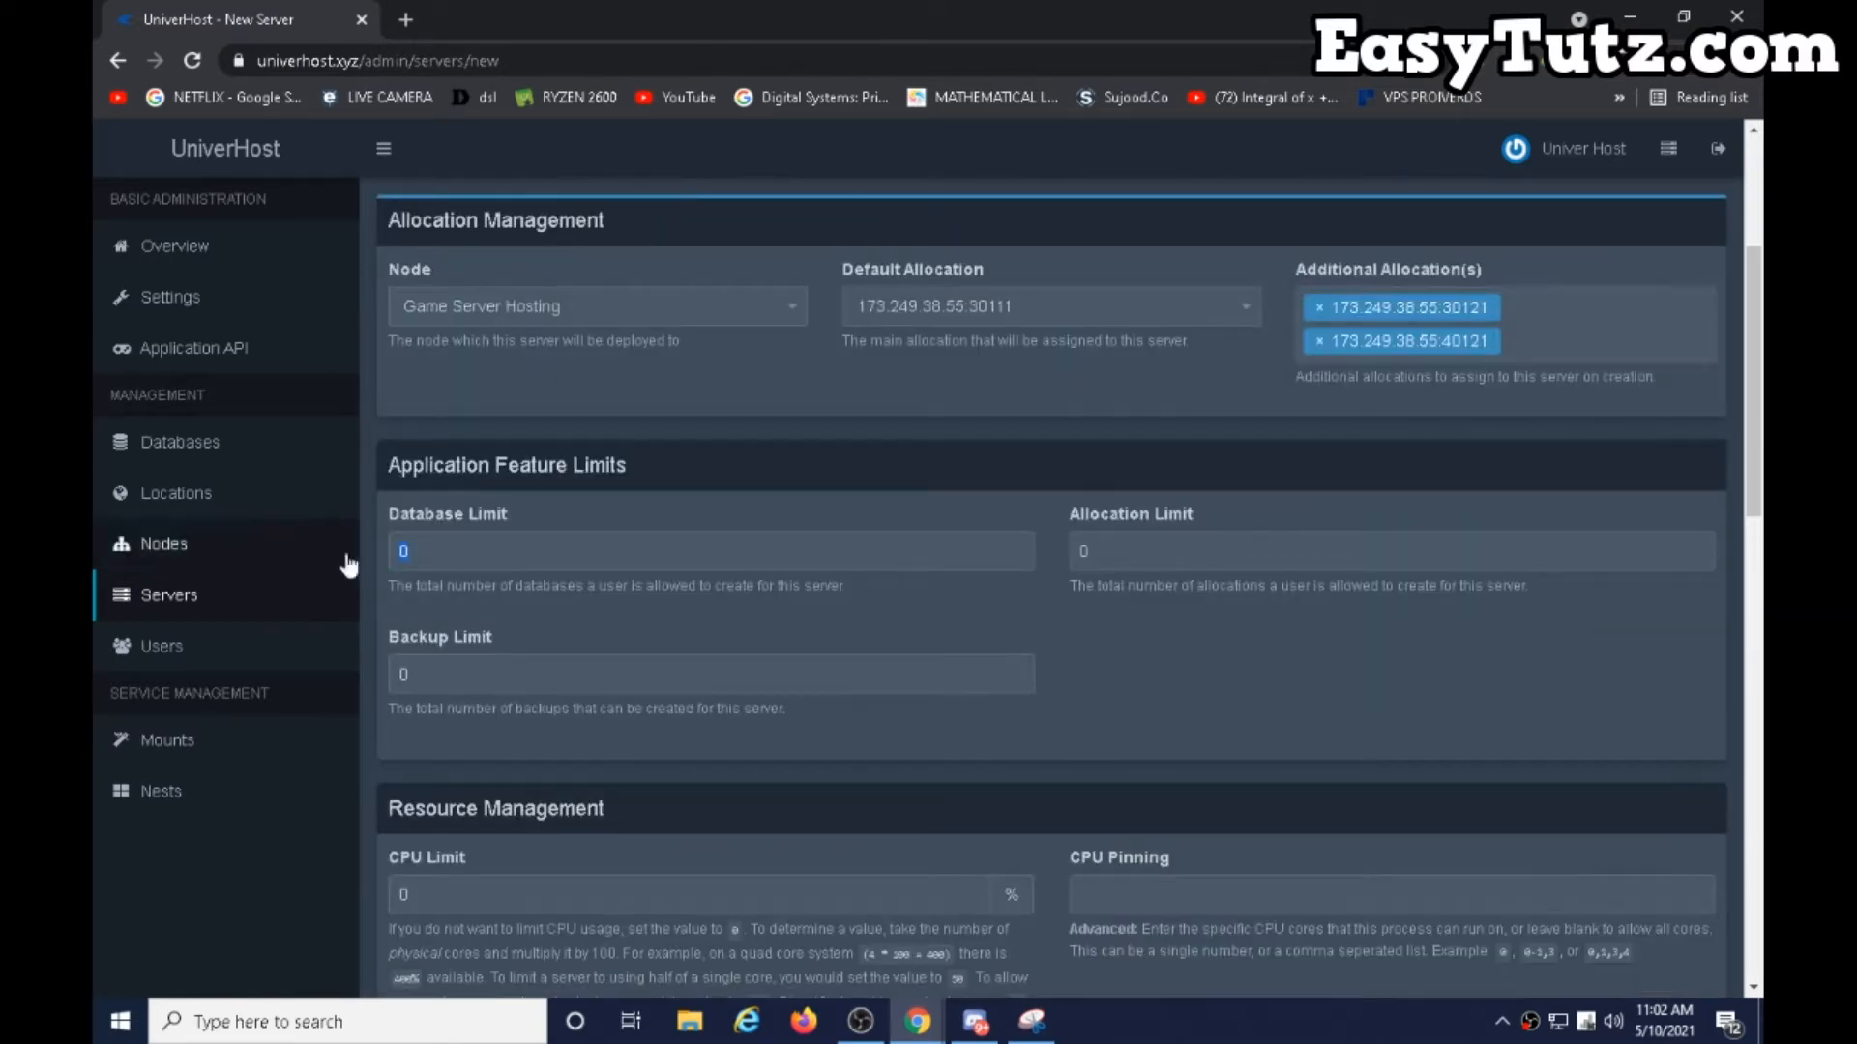
text(1000)
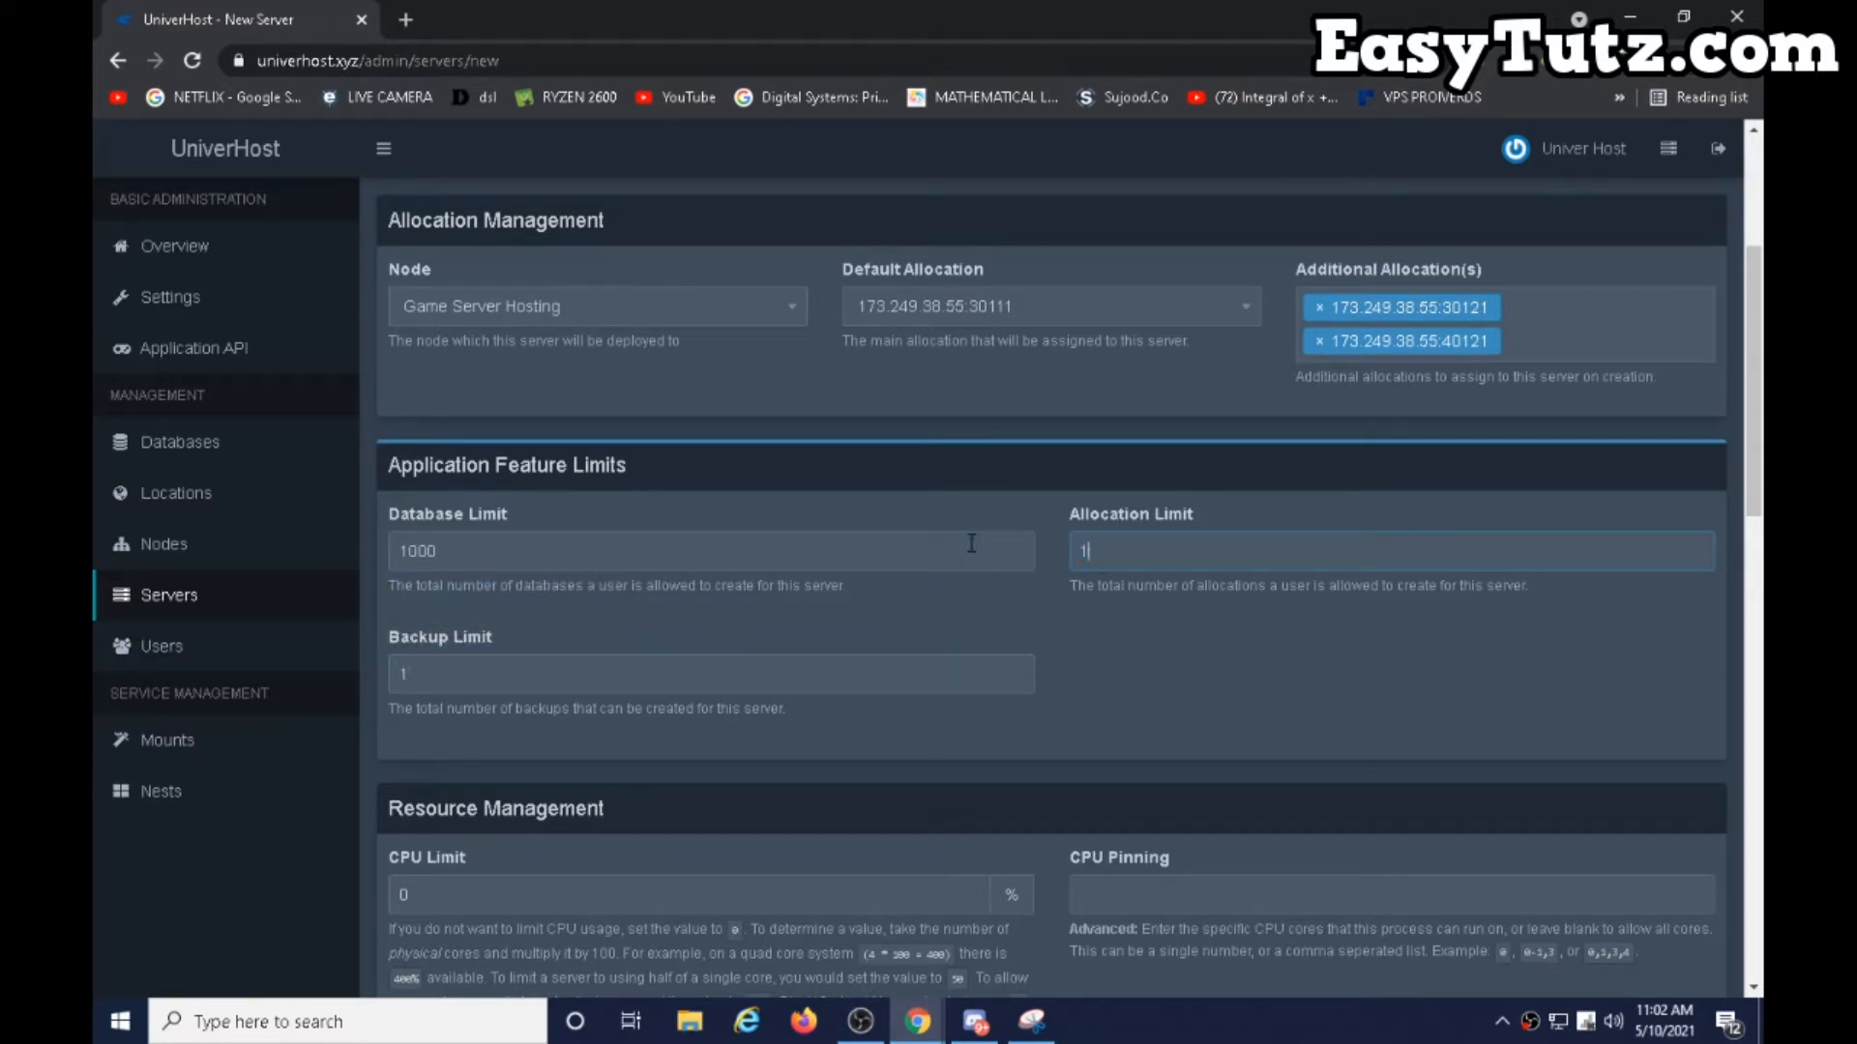
scroll(down, 3)
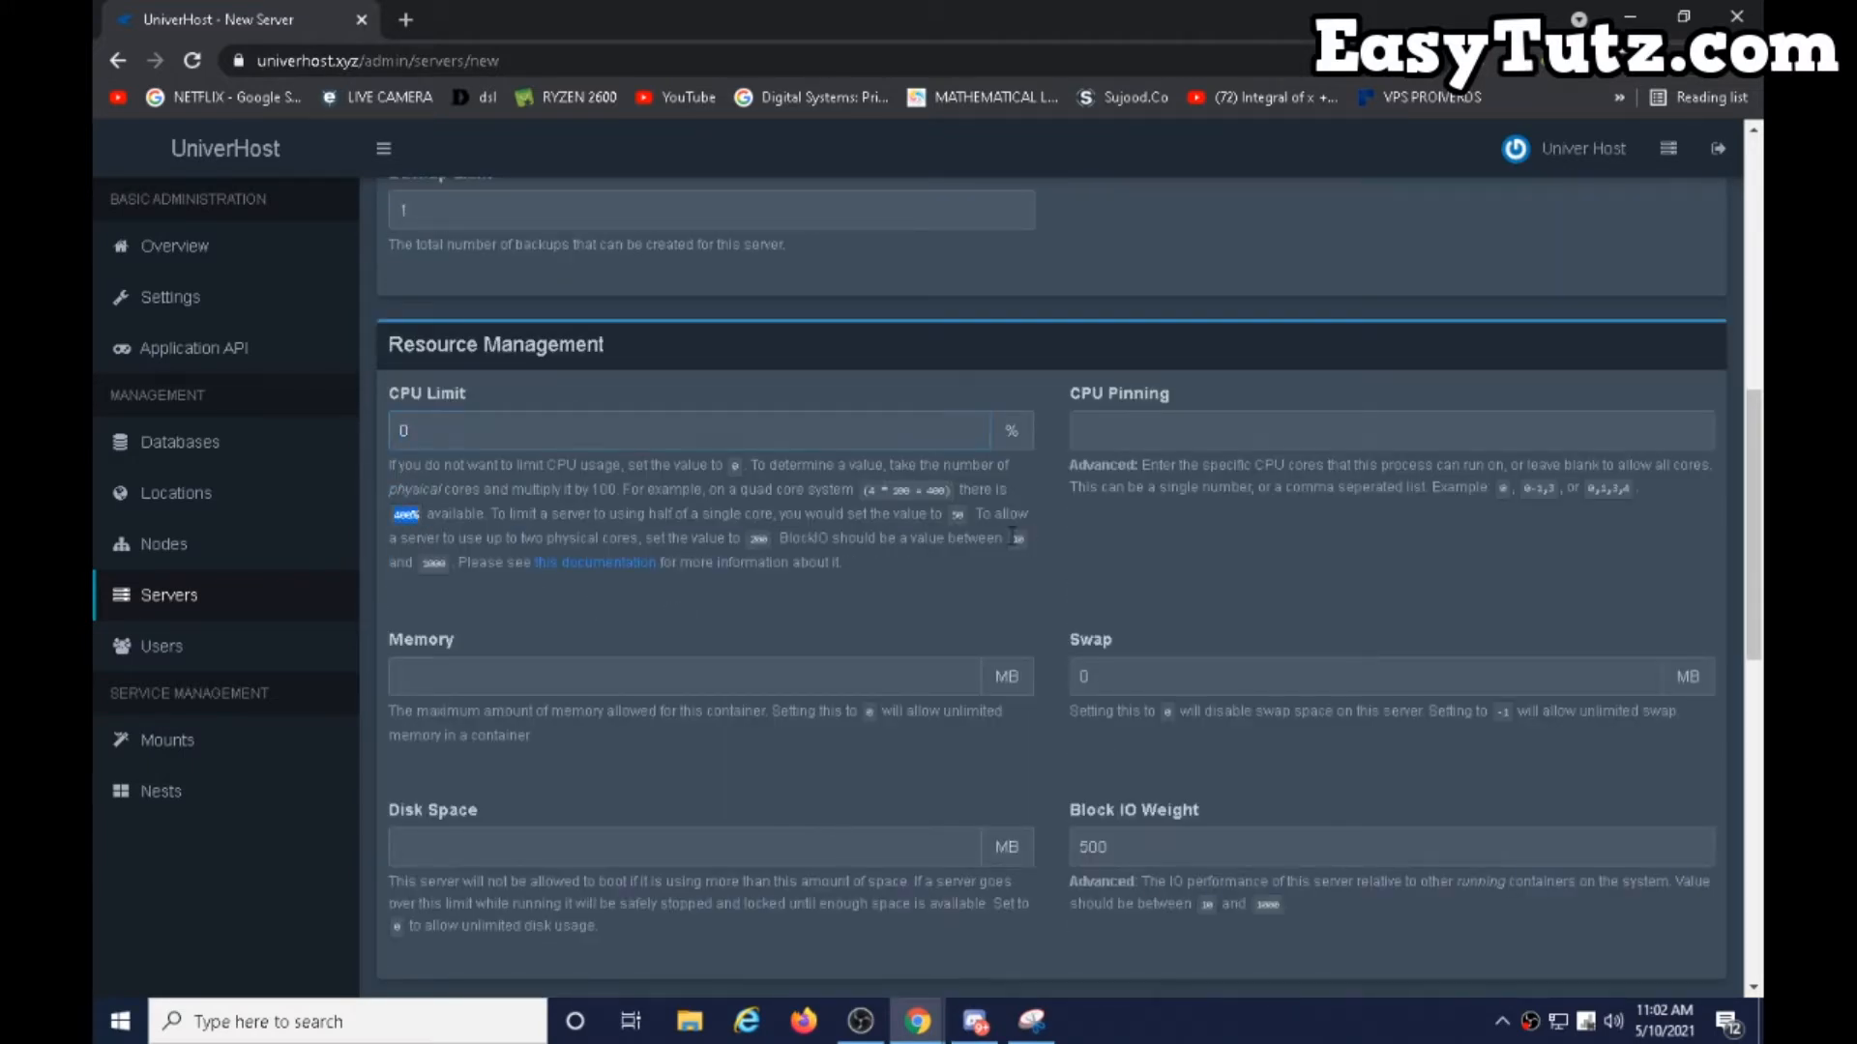
Enter CPU limit 400%, memory 8192 MB and disk space 102400 MB in Resource Management.
click(426, 431)
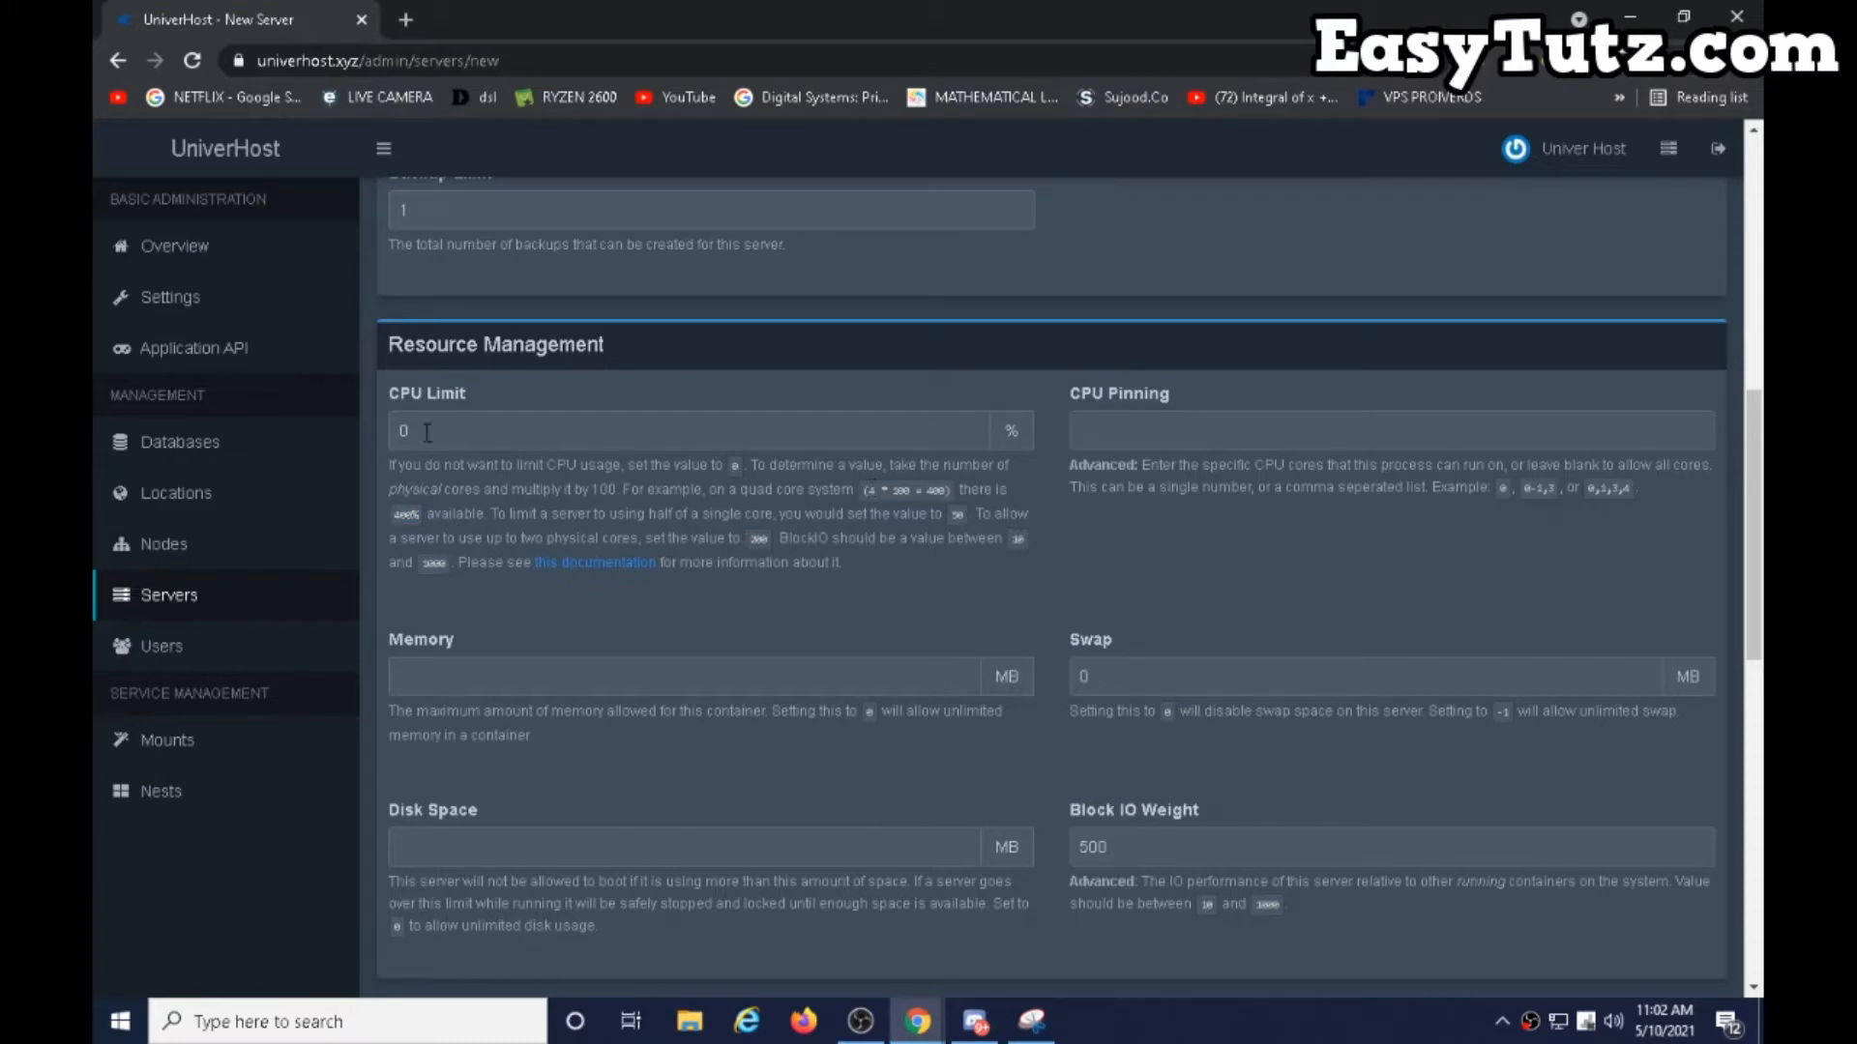
text(400)
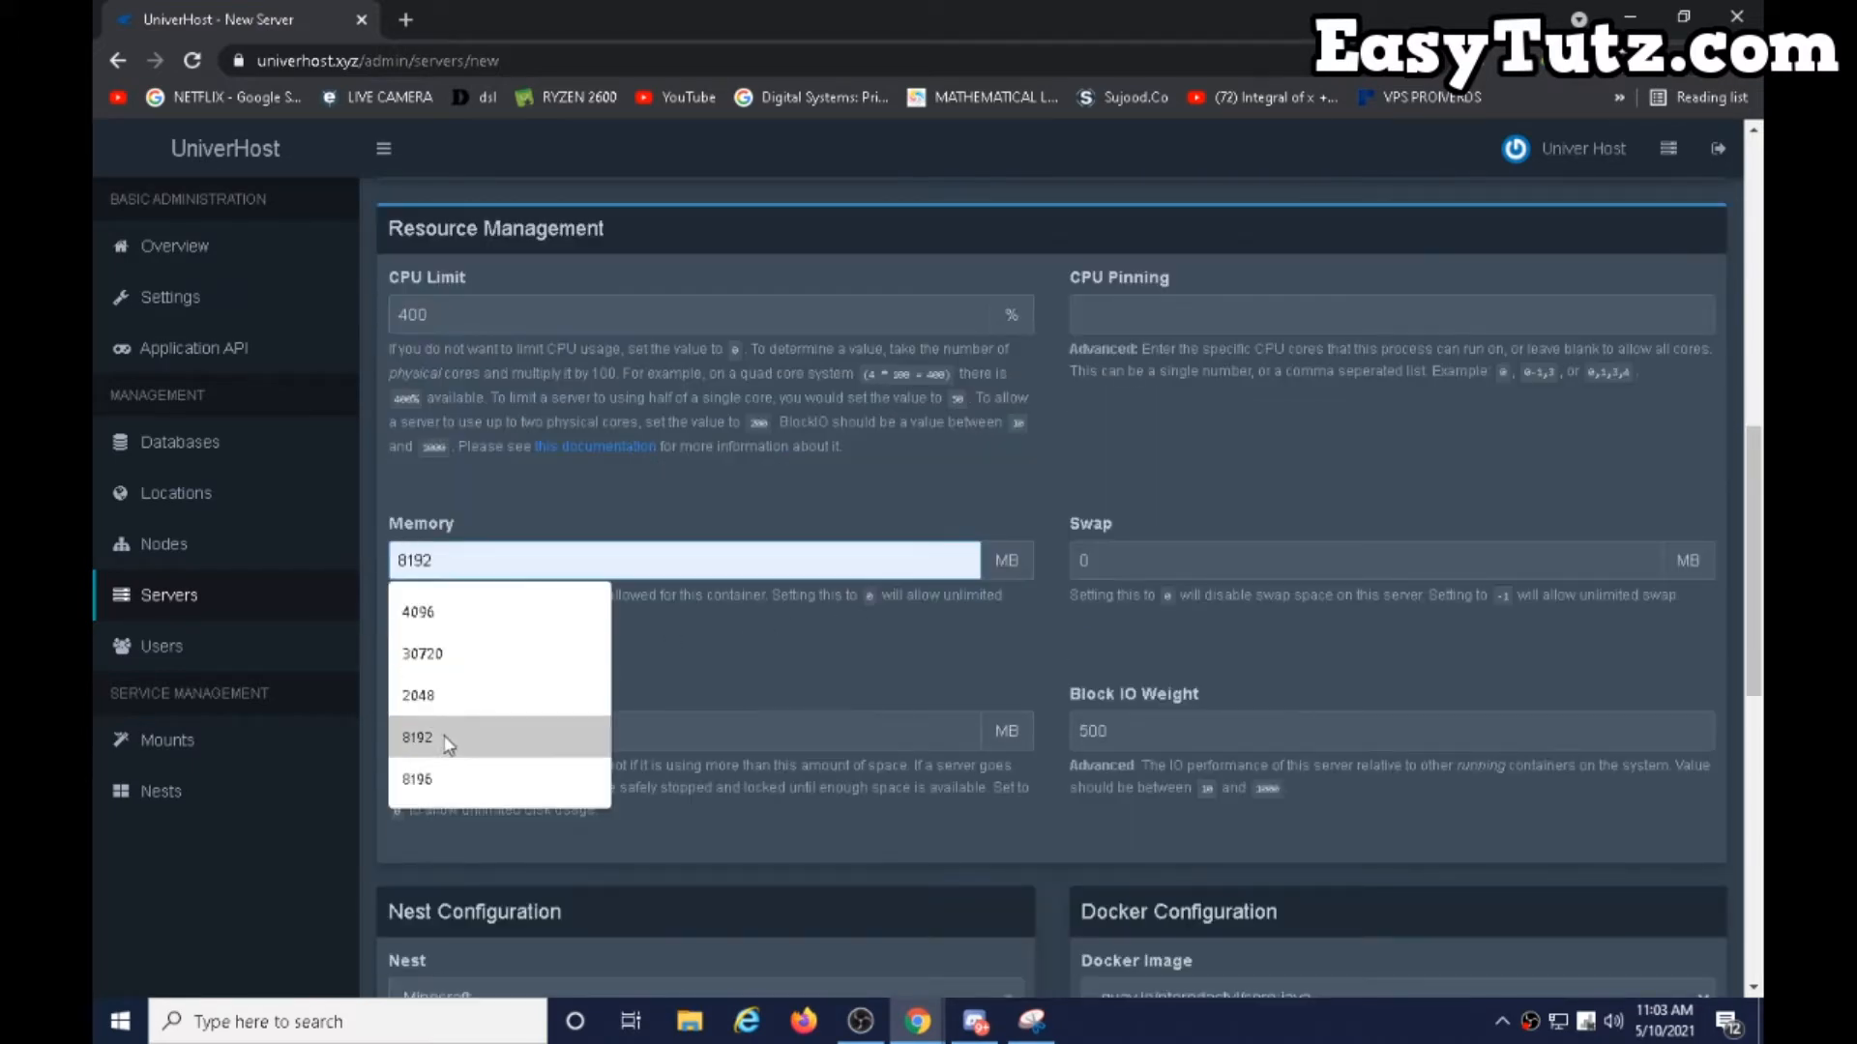
click(416, 737)
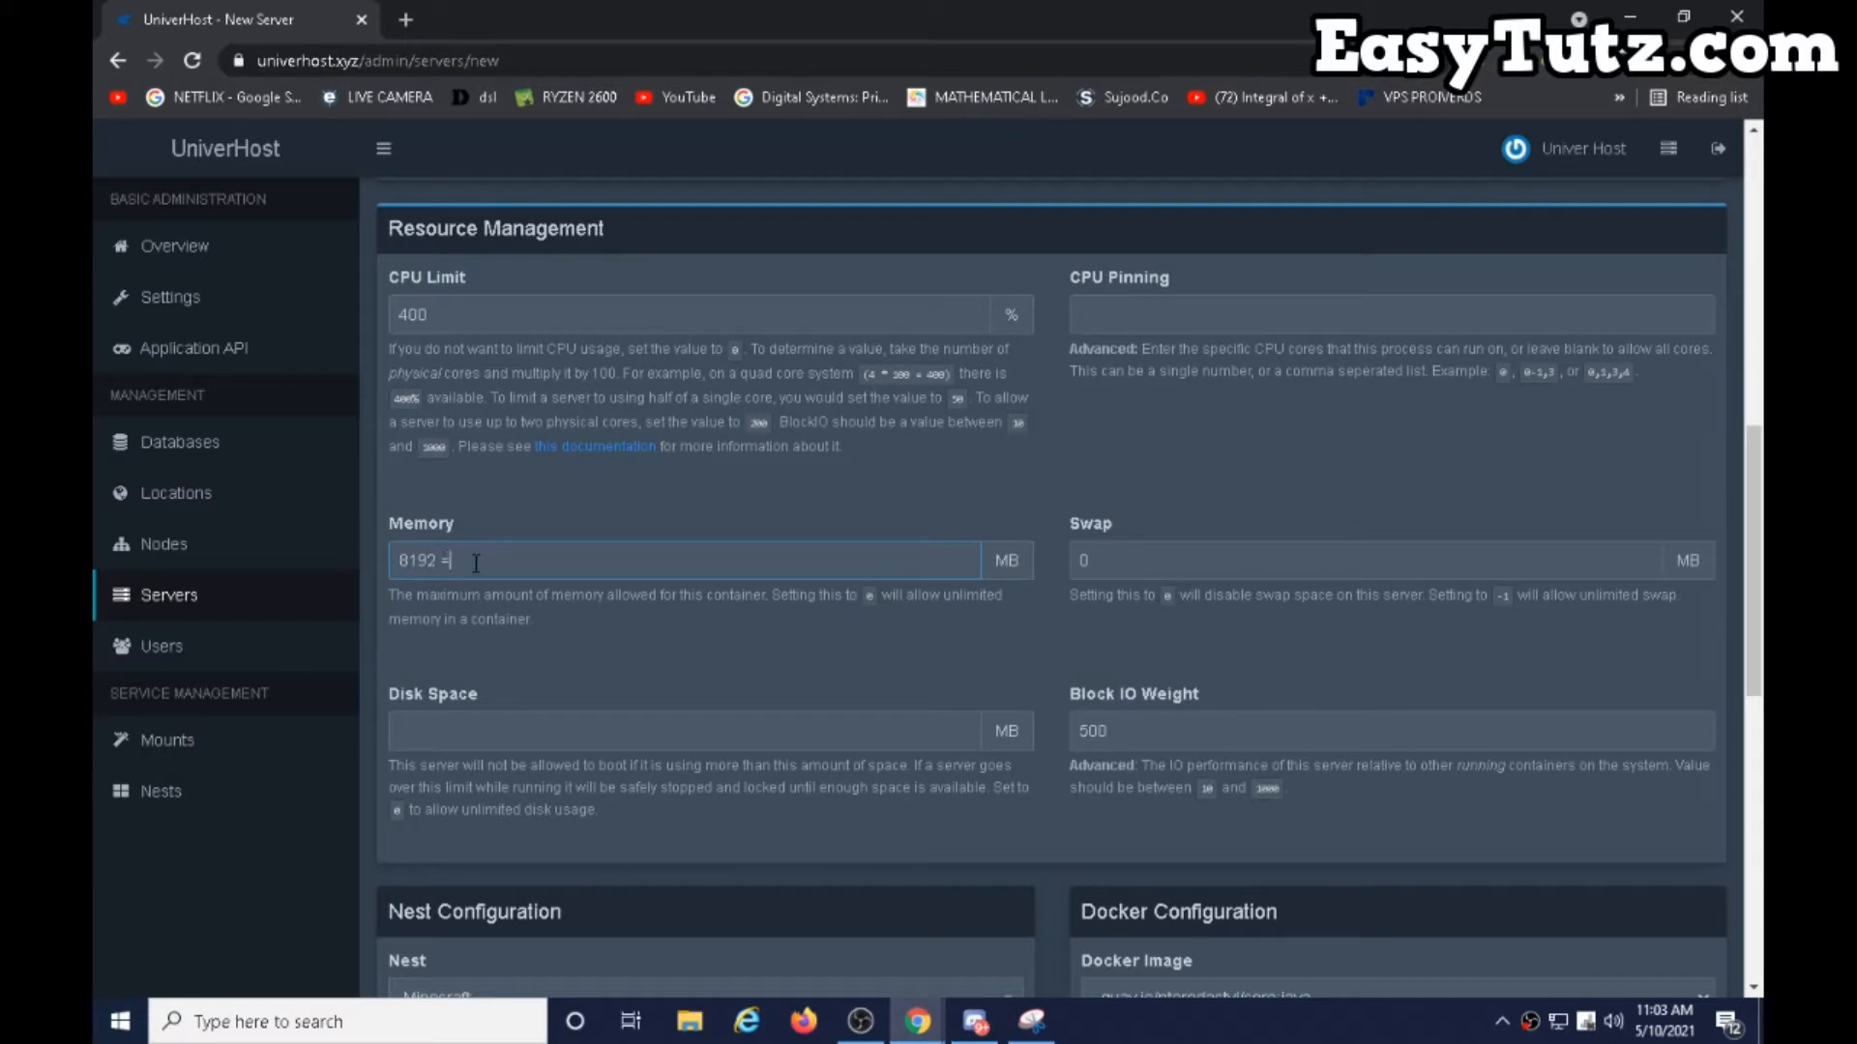
text(8GB)
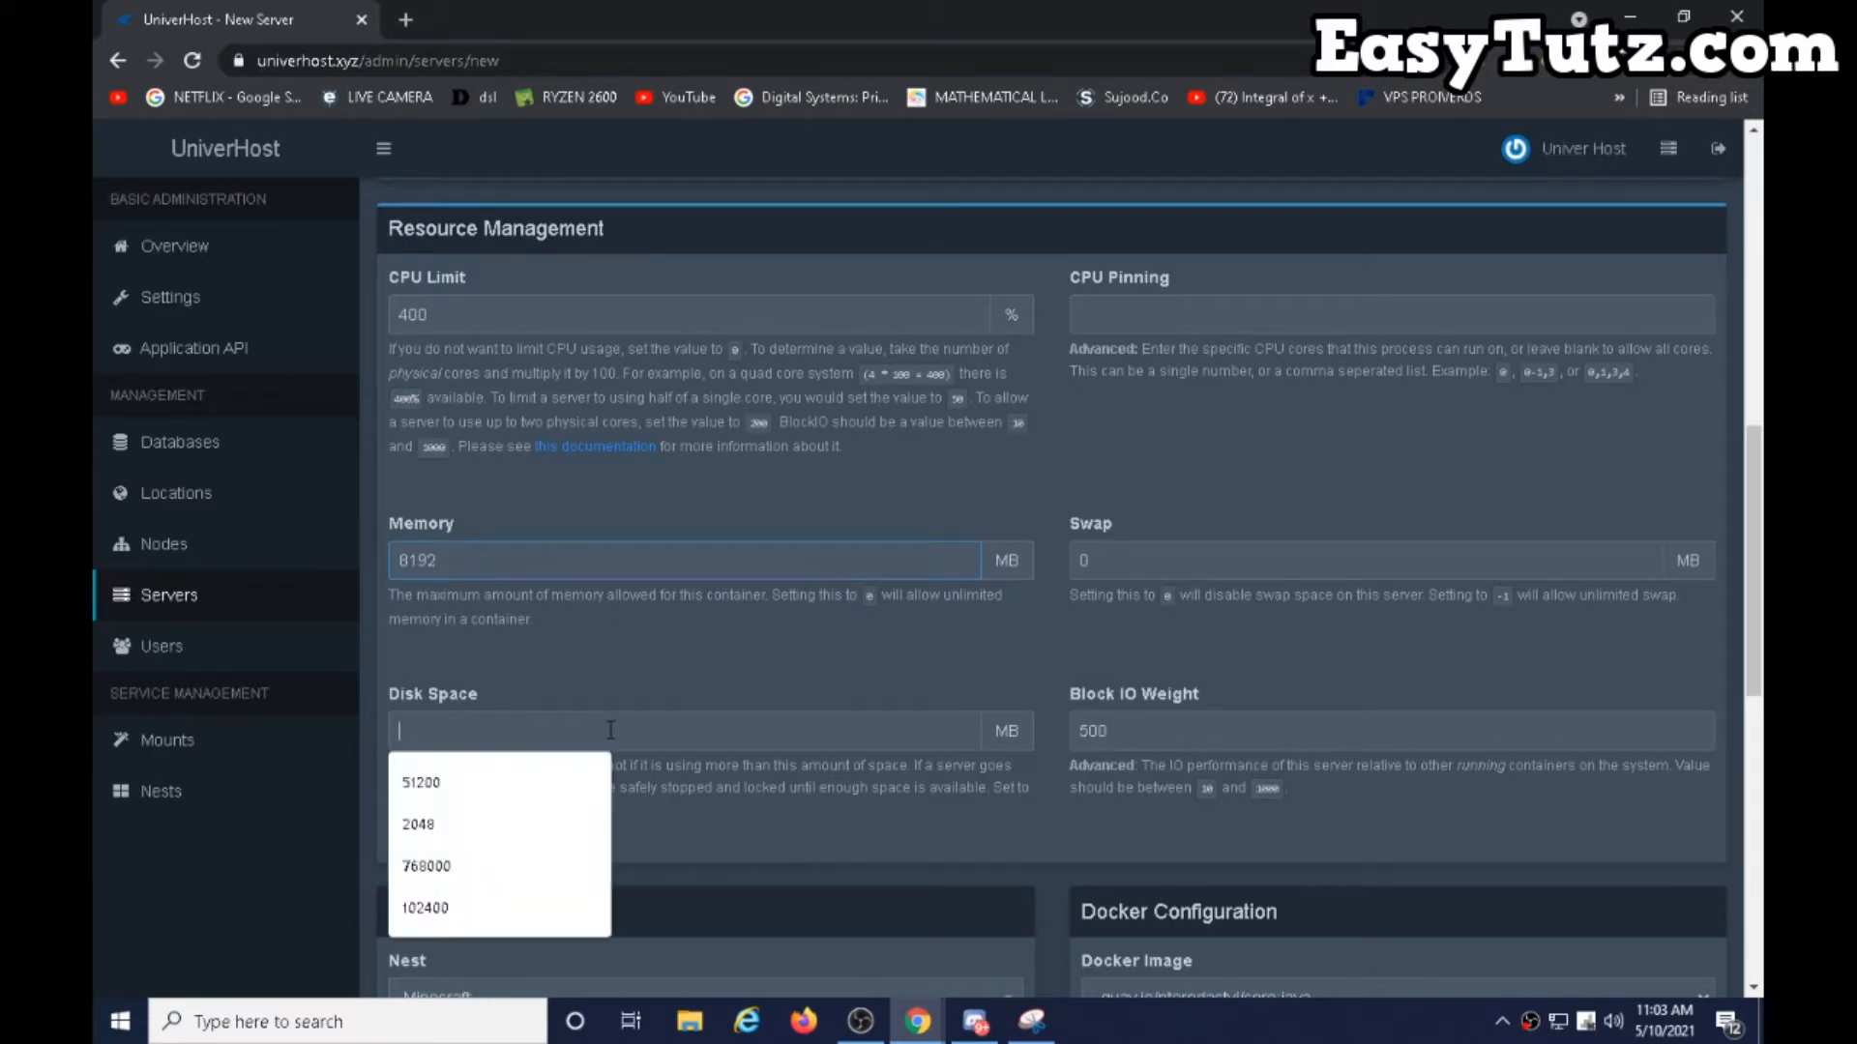
click(425, 907)
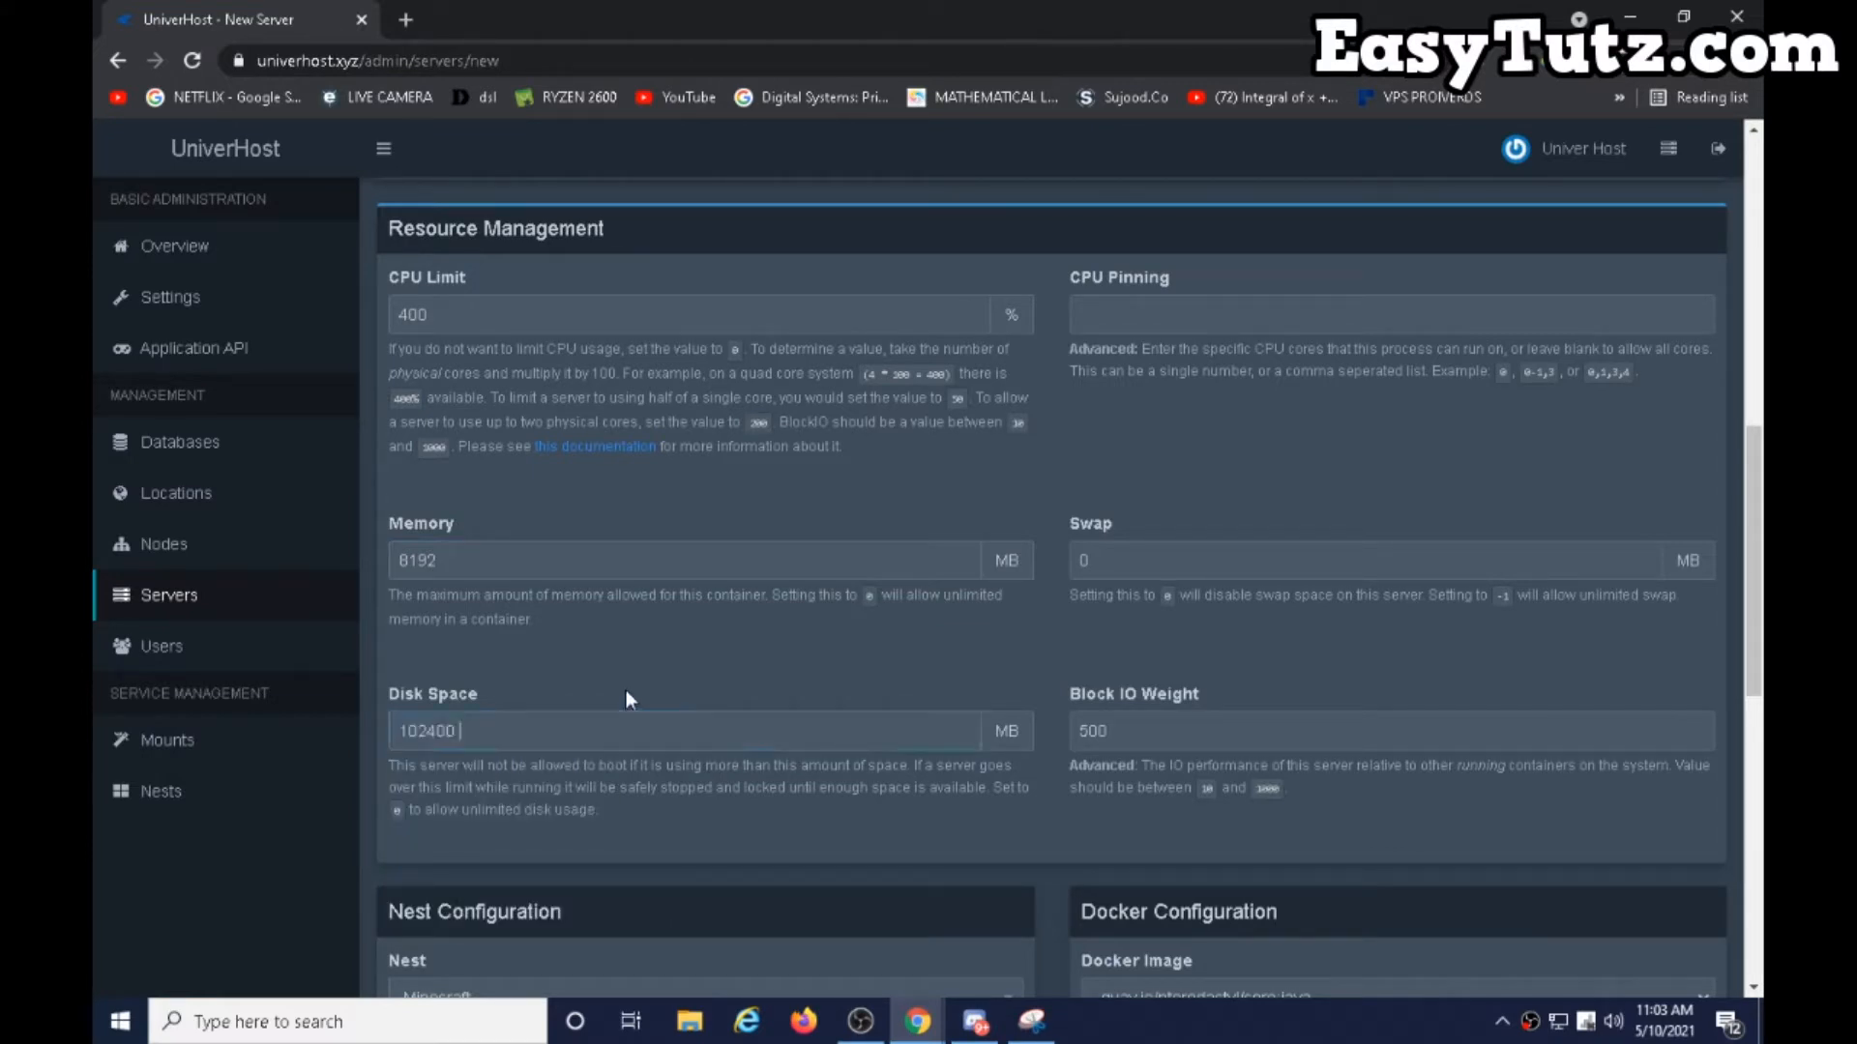
text(= 100GB)
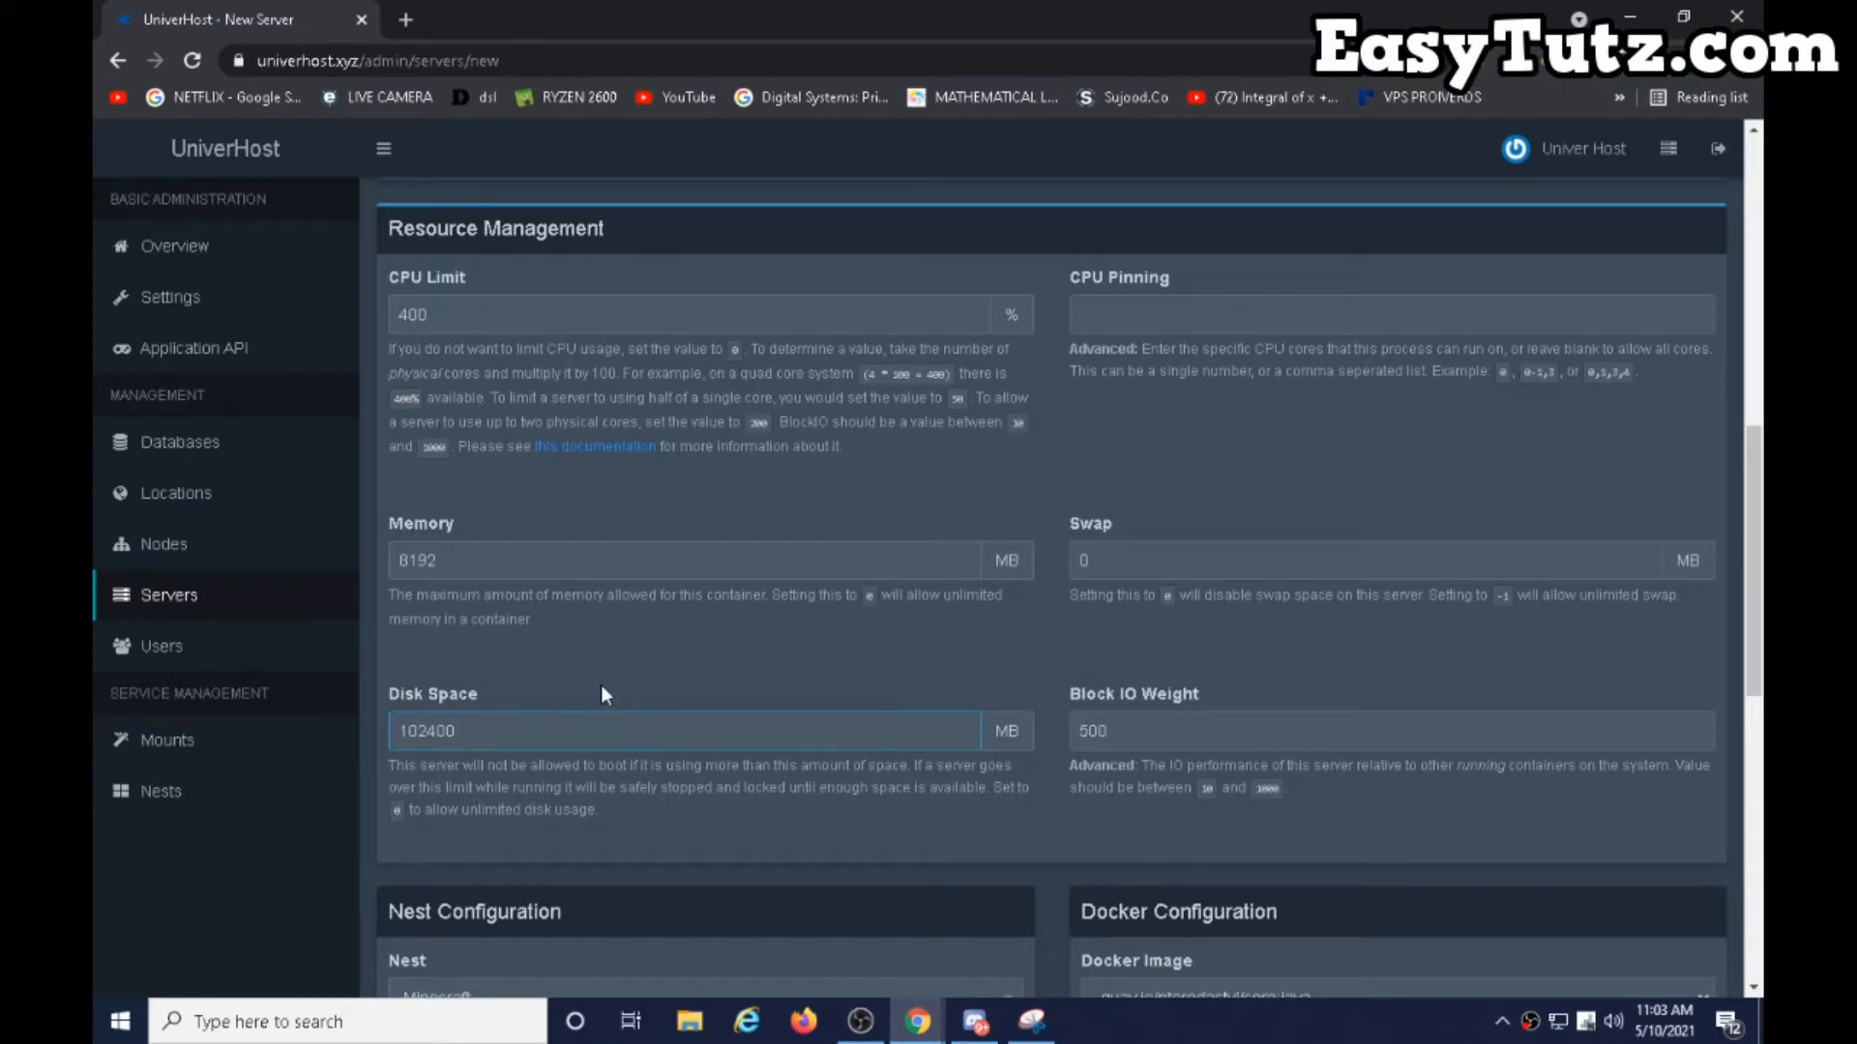
Use the Source Engine nest with the FiveM egg and enter the fivem license key.
scroll(down, 3)
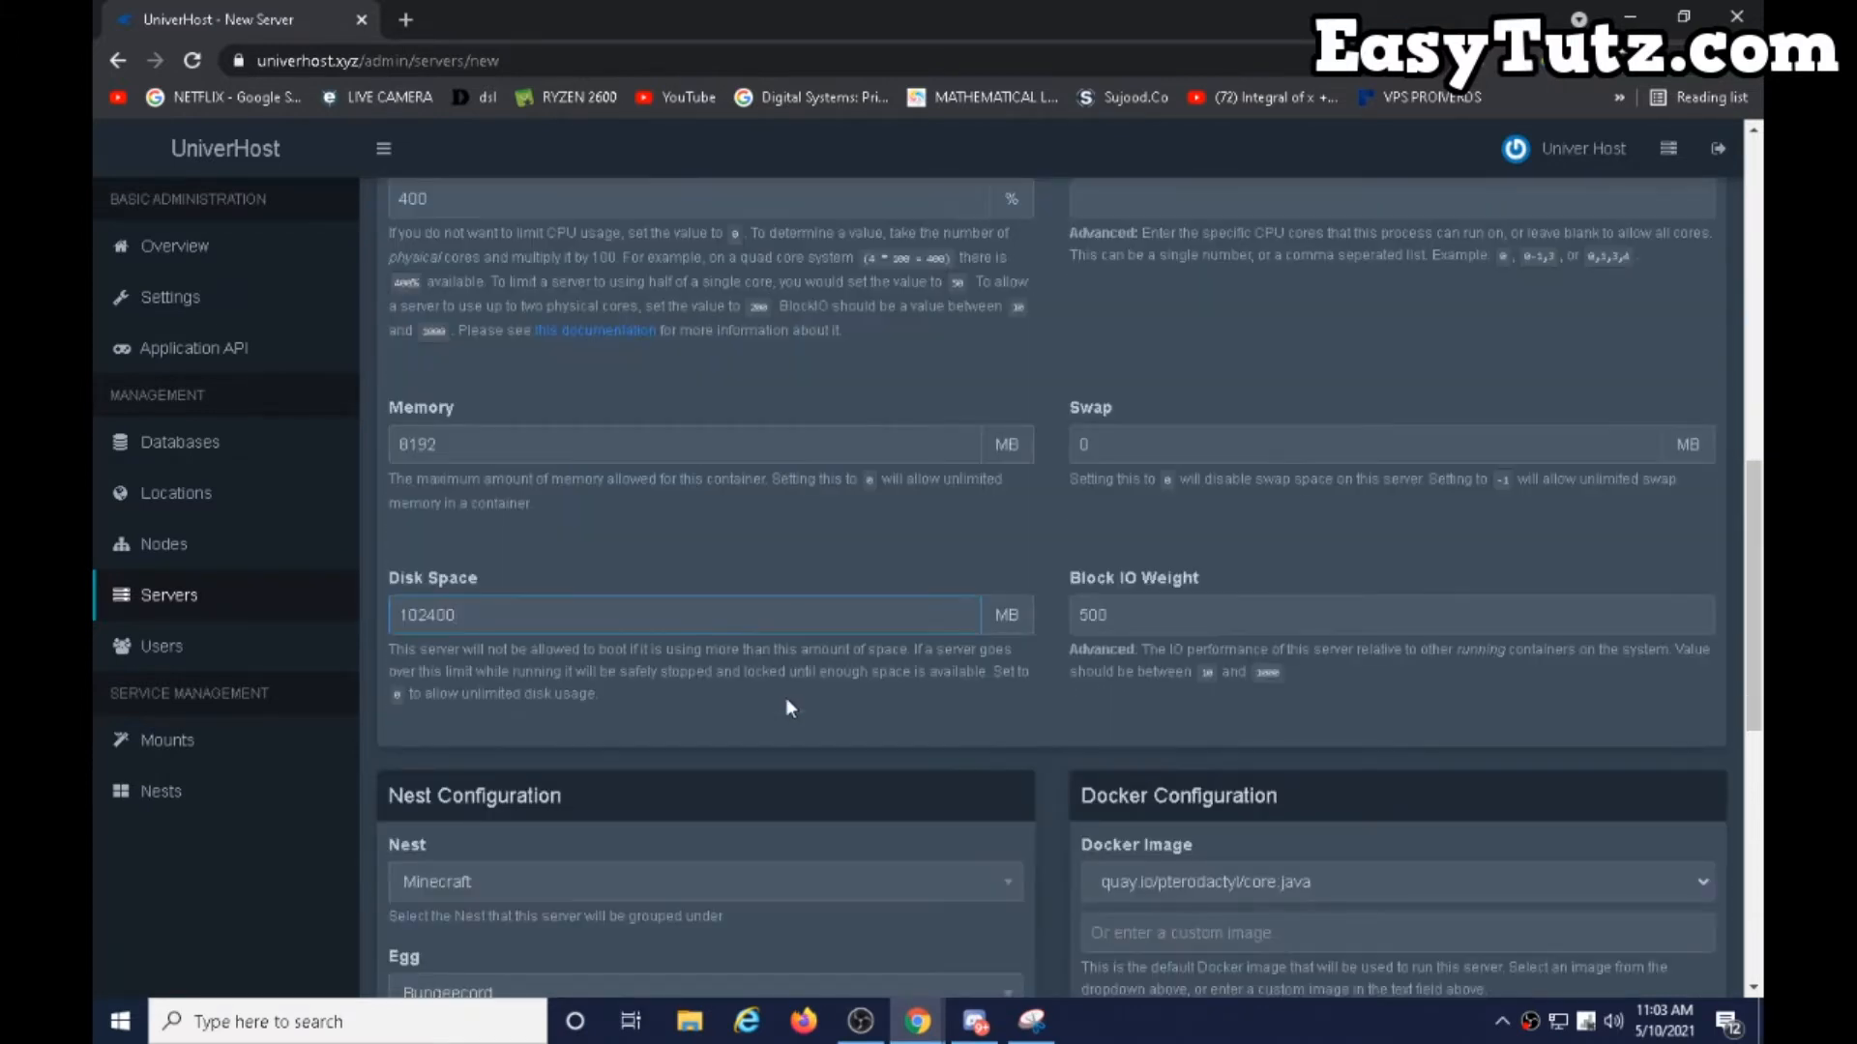
scroll(down, 3)
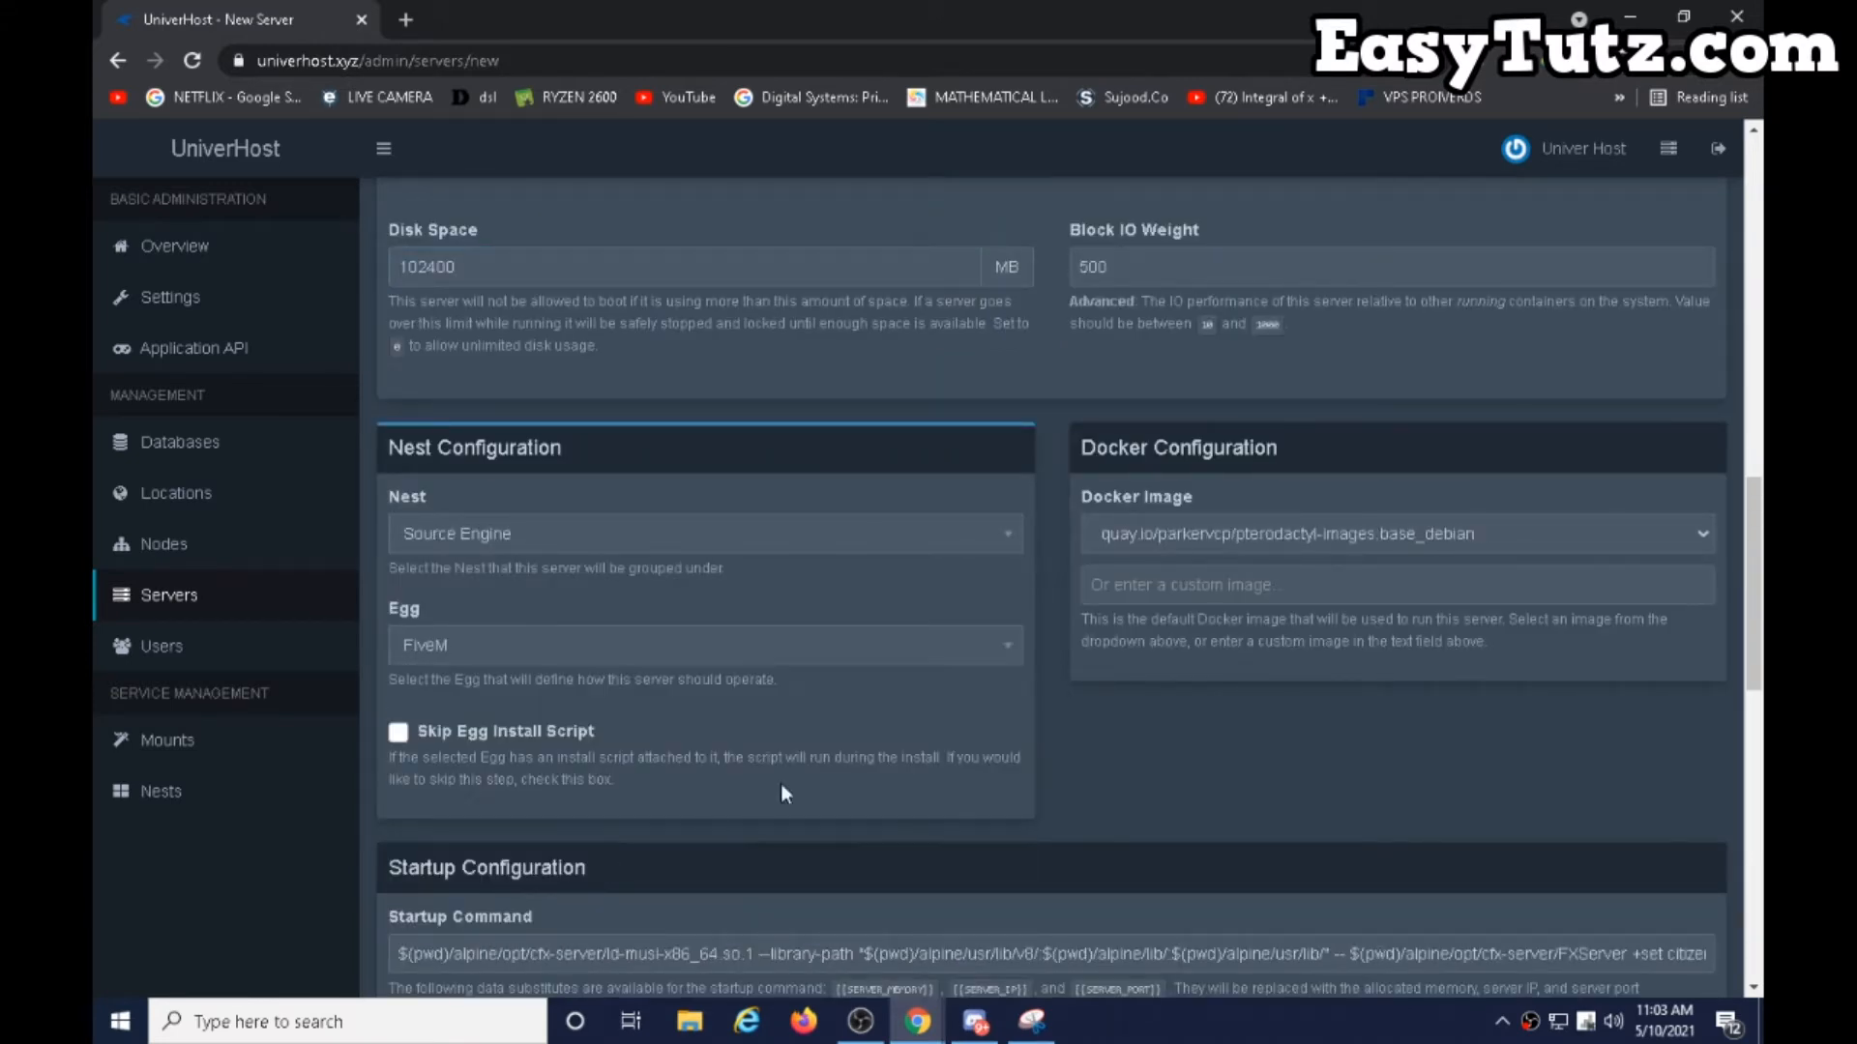
scroll(down, 3)
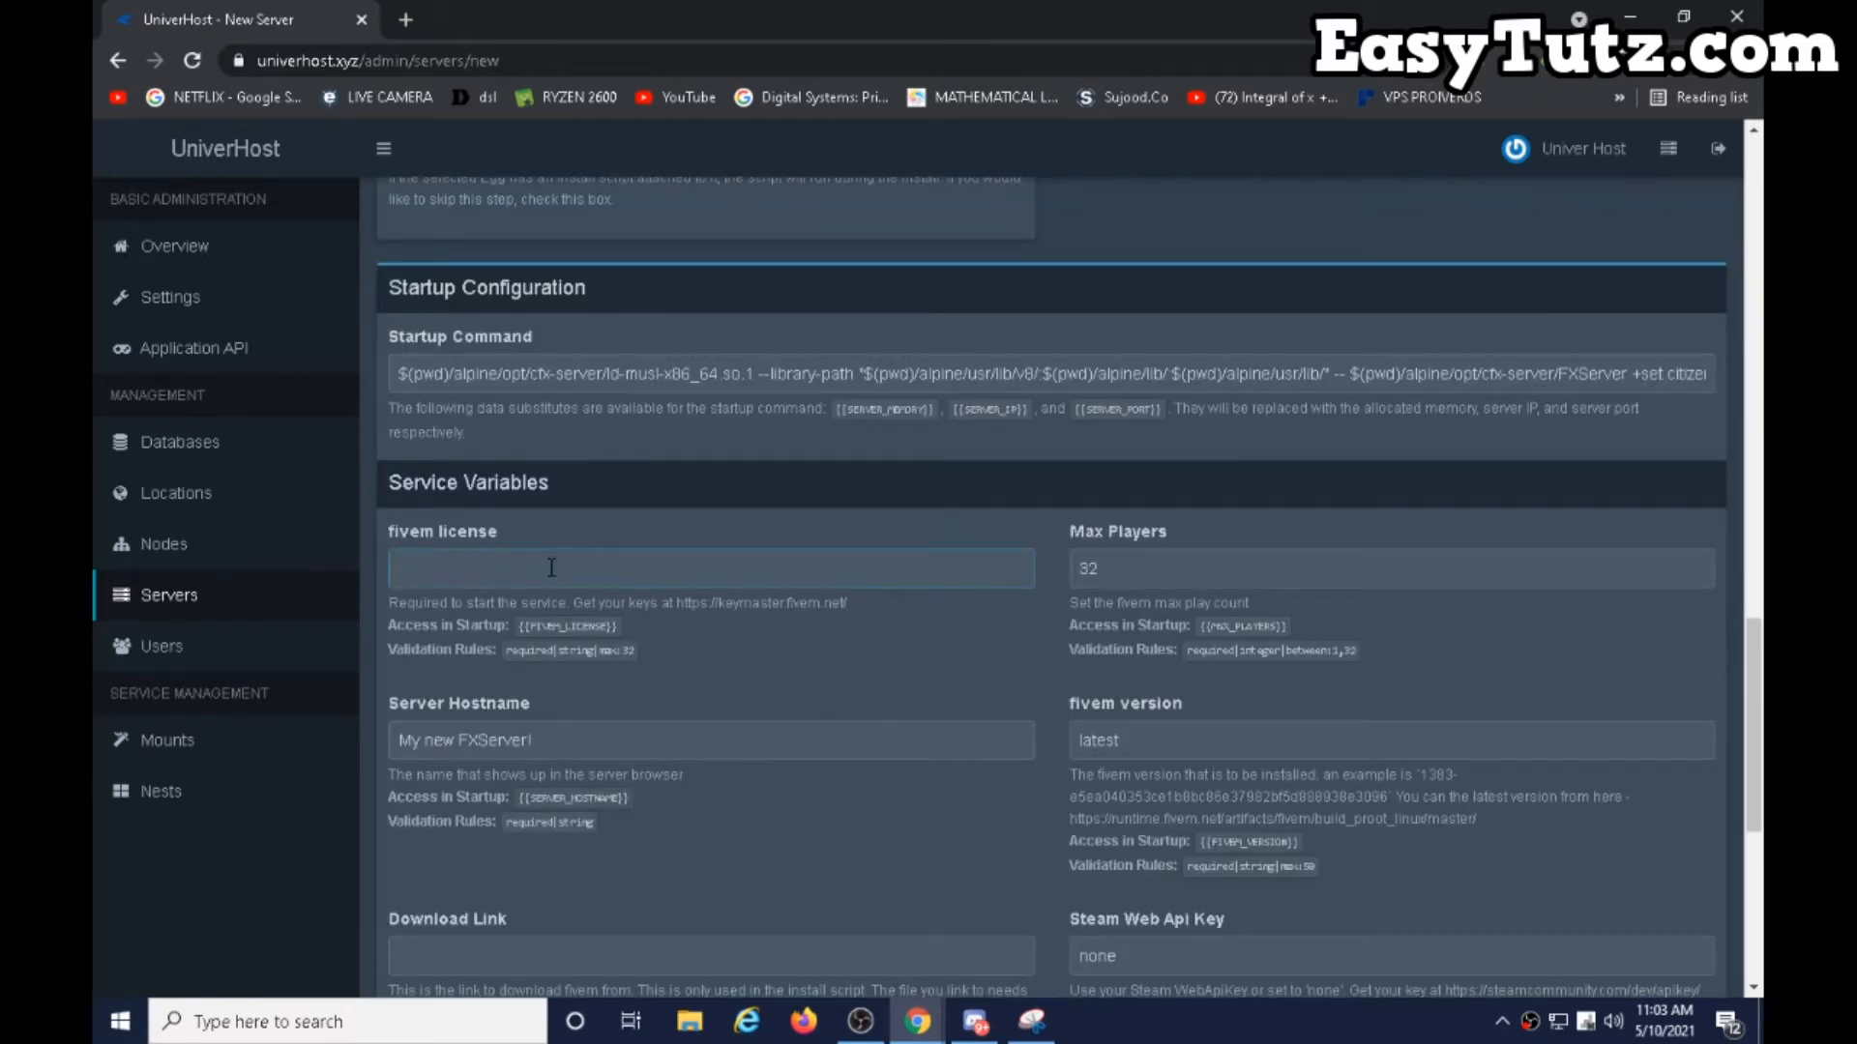
scroll(down, 3)
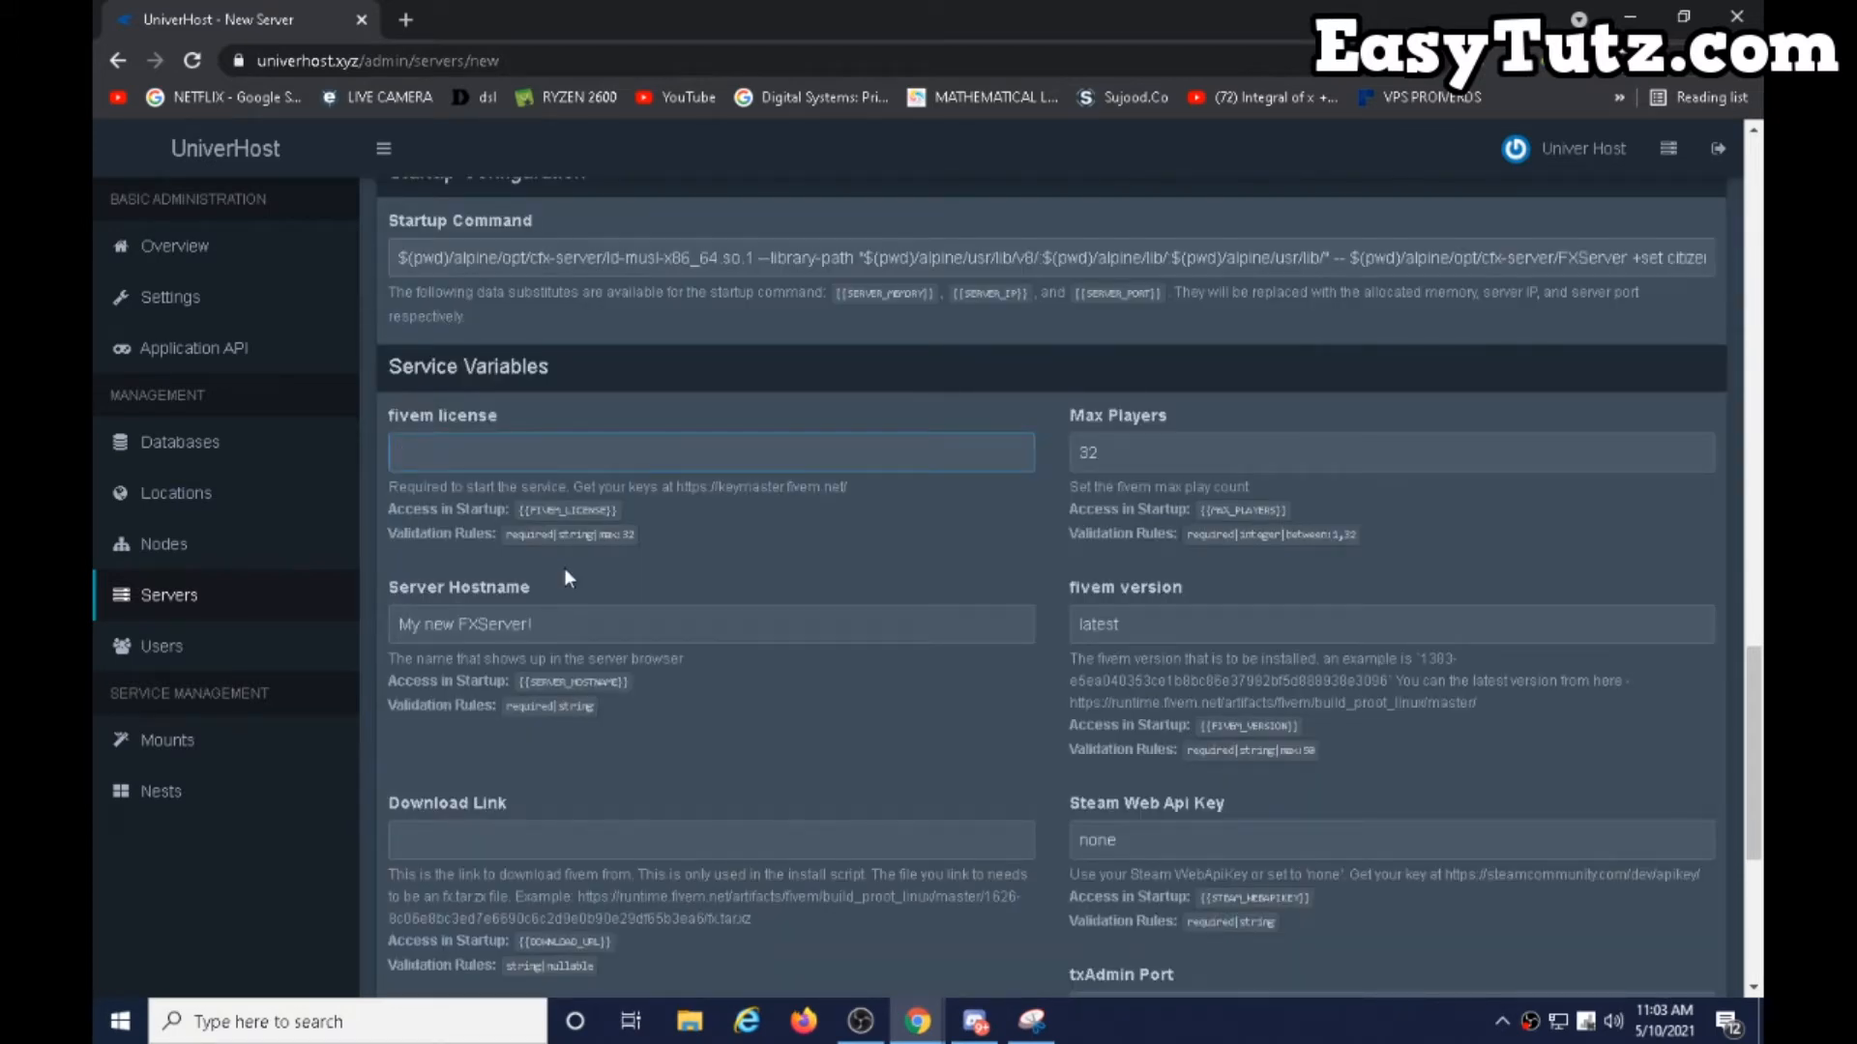
click(710, 452)
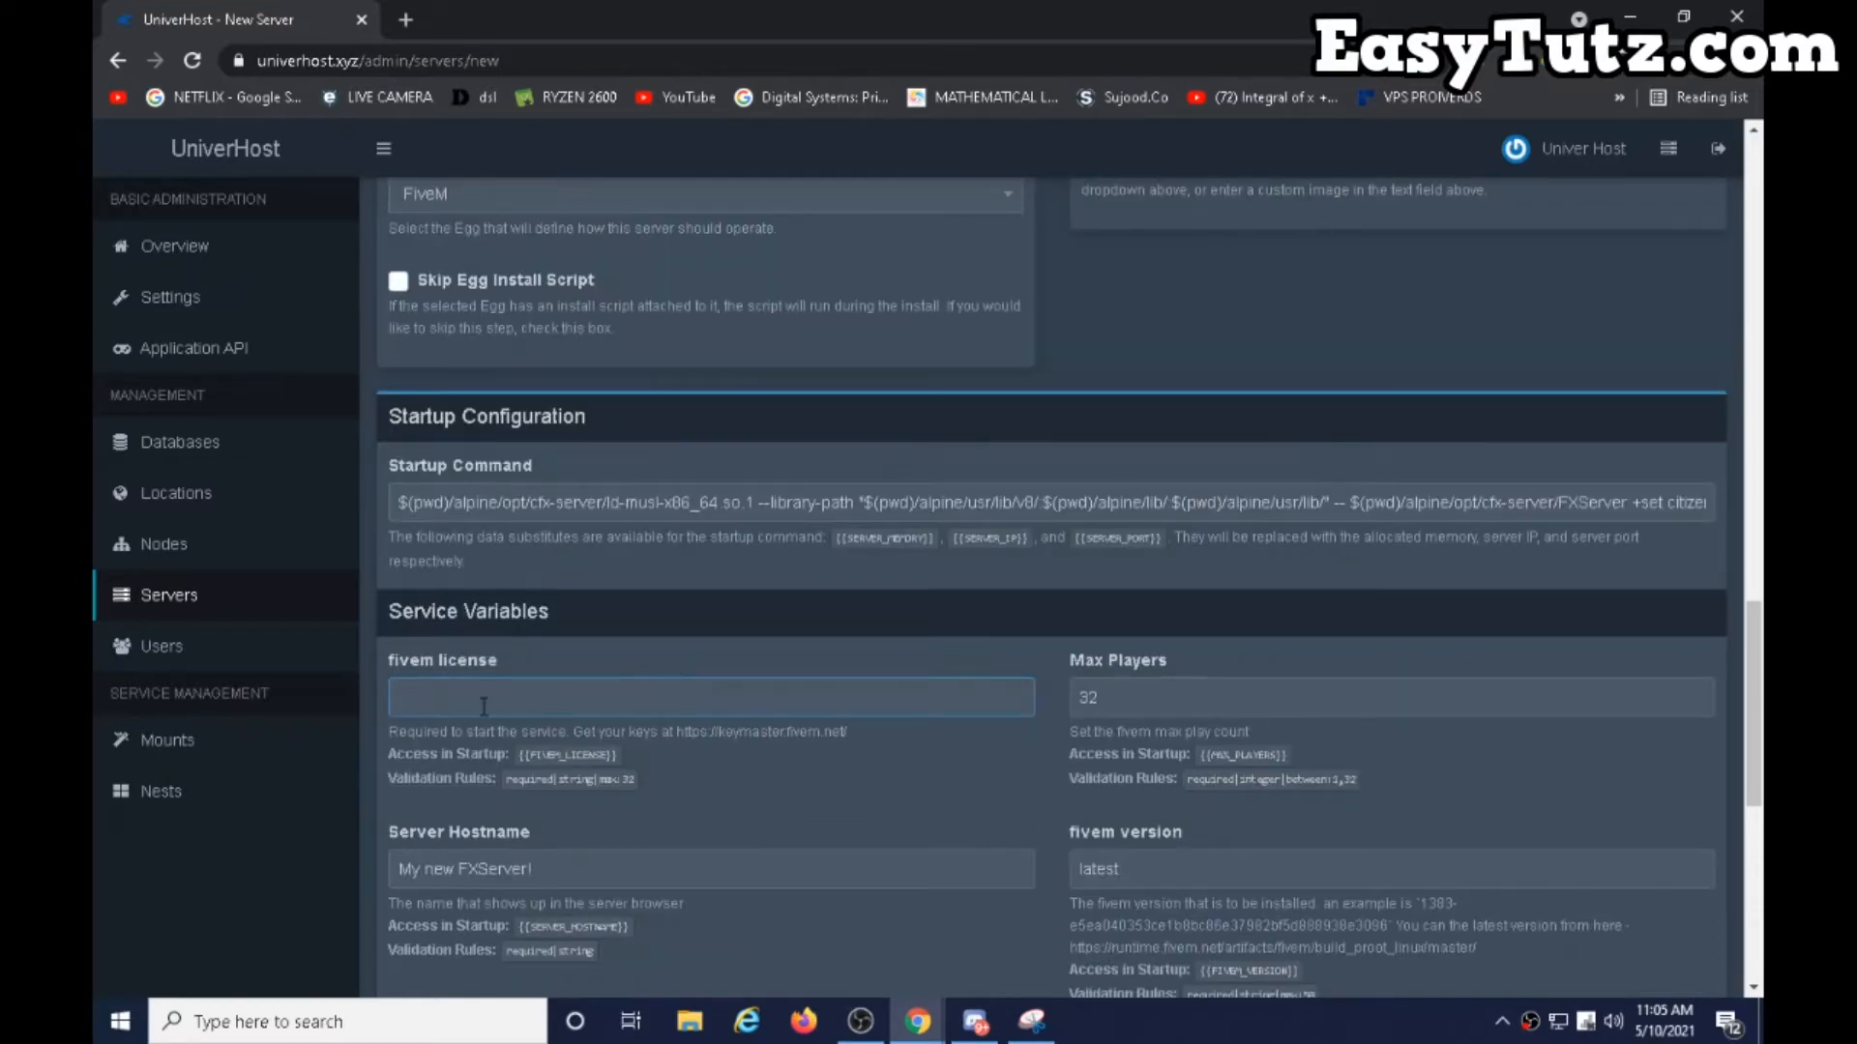
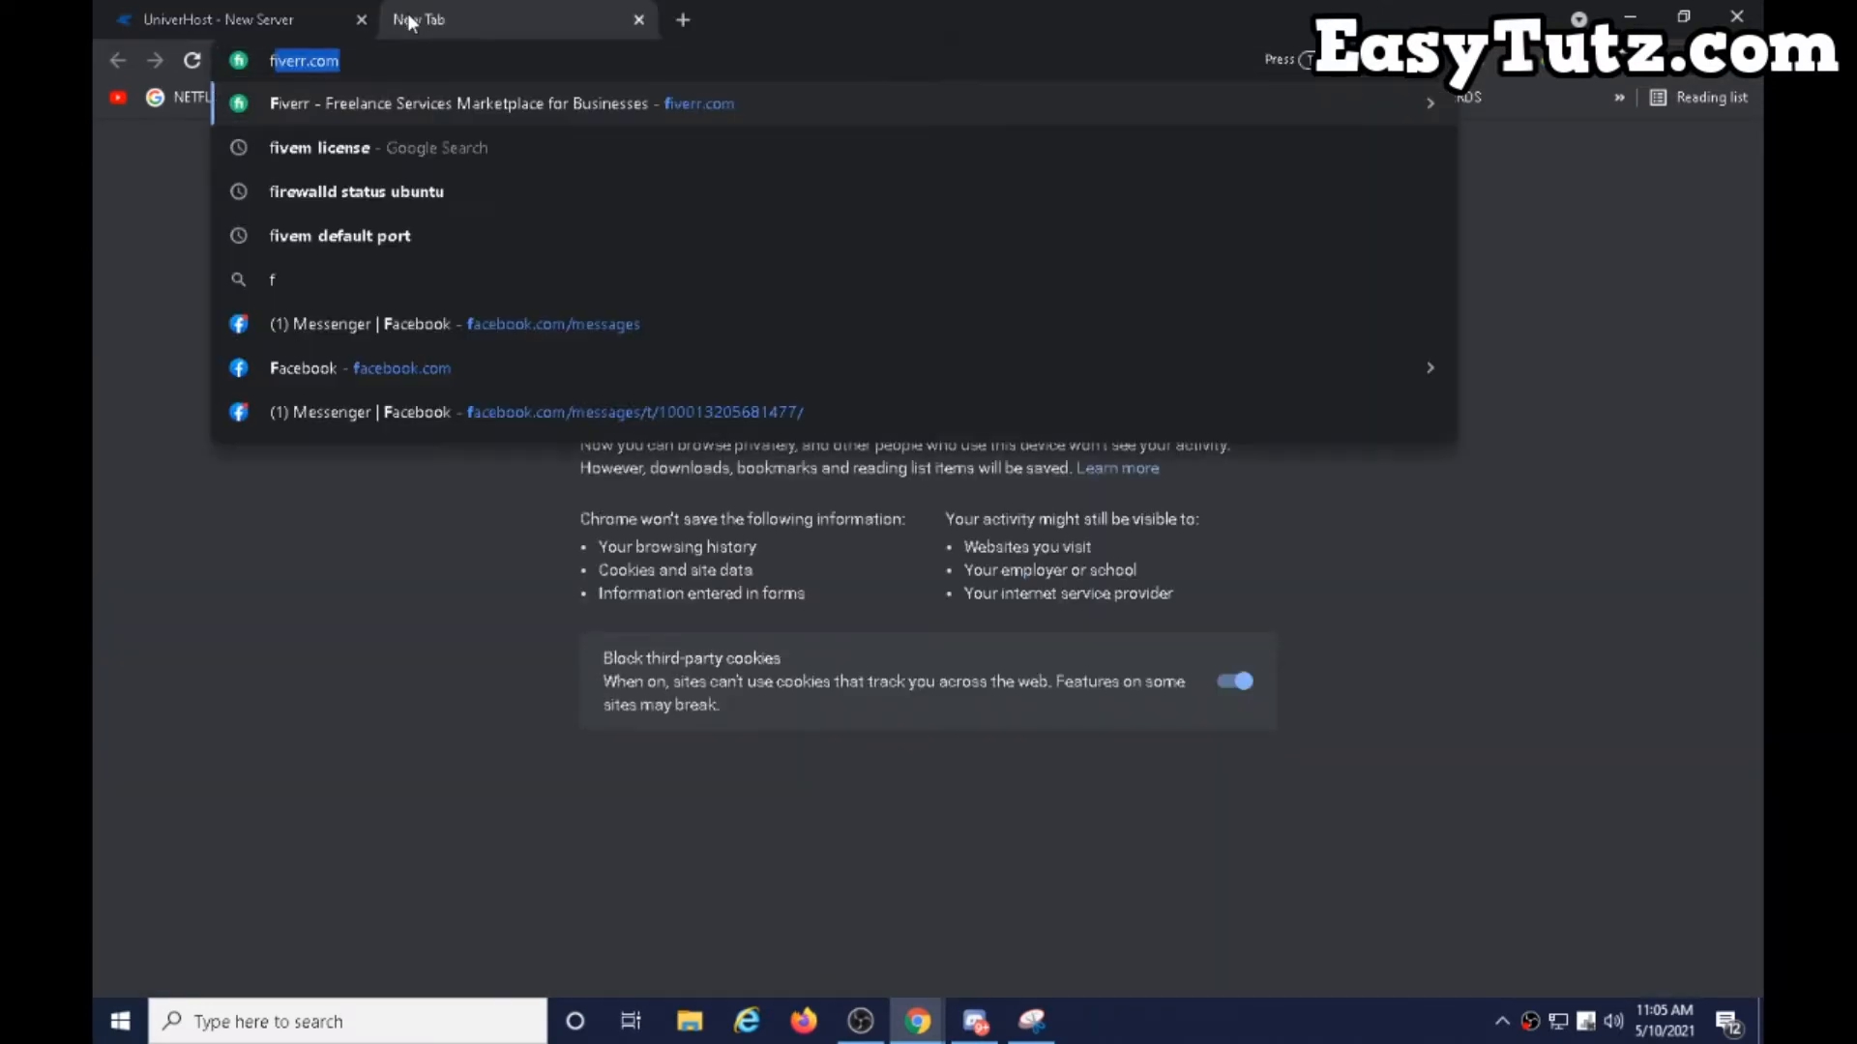
Search 'fivem license' and read the Linux section of the FiveM server setup docs.
text(fivem license)
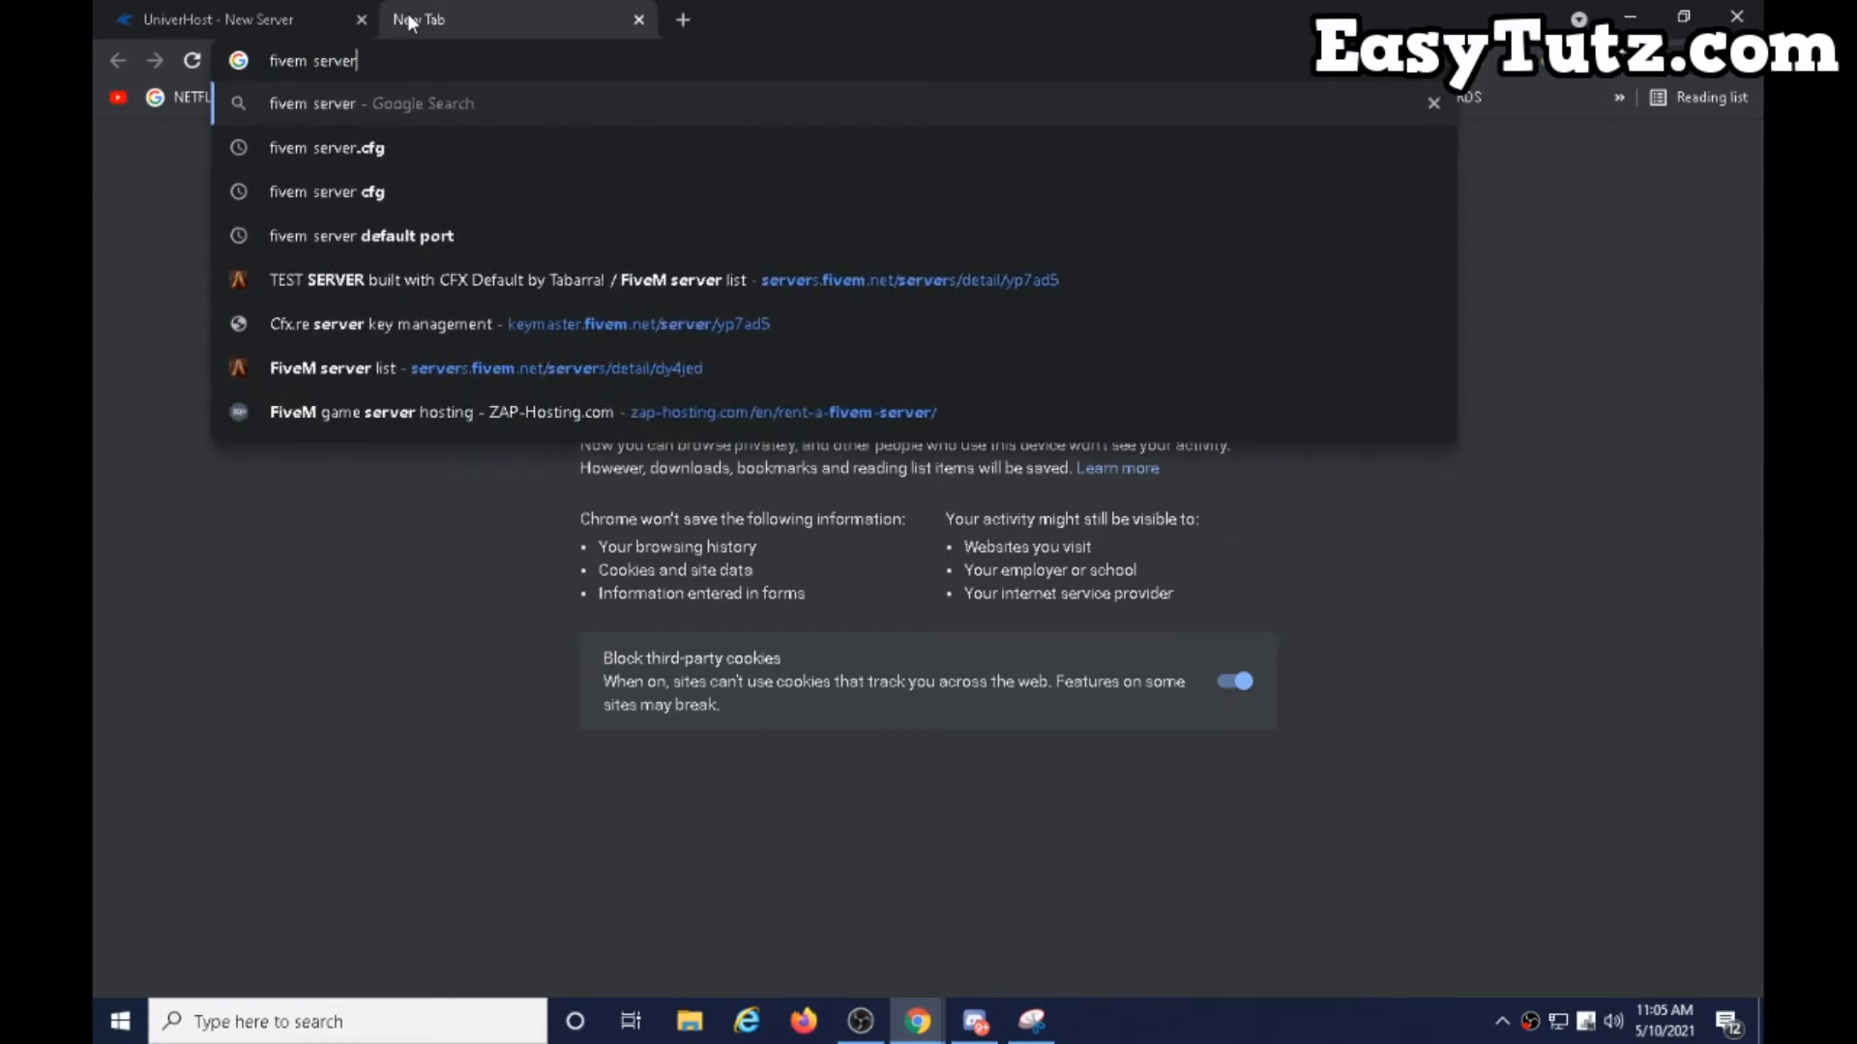
key(Enter)
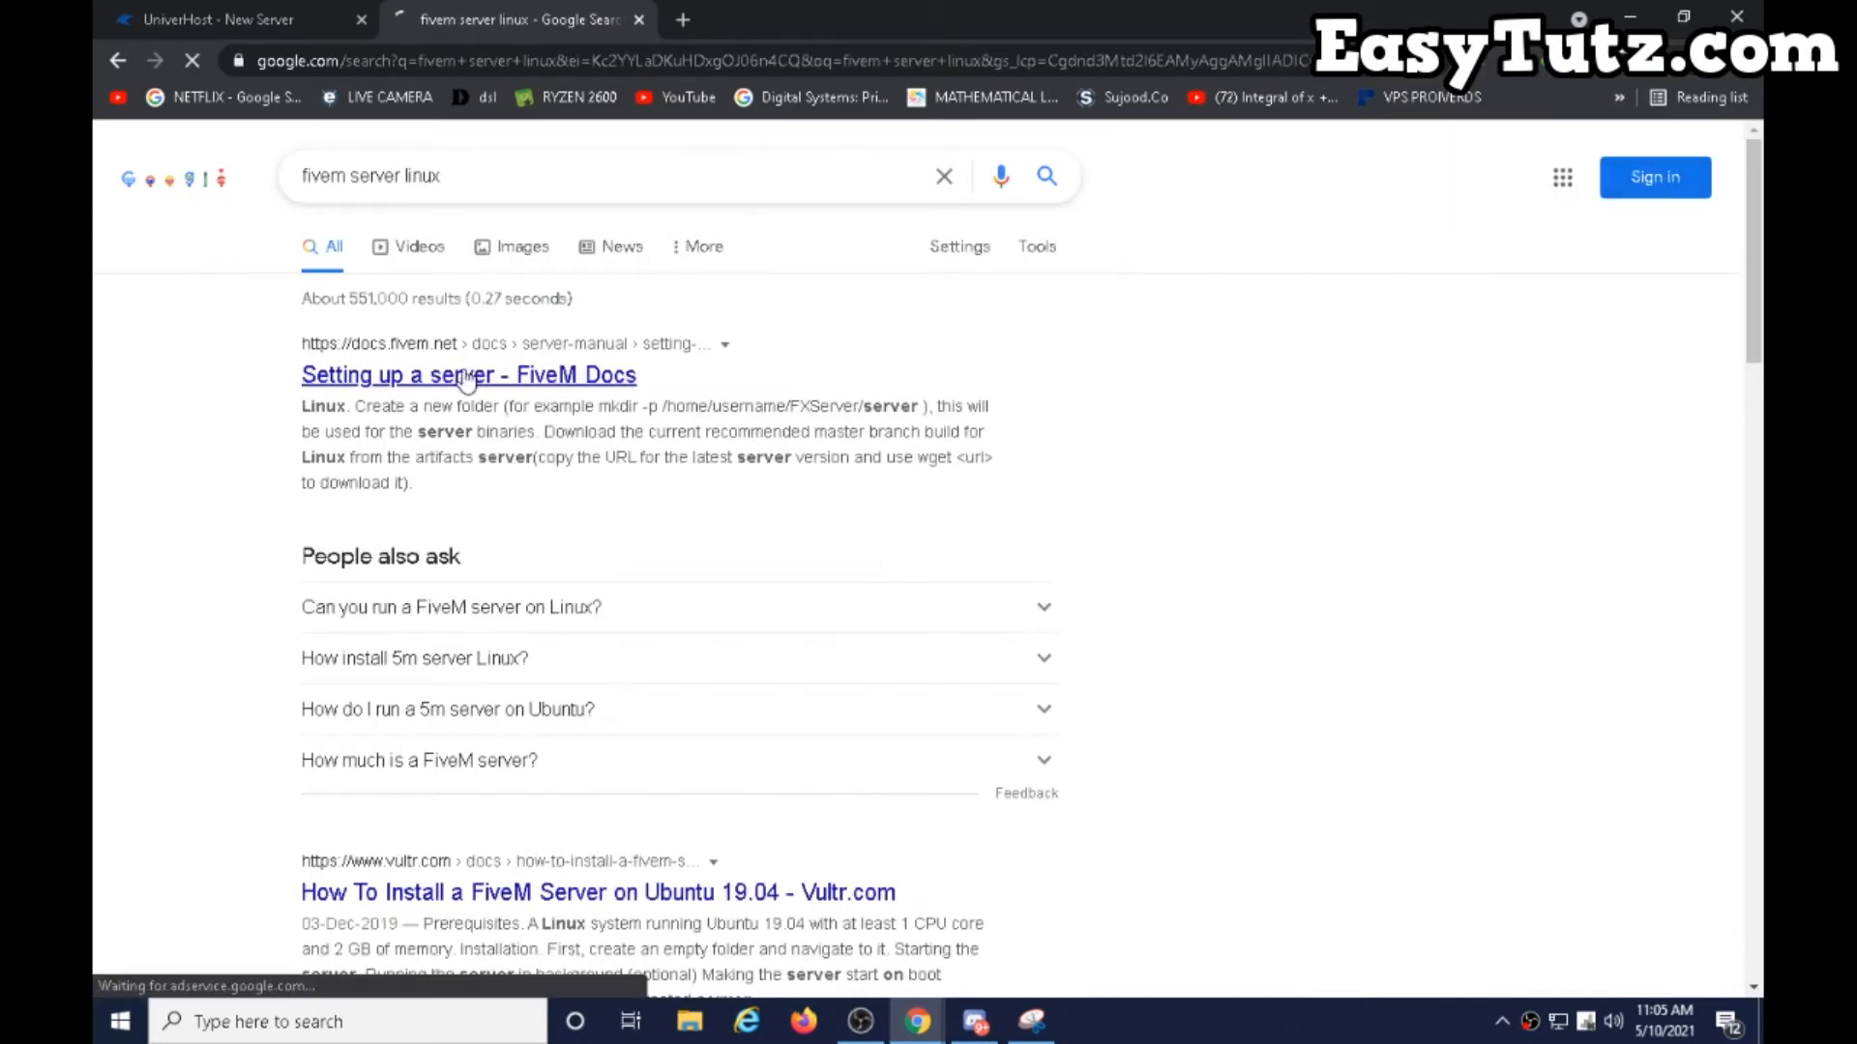
click(468, 375)
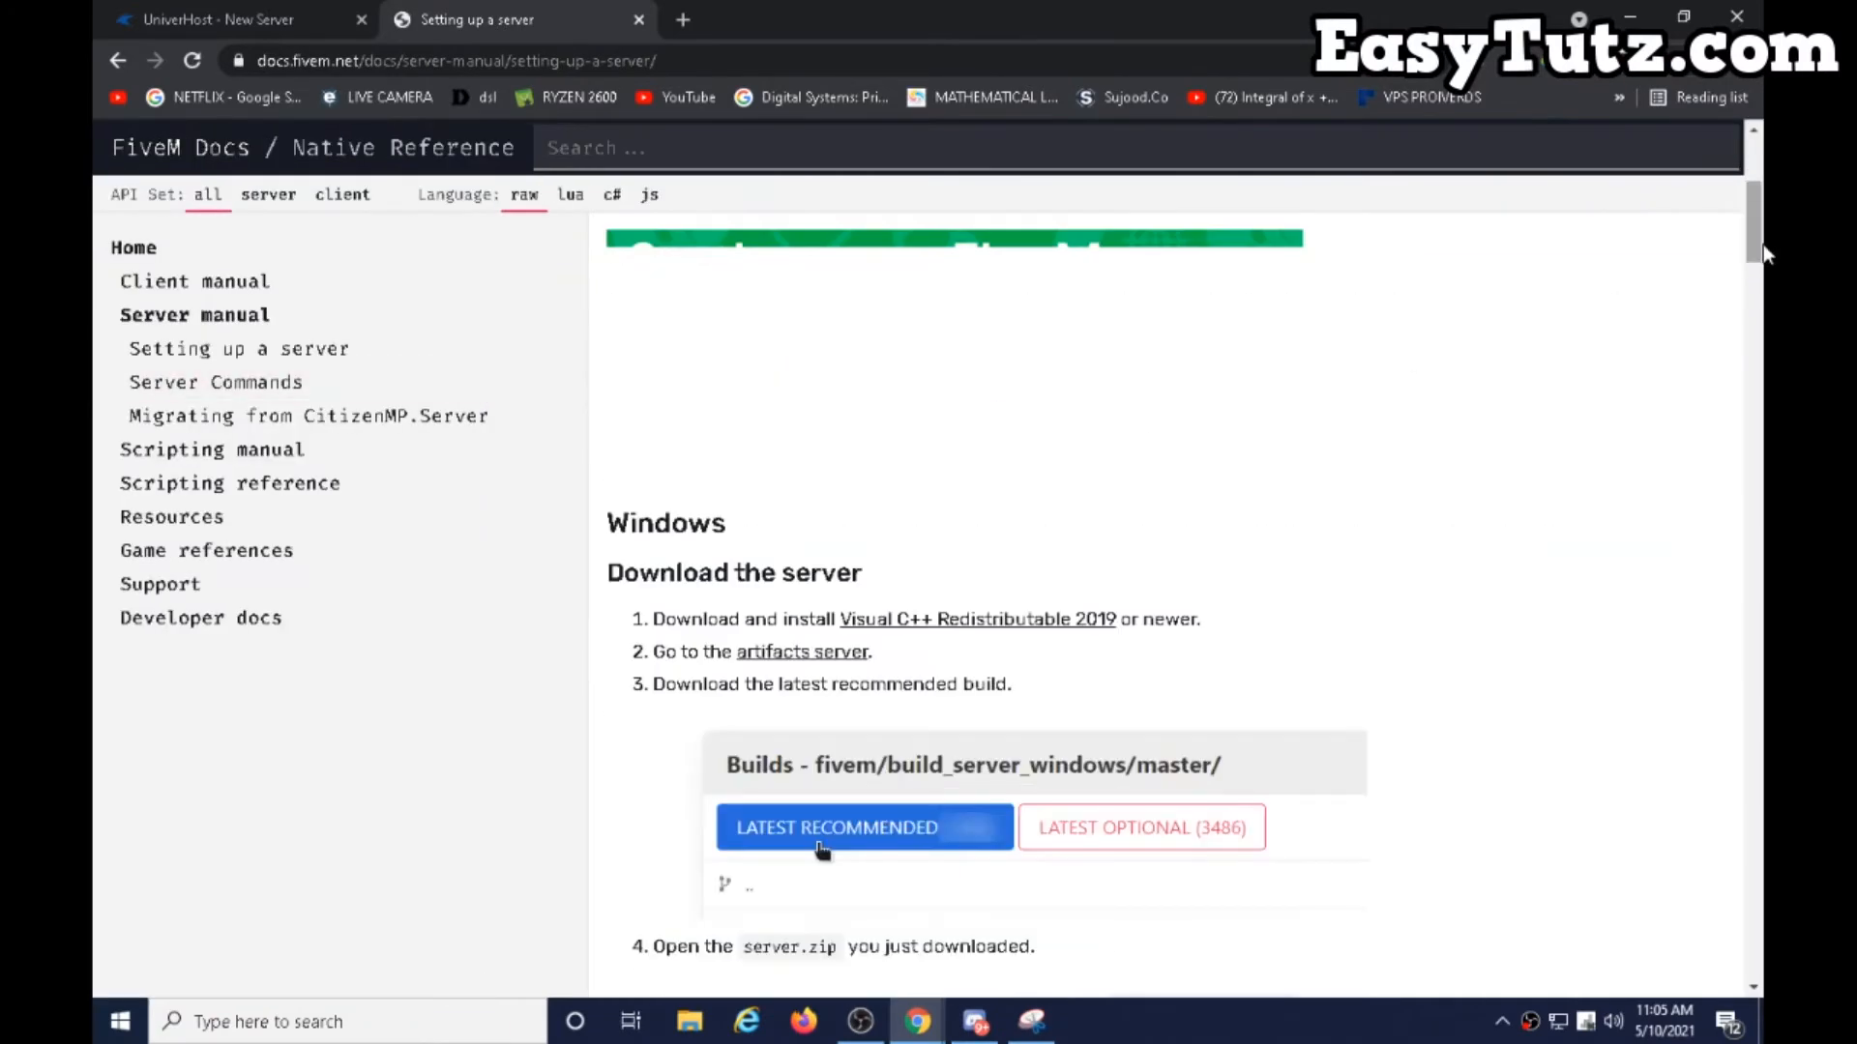
scroll(down, 3)
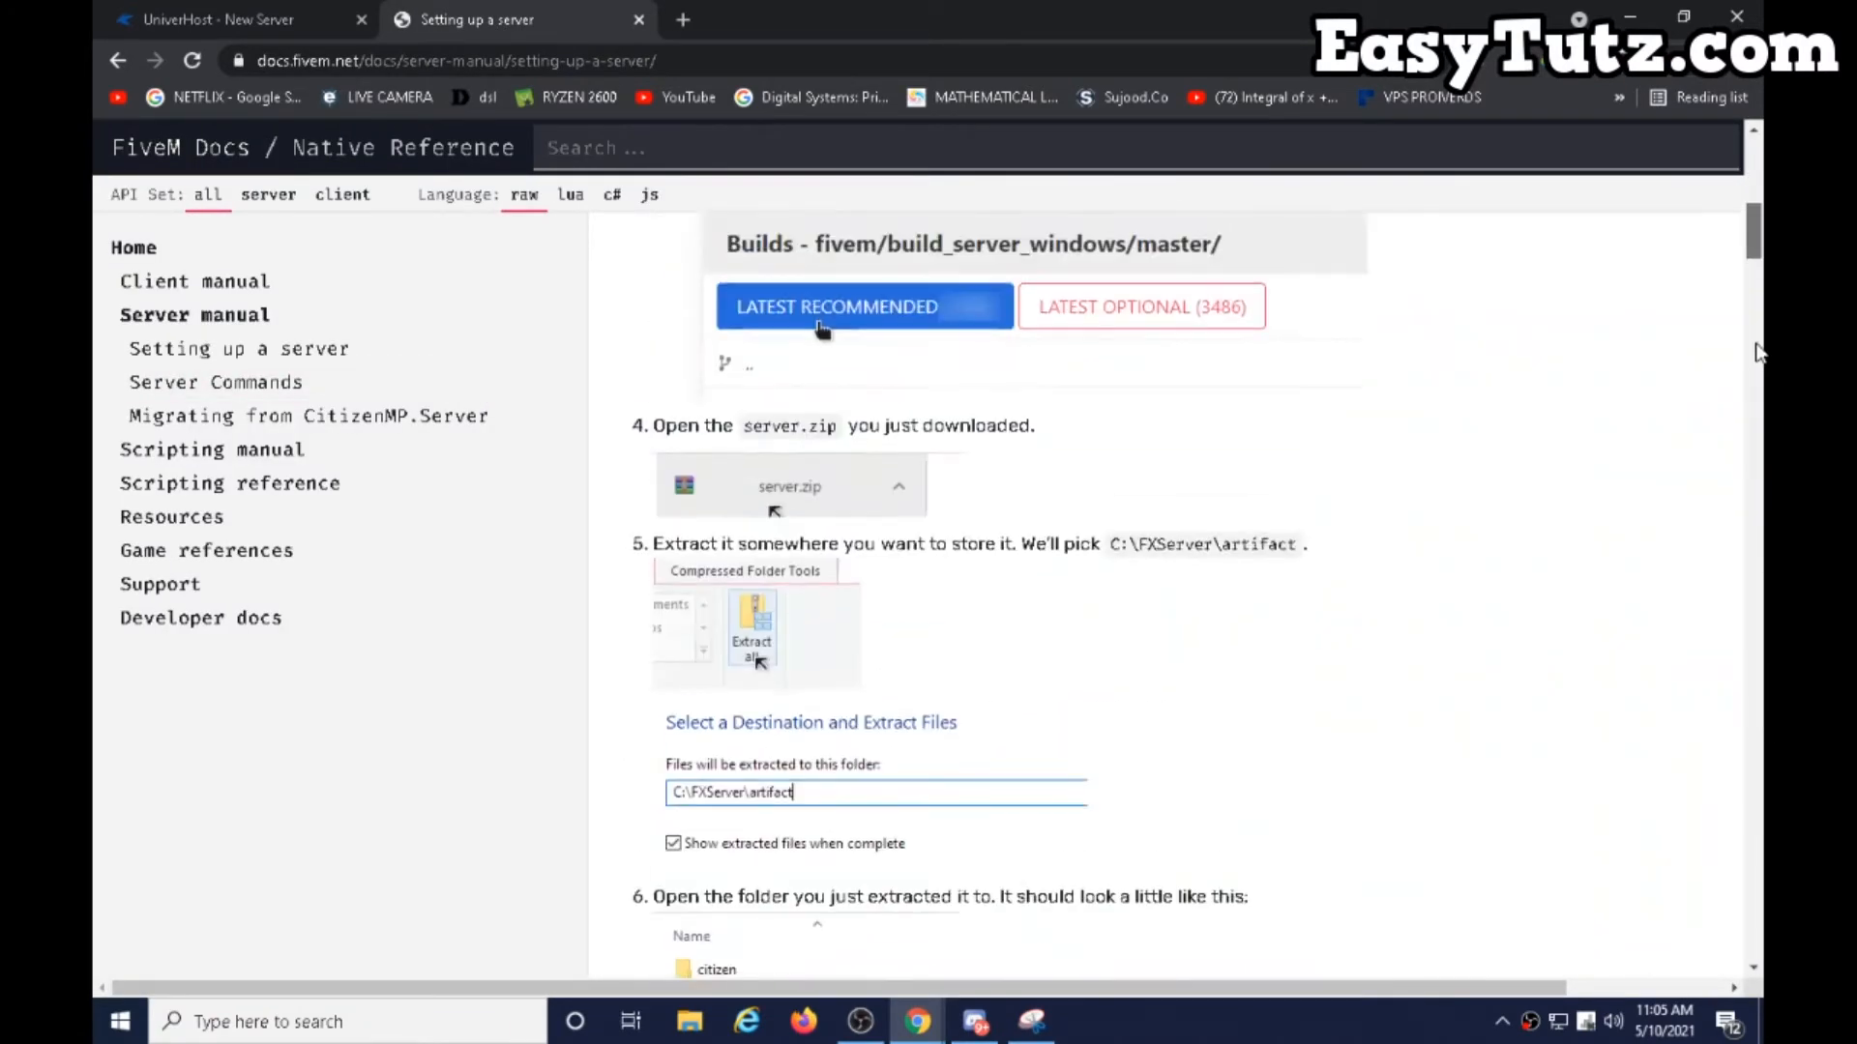
scroll(down, 3)
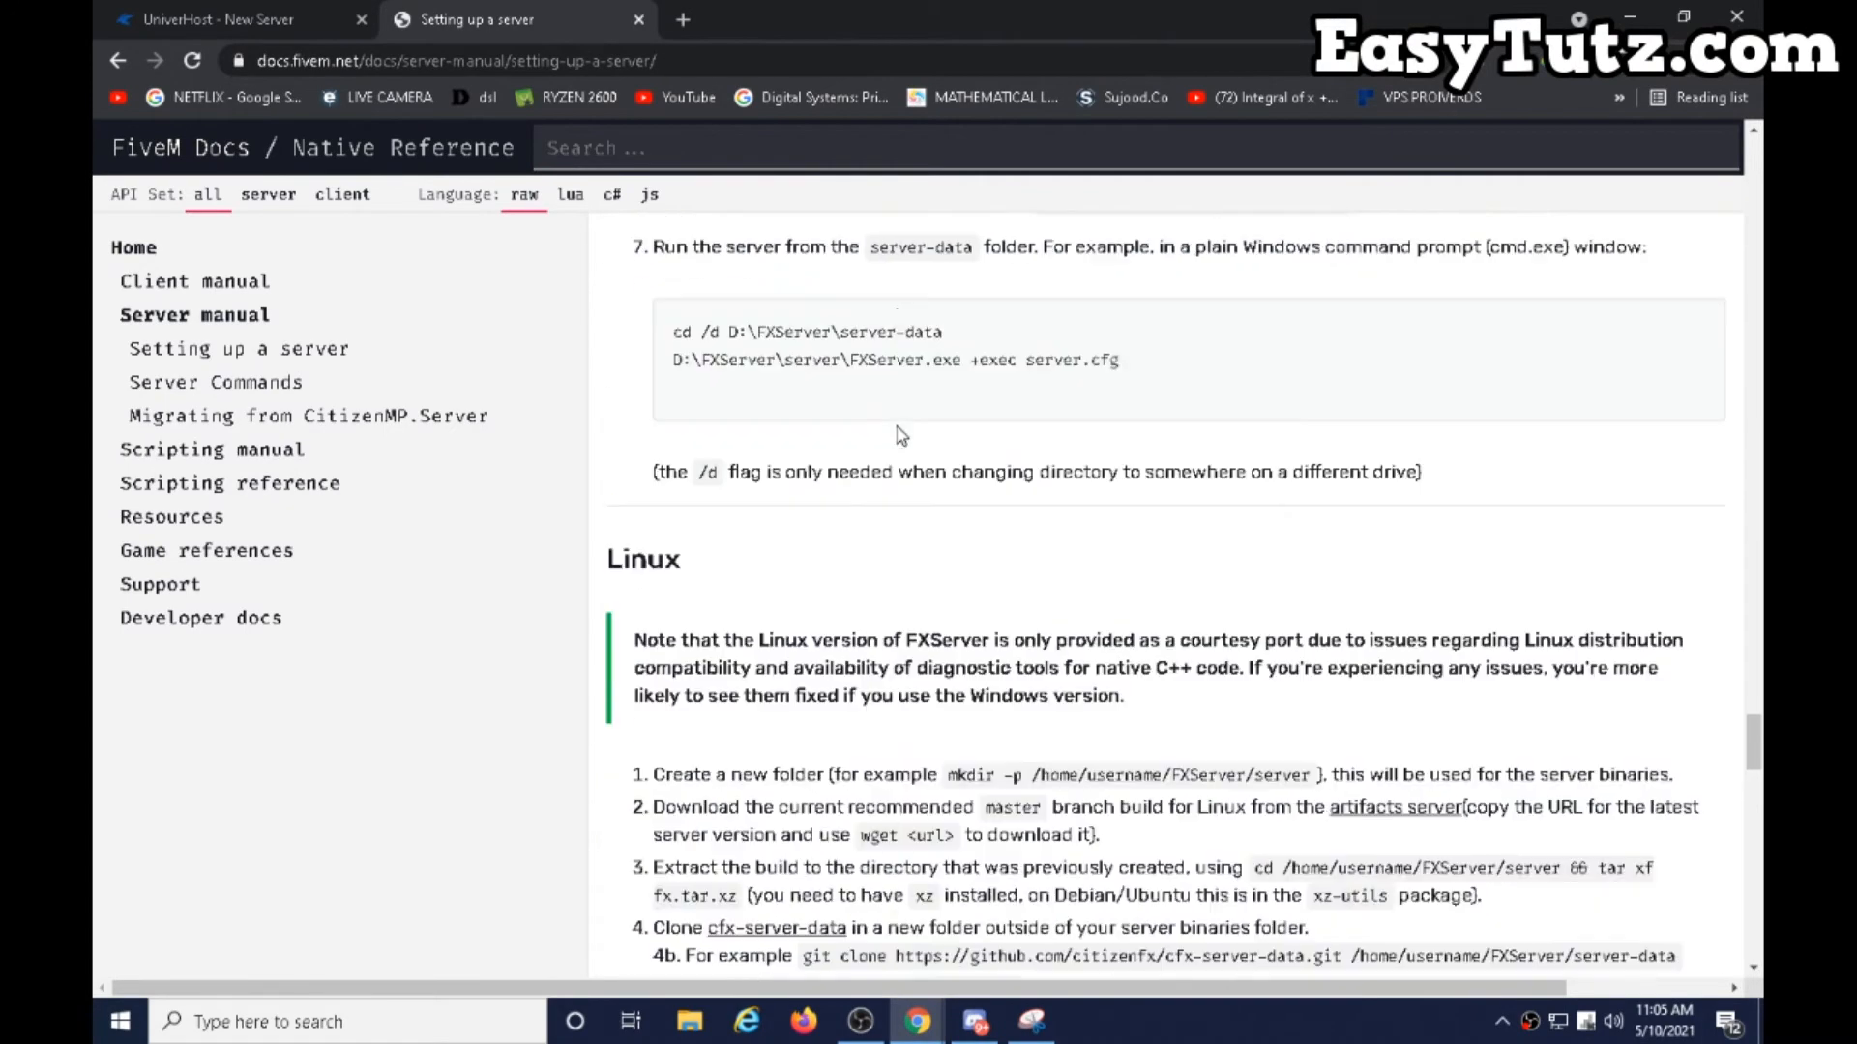
scroll(down, 3)
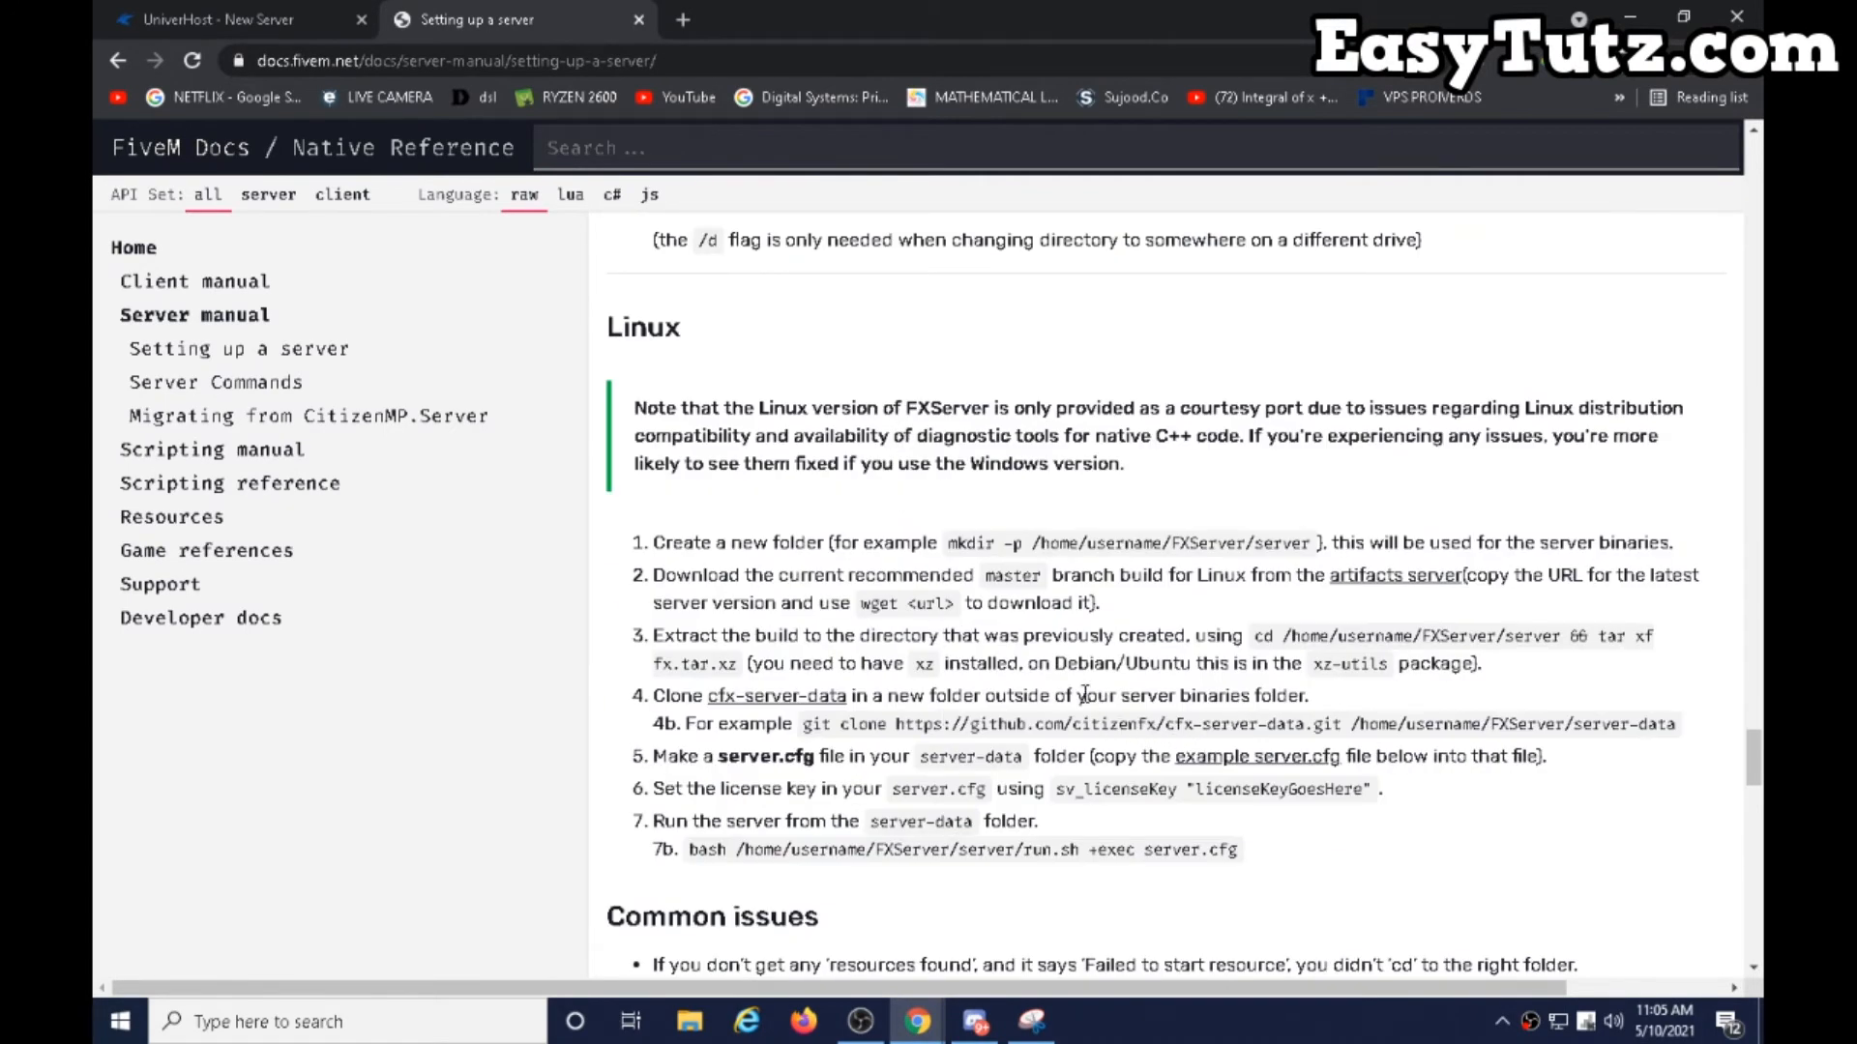
click(1398, 576)
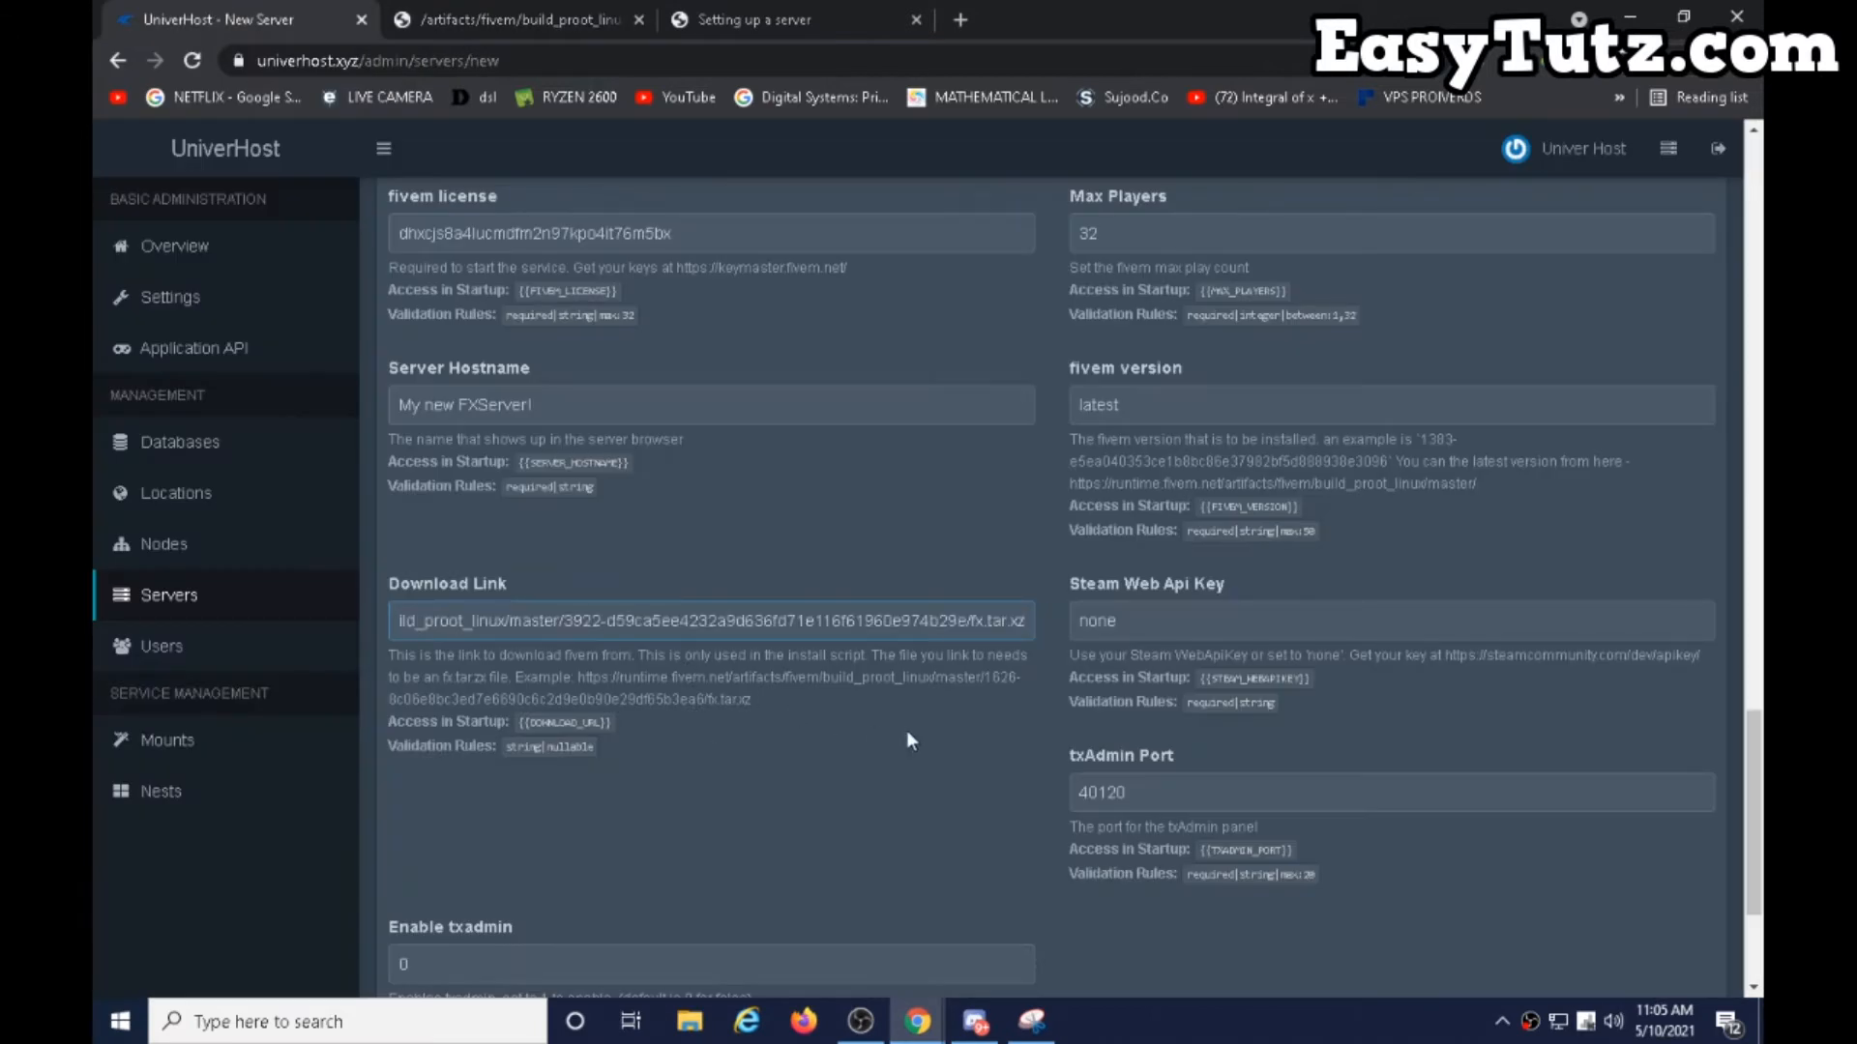
Set txAdmin port 40121, enable txAdmin with value 1, and create the server.
scroll(down, 3)
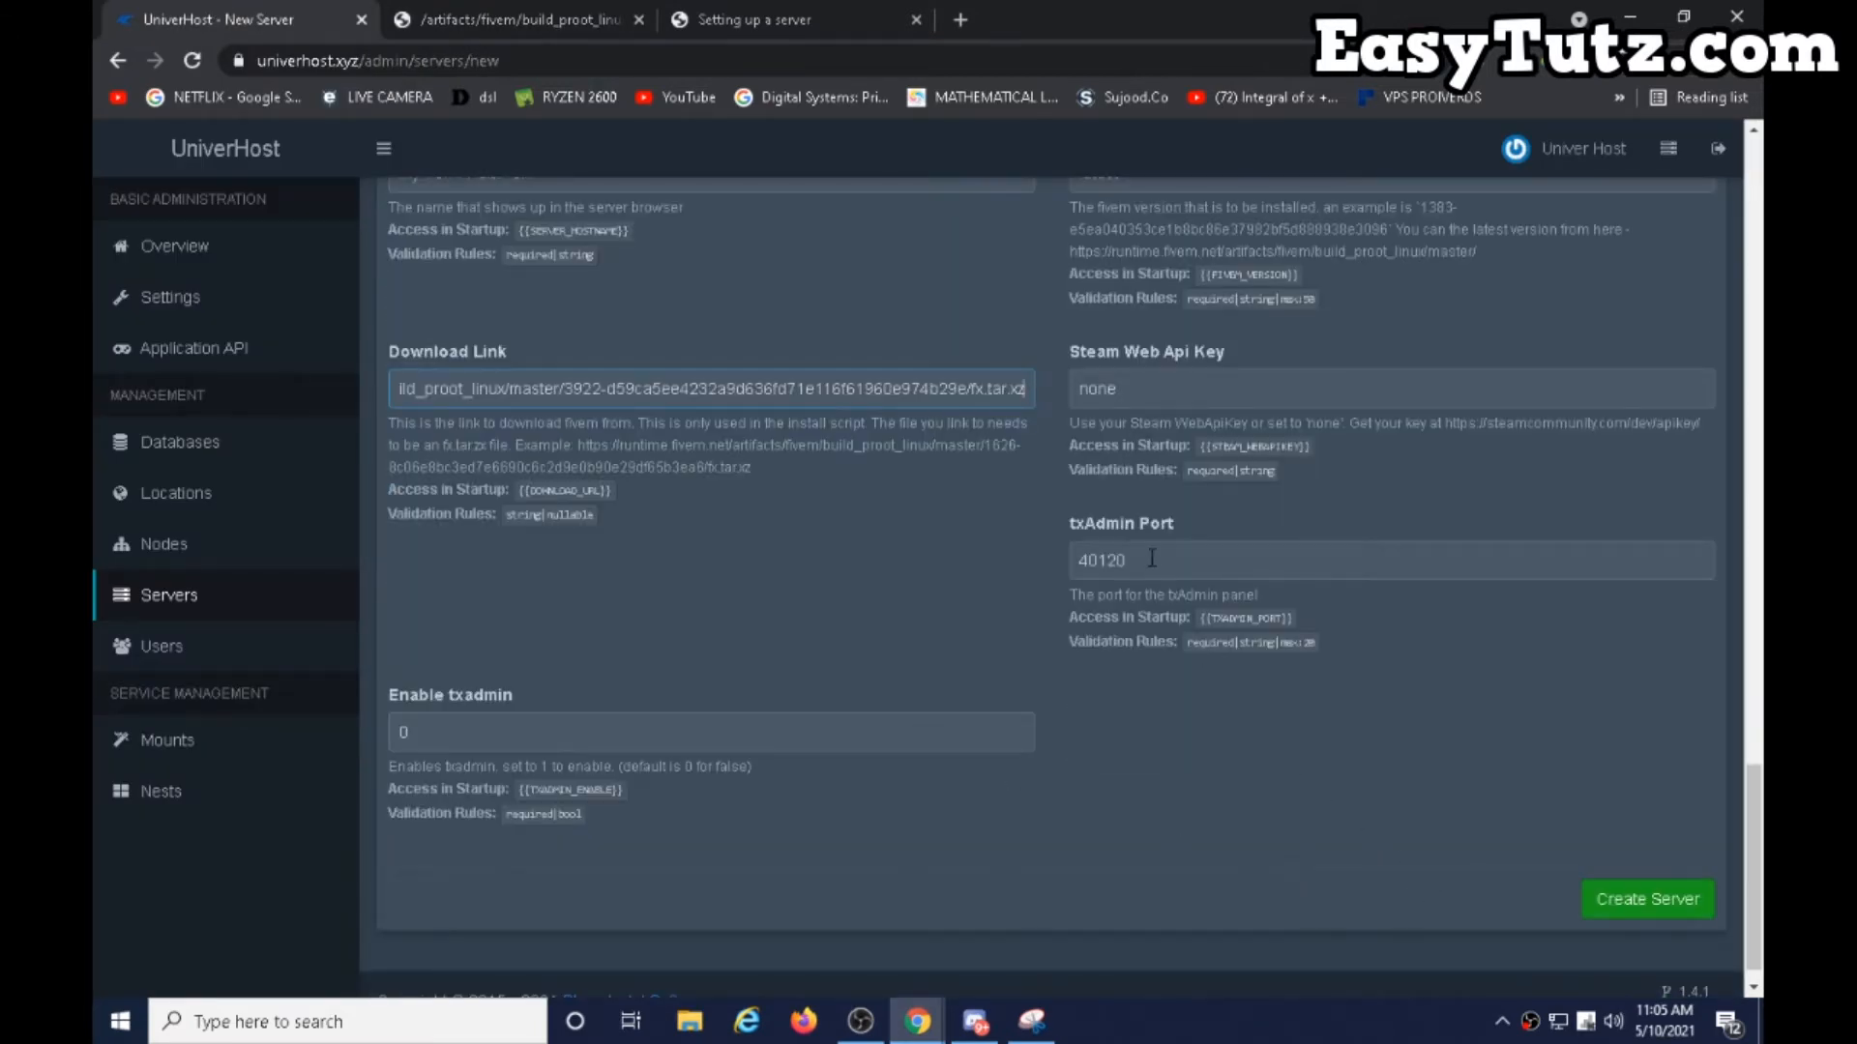
click(1173, 560)
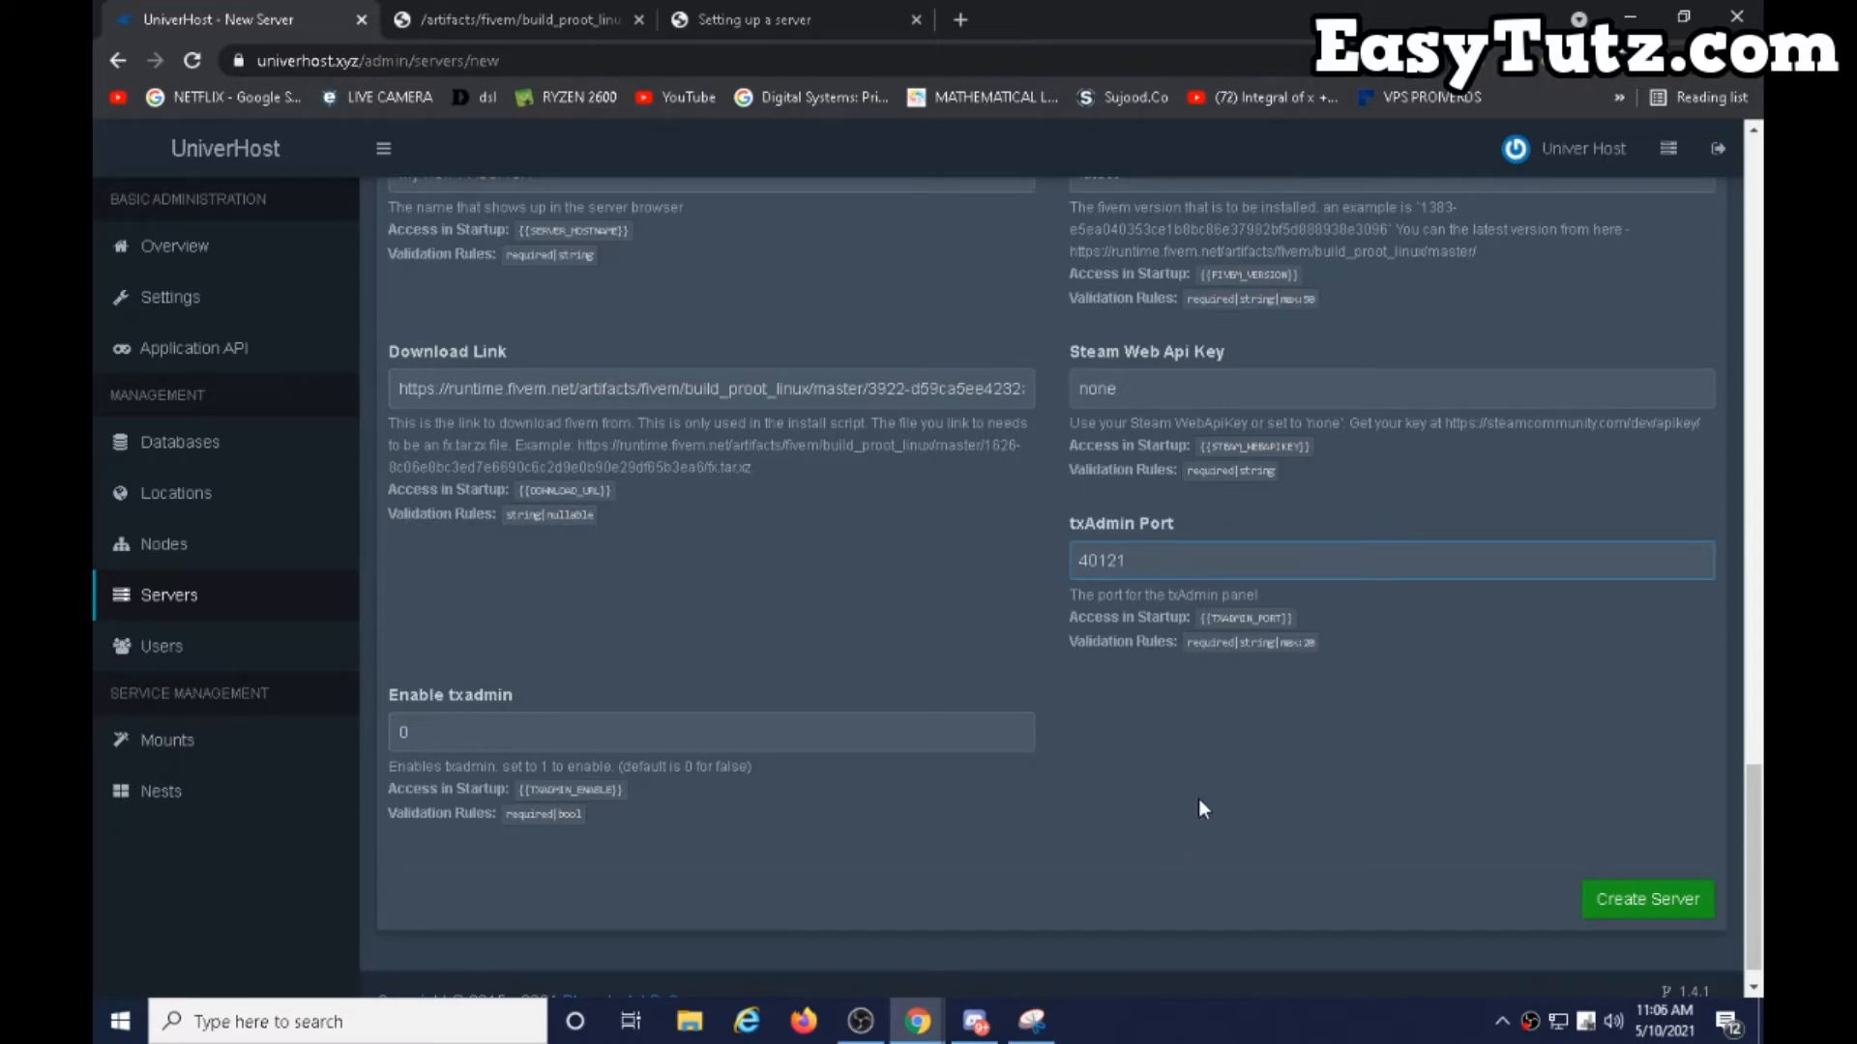
text(1)
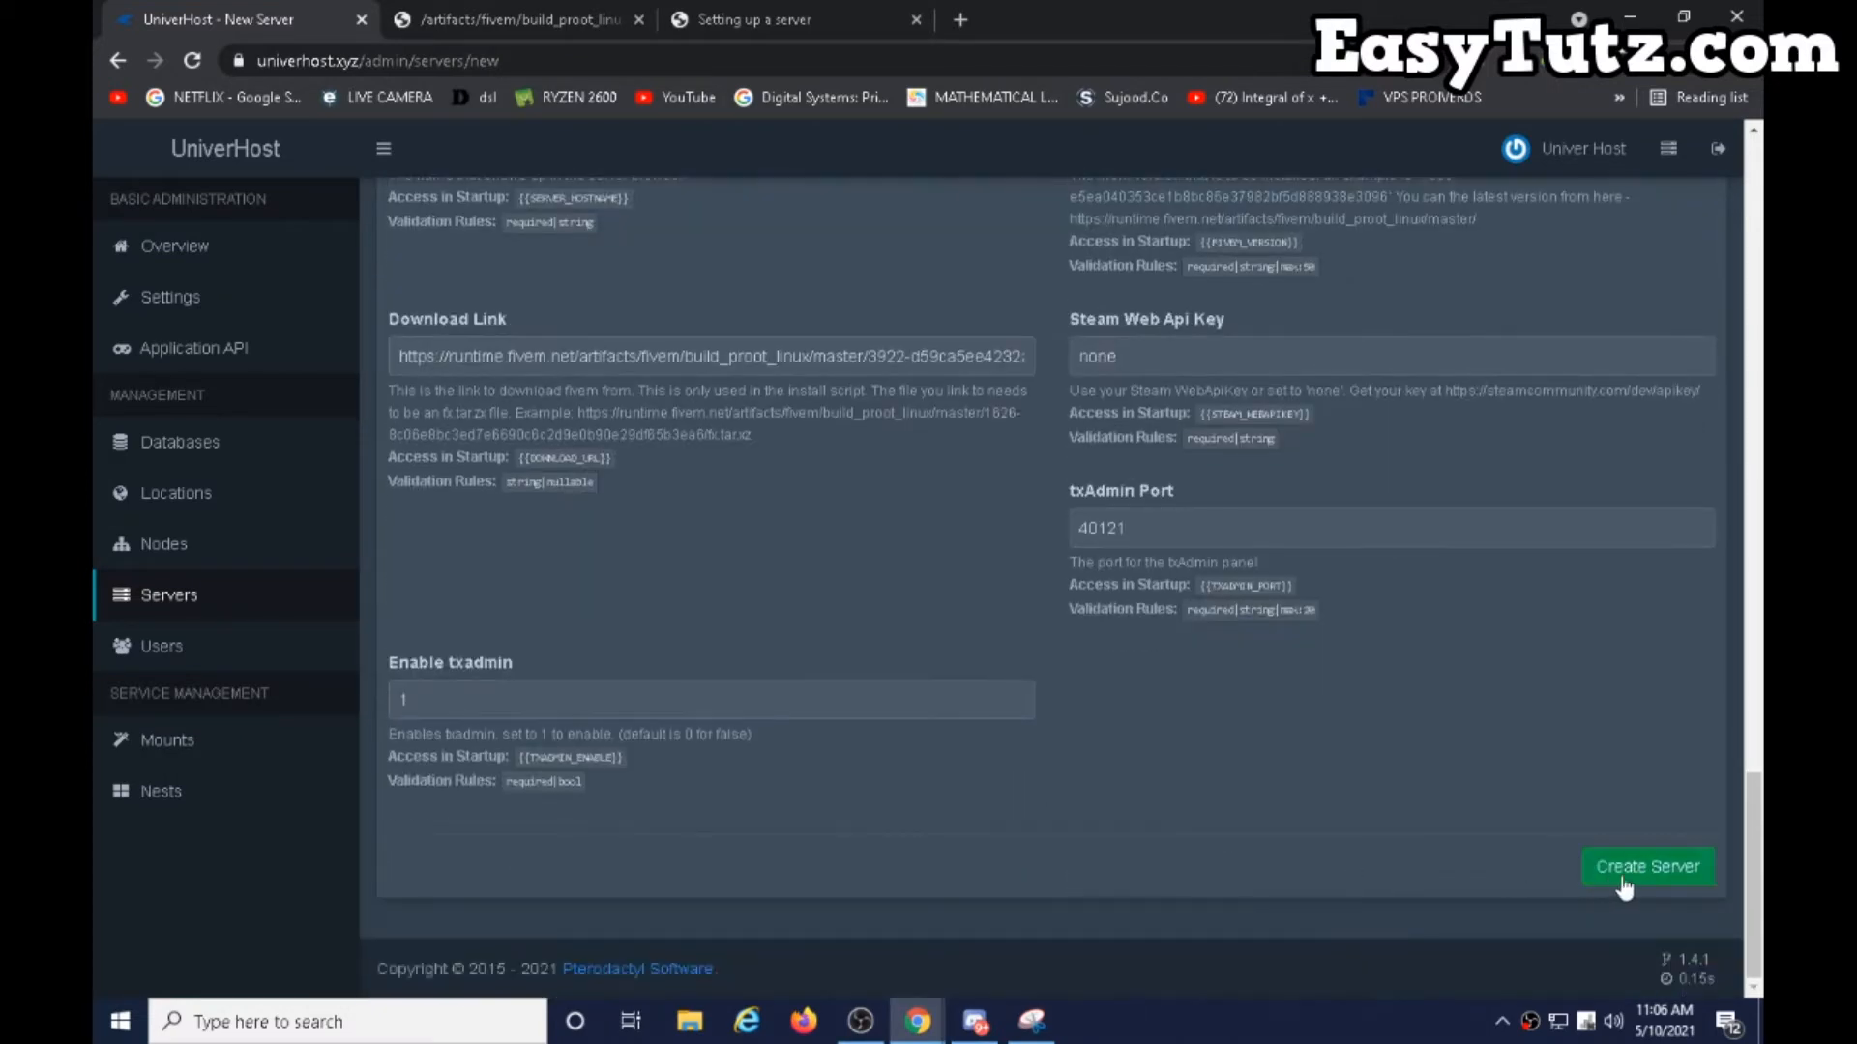
click(1647, 867)
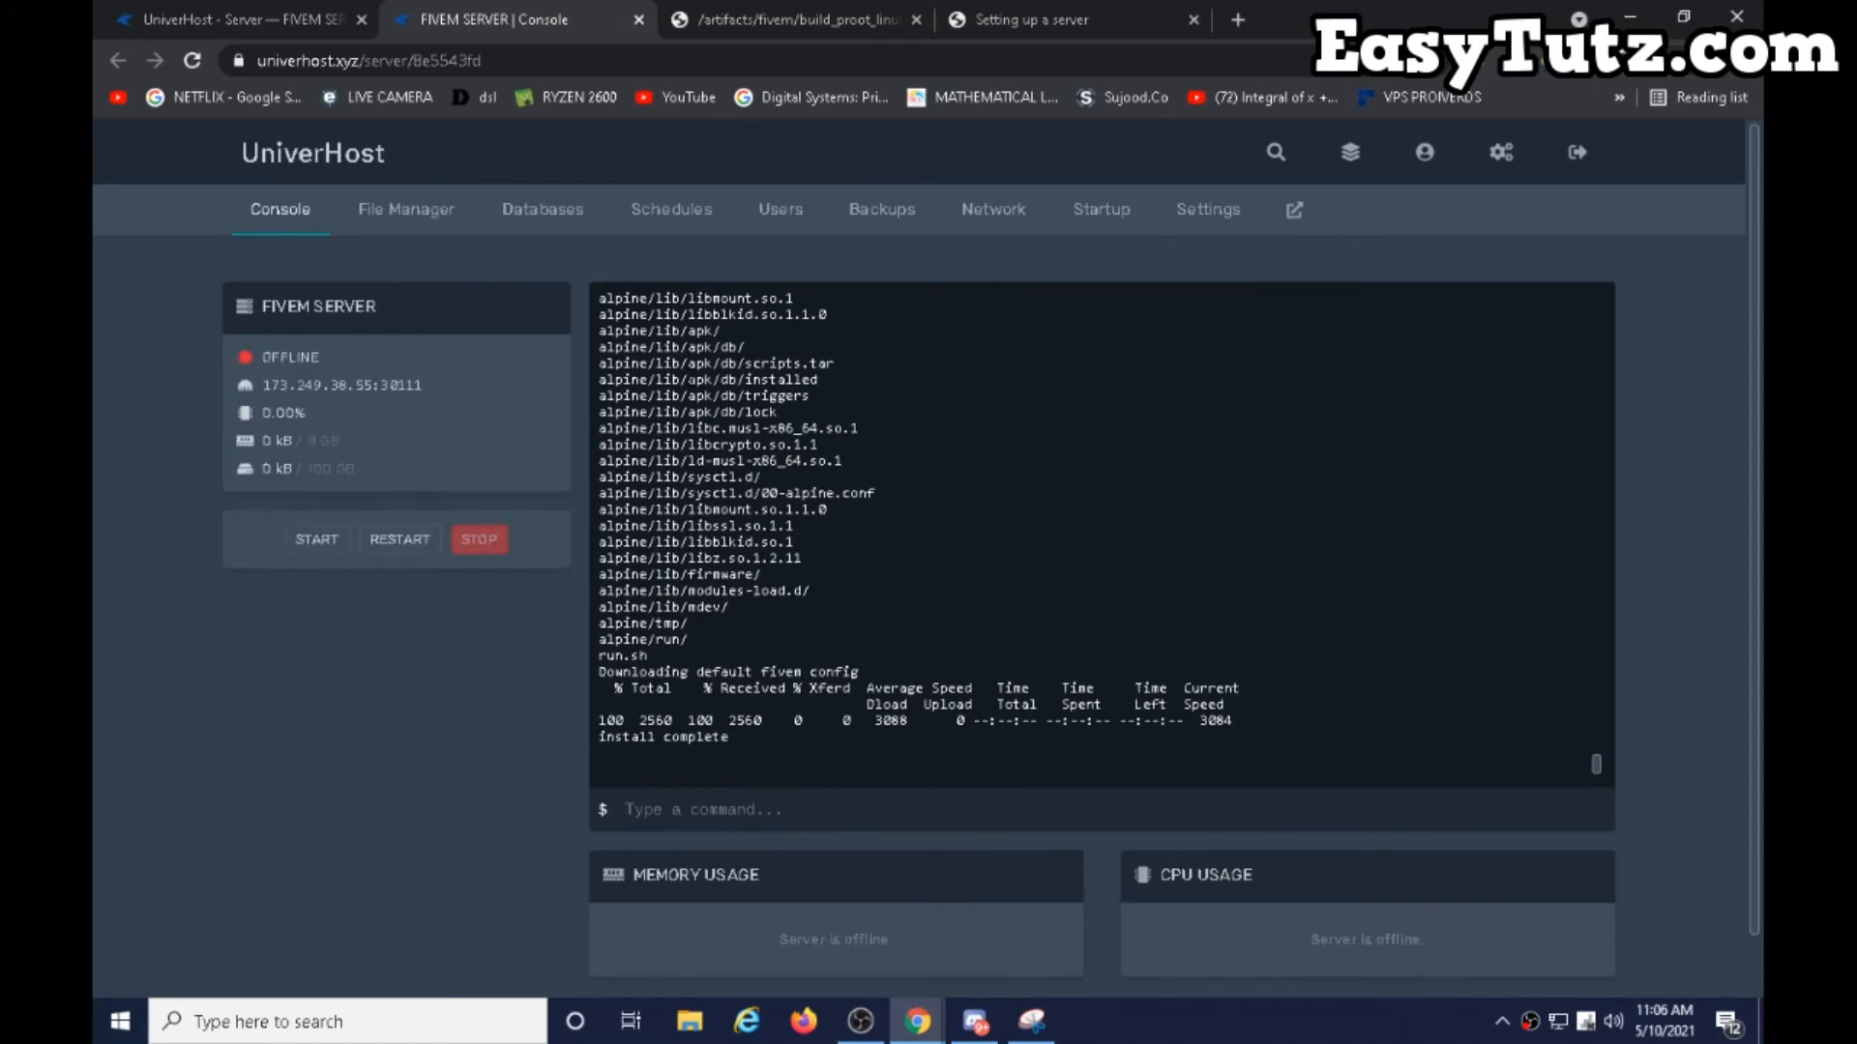
Start the FIVEM SERVER from its console and wait for txAdmin's registration PIN.
click(317, 539)
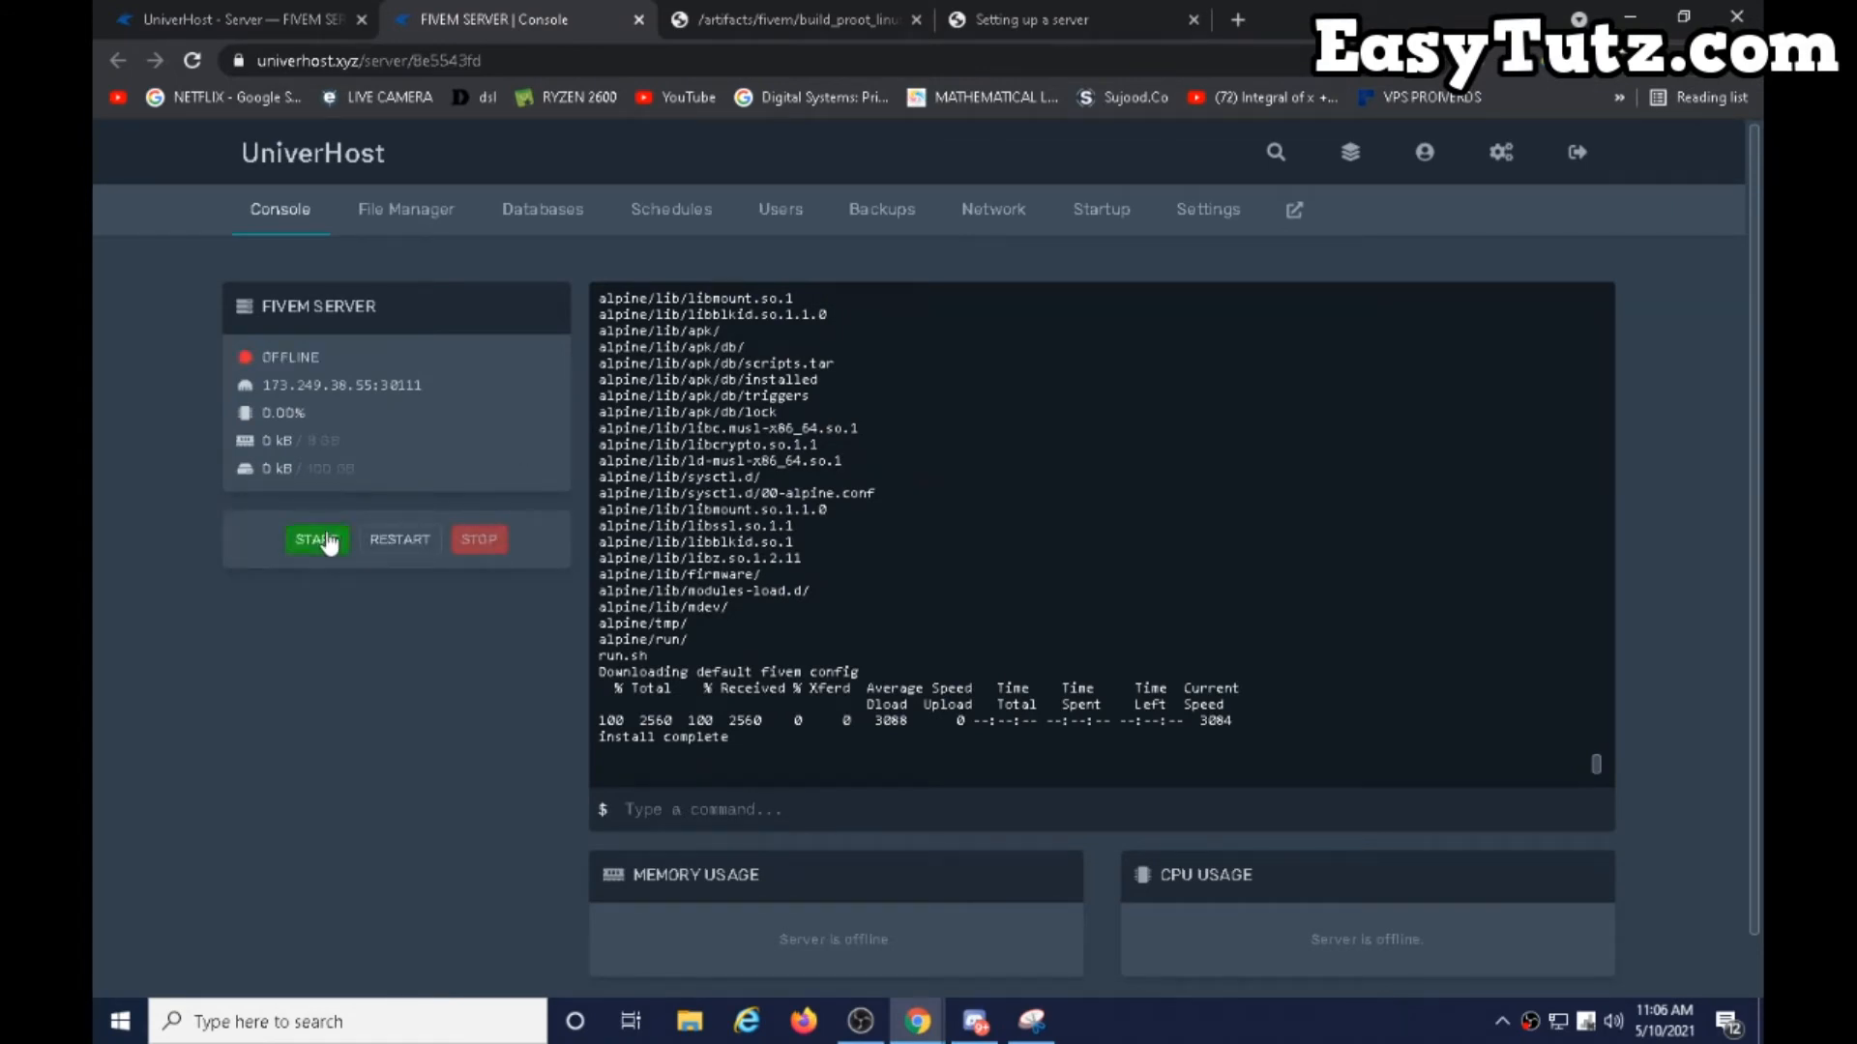
click(318, 540)
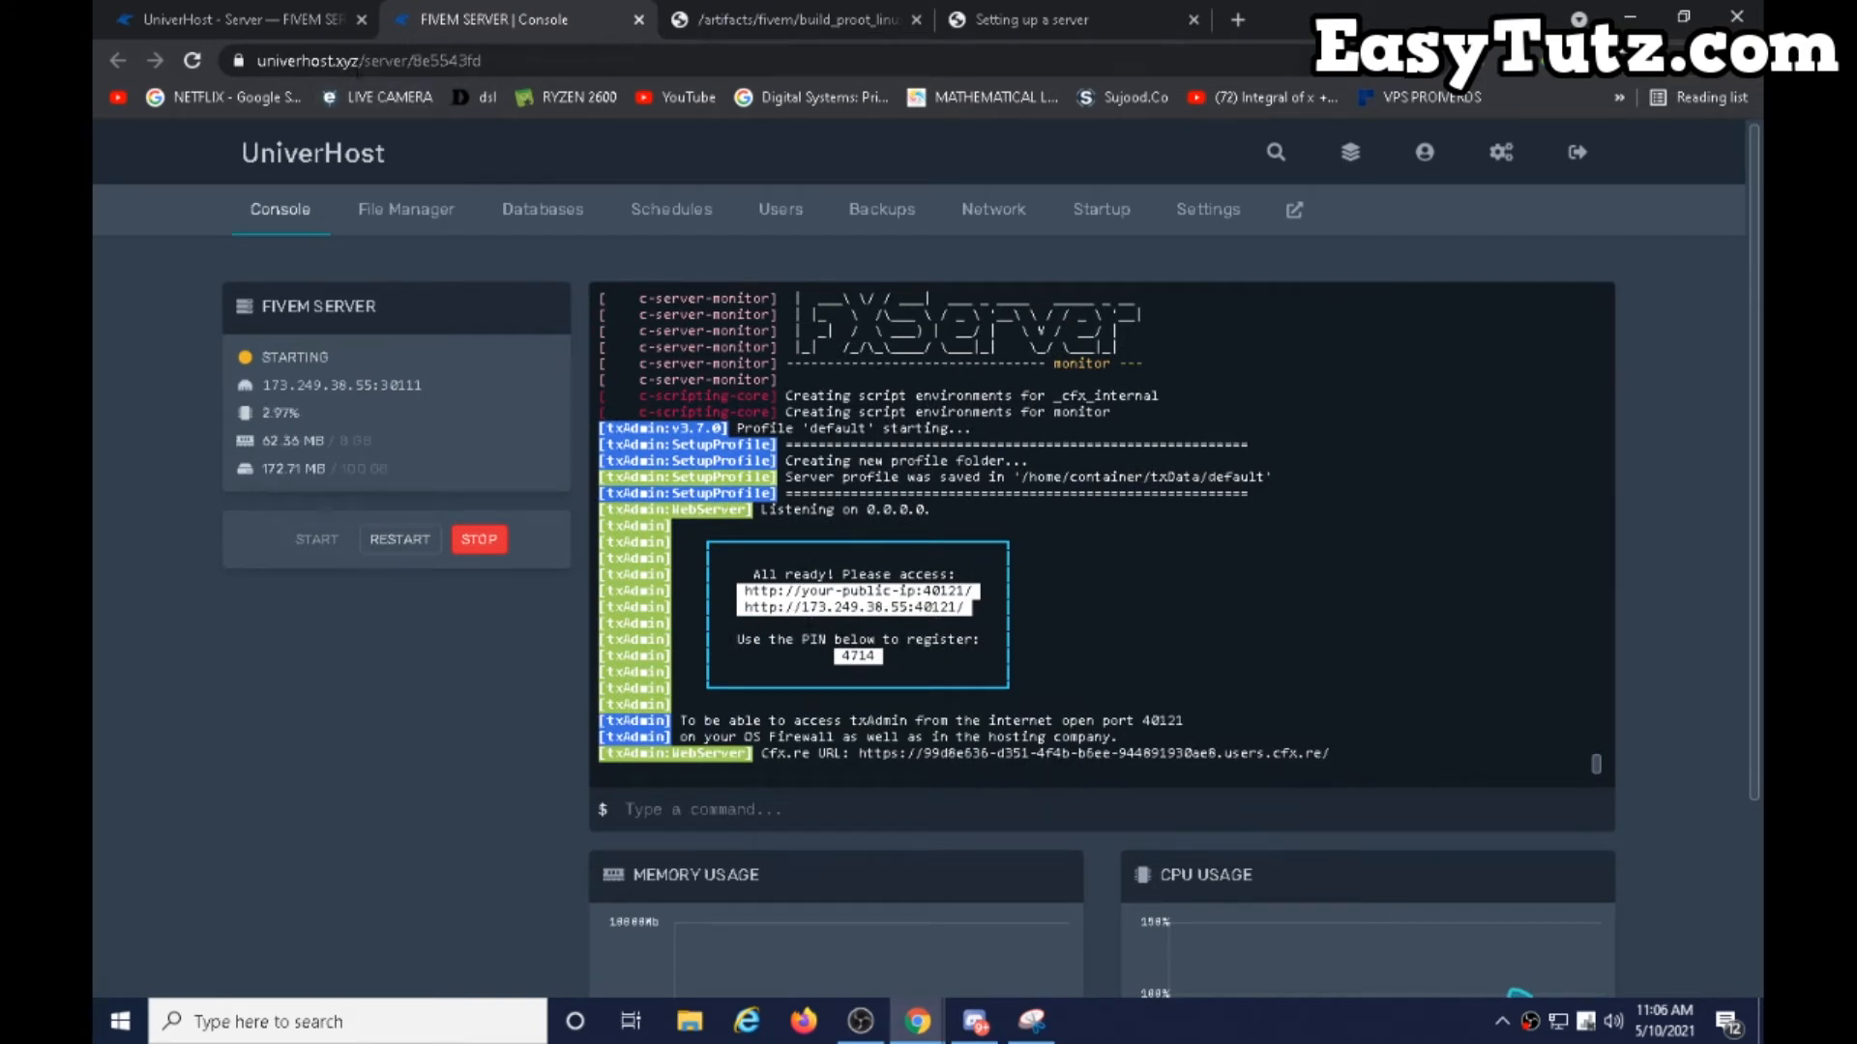
click(803, 18)
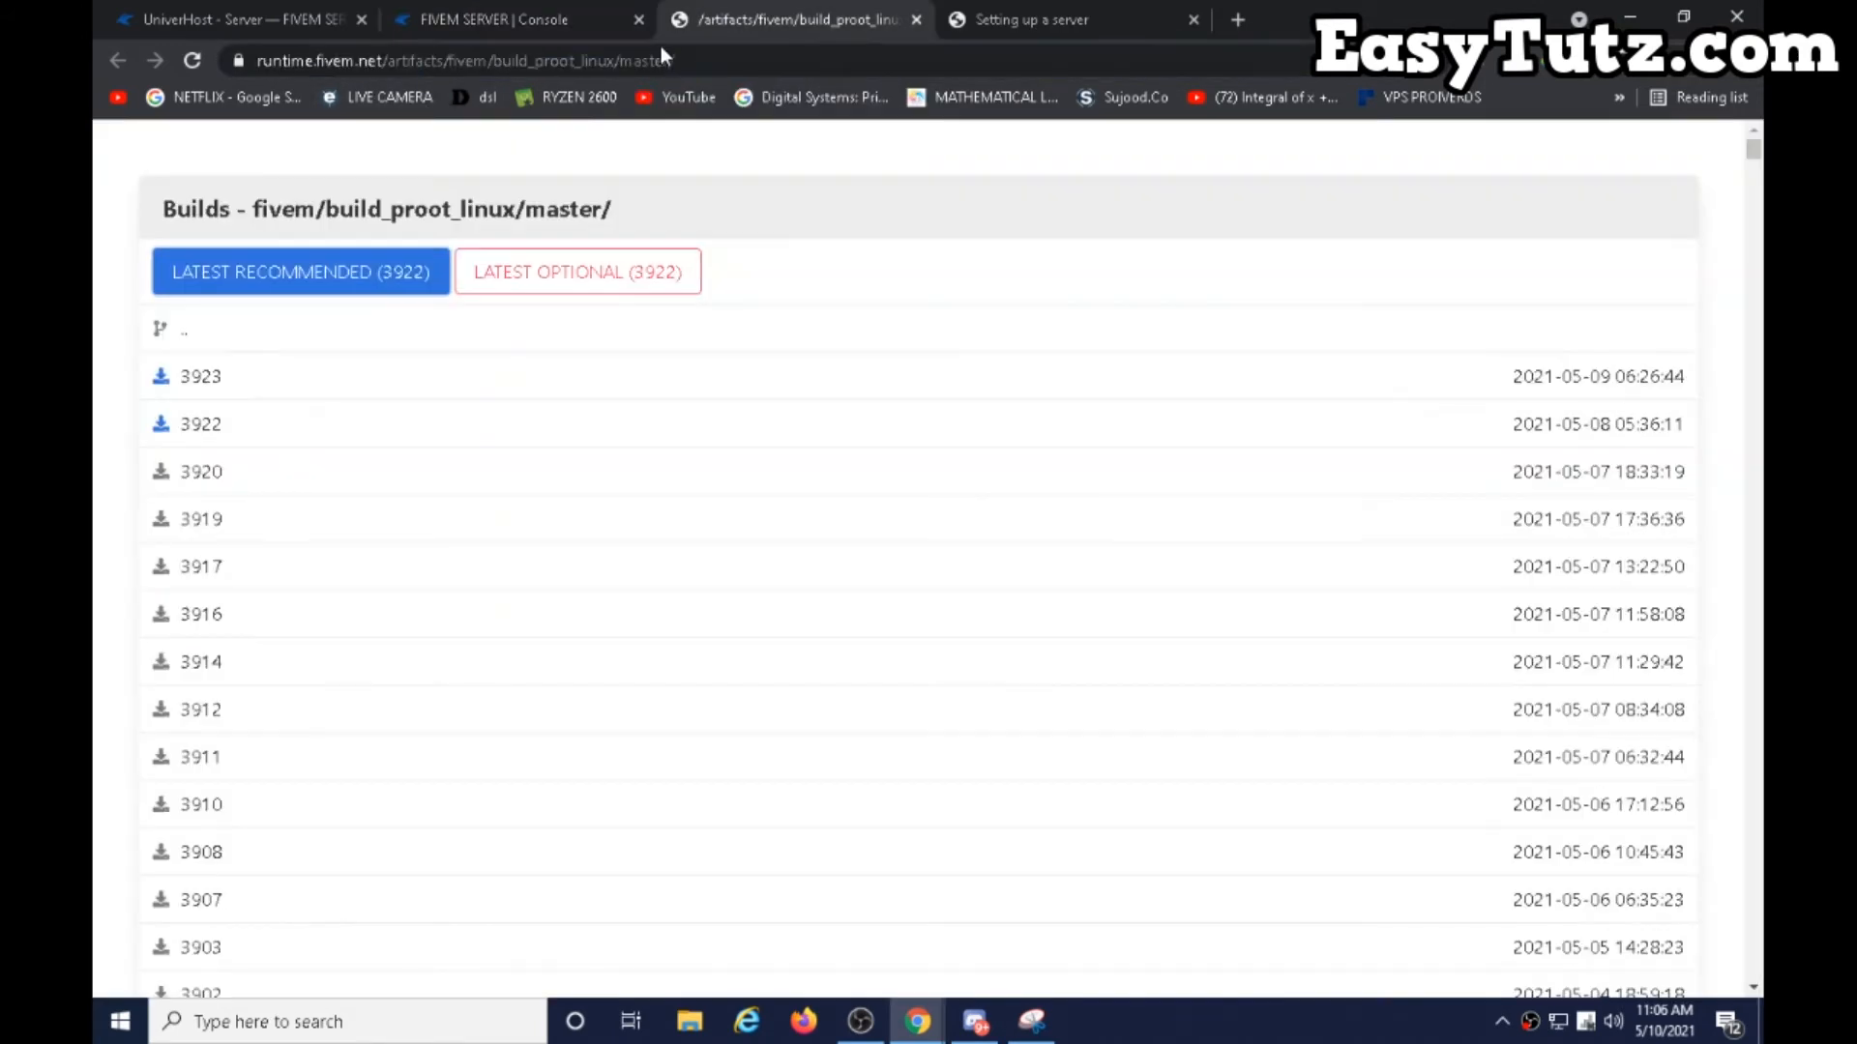
text(https://univerhost.xyz:4012)
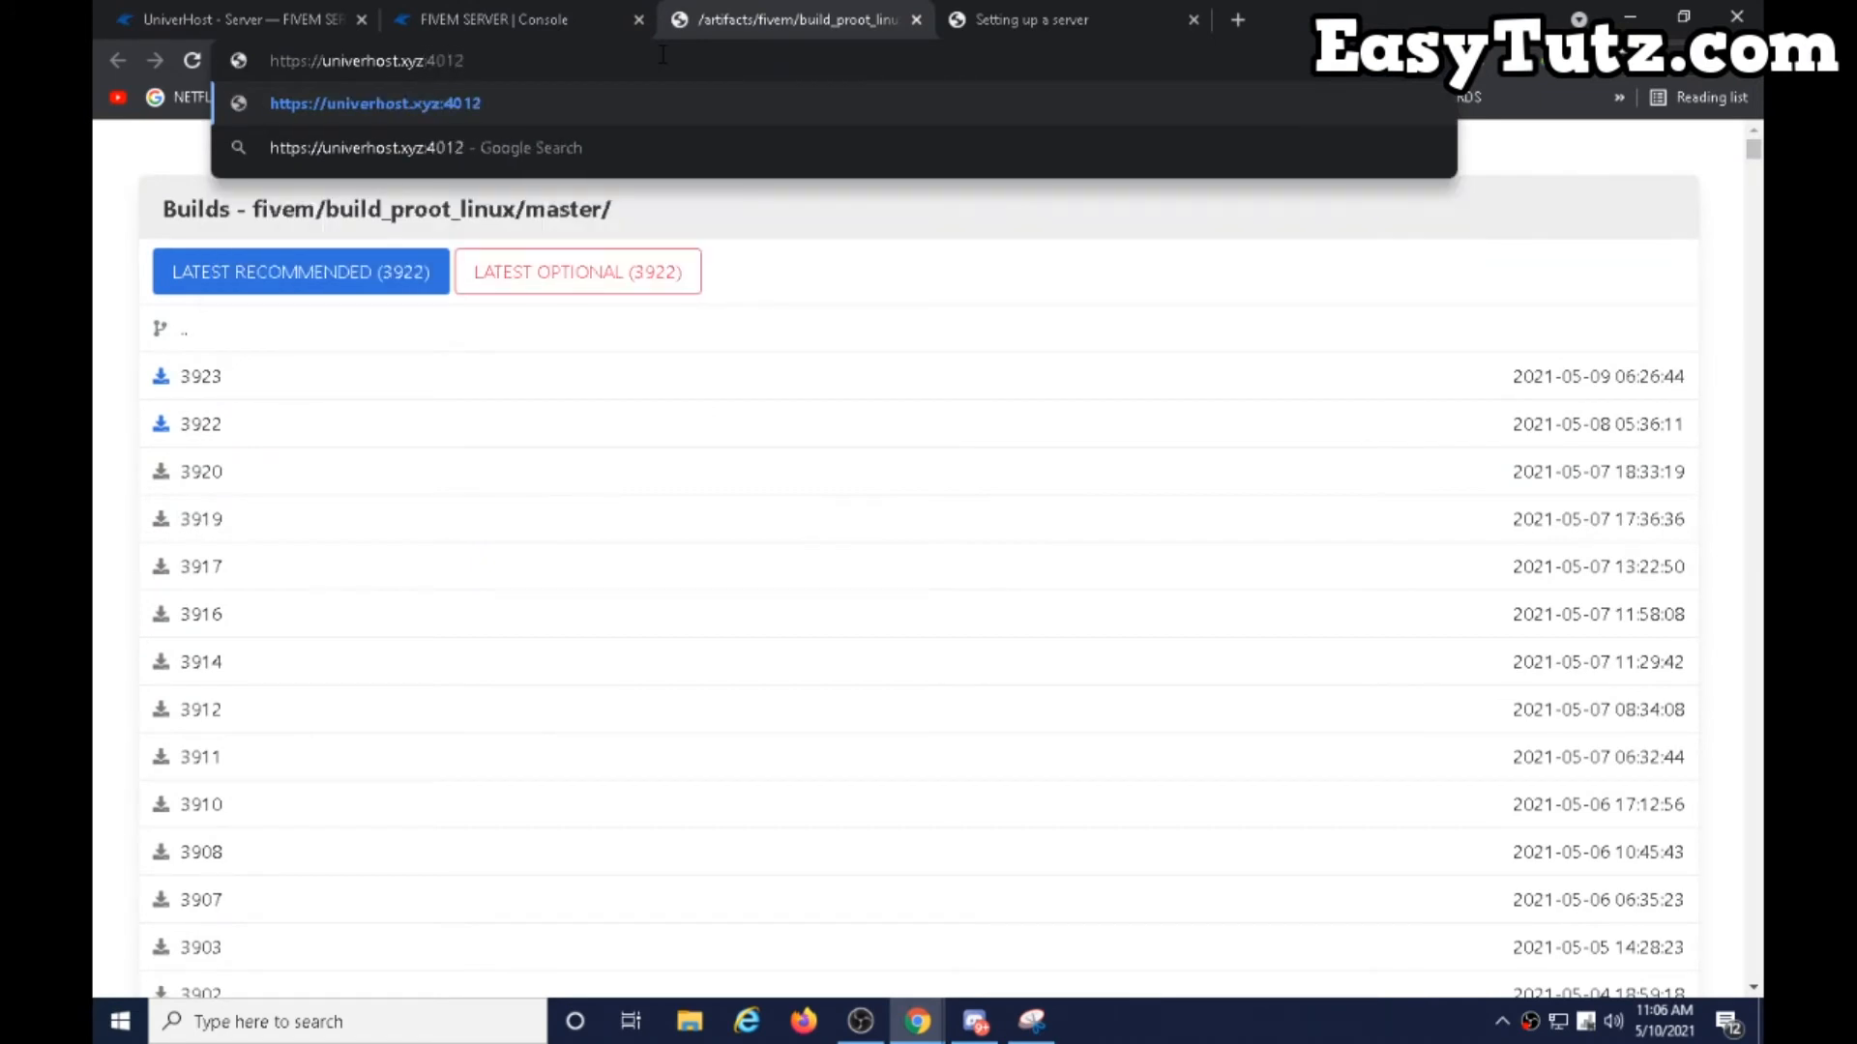
text(1)
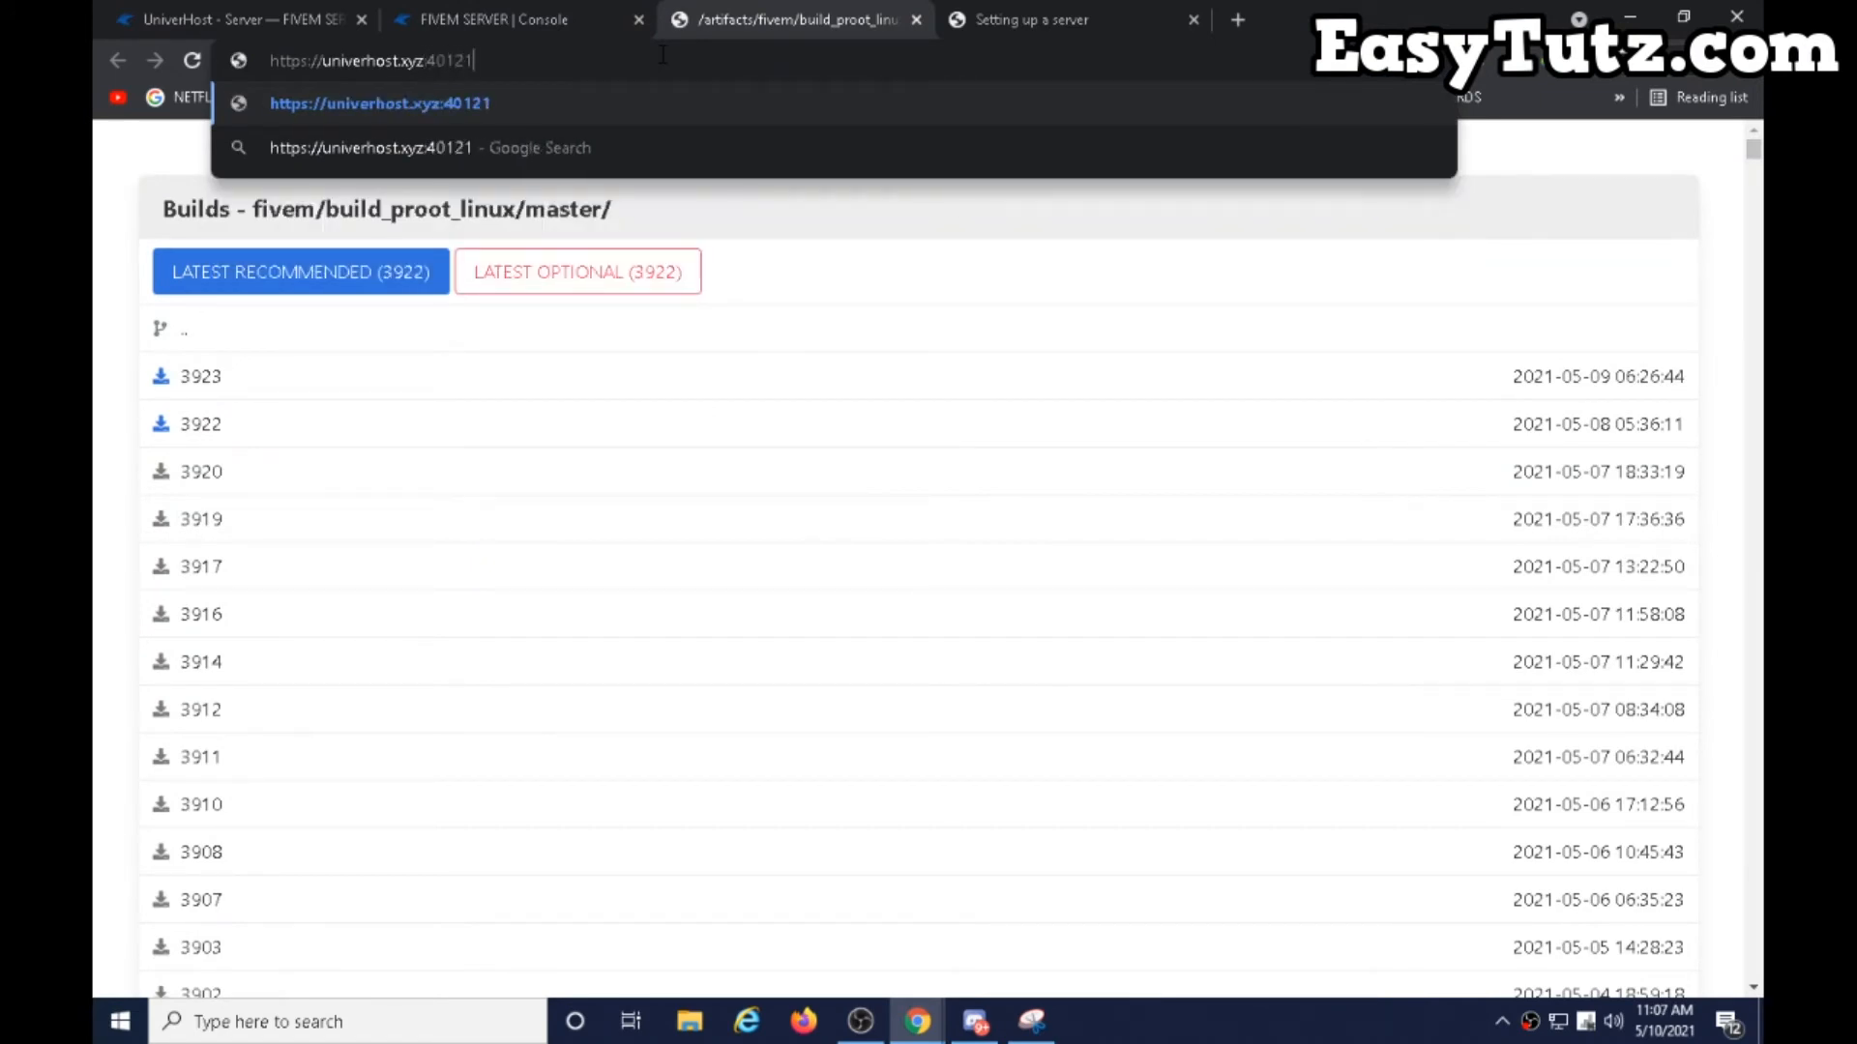
click(515, 20)
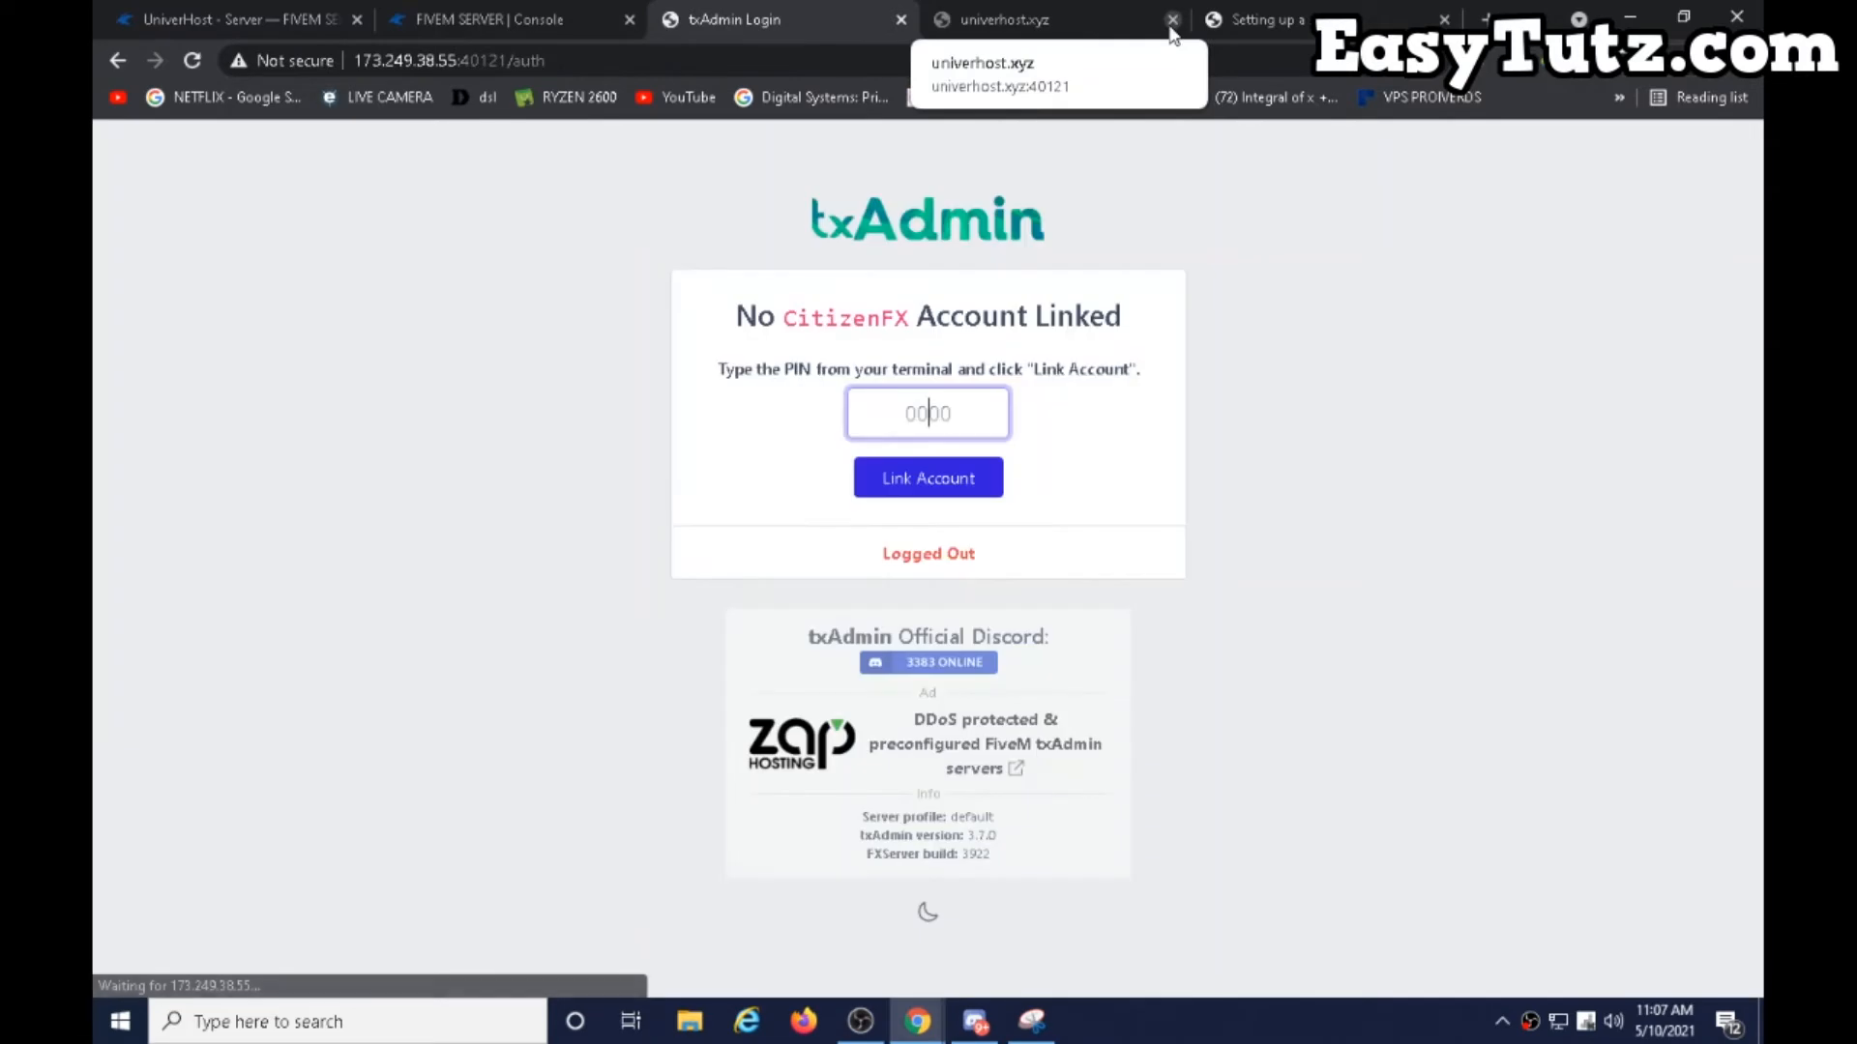
click(1010, 20)
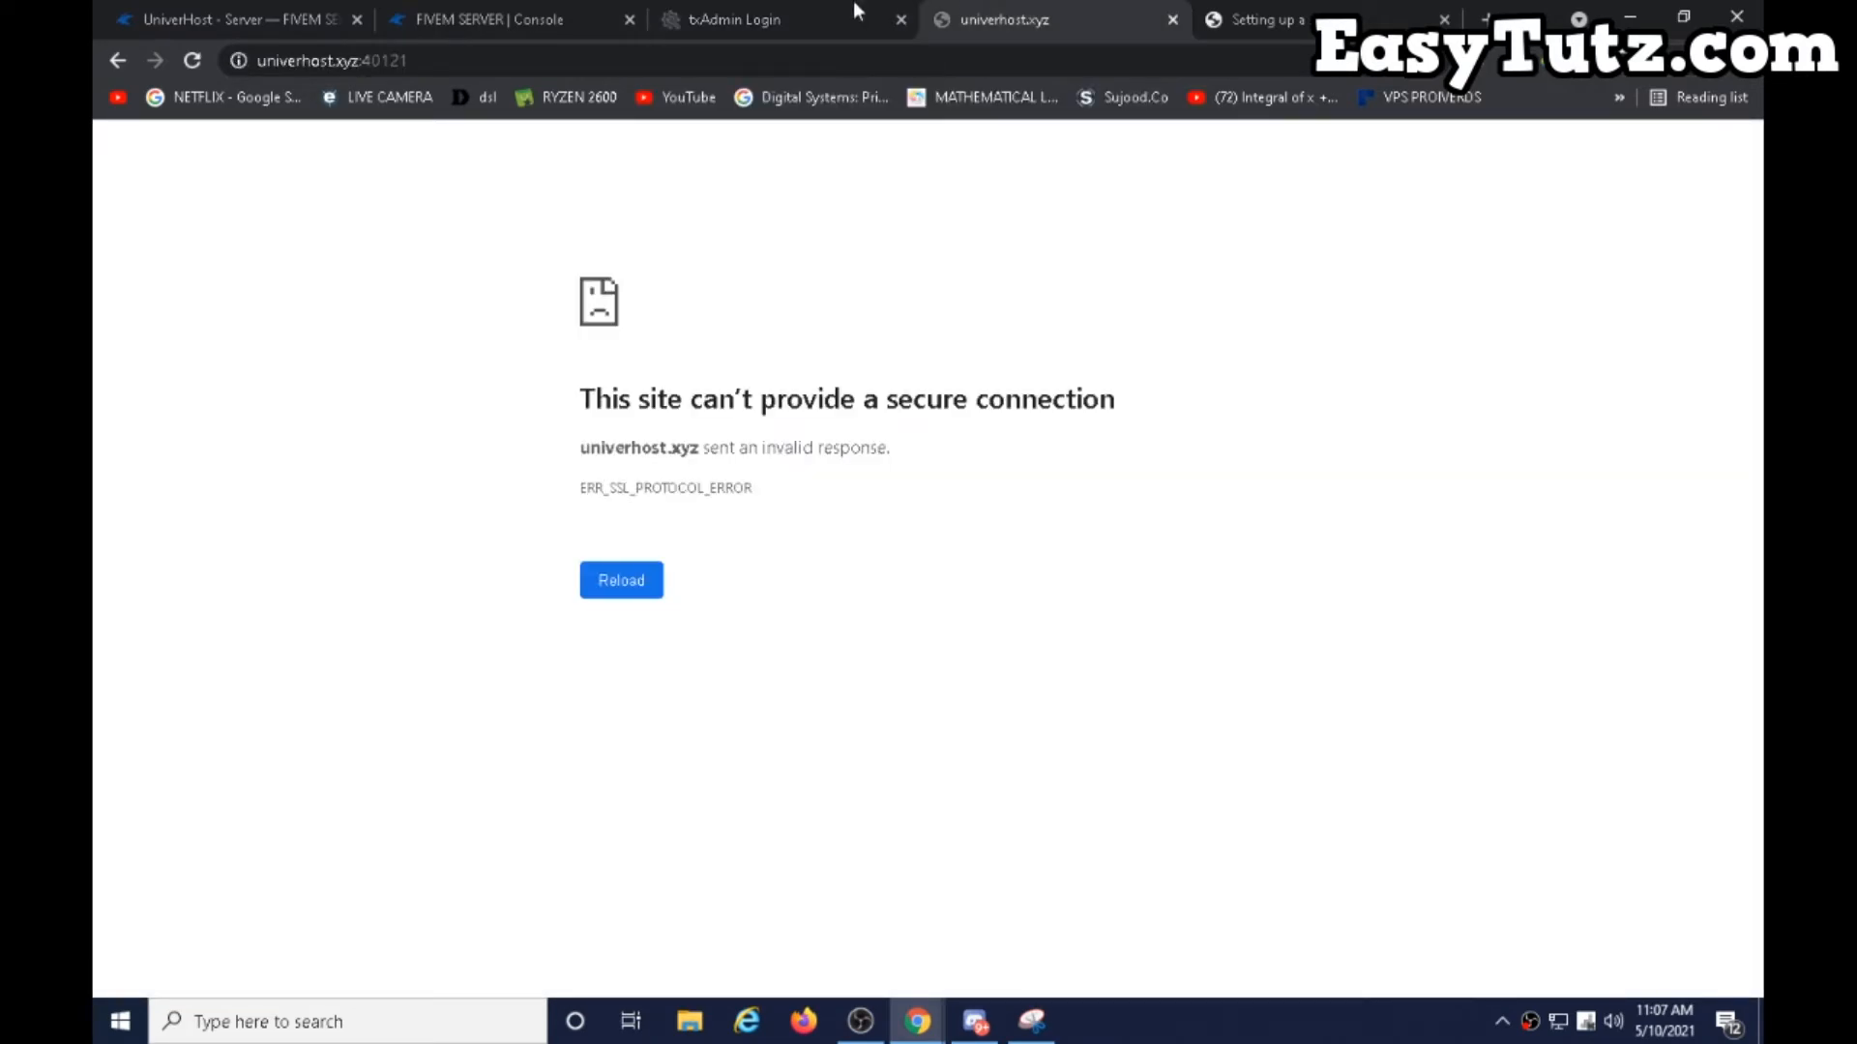
click(744, 19)
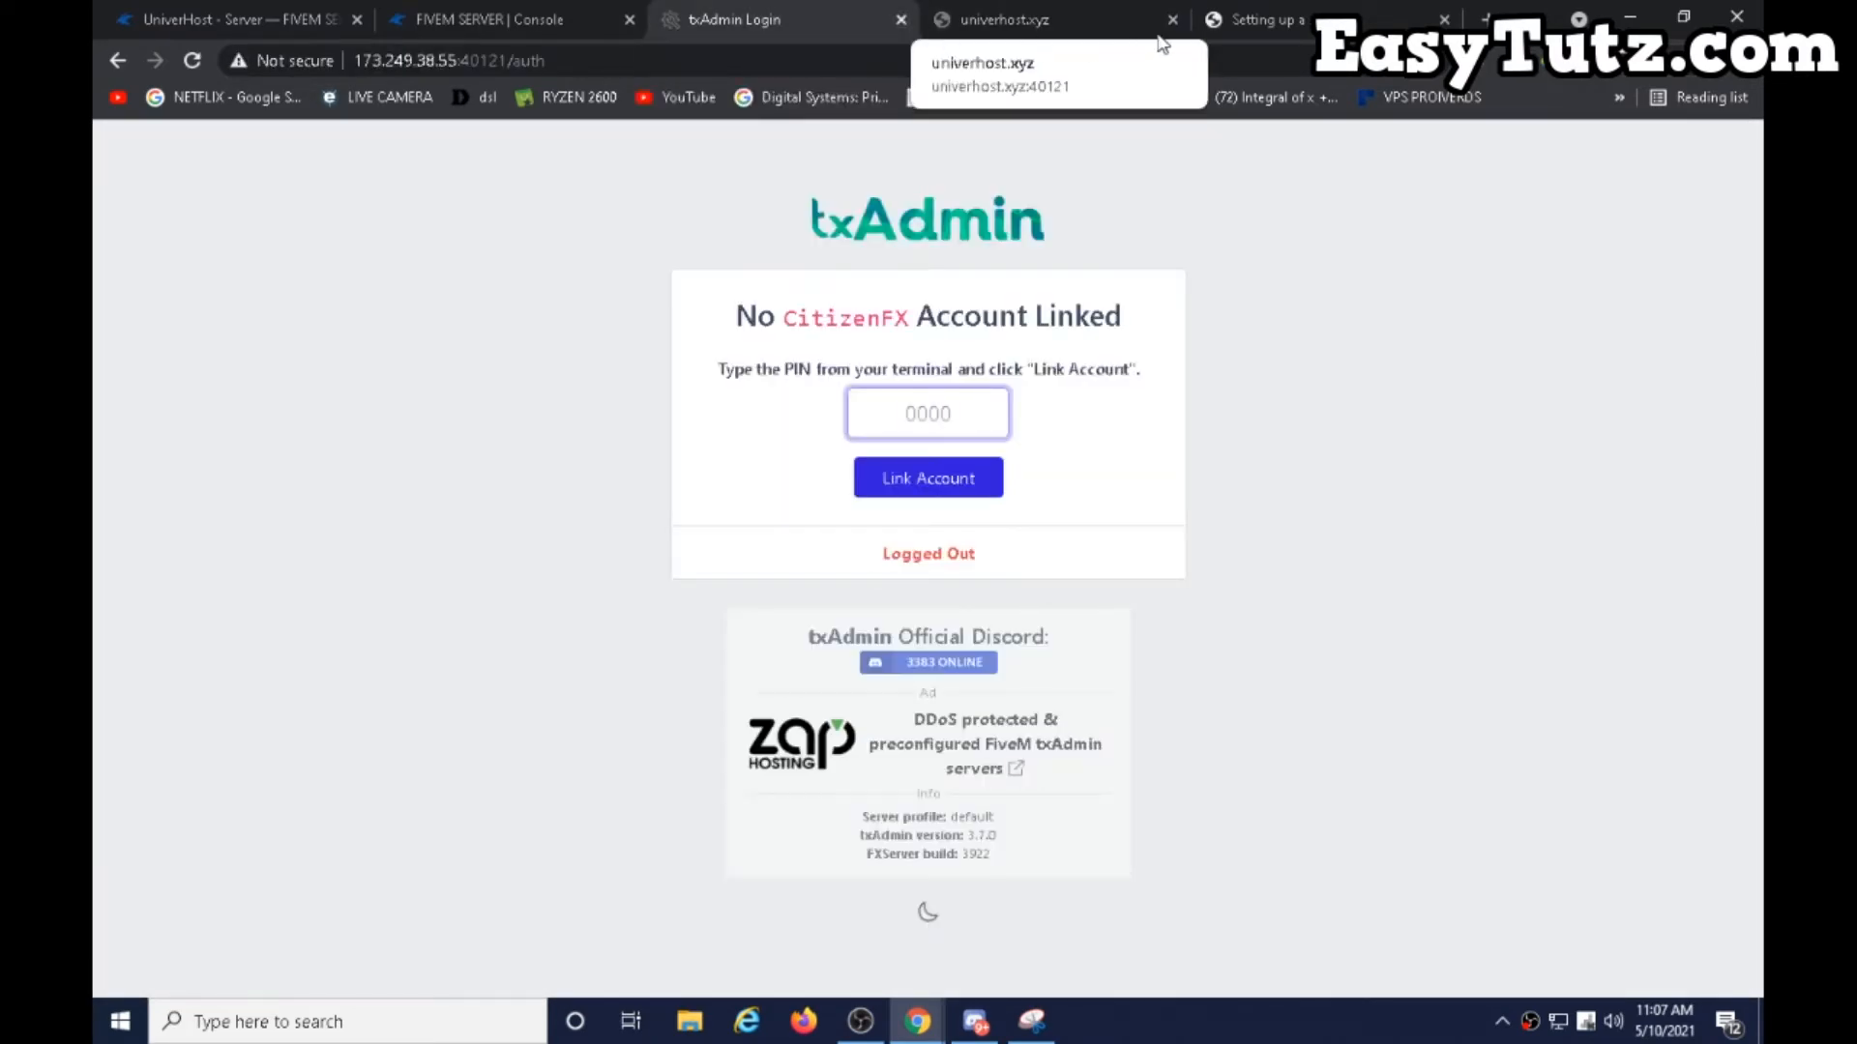
click(506, 19)
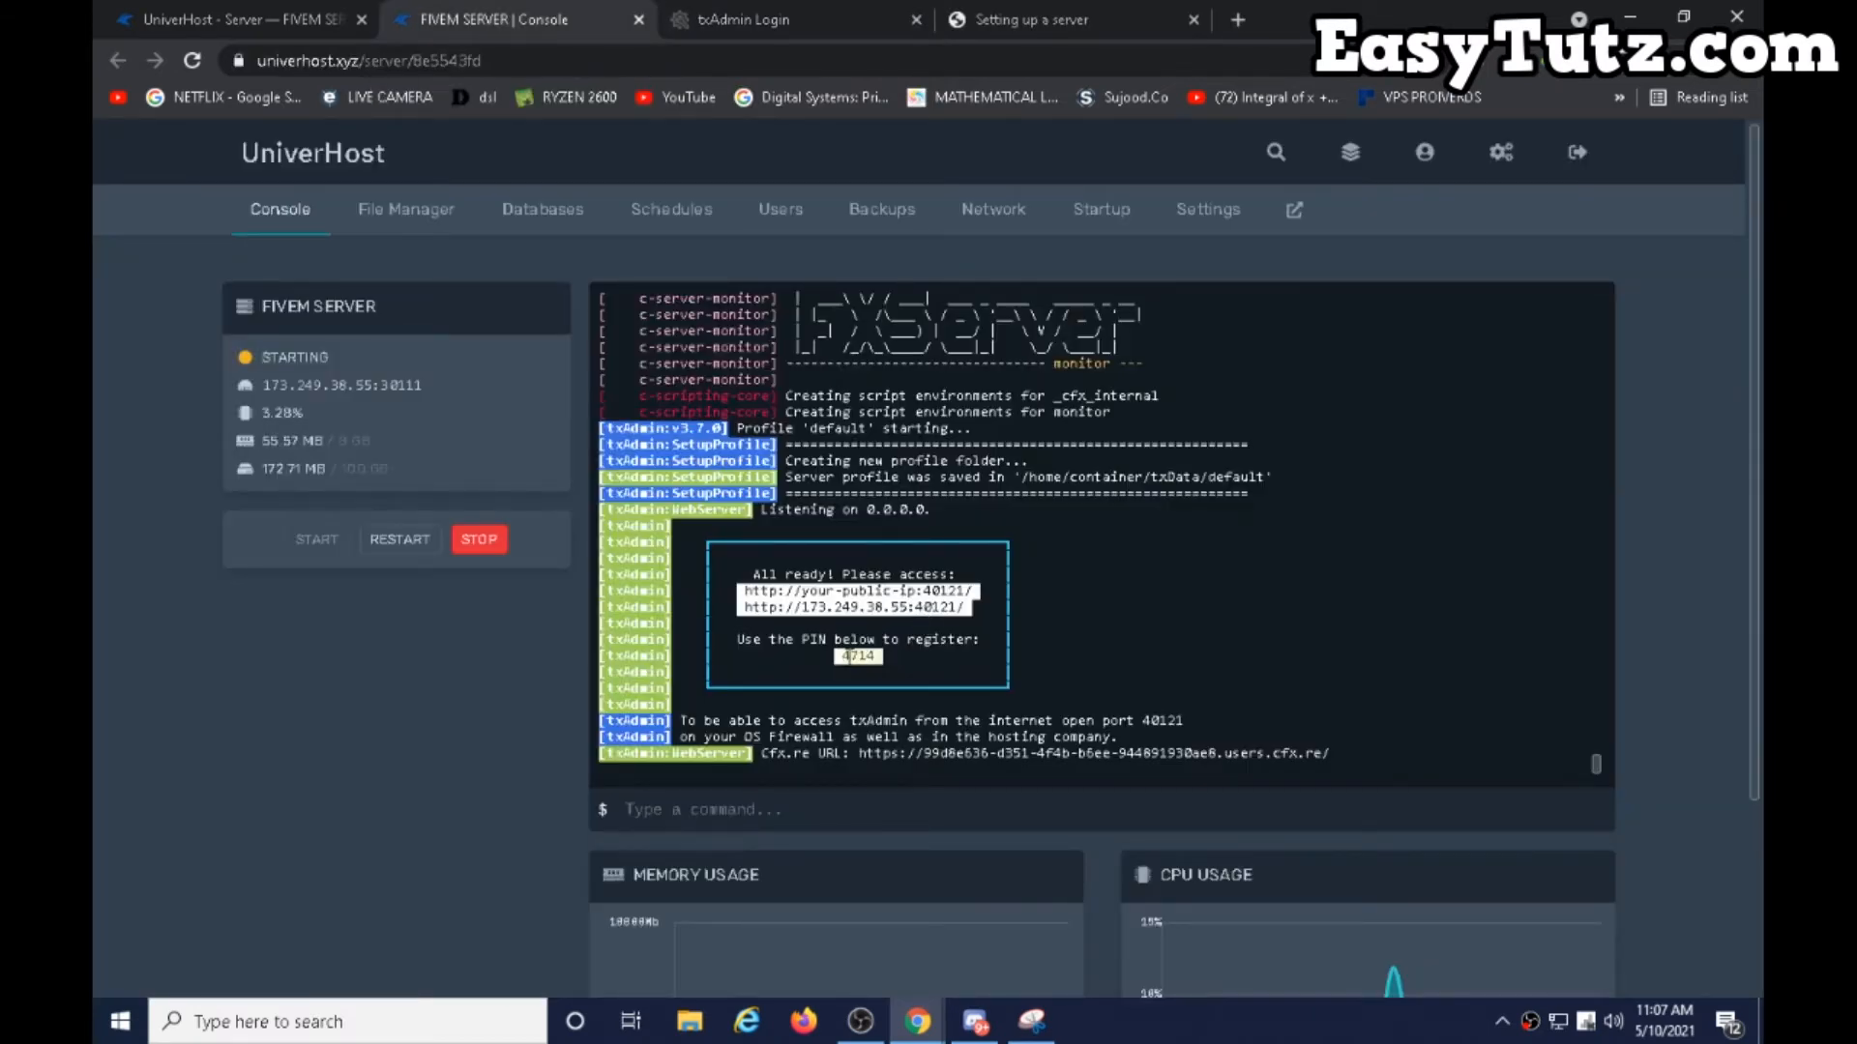
click(746, 19)
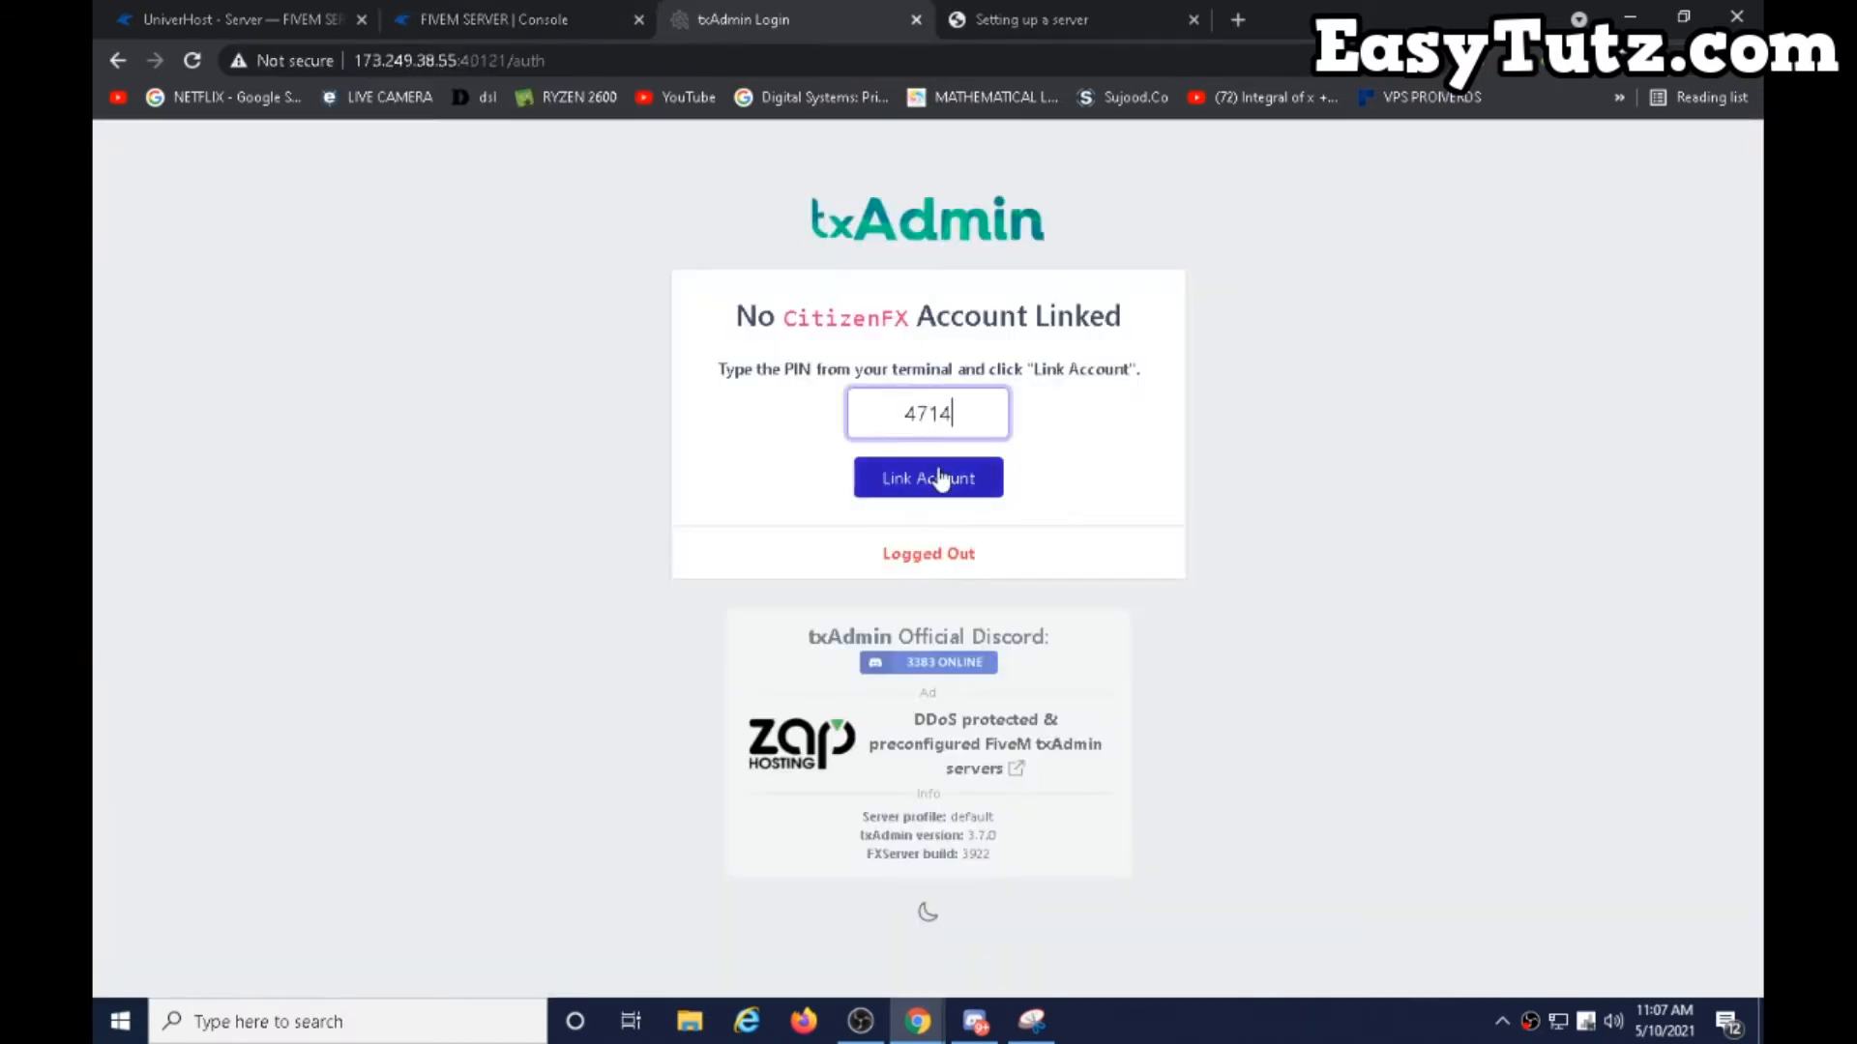
click(928, 478)
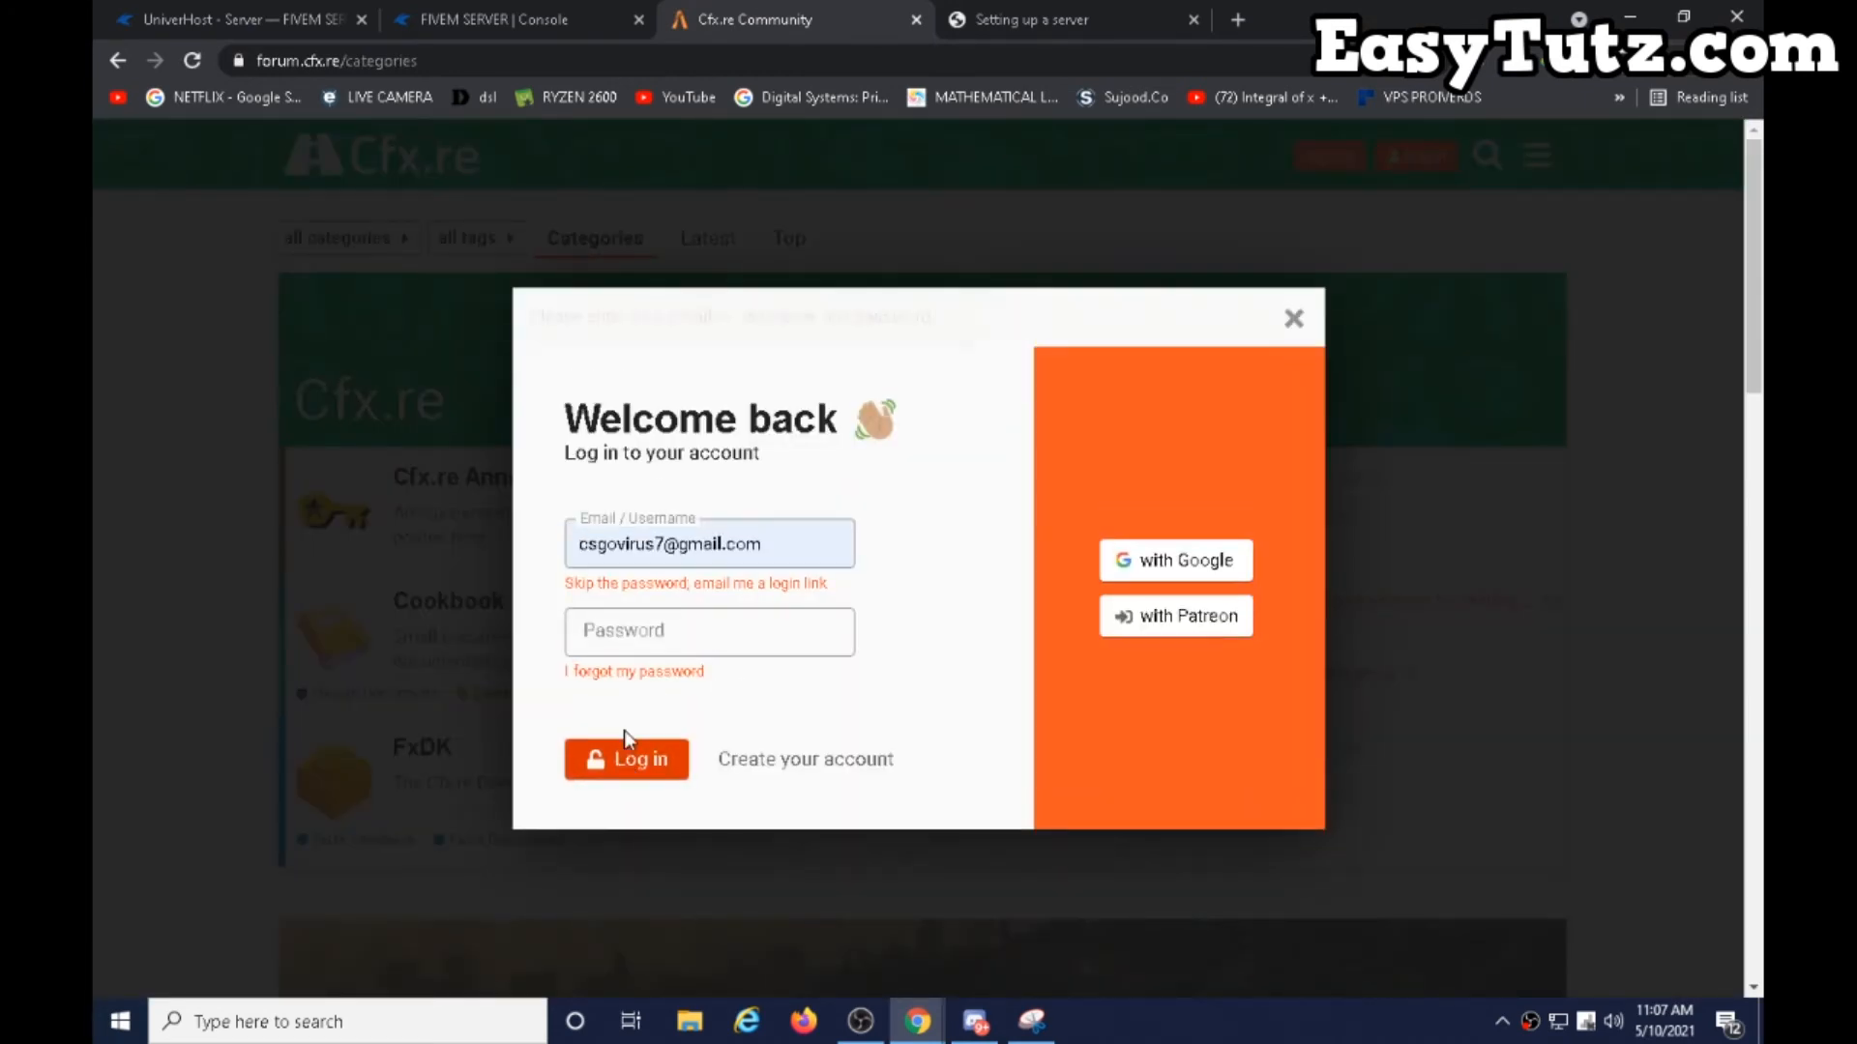
Request an emailed Cfx.re login link and open its continue-login page.
click(693, 584)
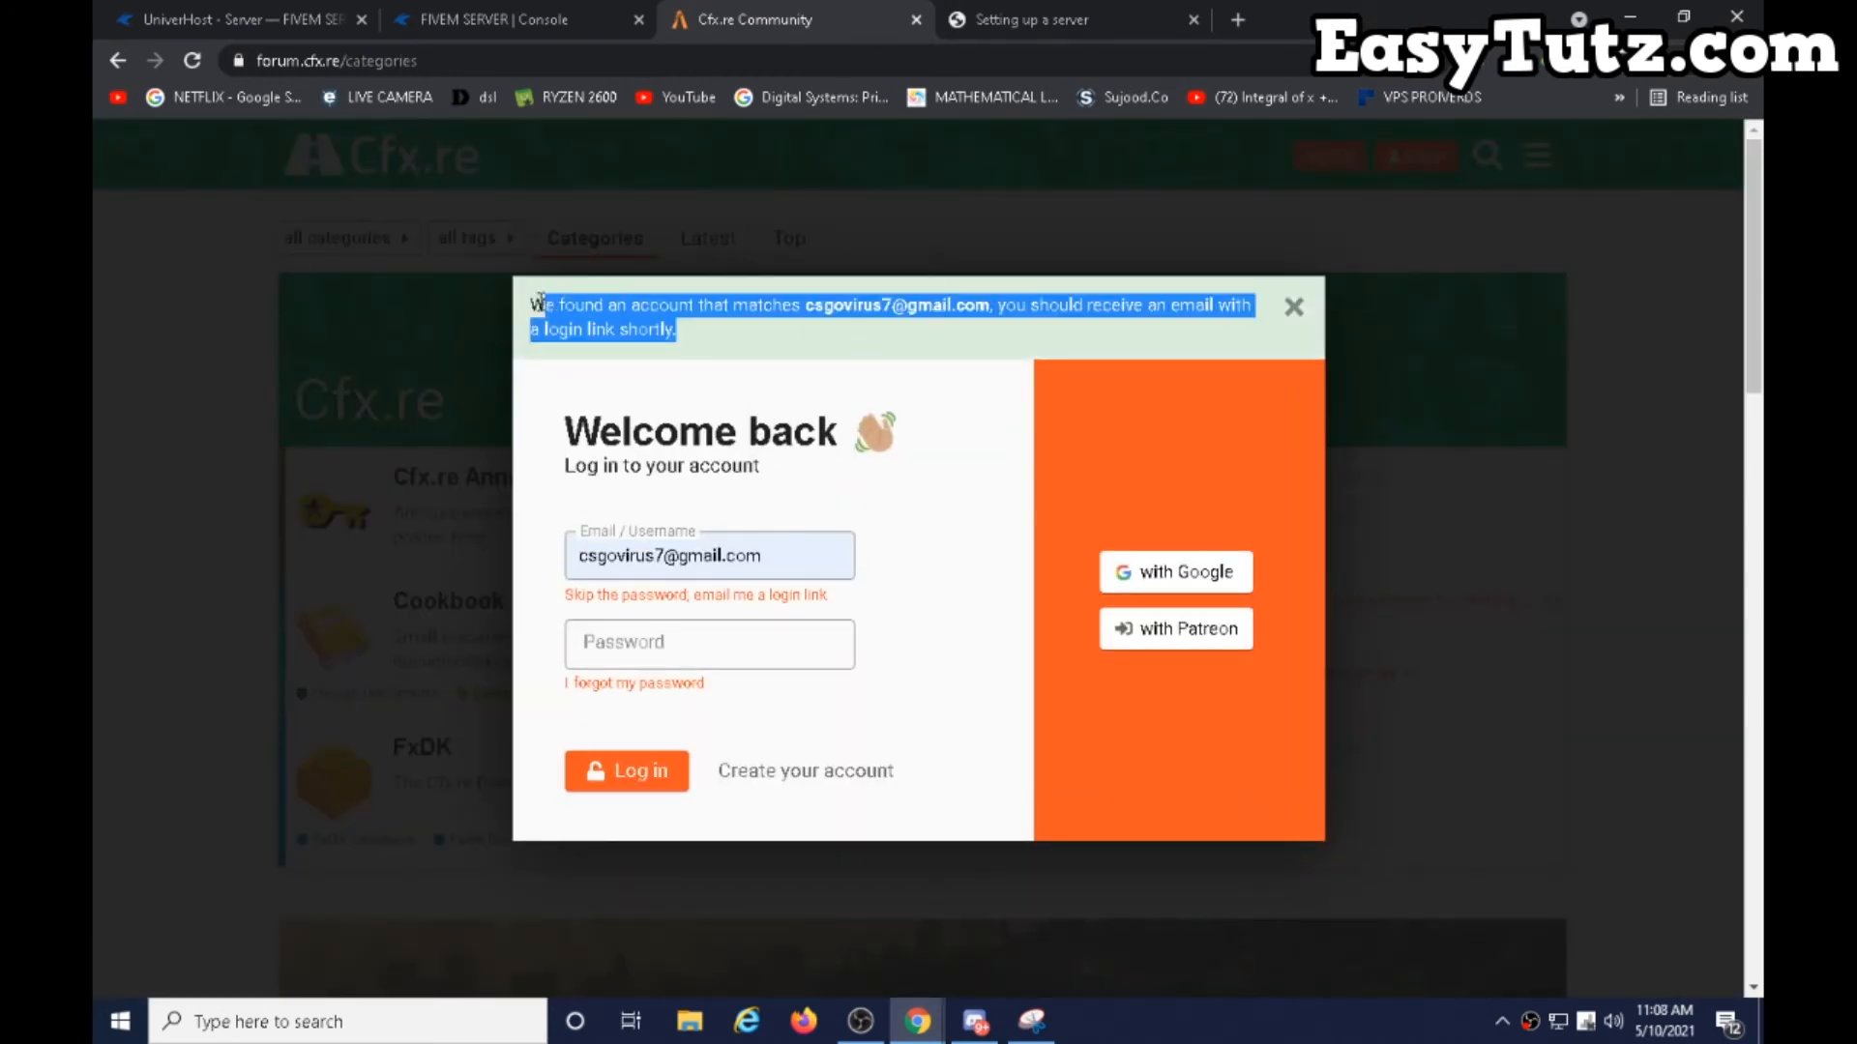
click(1051, 19)
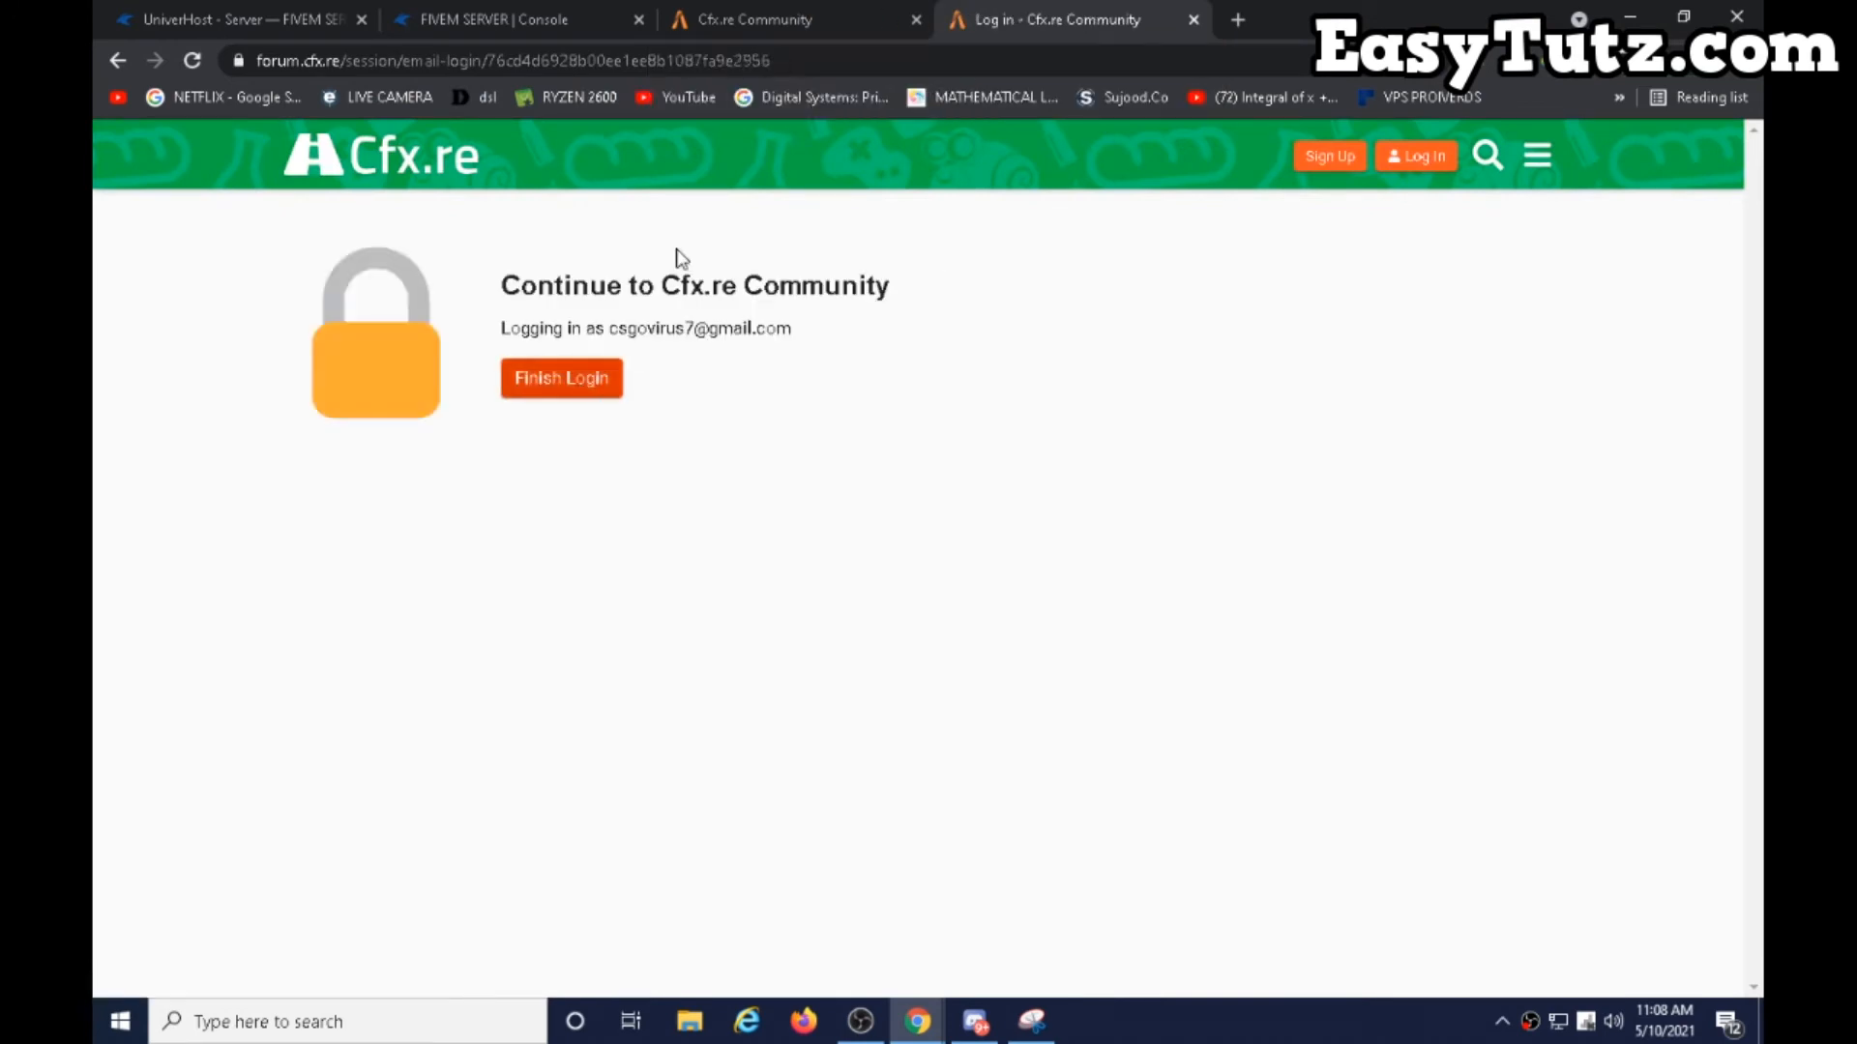
mouse_move(792, 19)
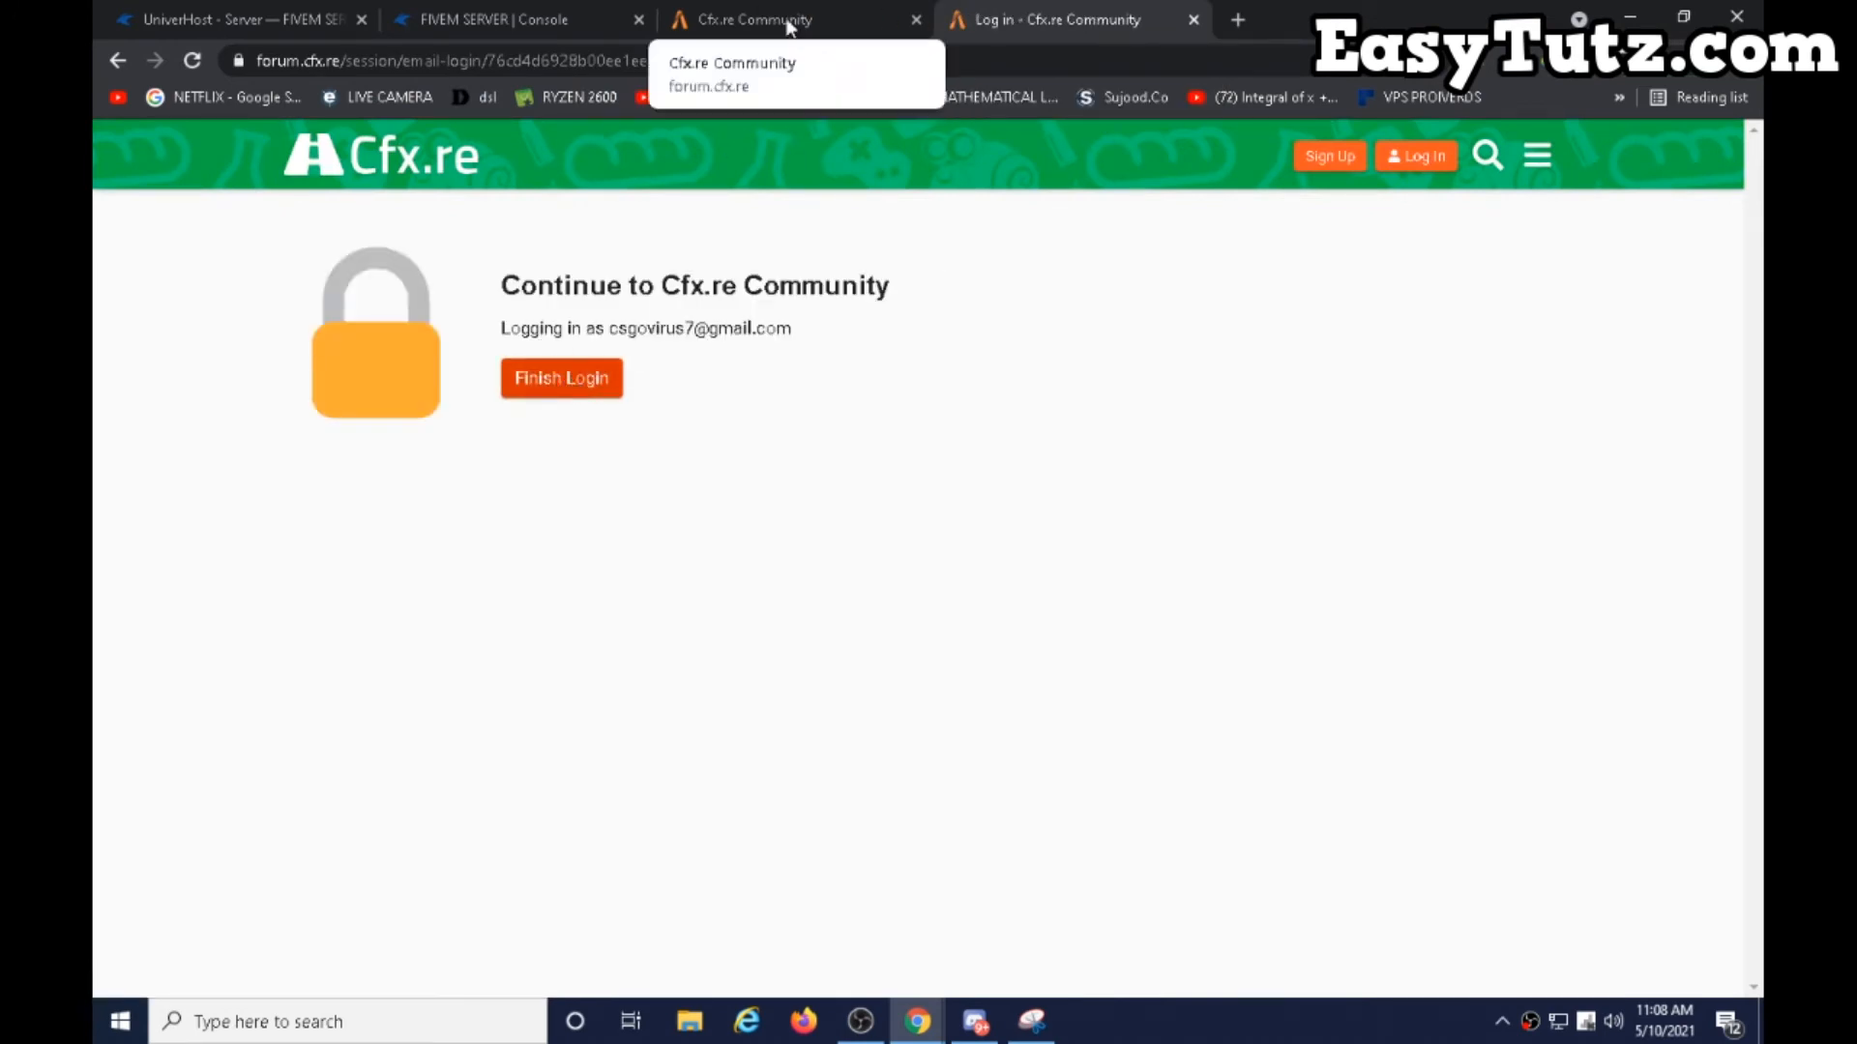
click(561, 378)
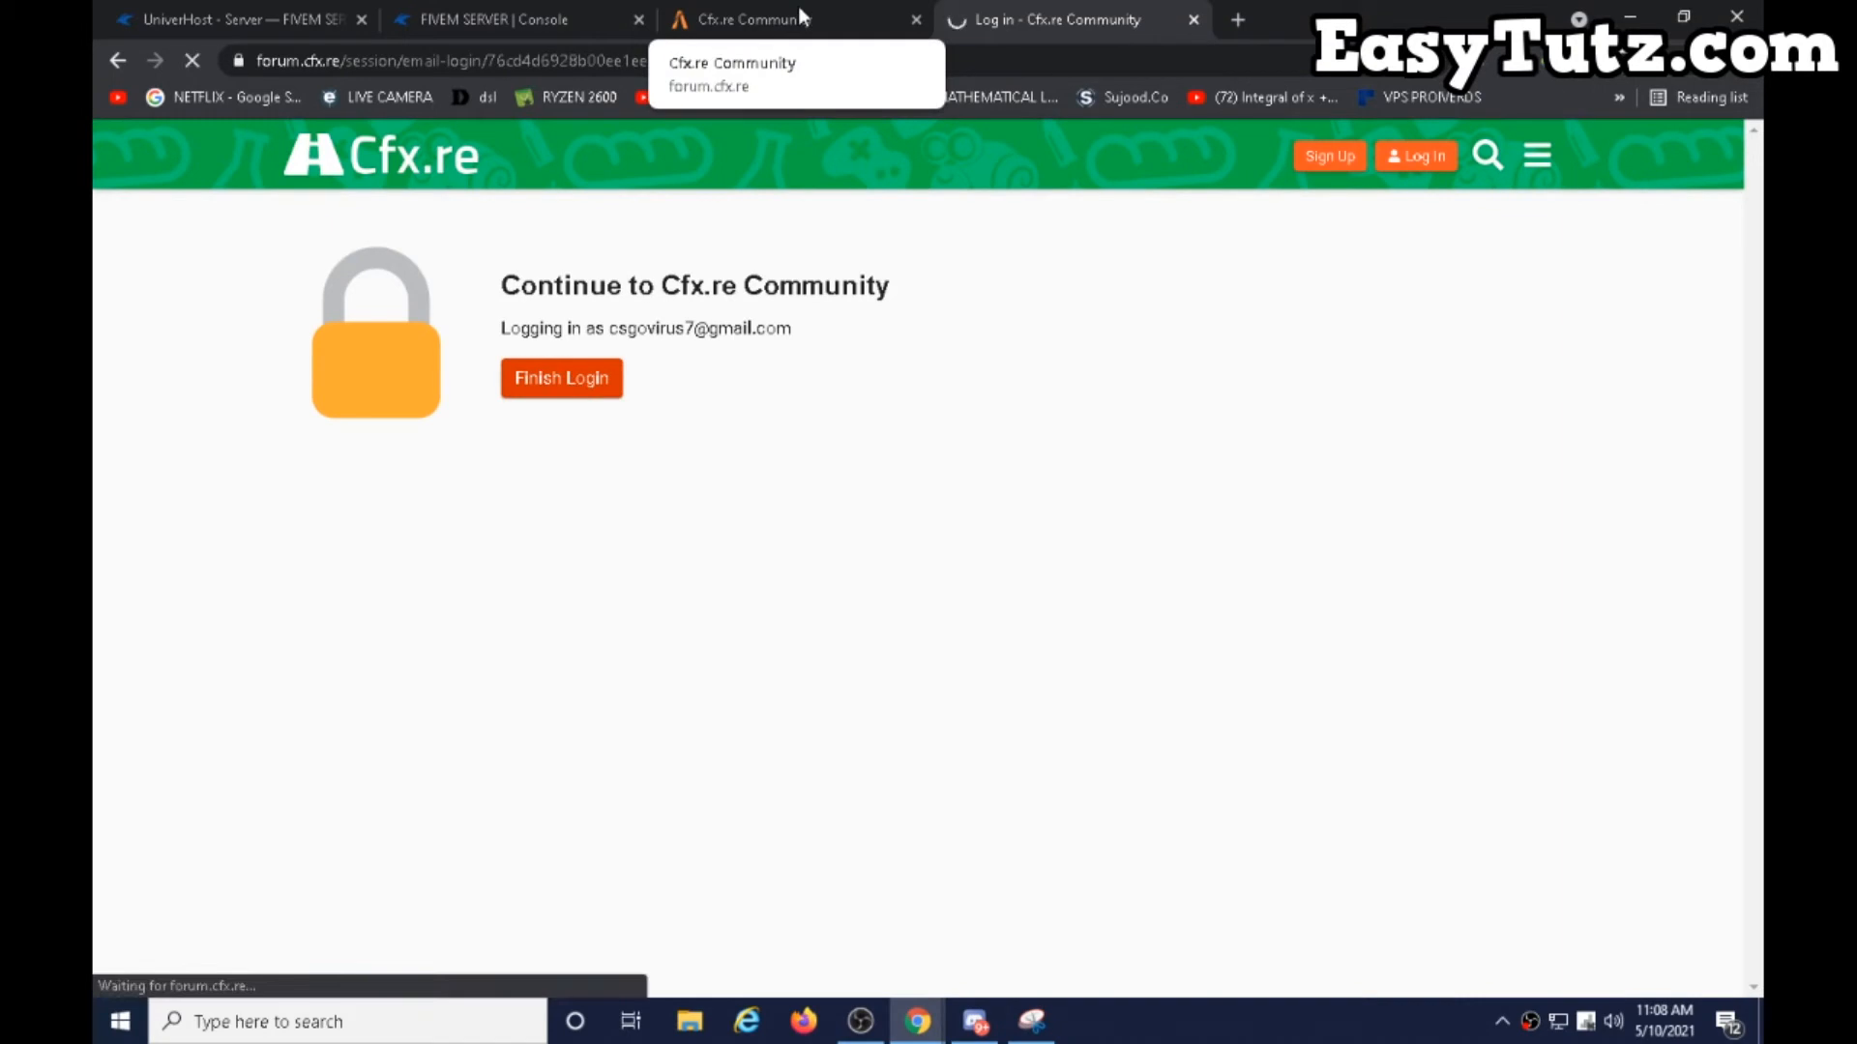
click(561, 378)
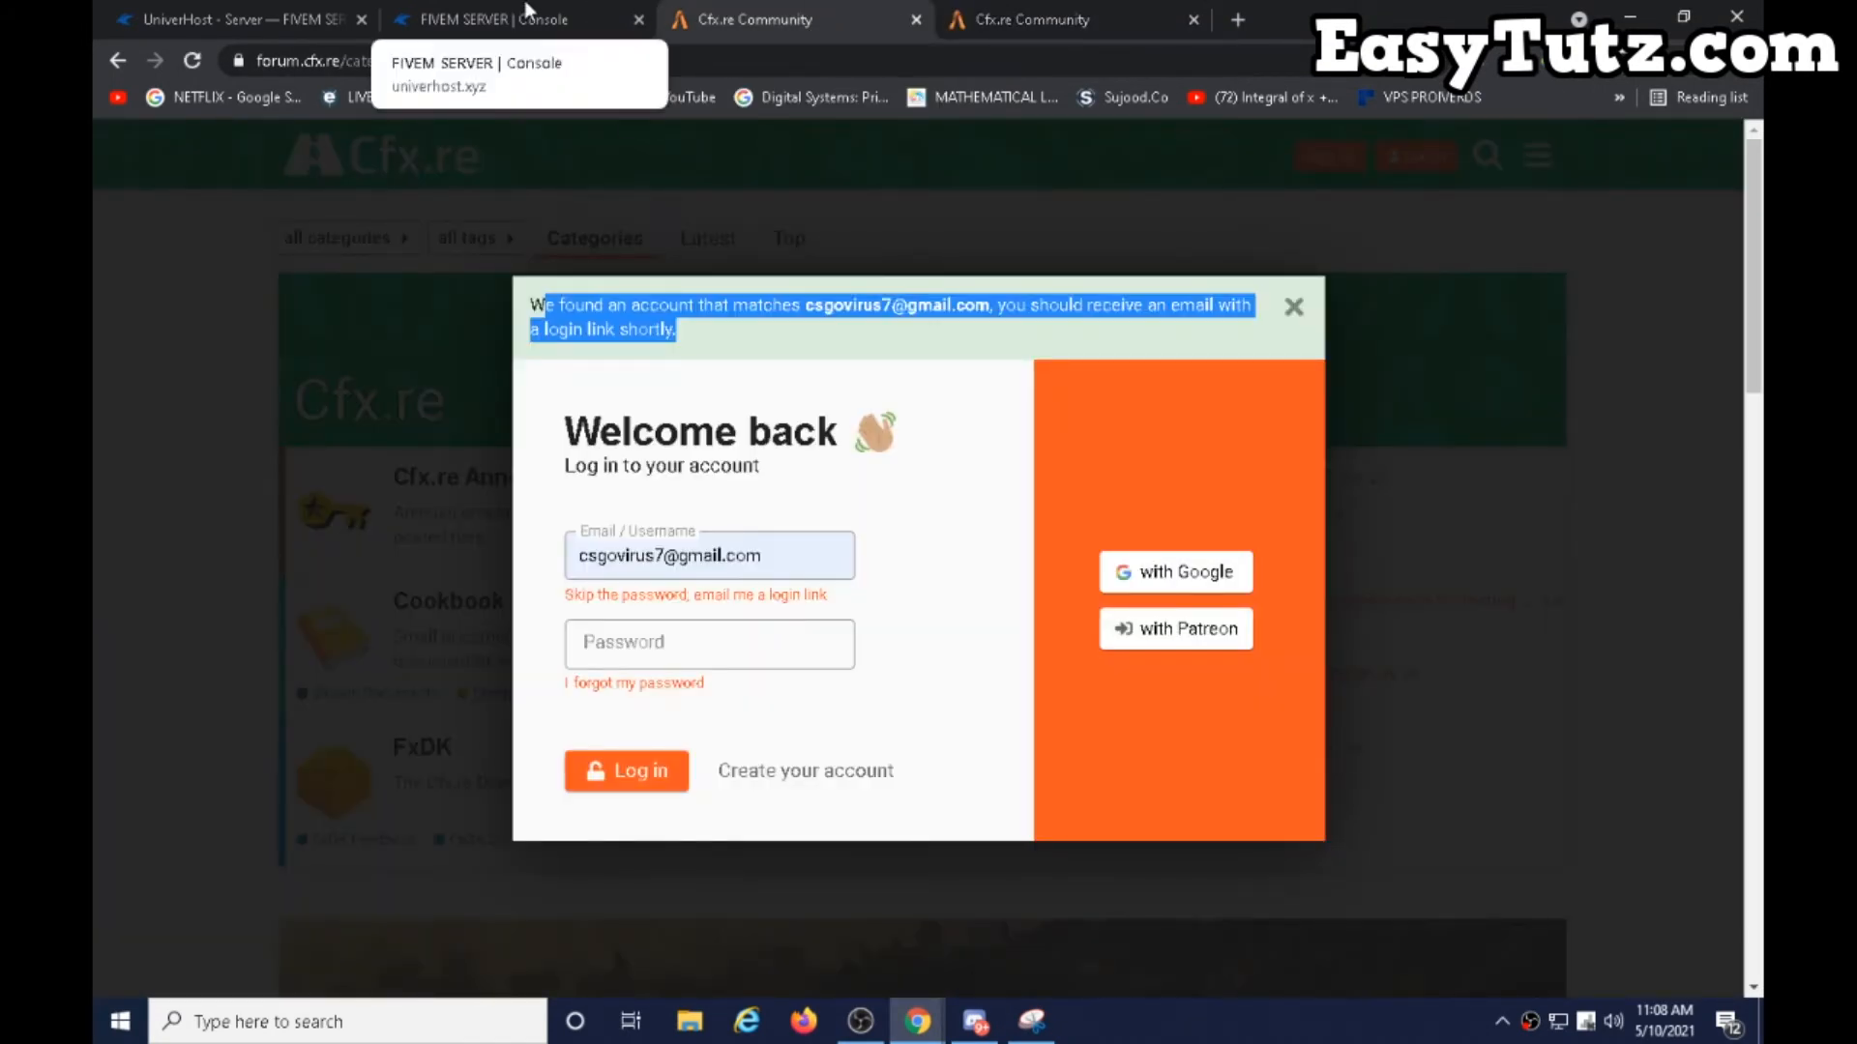
mouse_move(407, 138)
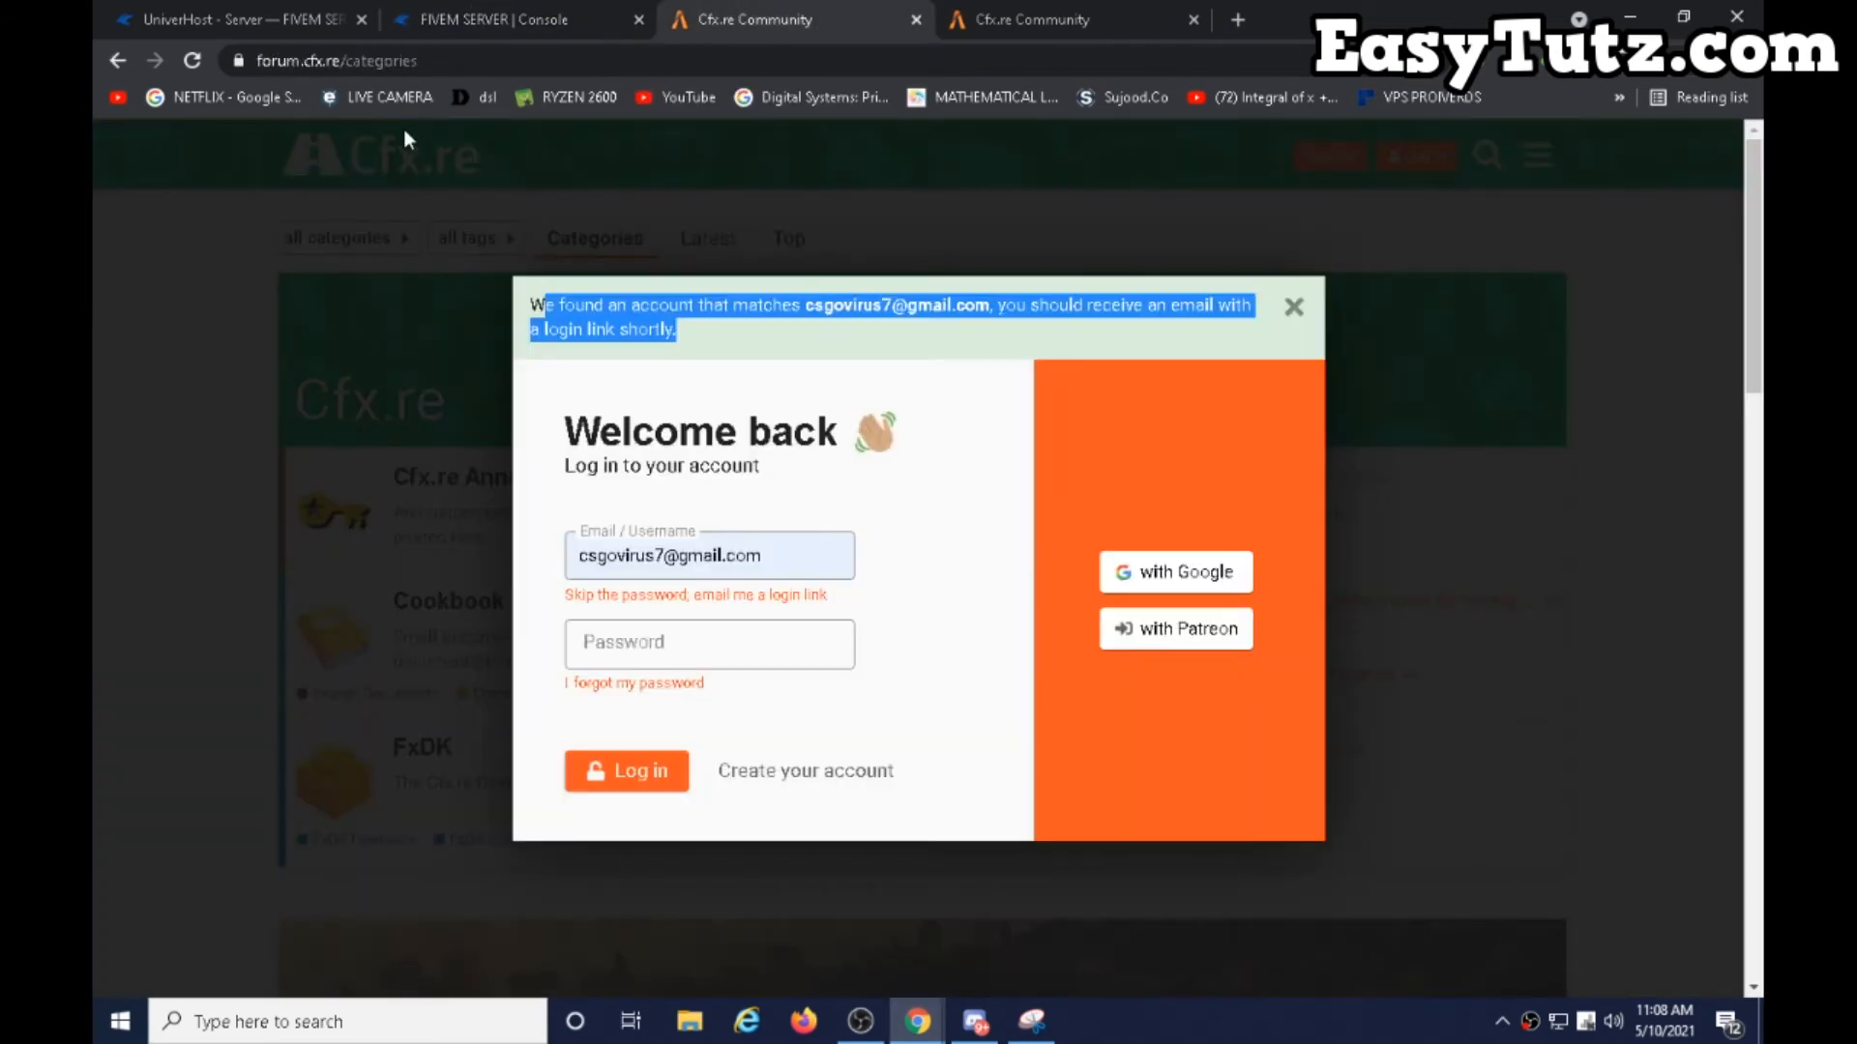
mouse_move(865, 340)
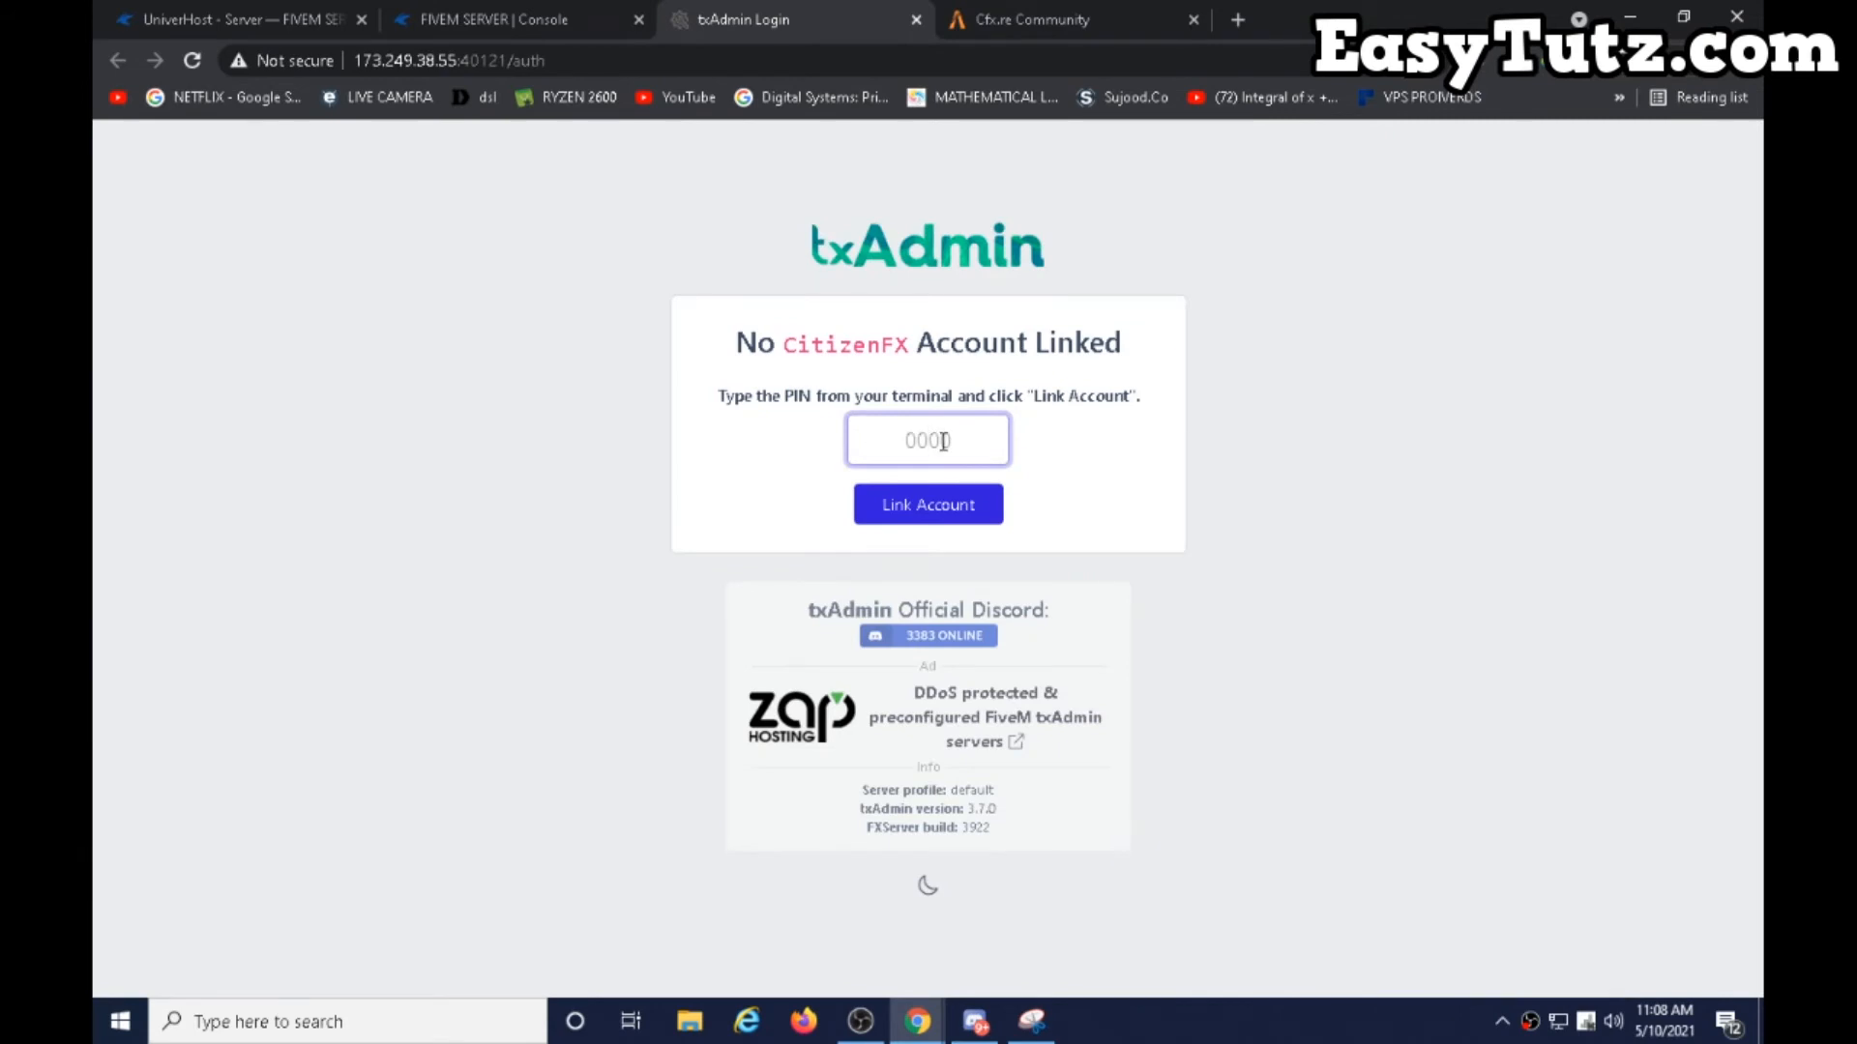
text(4)
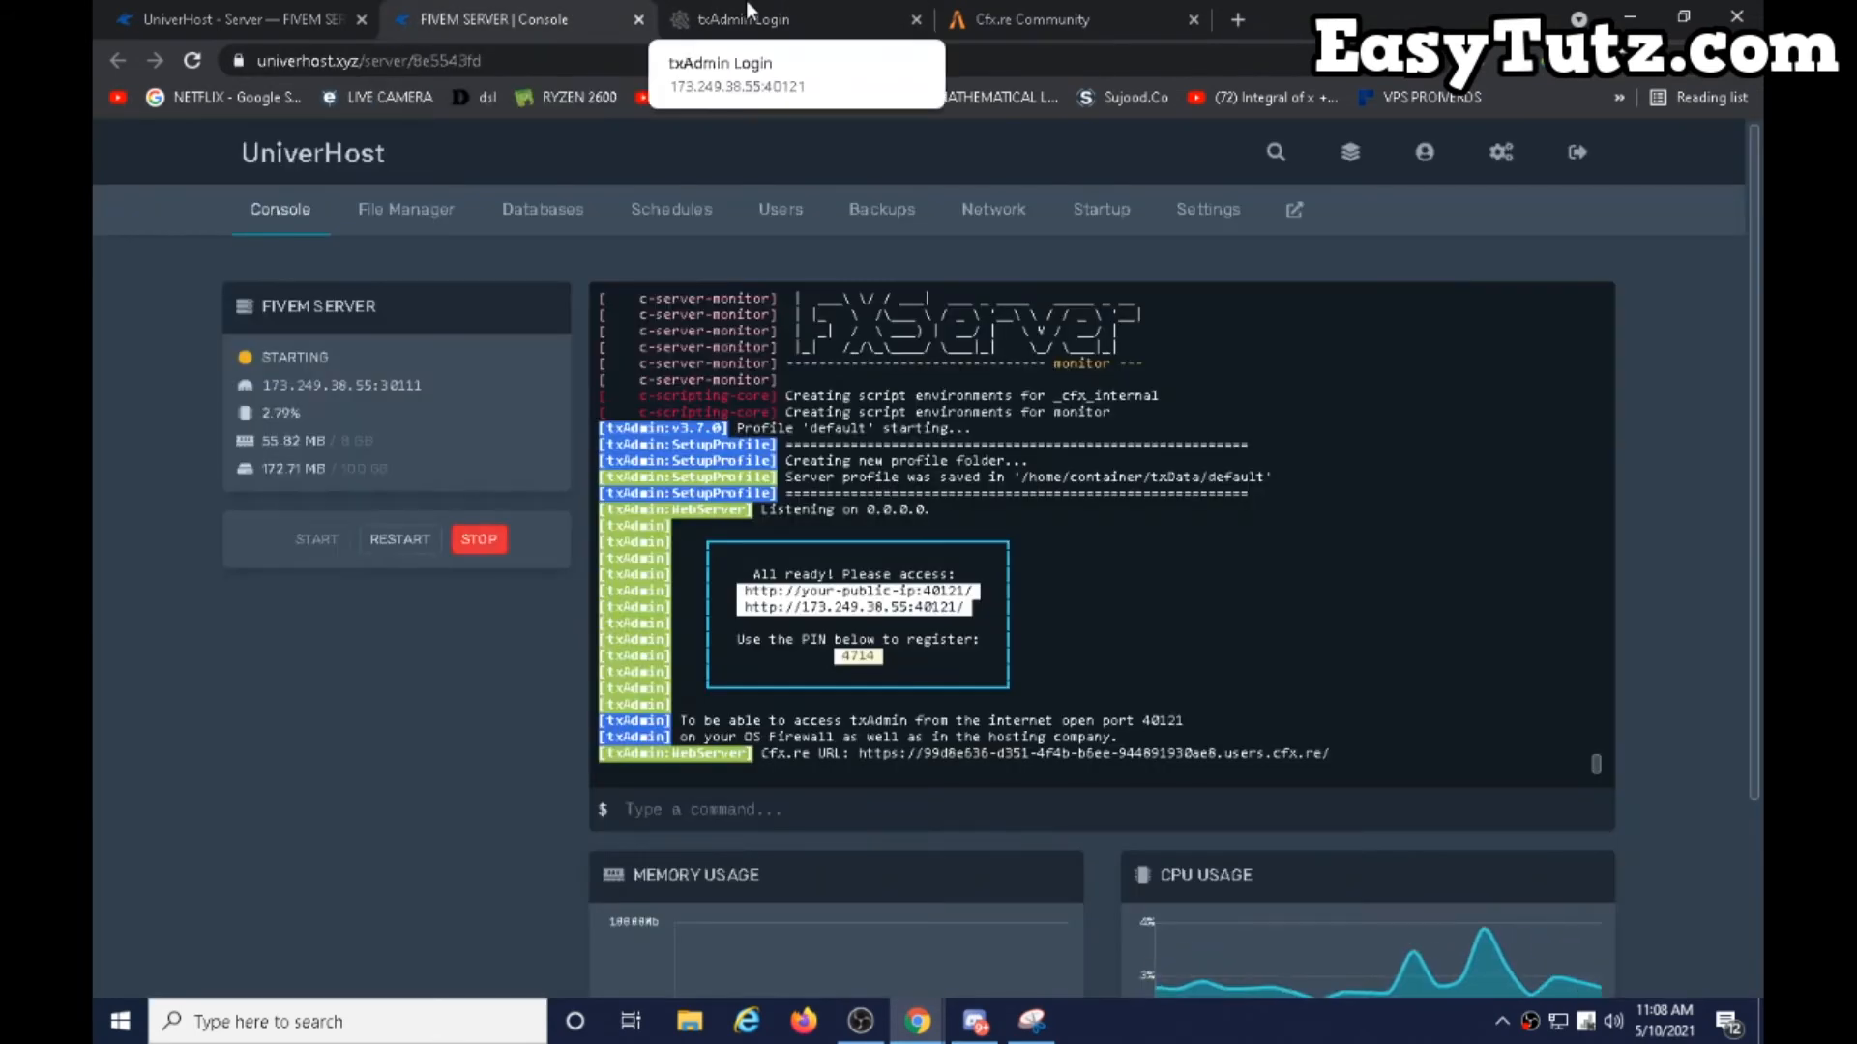
click(742, 19)
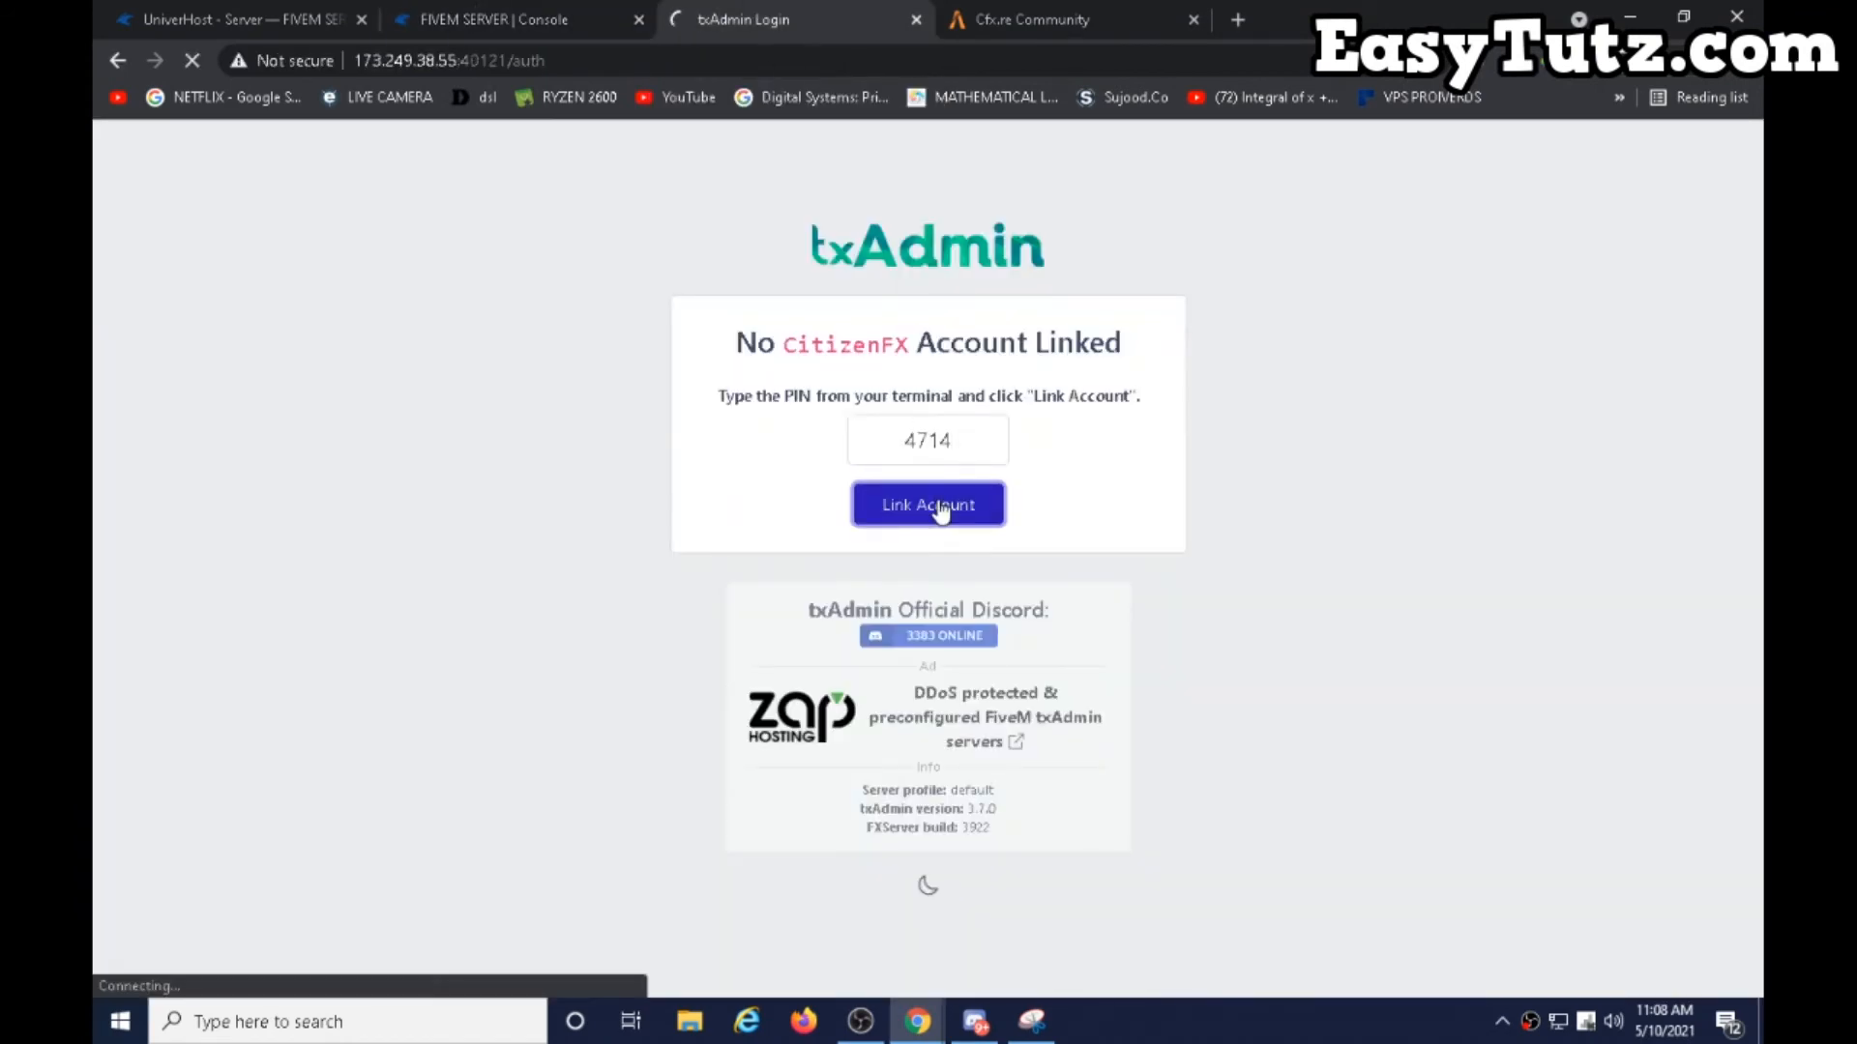
mouse_move(709, 382)
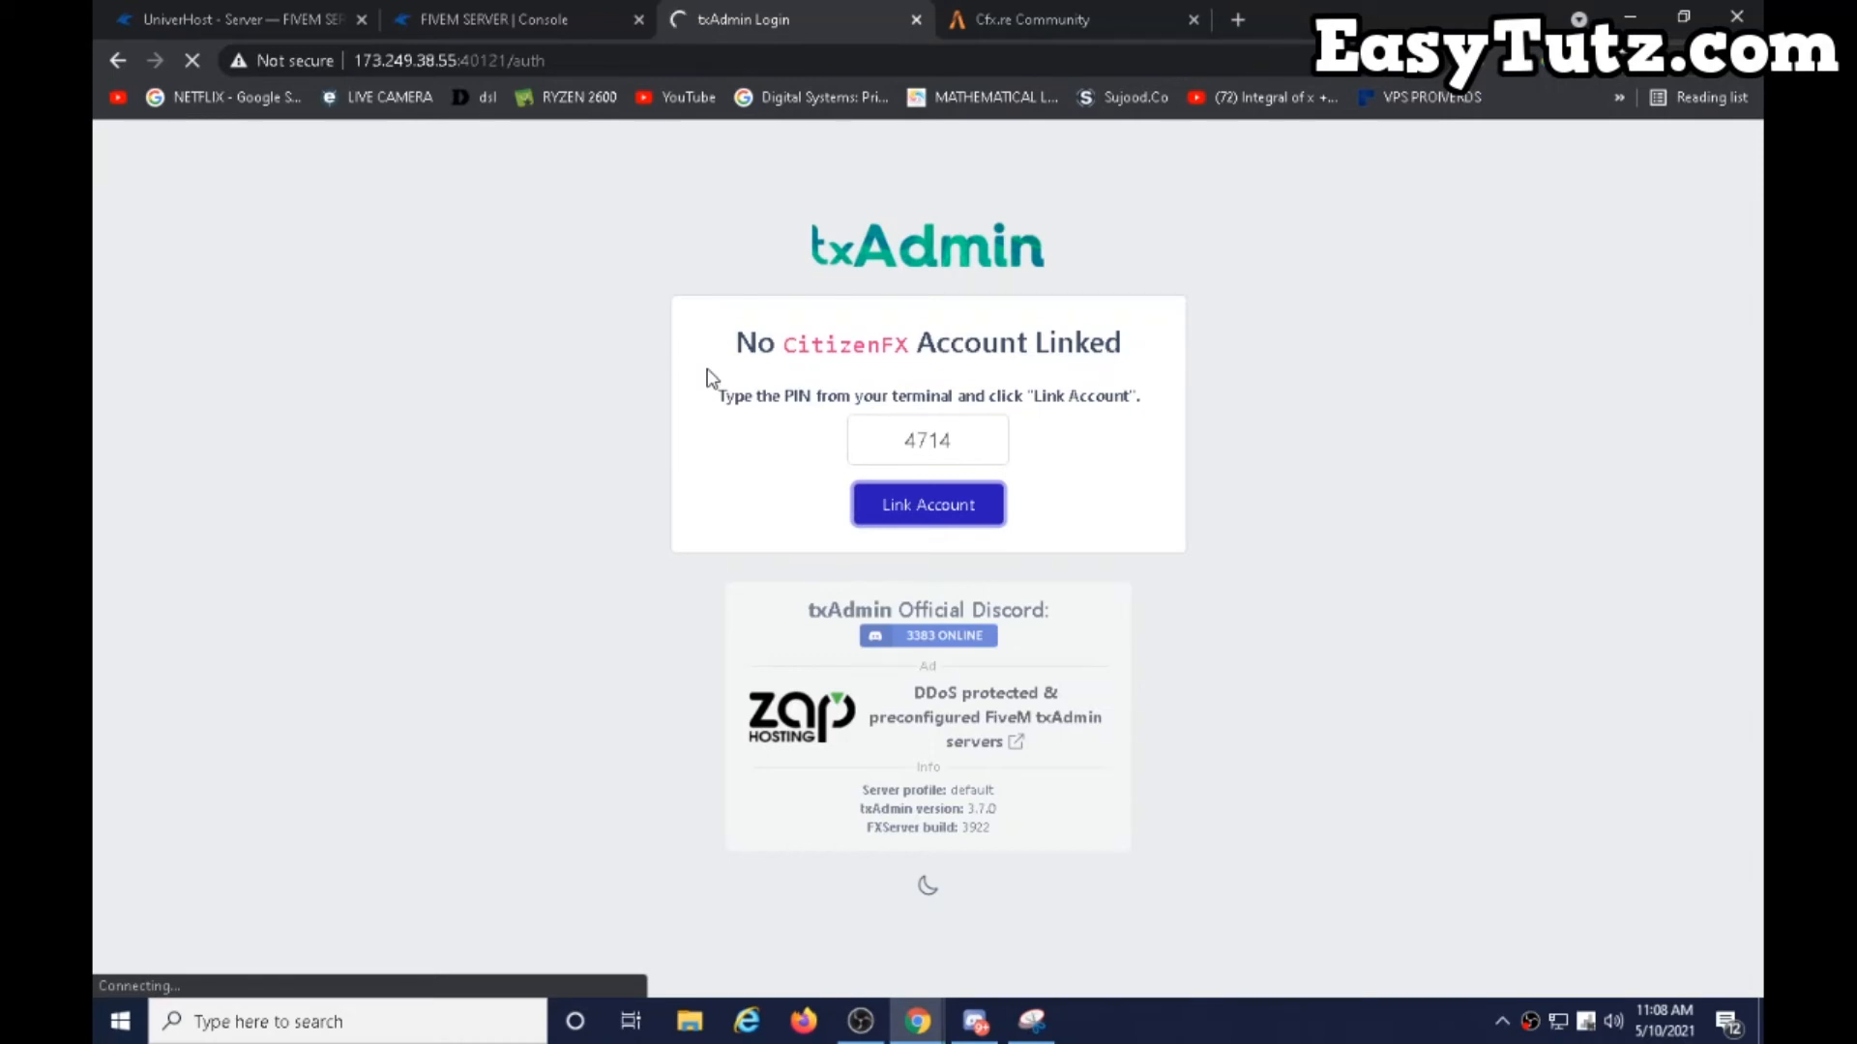
click(927, 504)
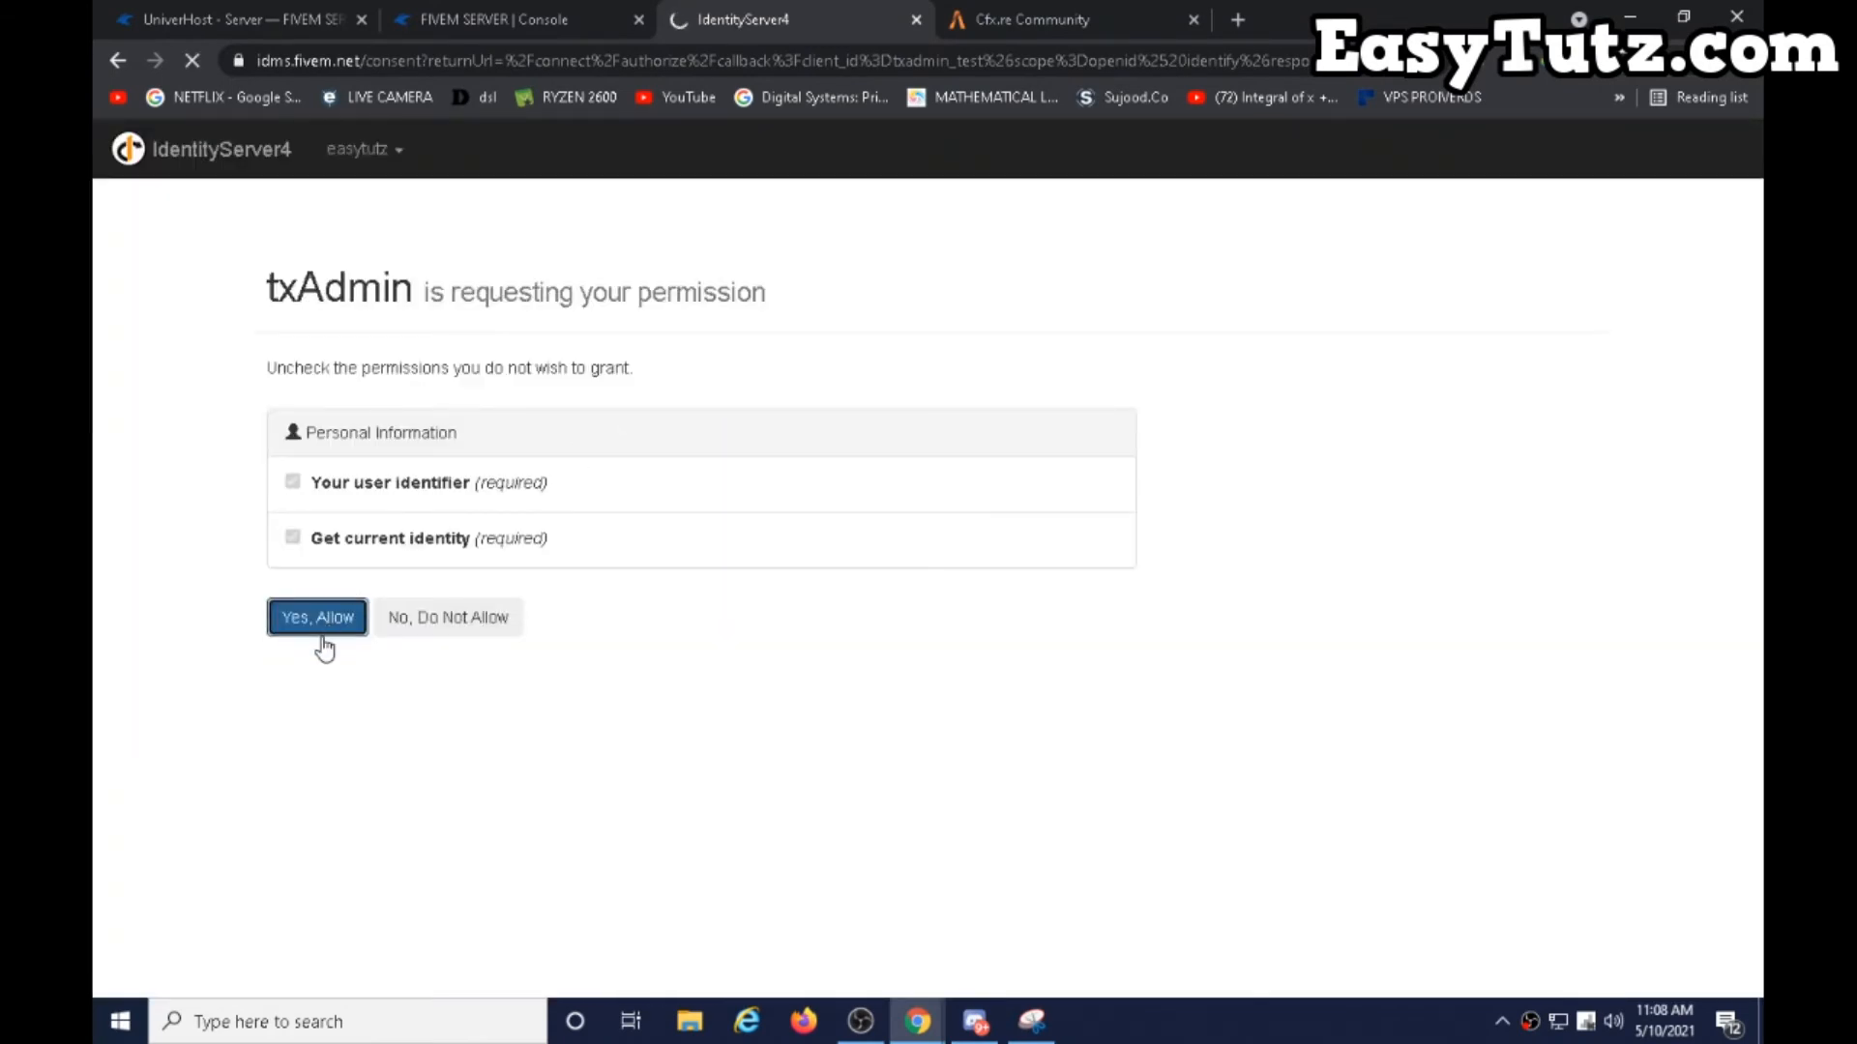
click(316, 617)
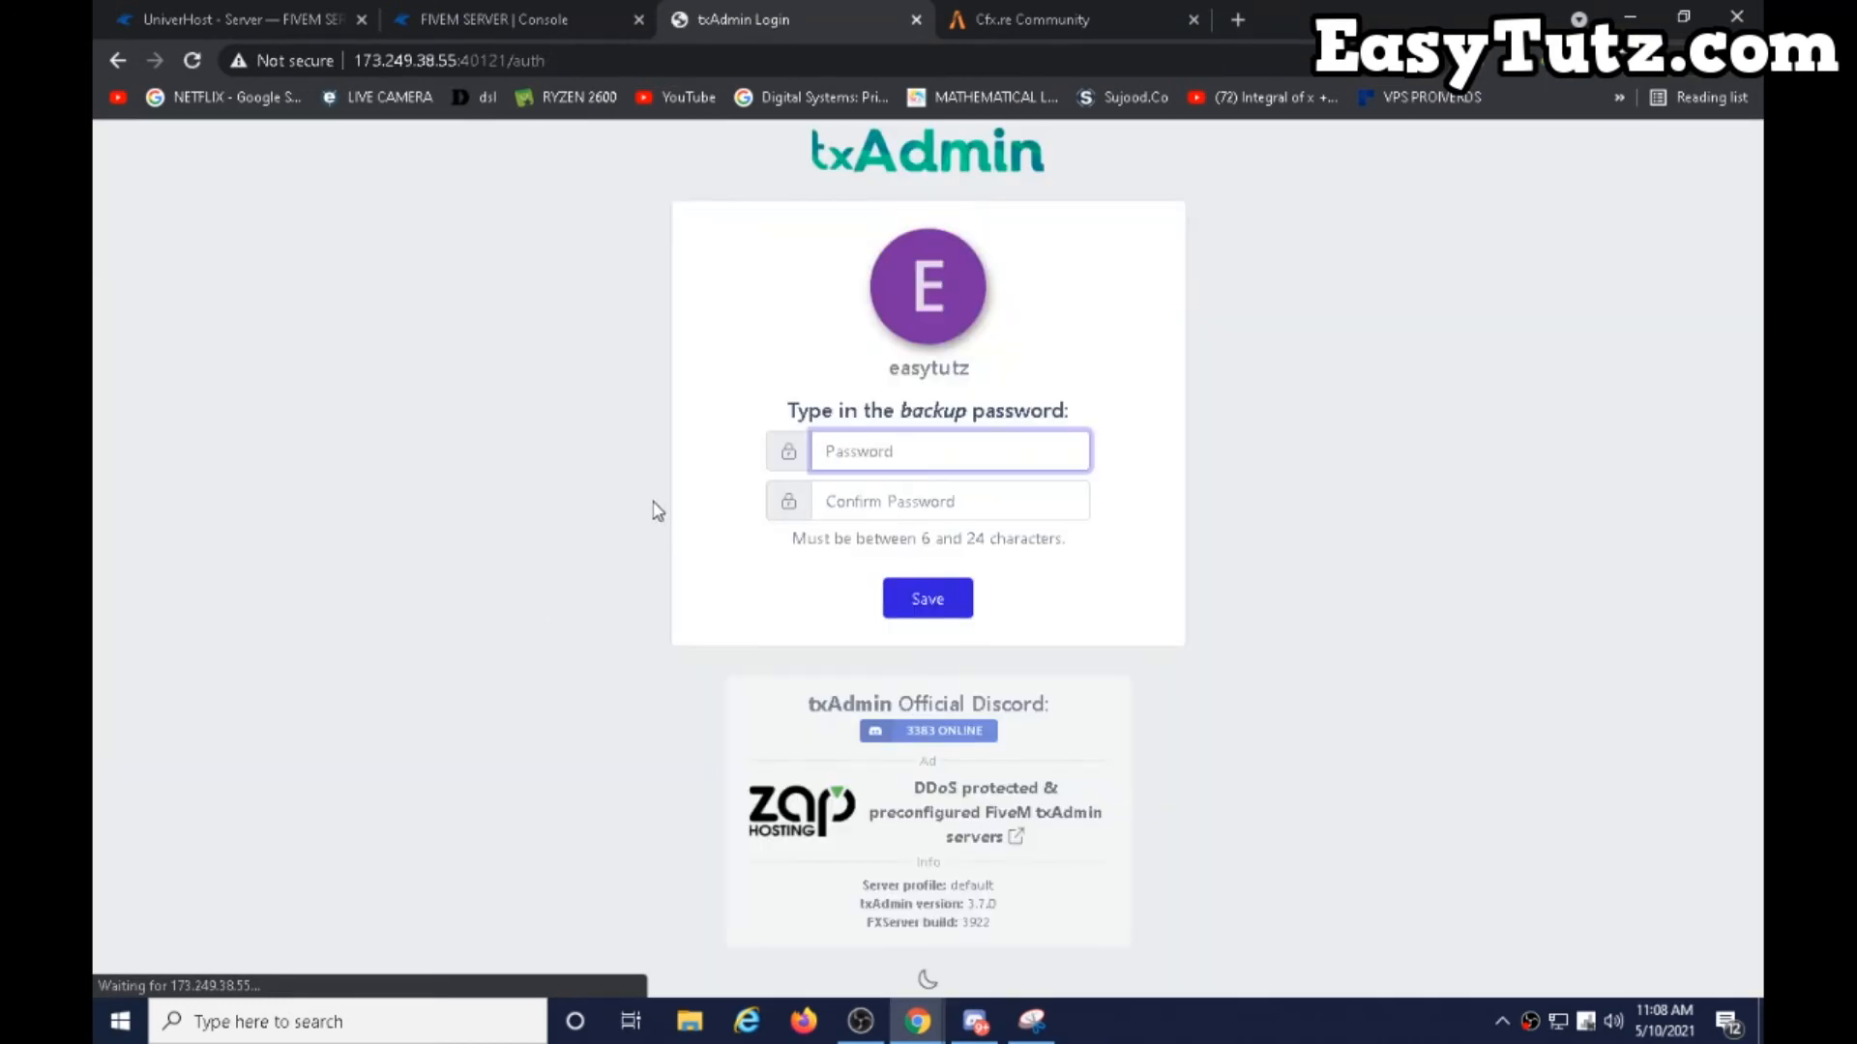
Enter and save a backup password for the linked easytutz account.
text(••••)
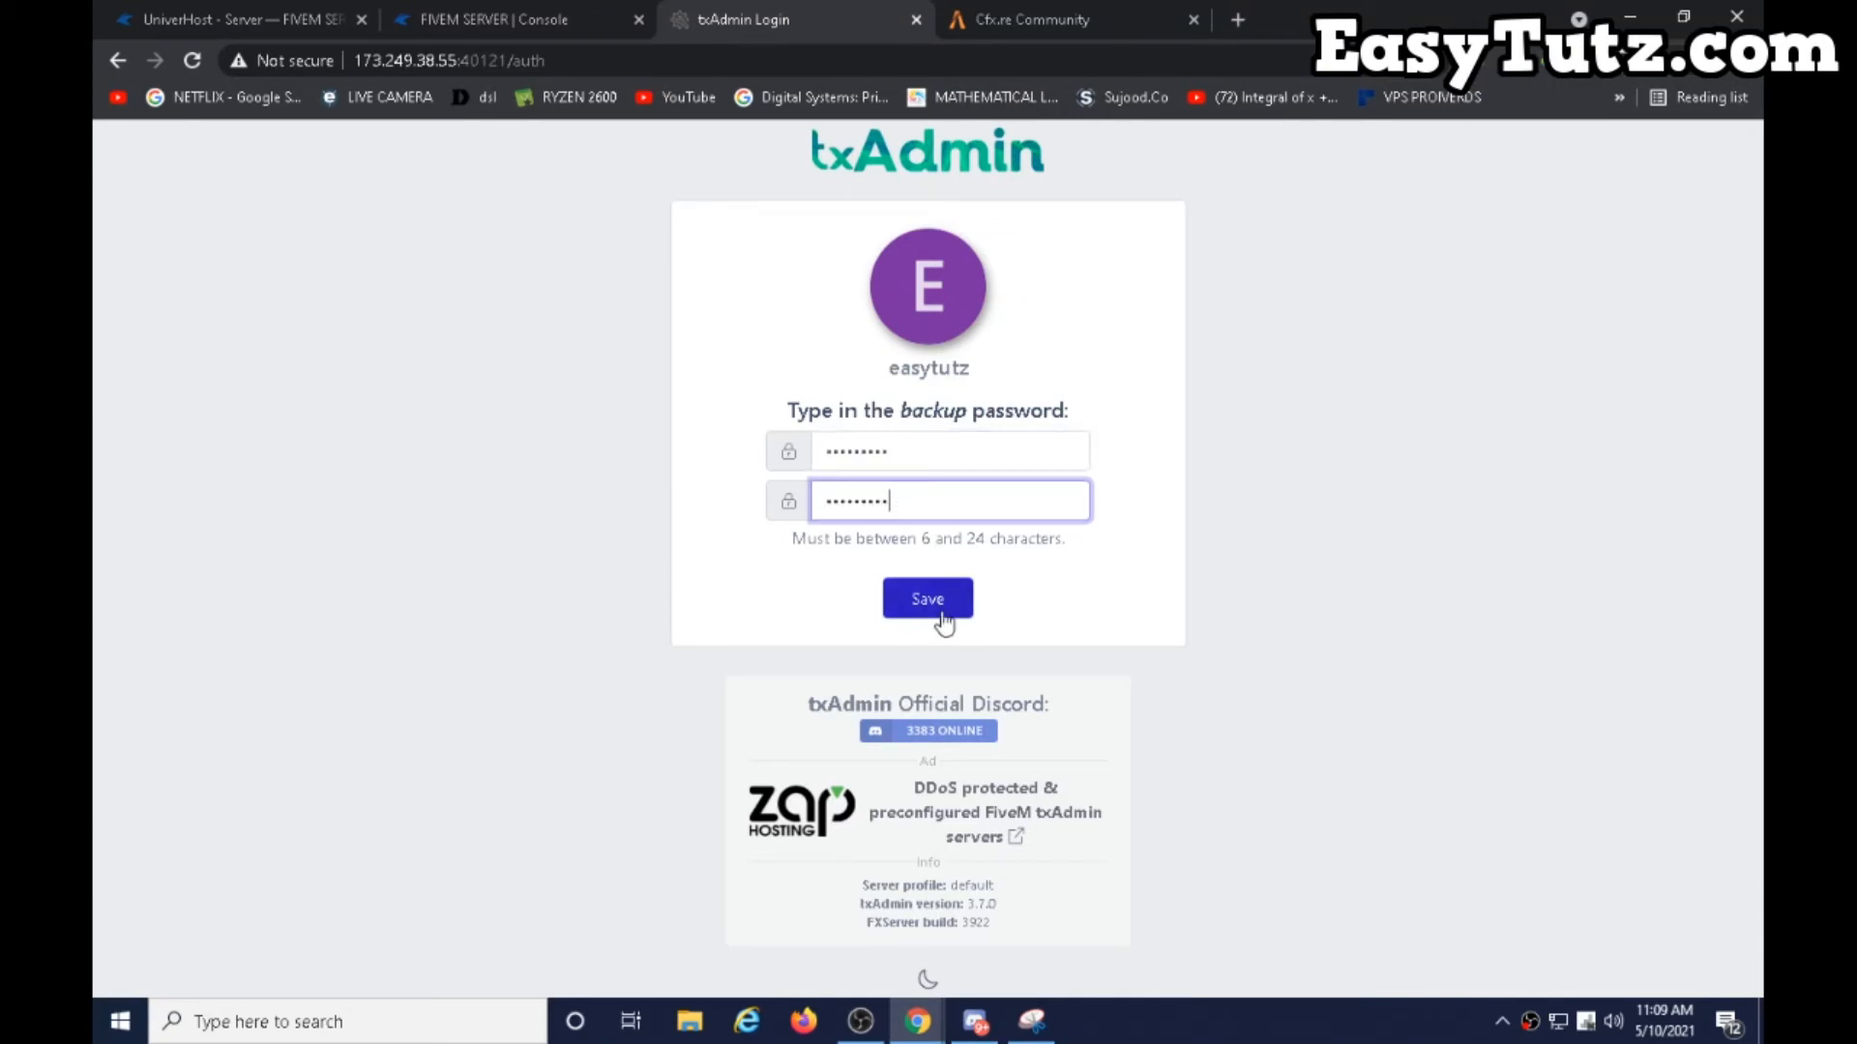
click(928, 598)
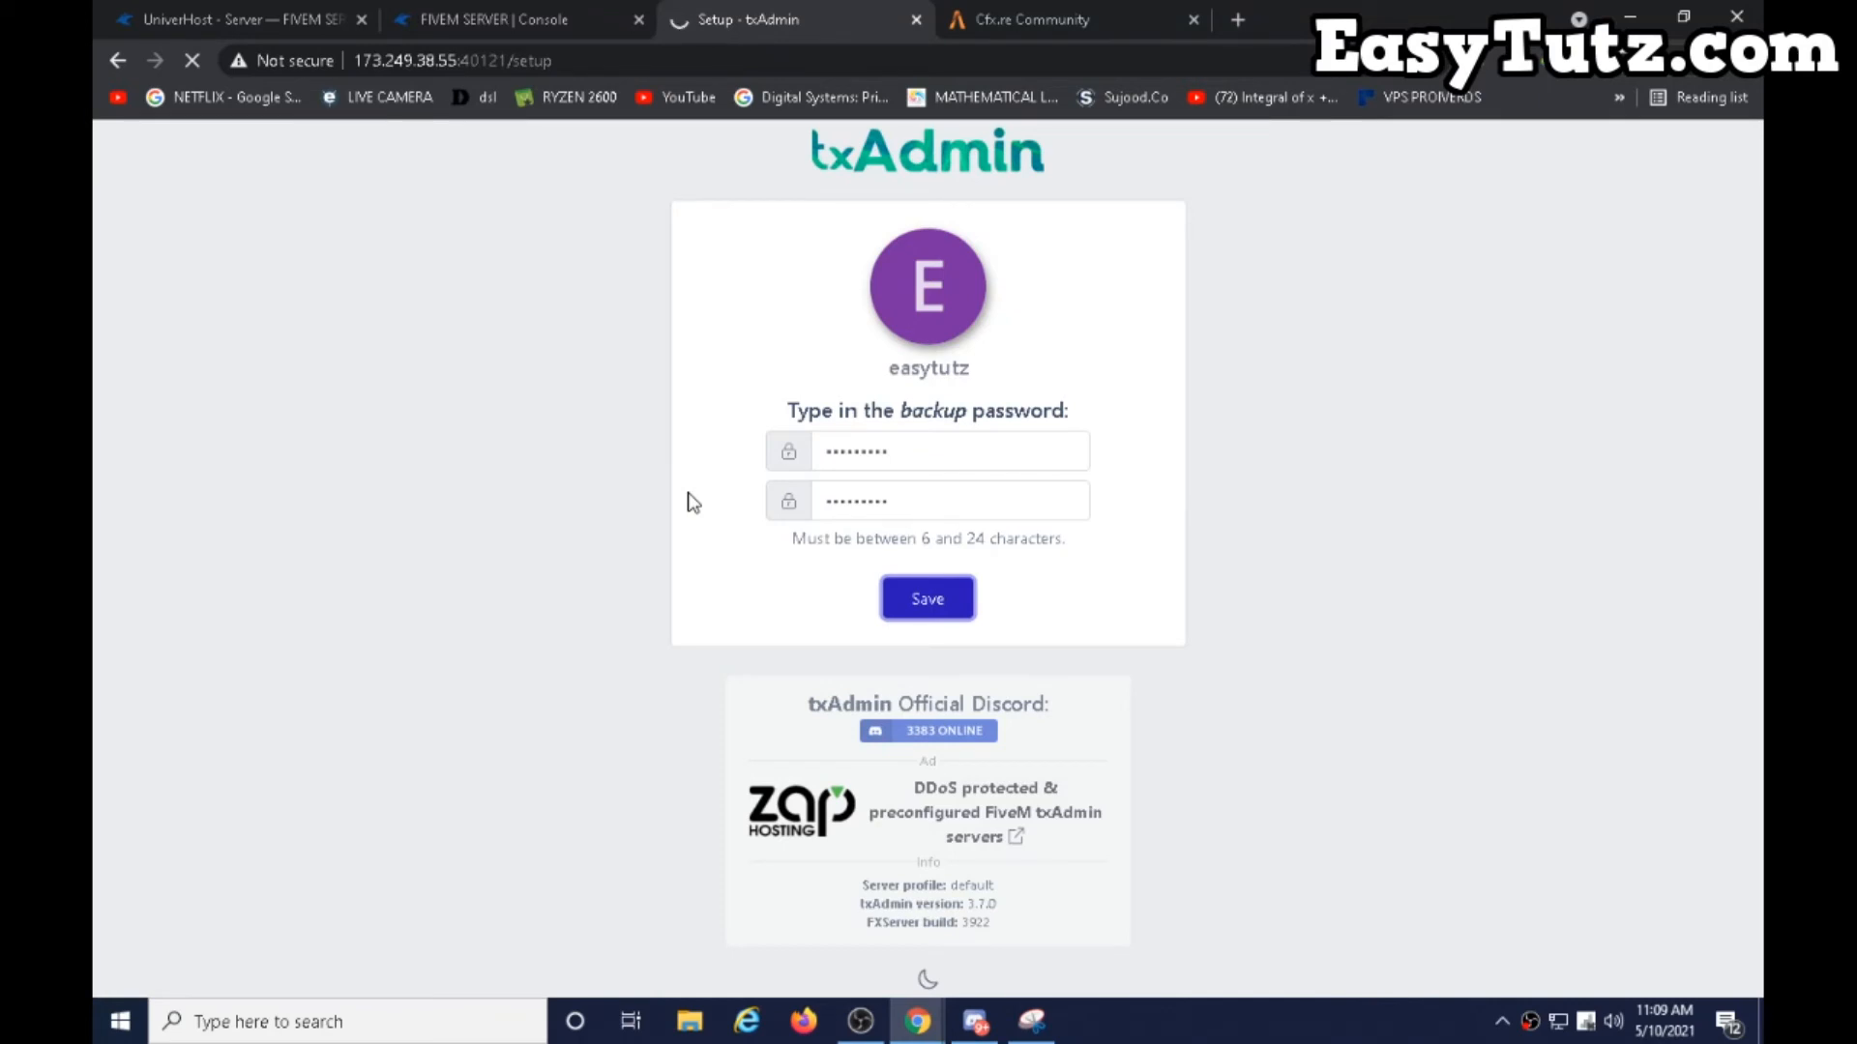
click(928, 597)
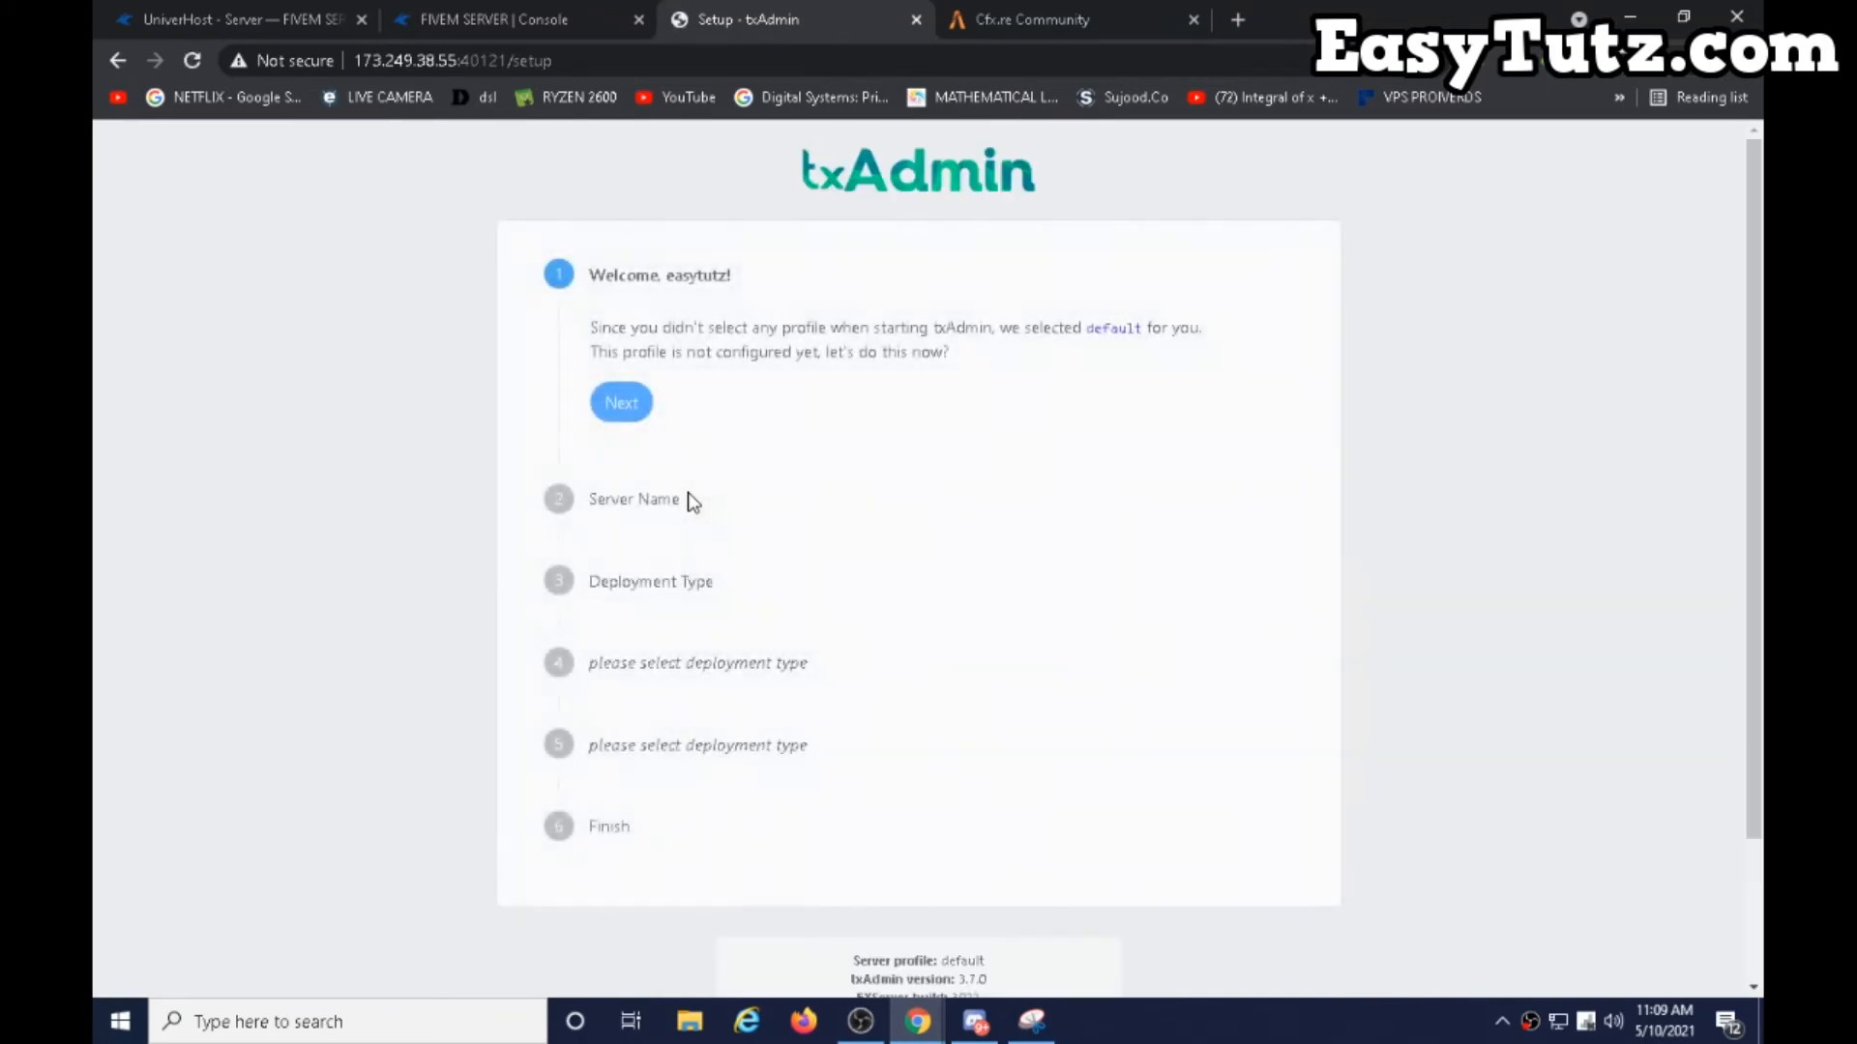
Pass the welcome step, enter a short server name, and accept the suggested data location.
click(621, 403)
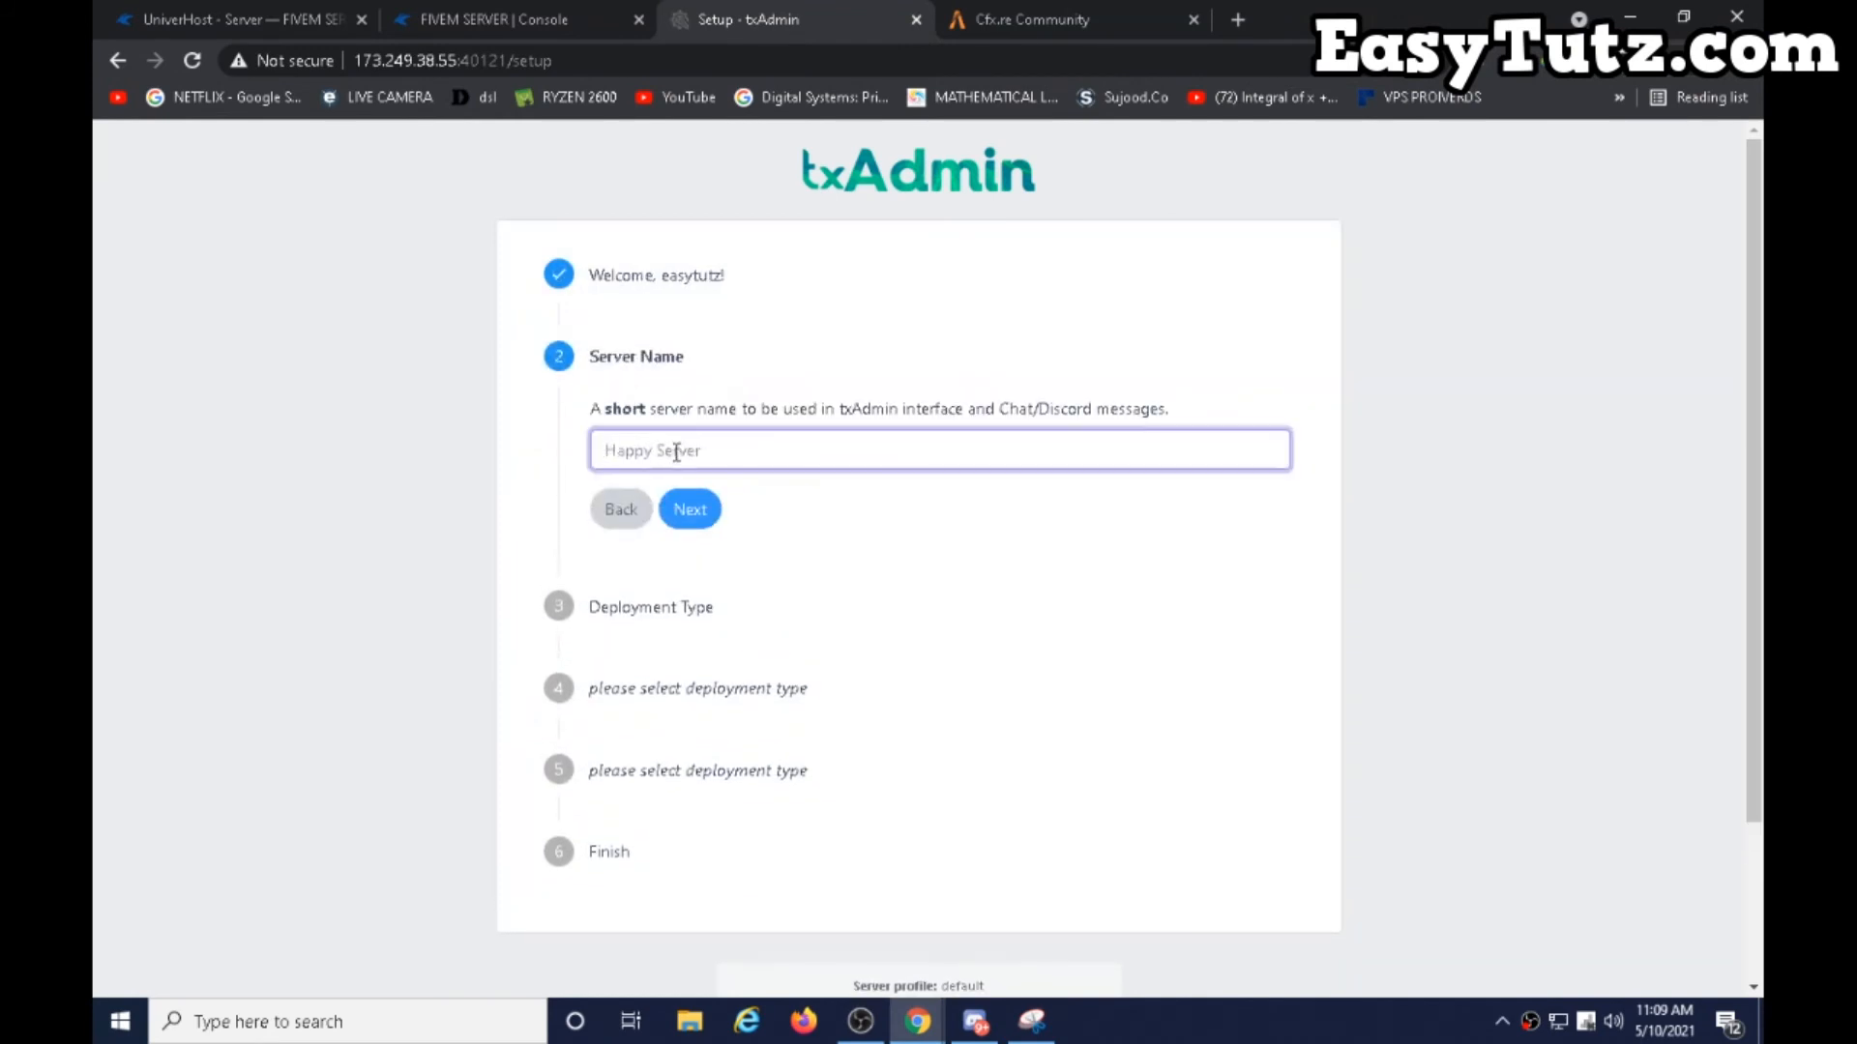
click(690, 509)
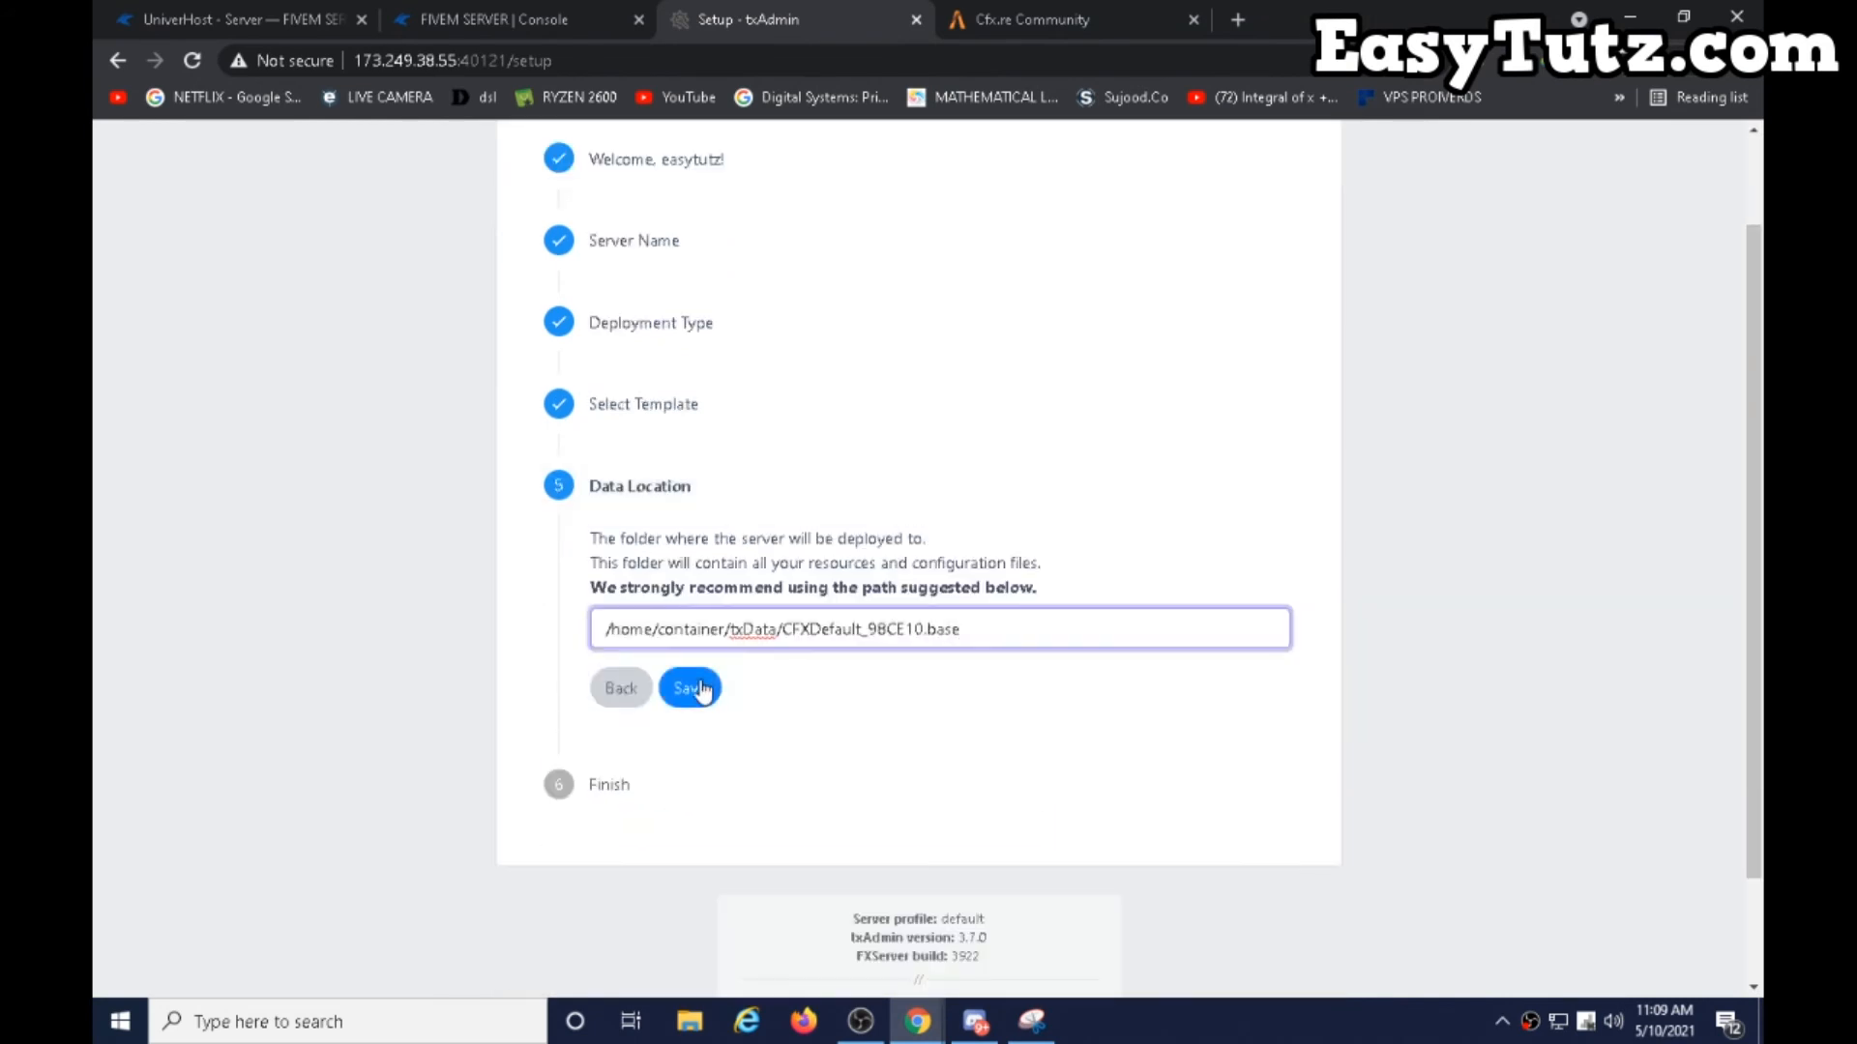
click(689, 688)
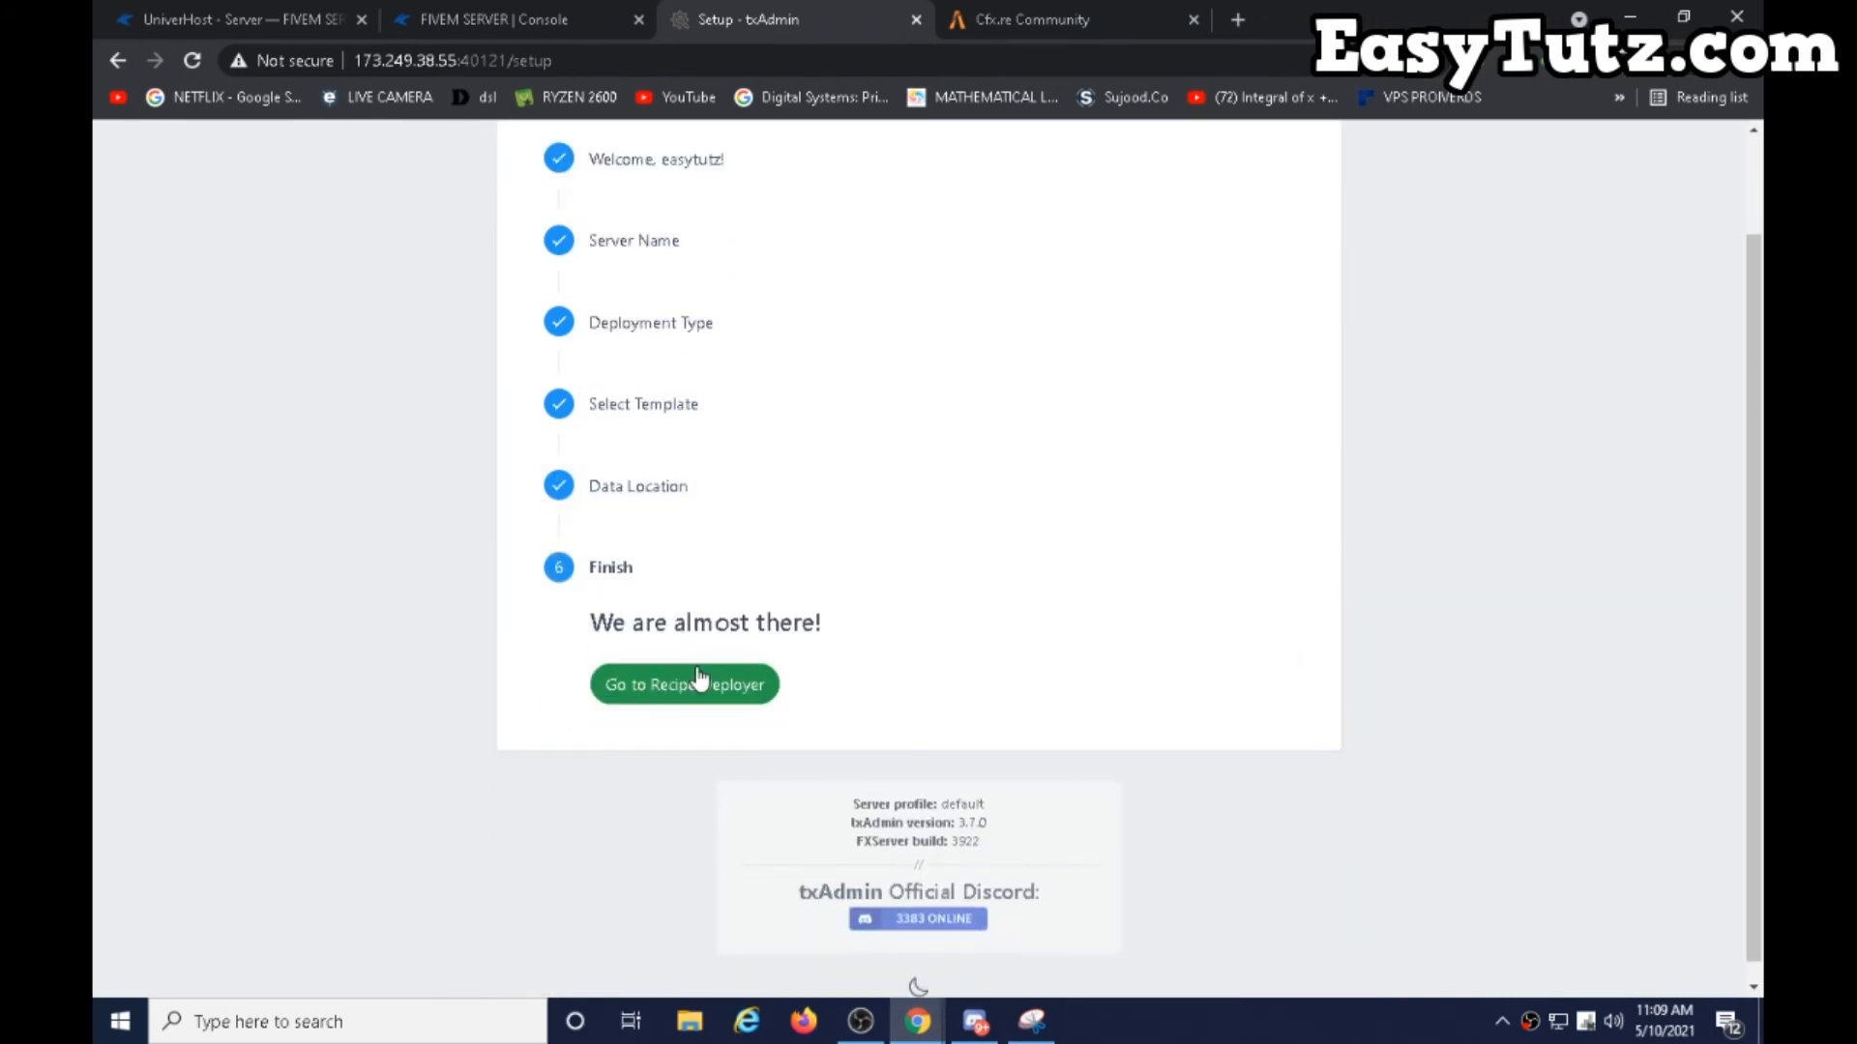
click(685, 685)
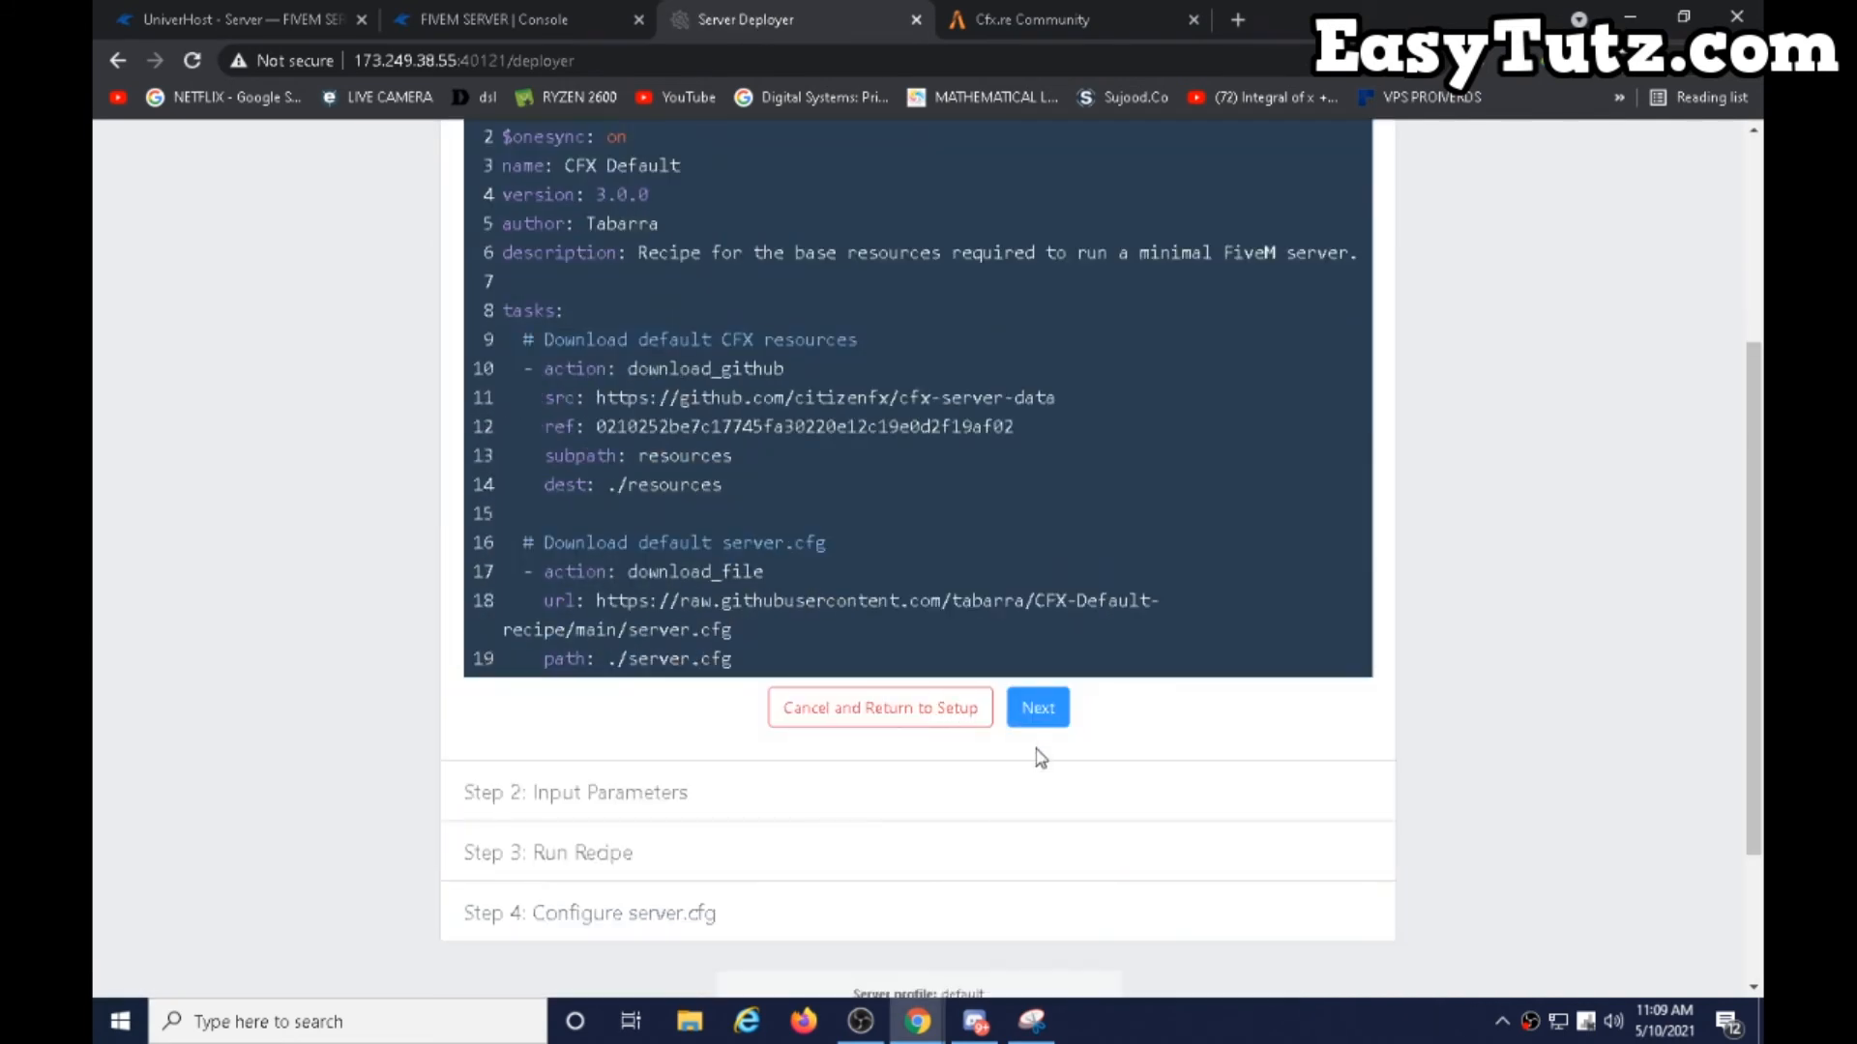
Deploy the CFX Default recipe with the entered license key until all tasks complete.
click(1037, 707)
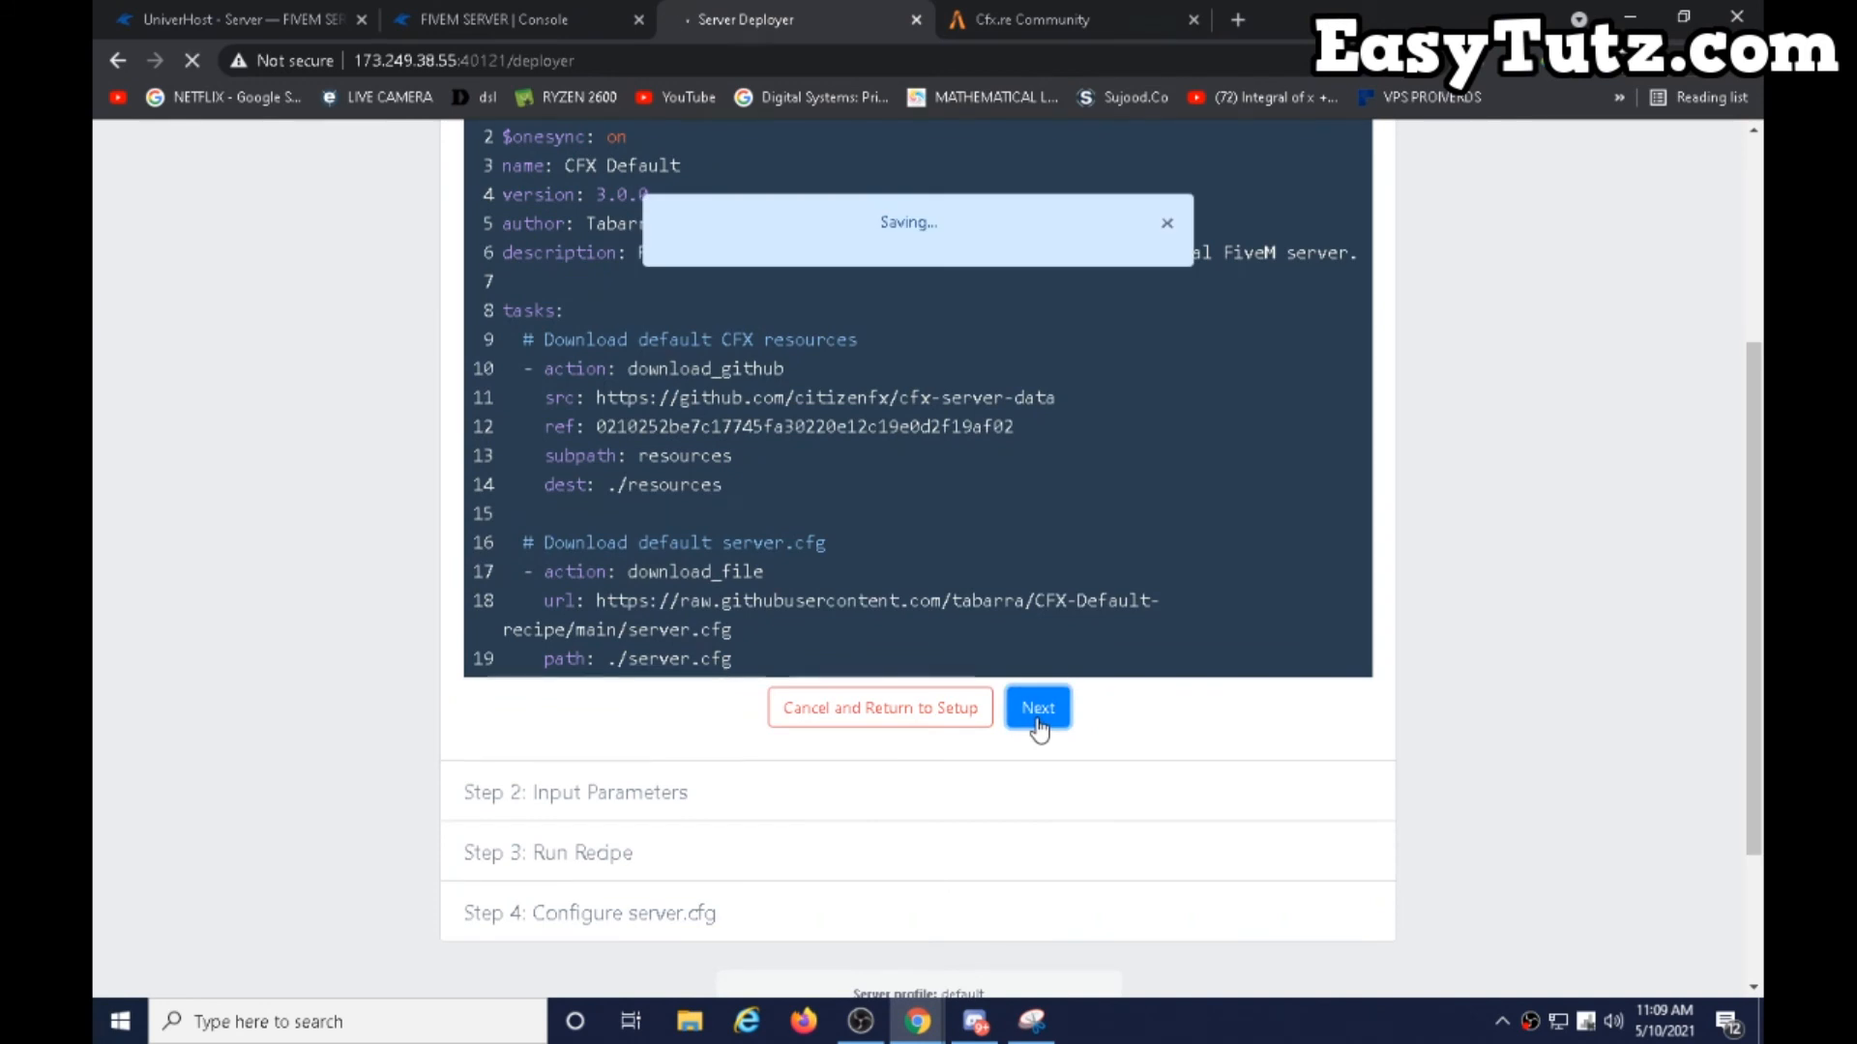
click(1037, 707)
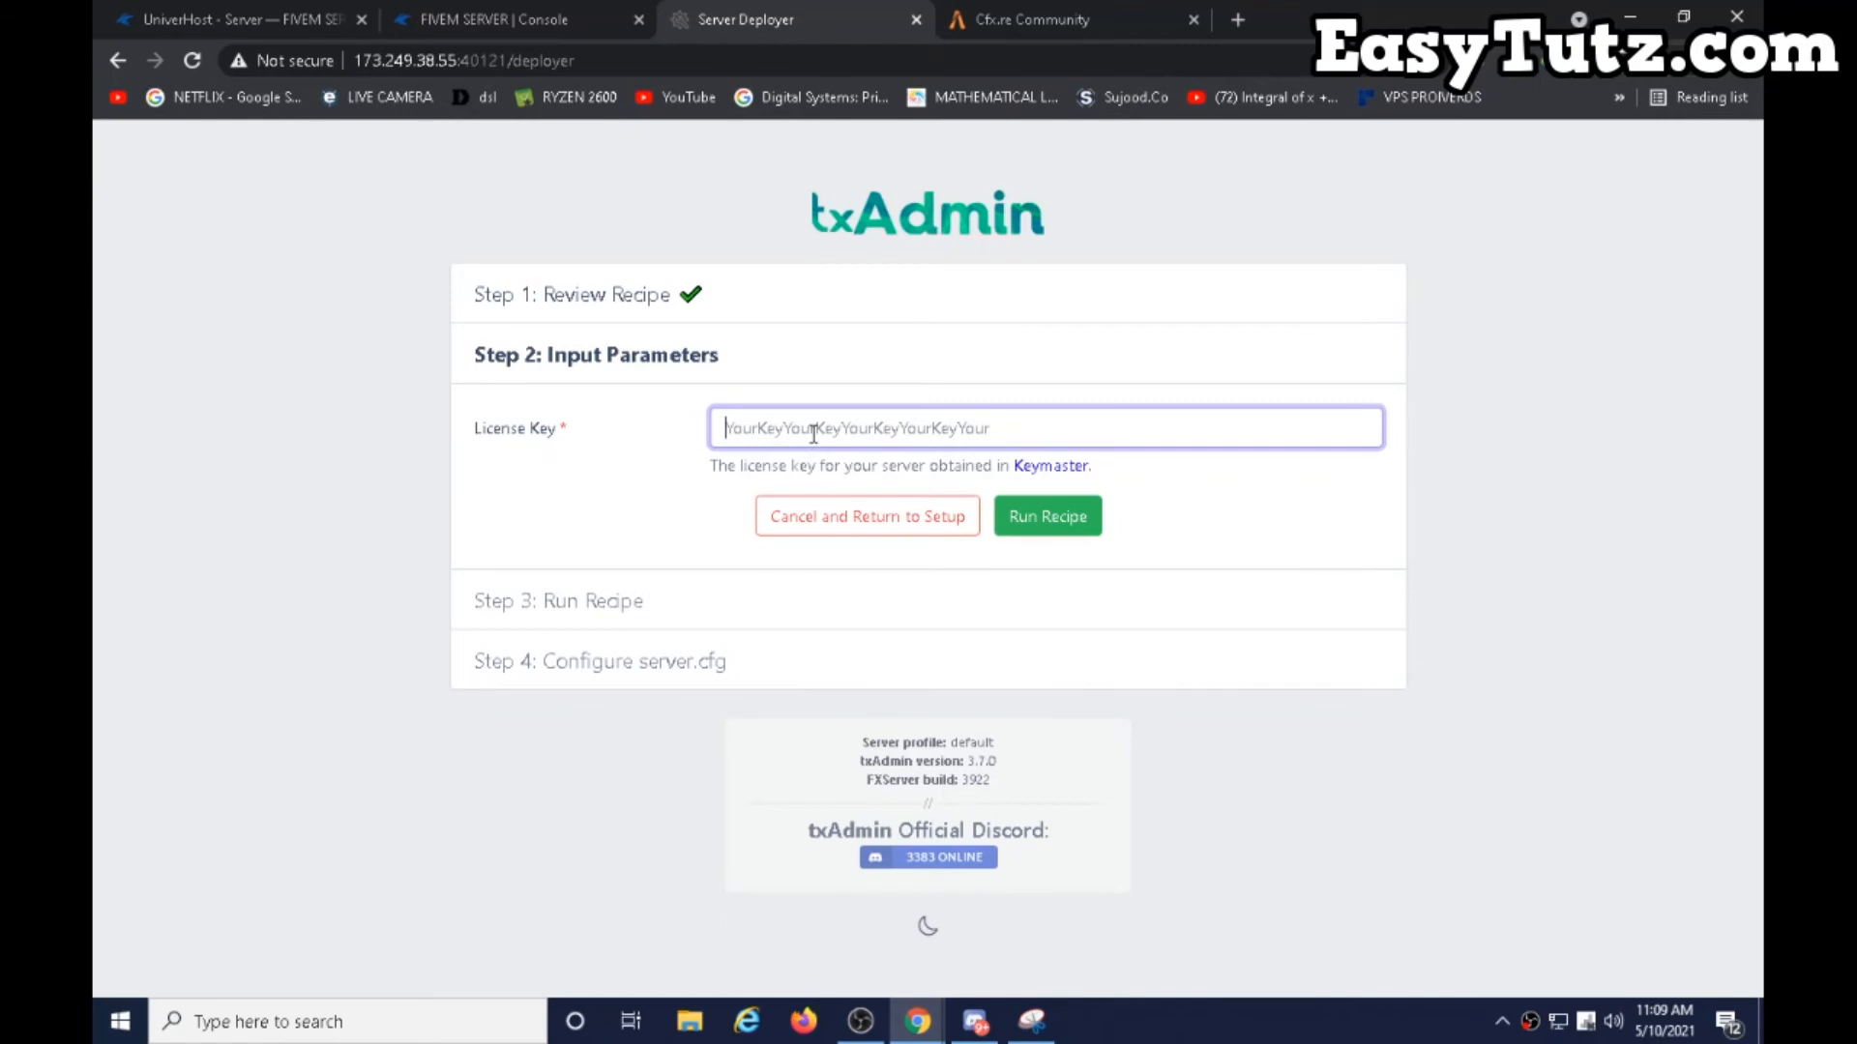
click(1047, 515)
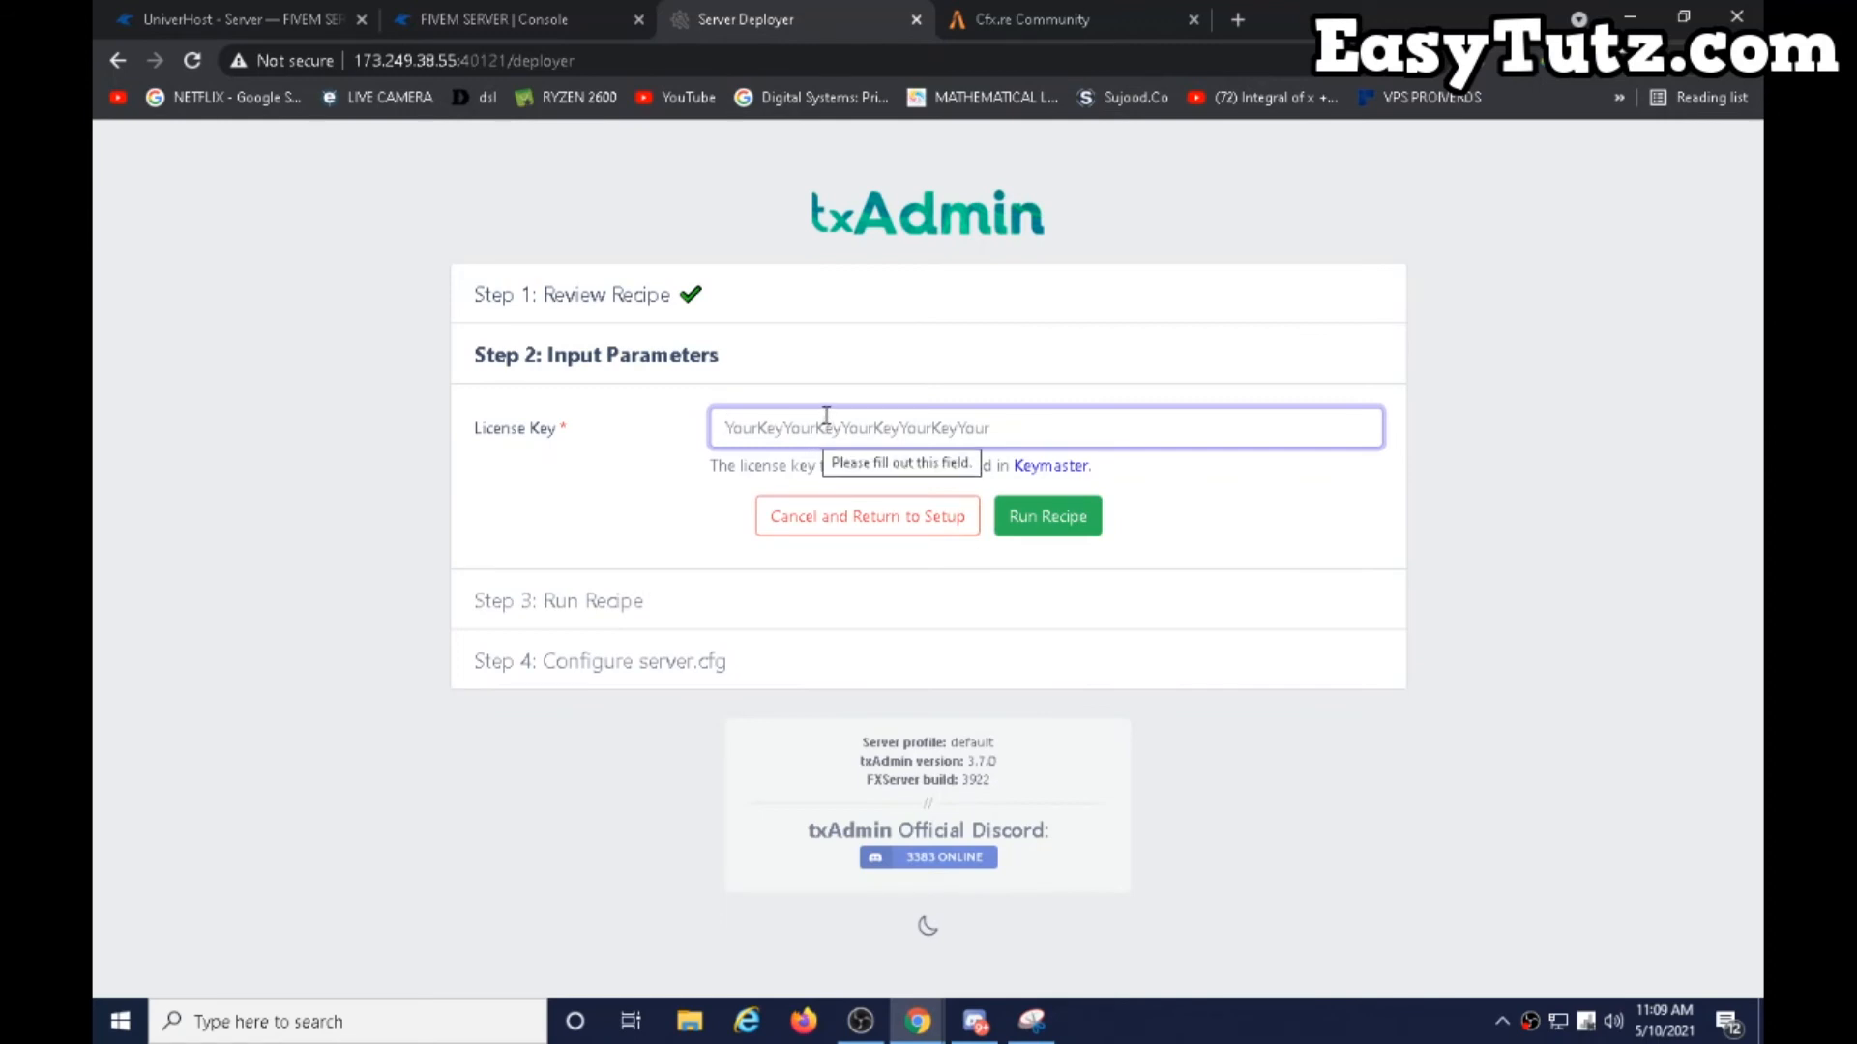
text(http://post.spmailtechn.com/f/a/)
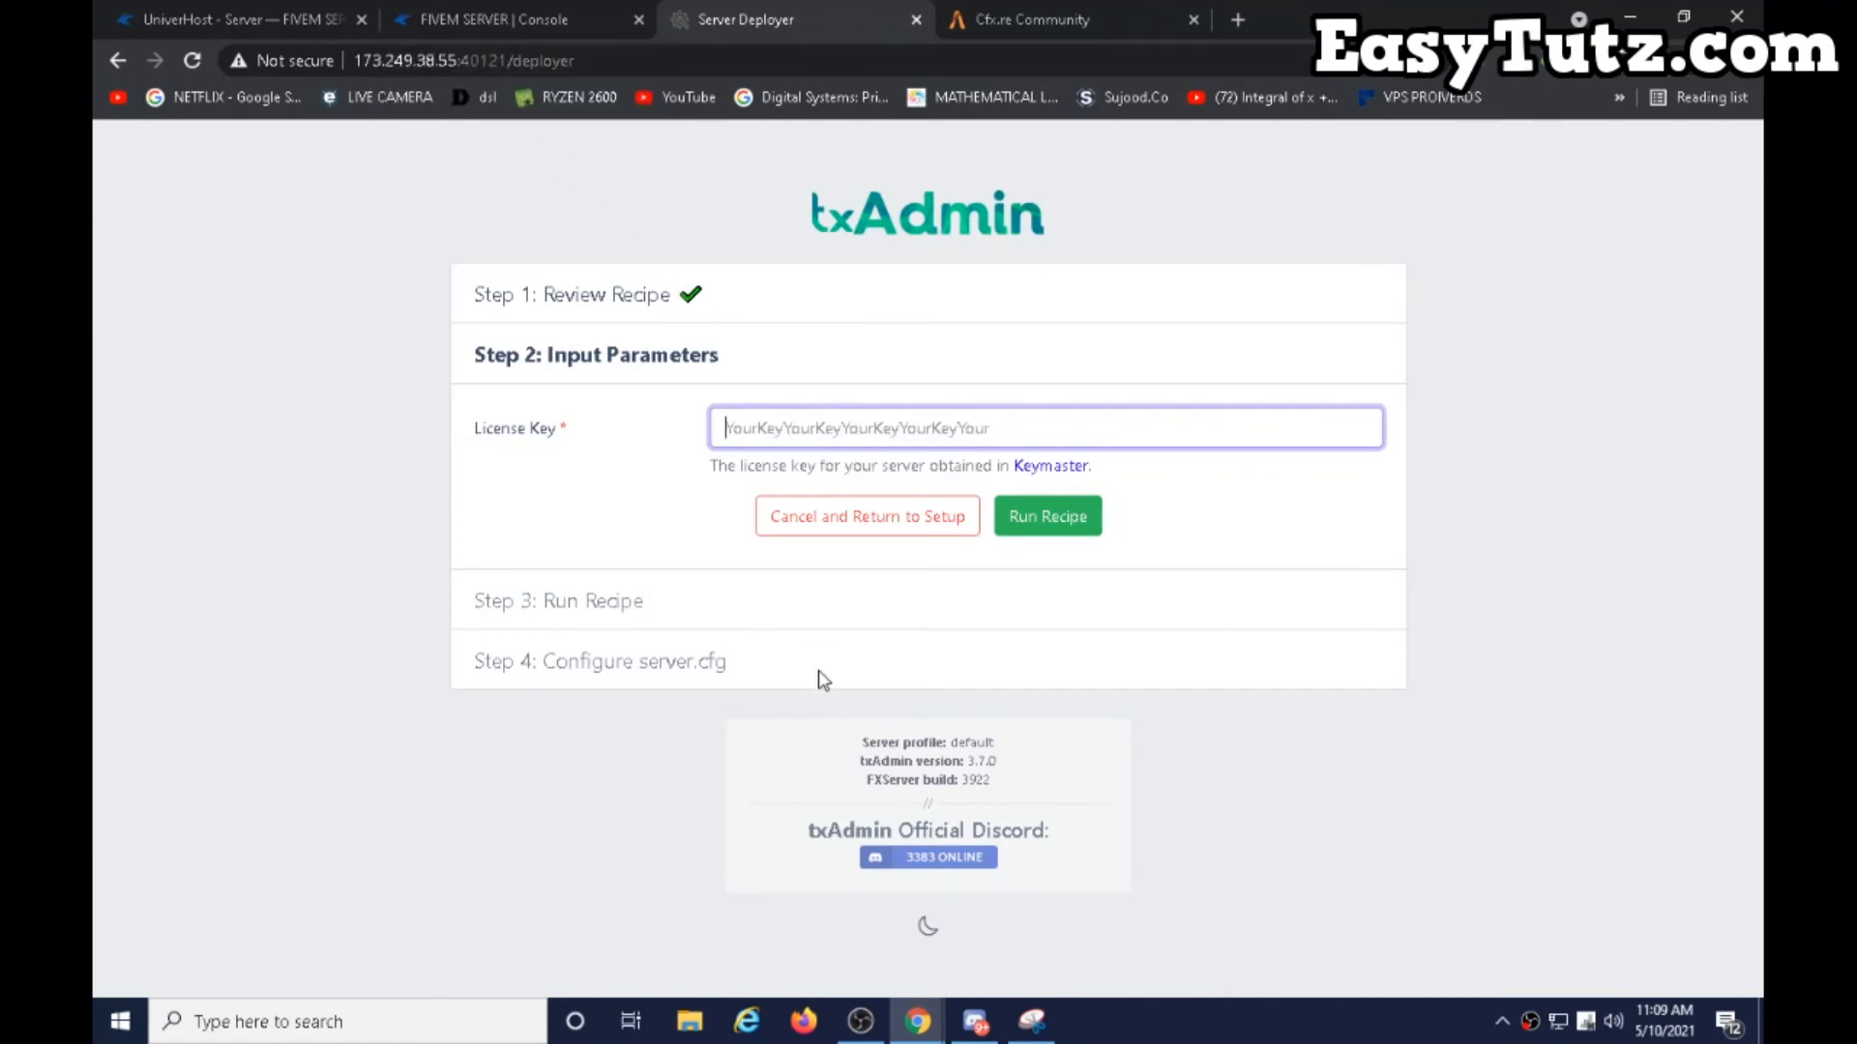
click(1048, 516)
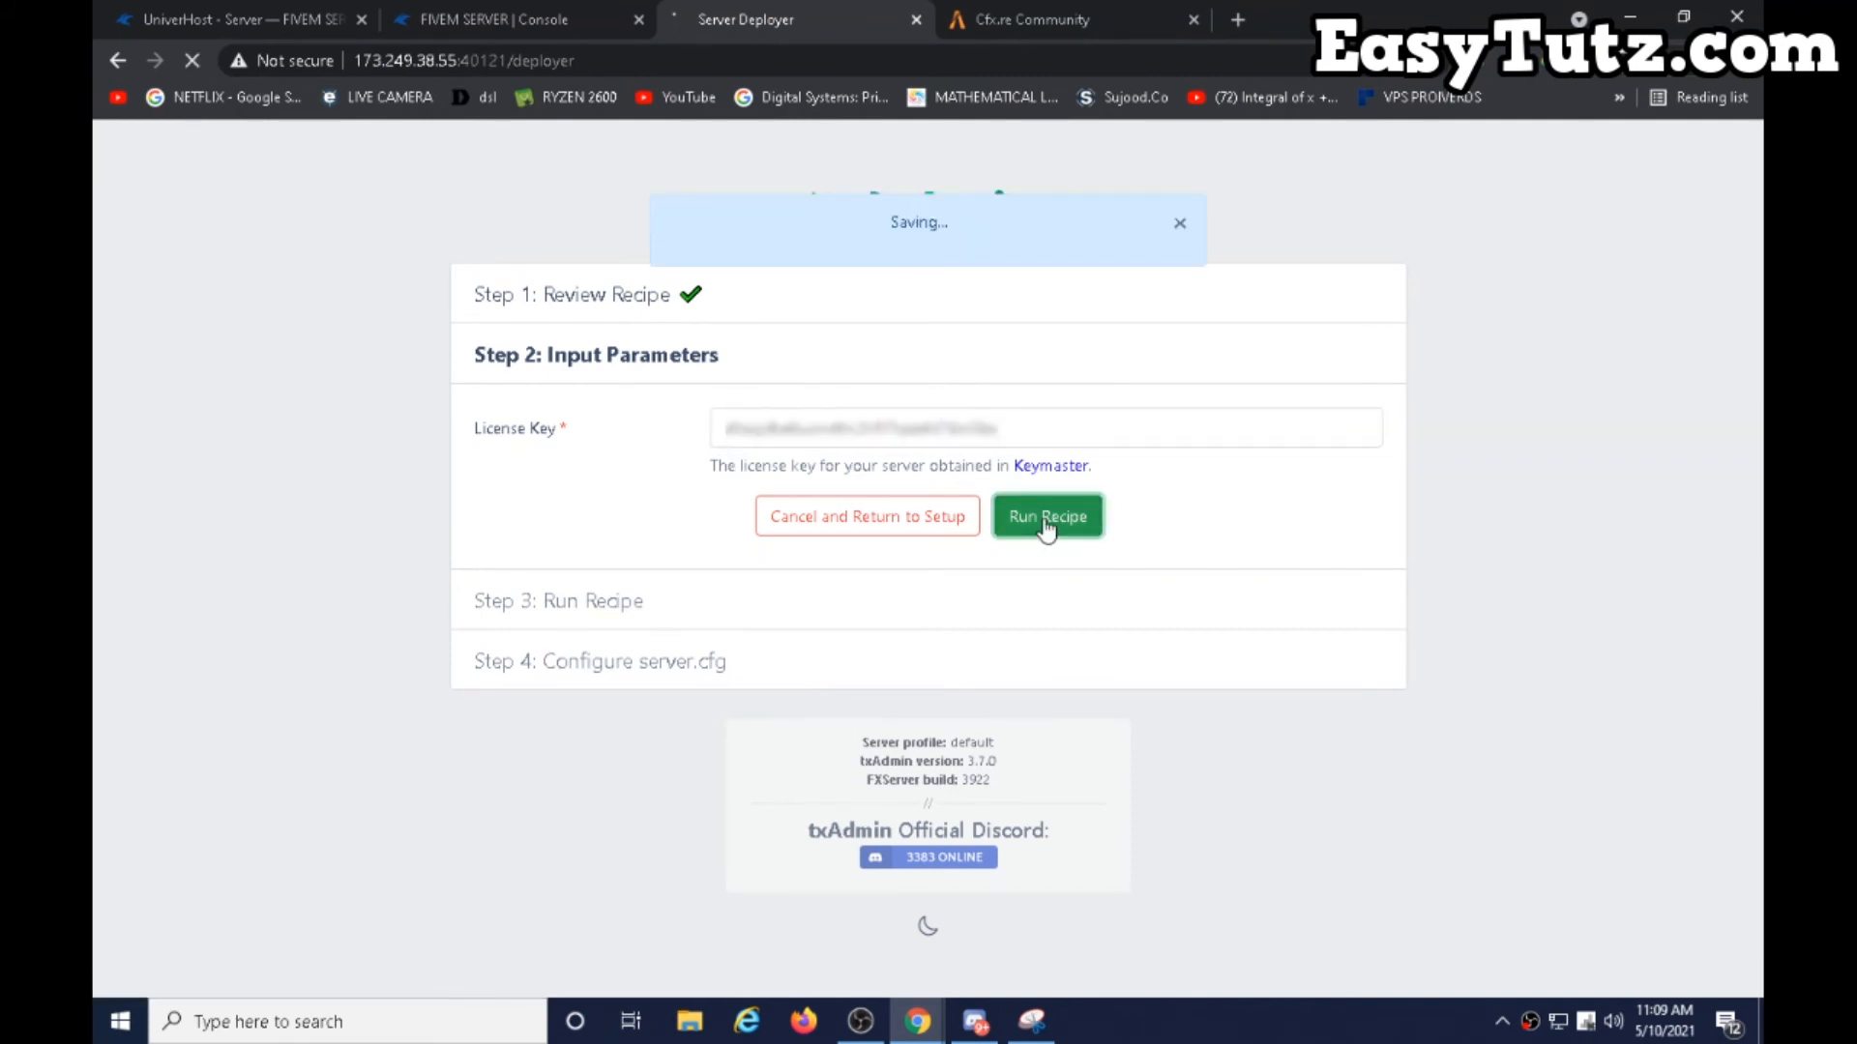
click(1047, 516)
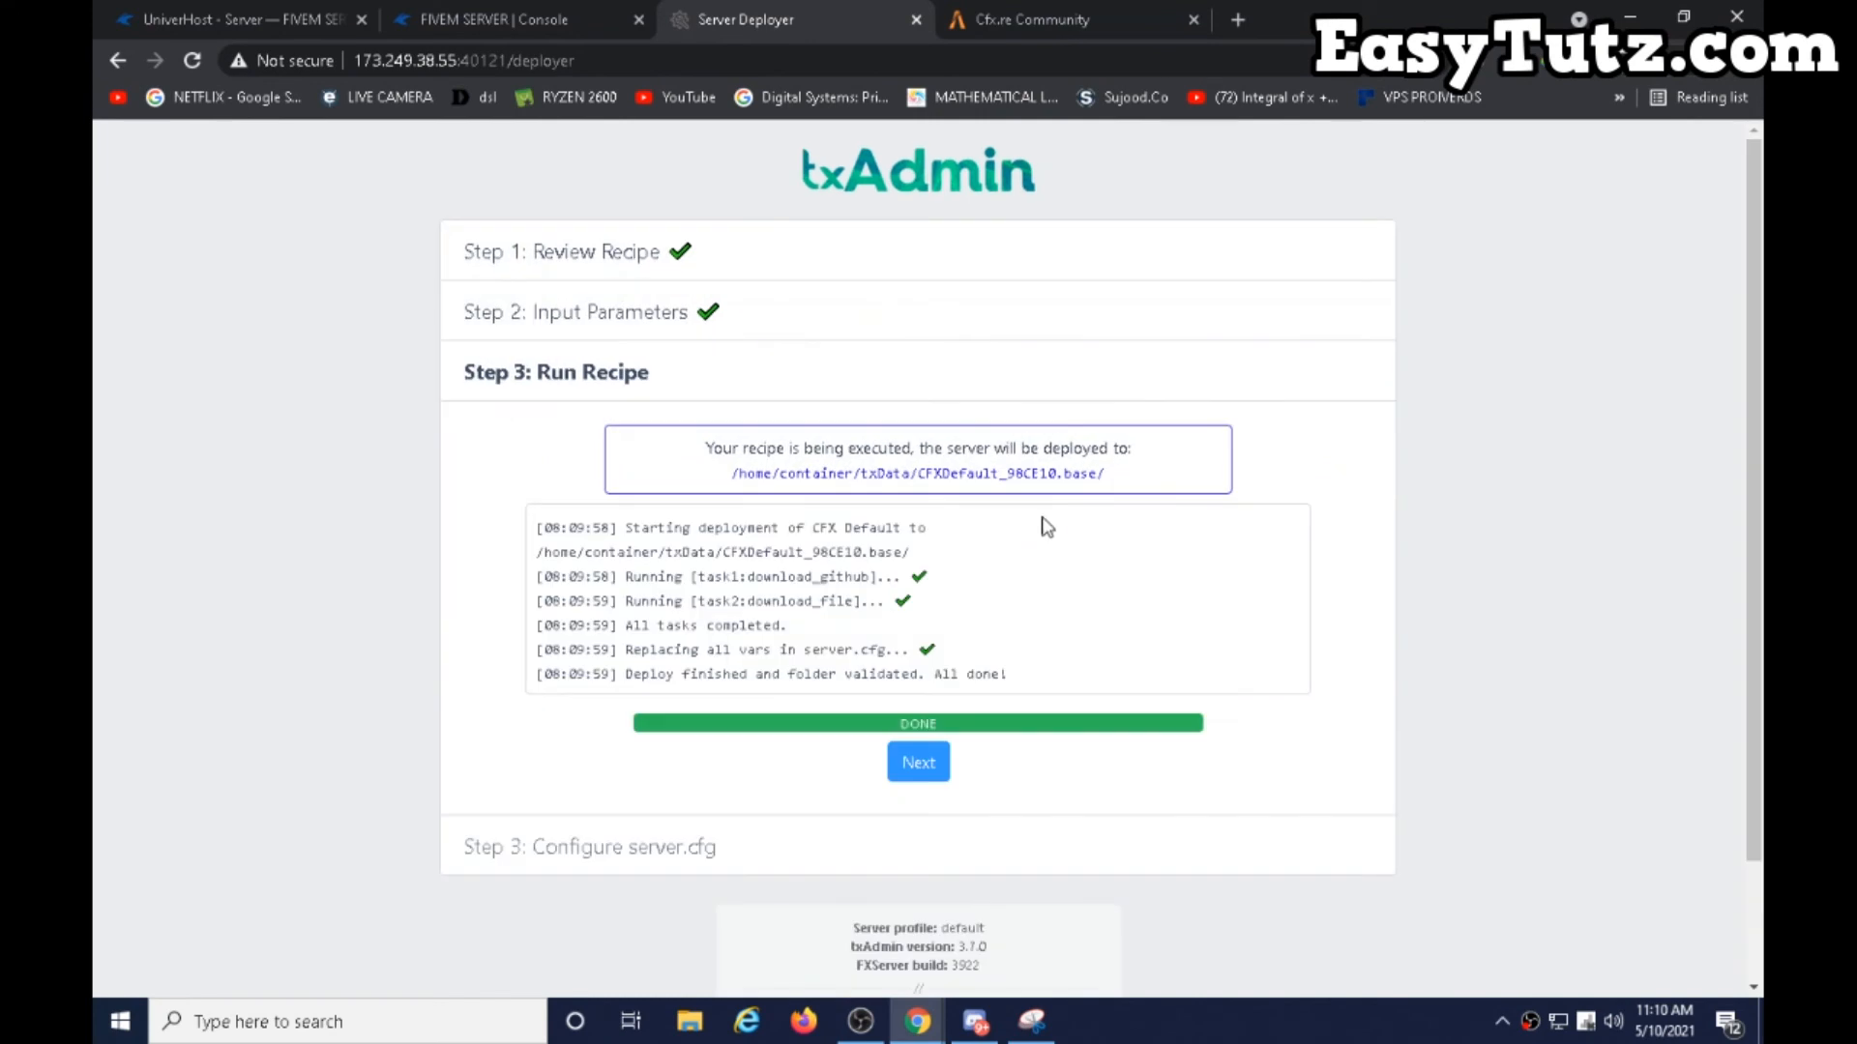
click(918, 762)
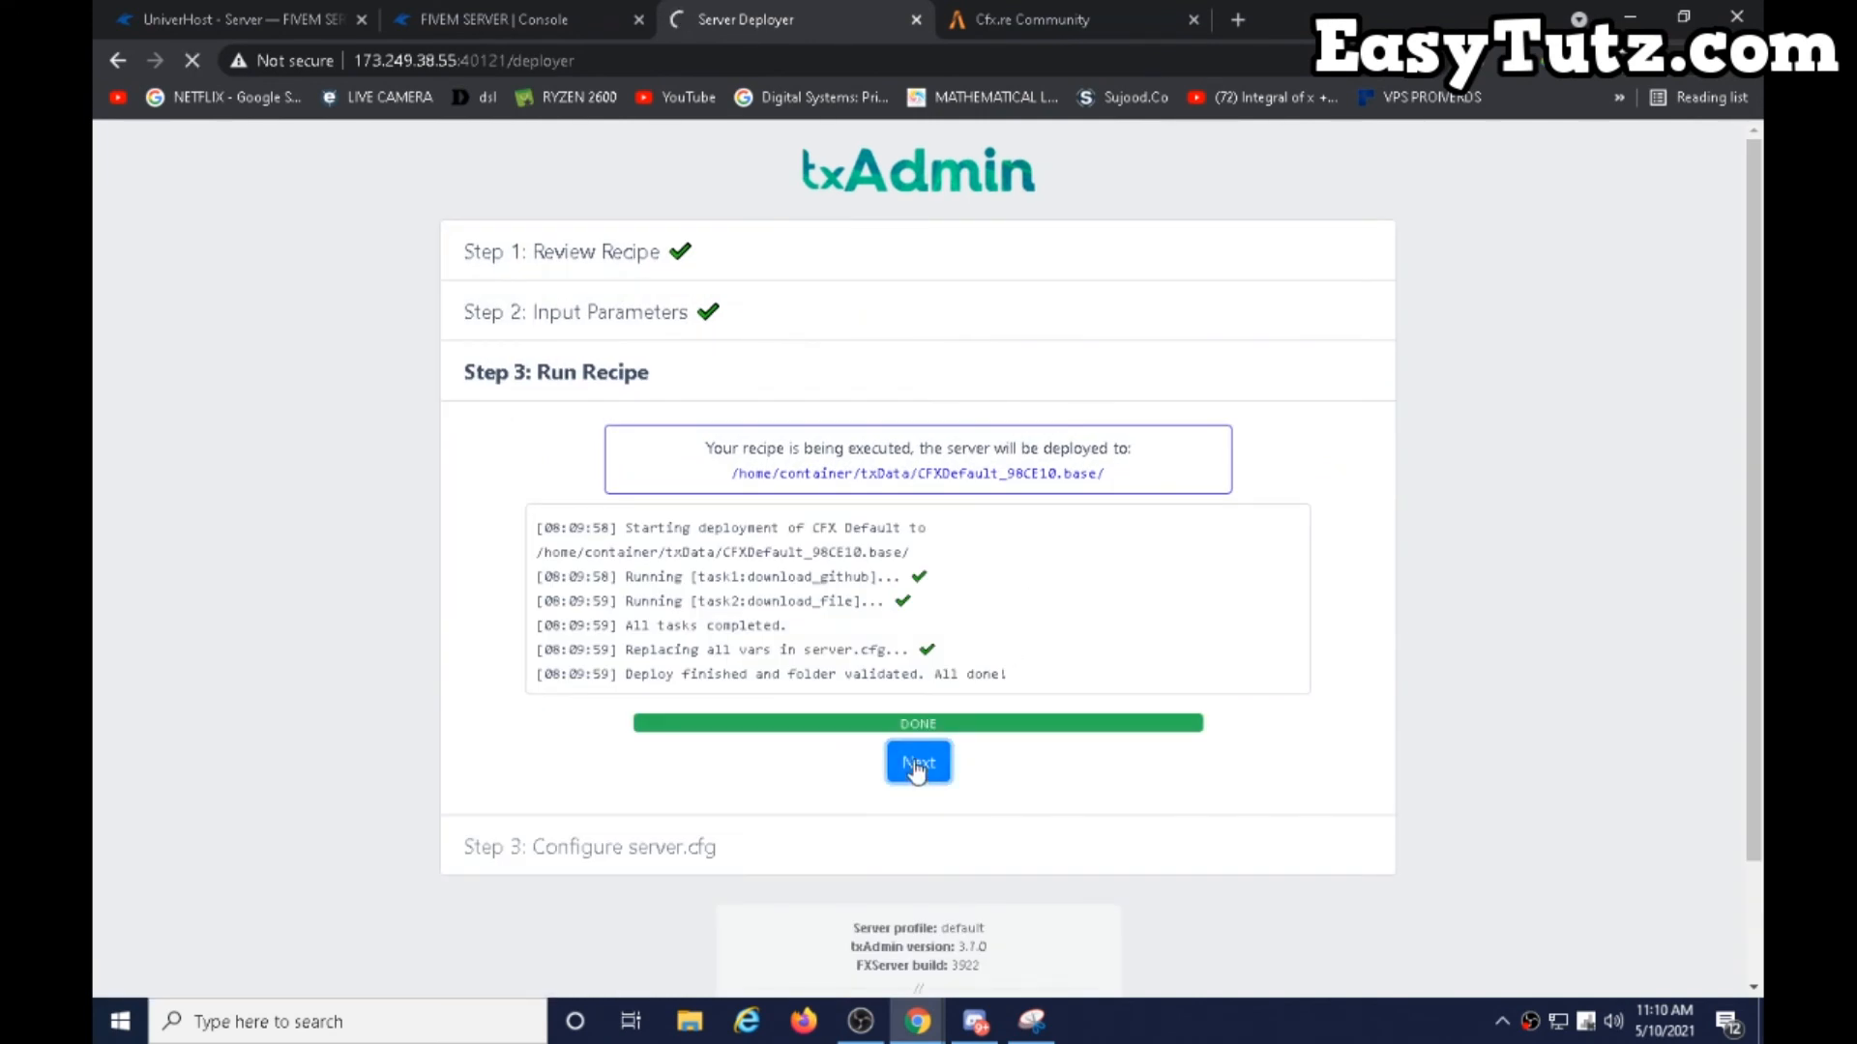
click(917, 762)
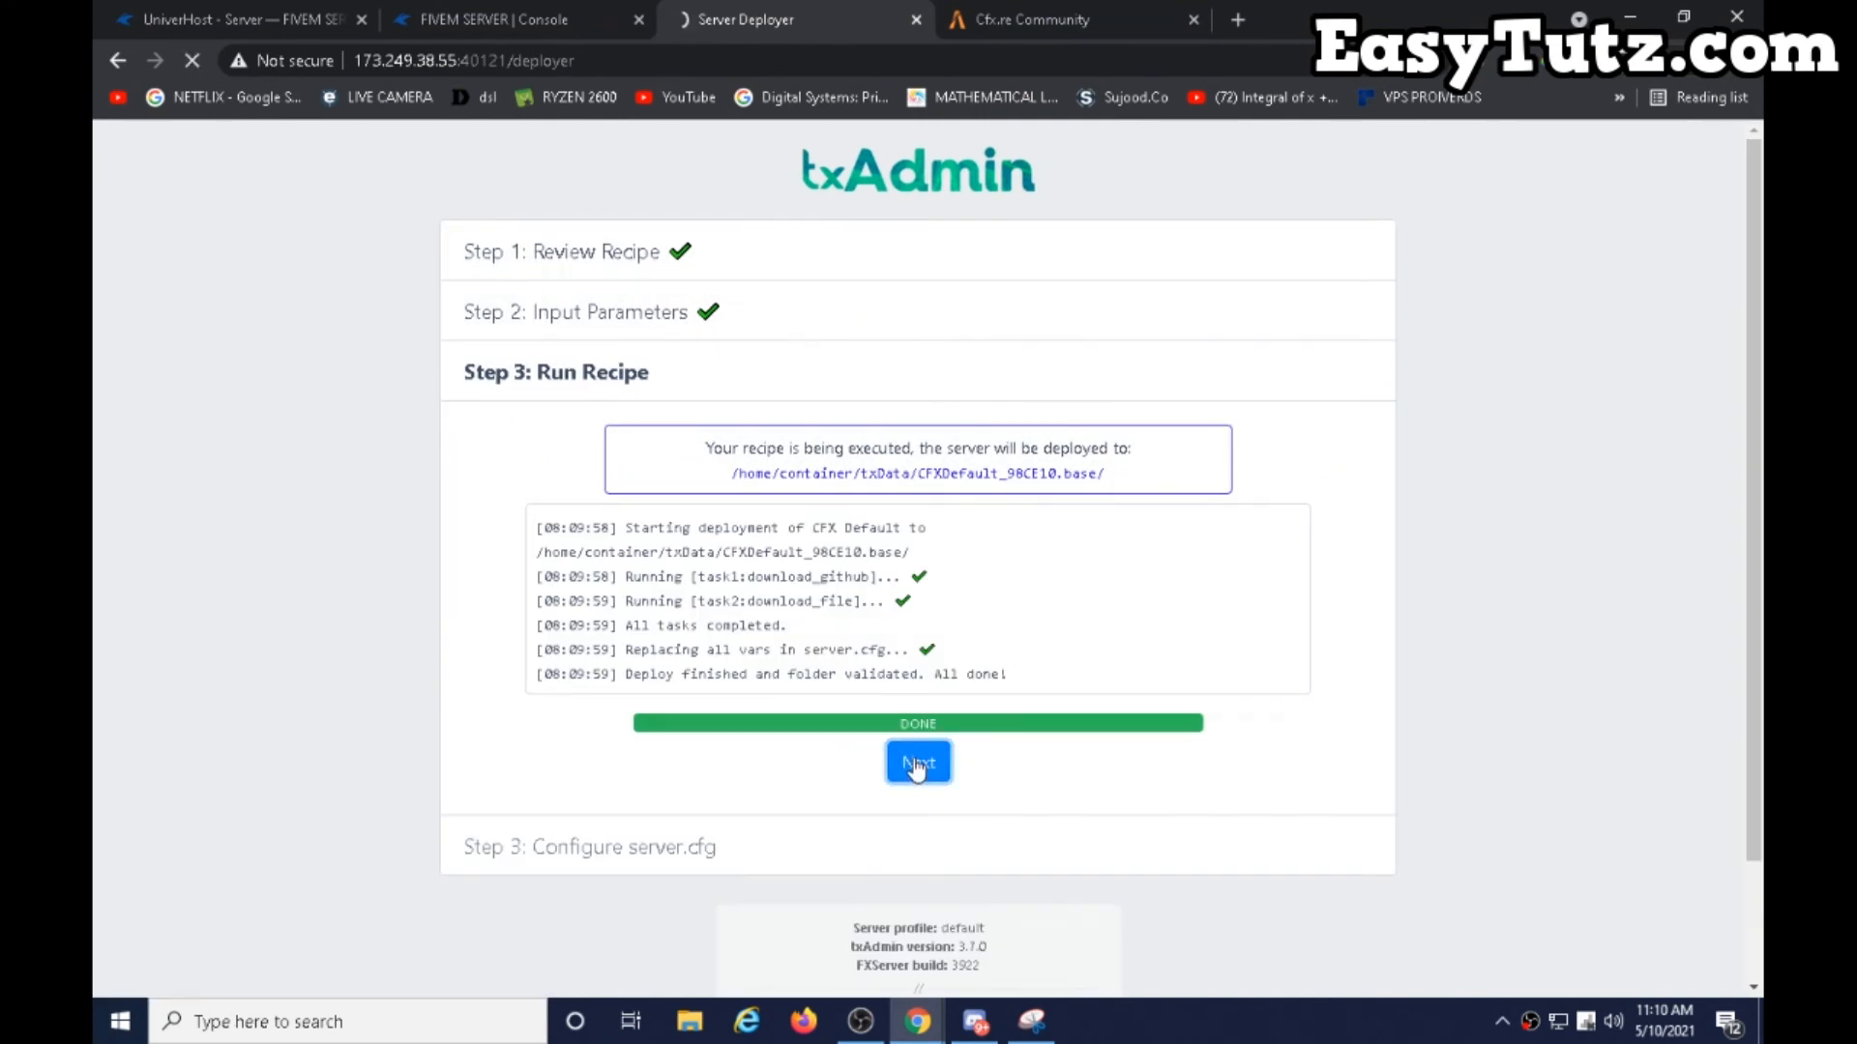
Set endpoint_add_tcp and endpoint_add_udp to port 30121 in server.cfg, then save and run.
click(918, 762)
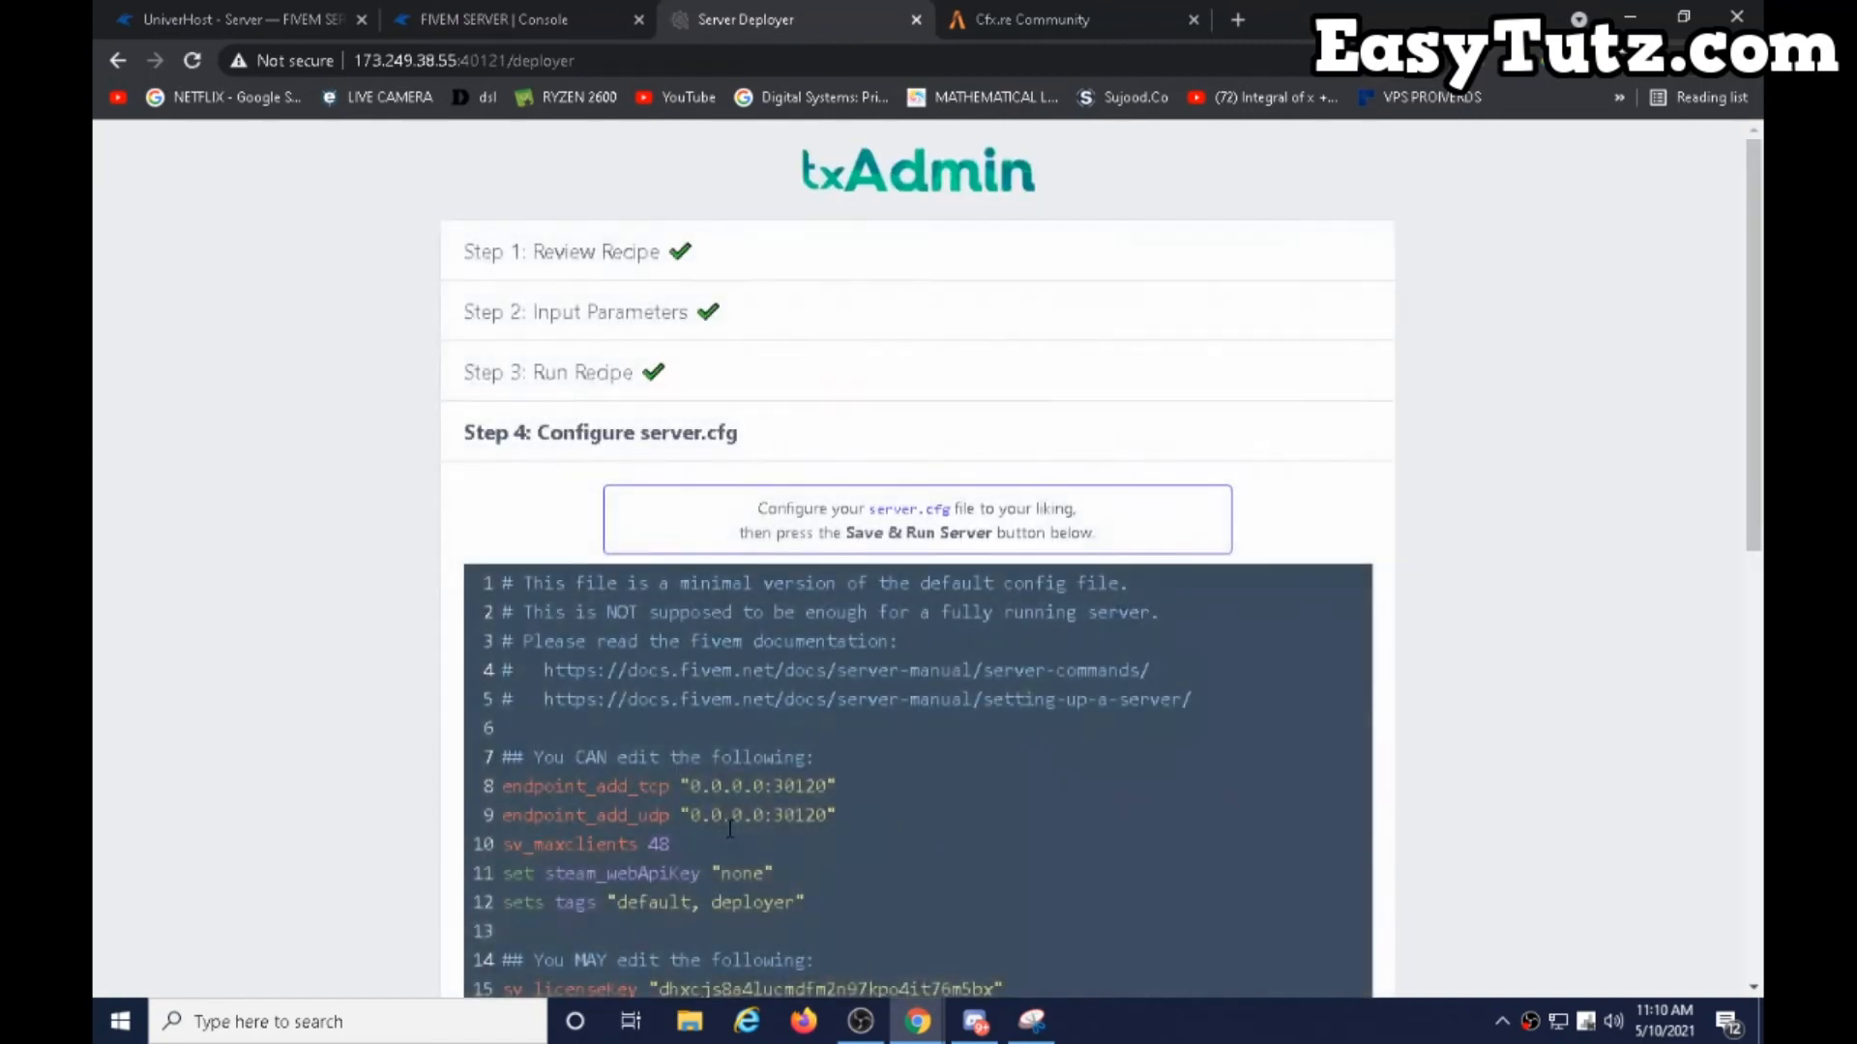
scroll(down, 3)
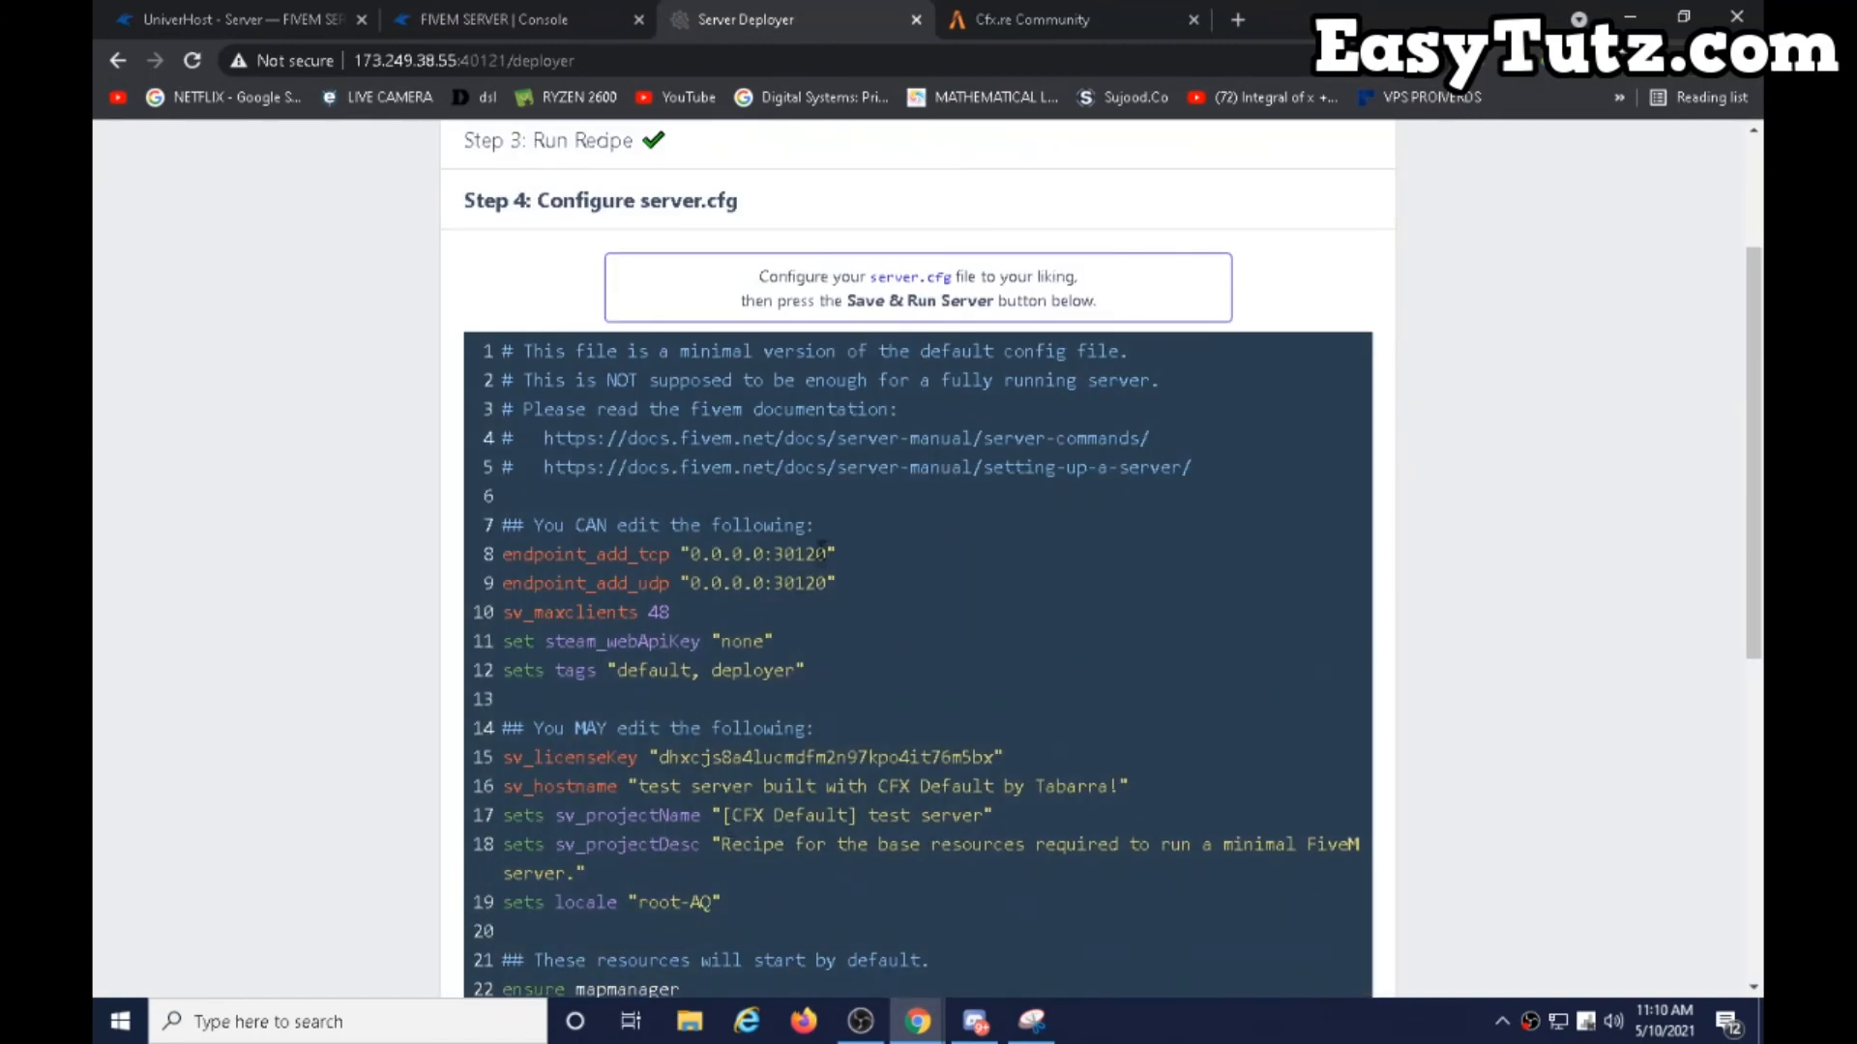
key(Backspace)
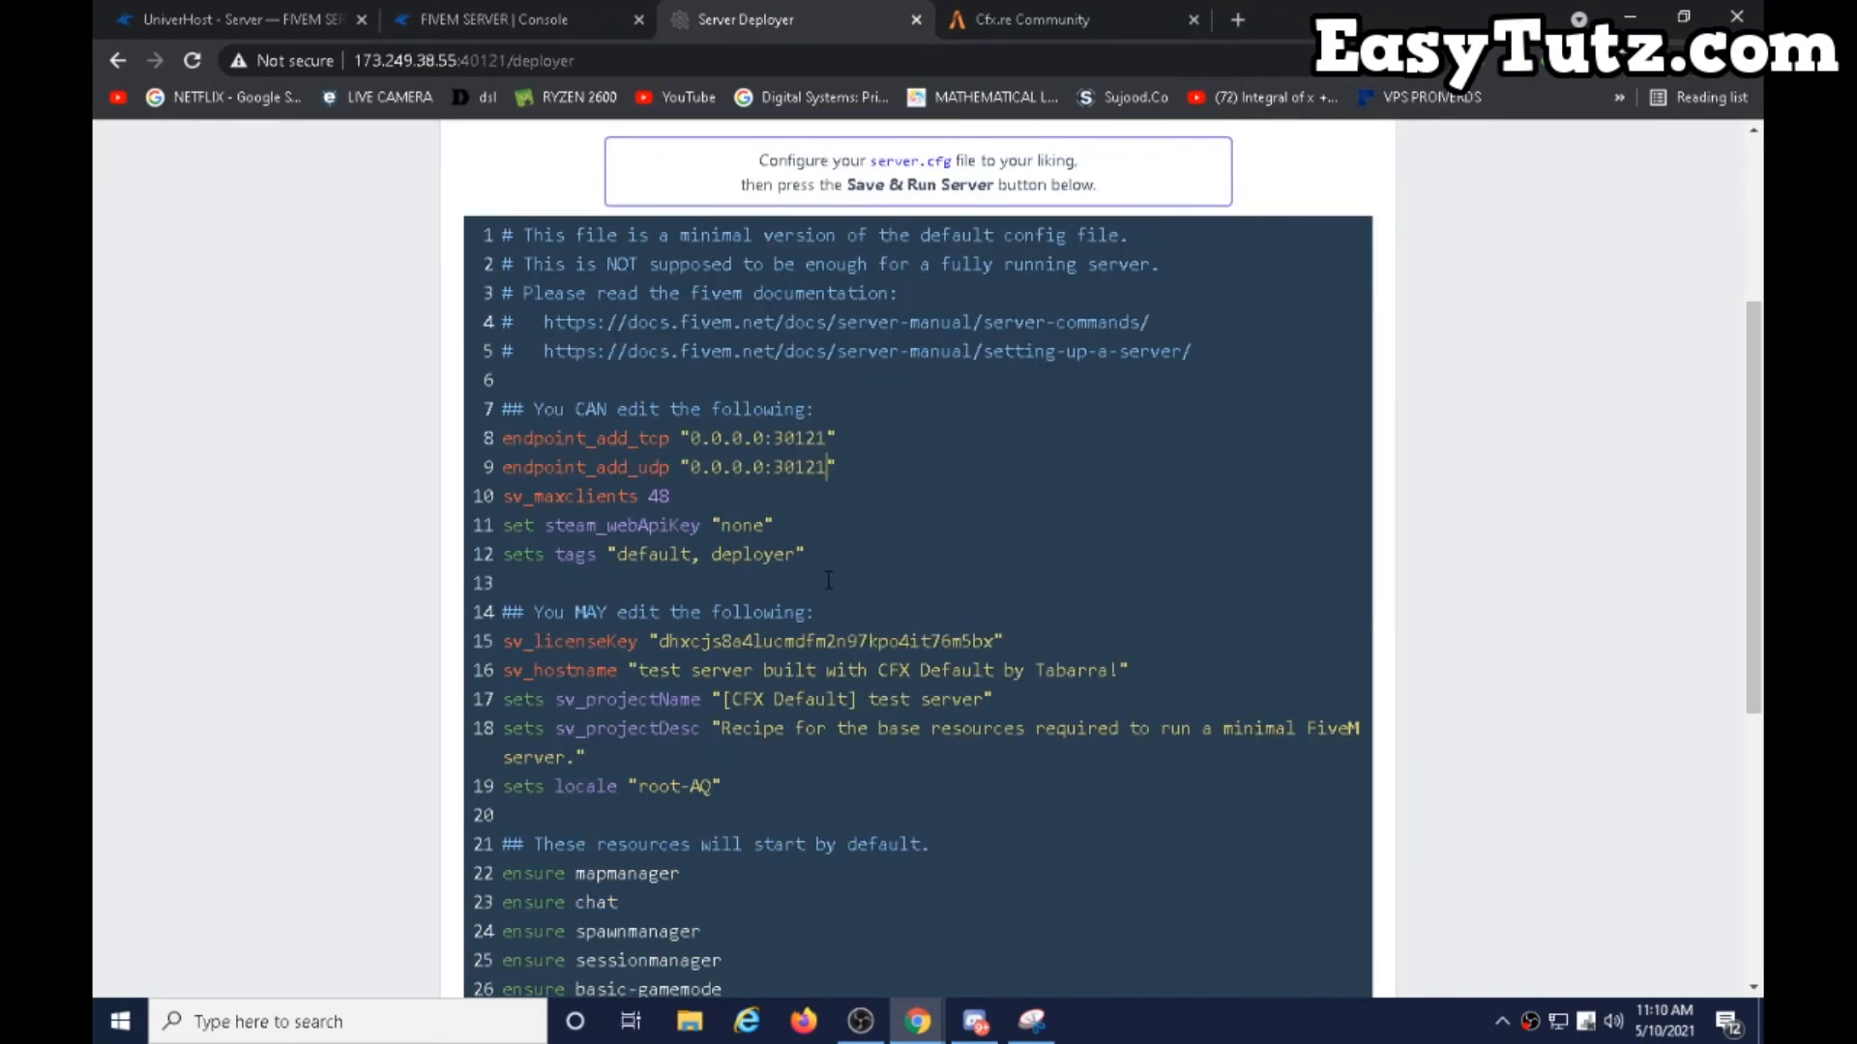
scroll(down, 3)
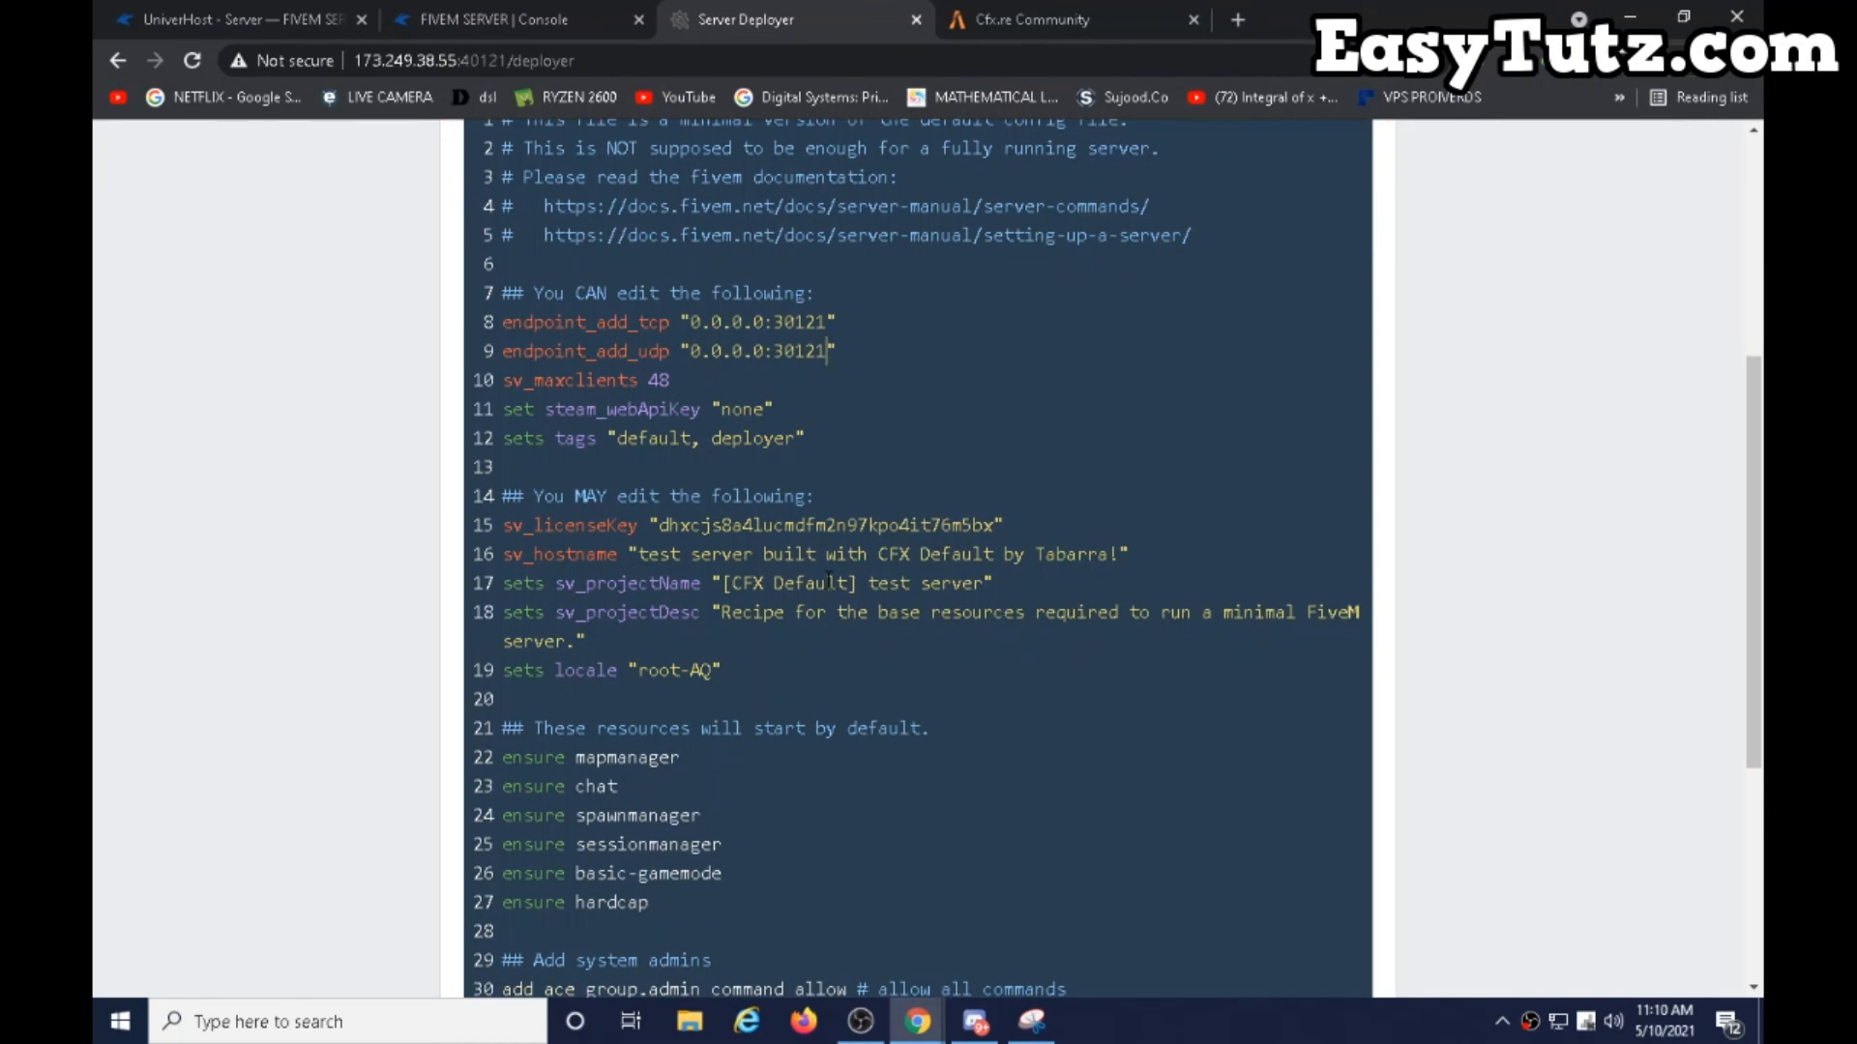
scroll(down, 3)
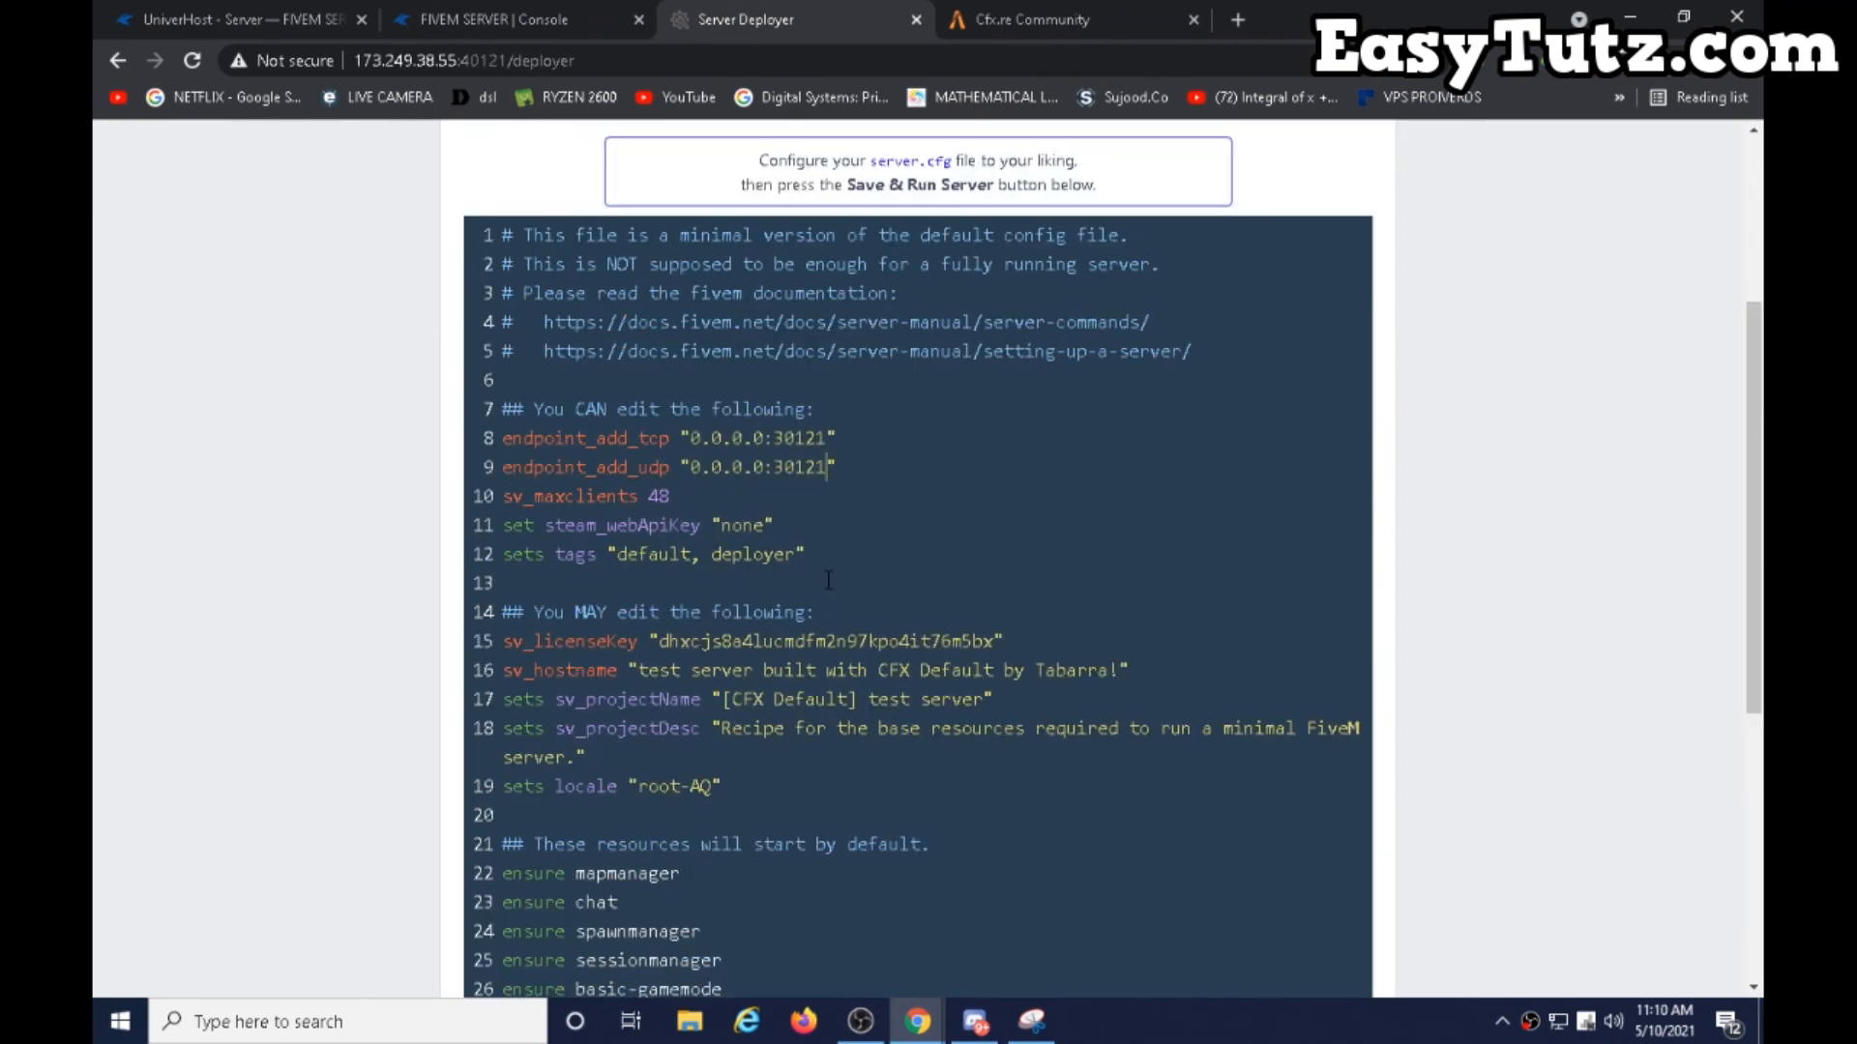
click(1037, 892)
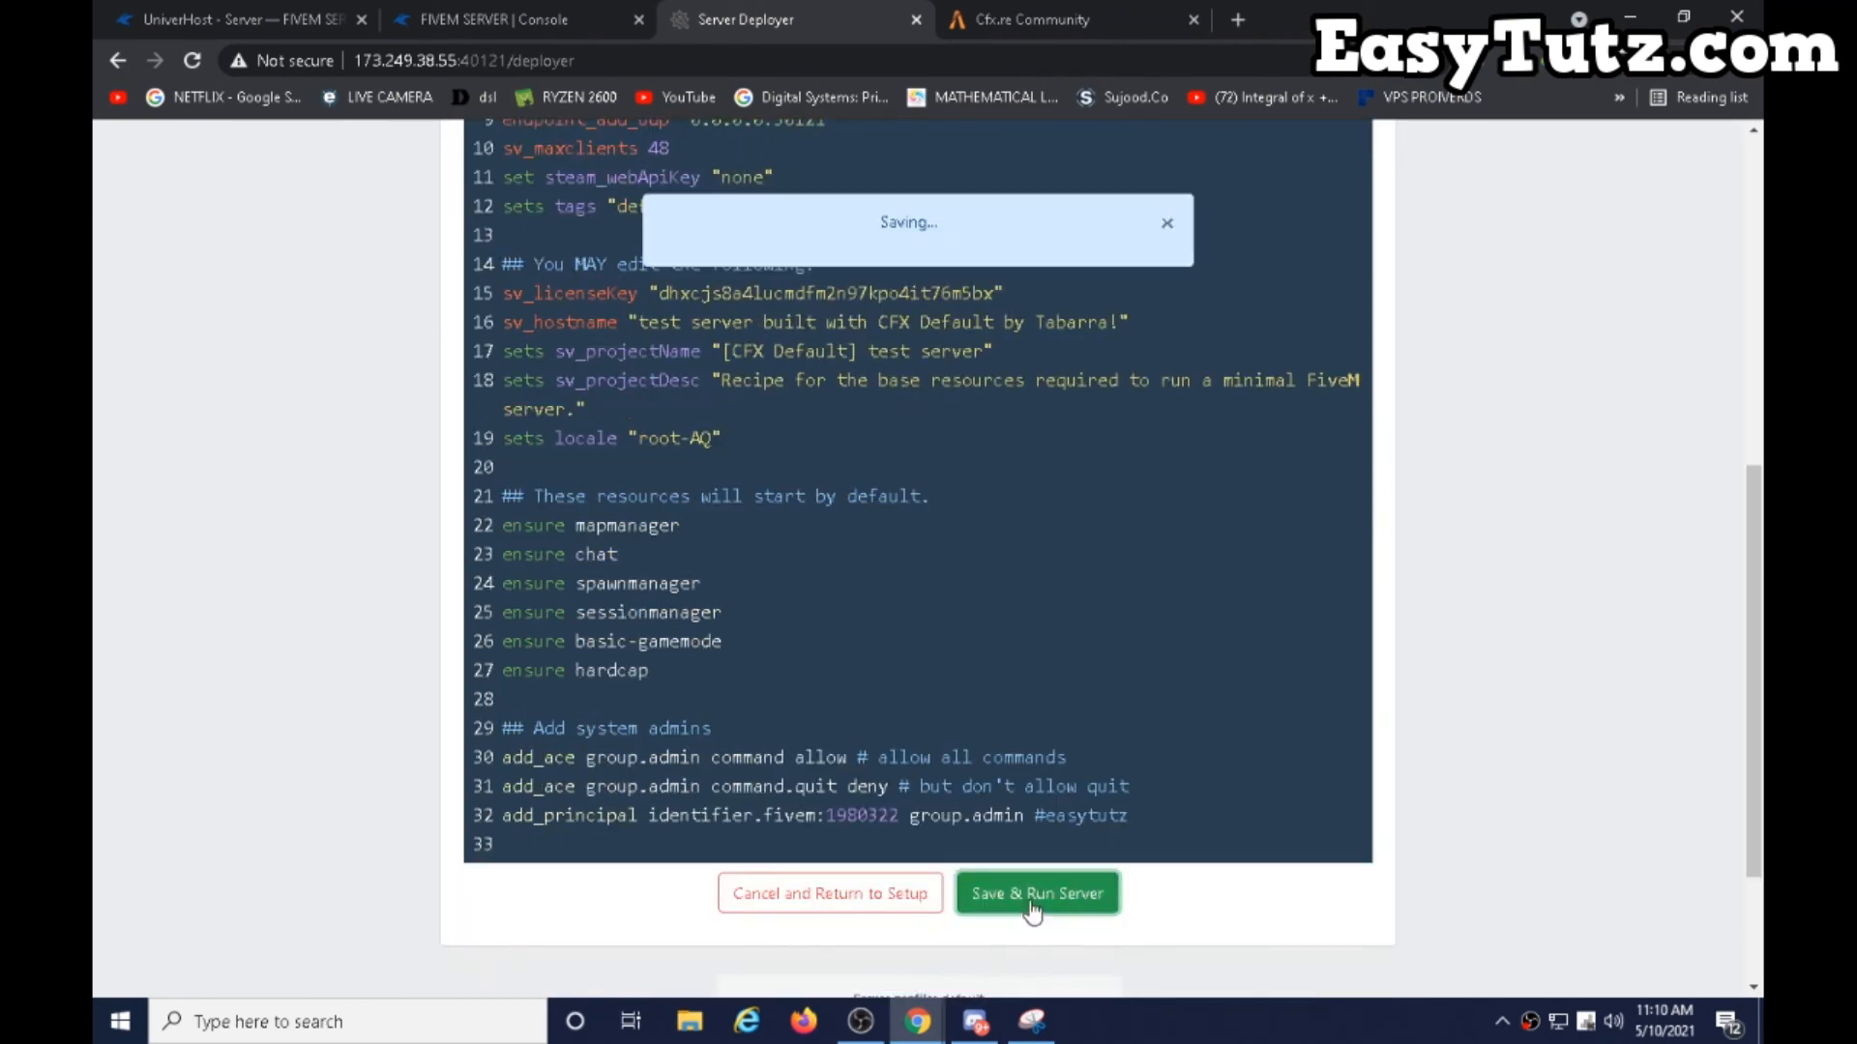
click(1037, 893)
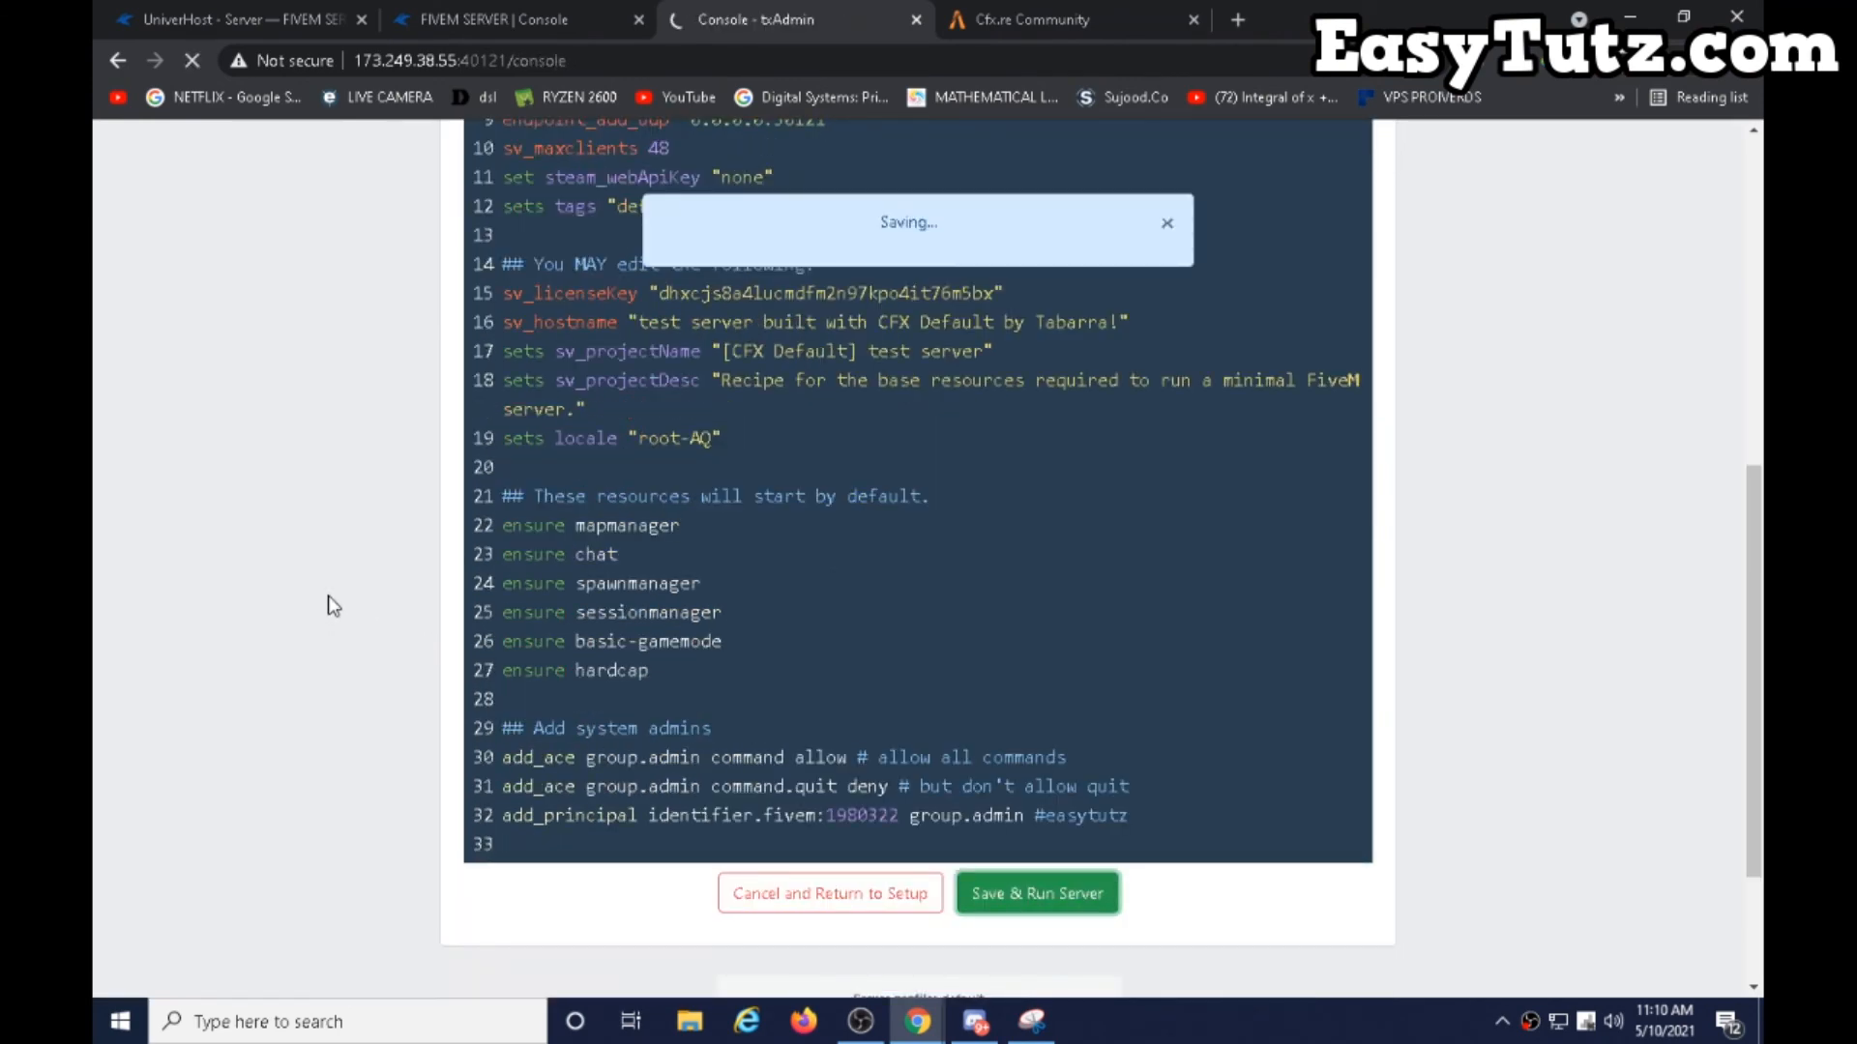
Check the FXServer startup log in the Pterodactyl console, then return to txAdmin's live console.
click(1036, 893)
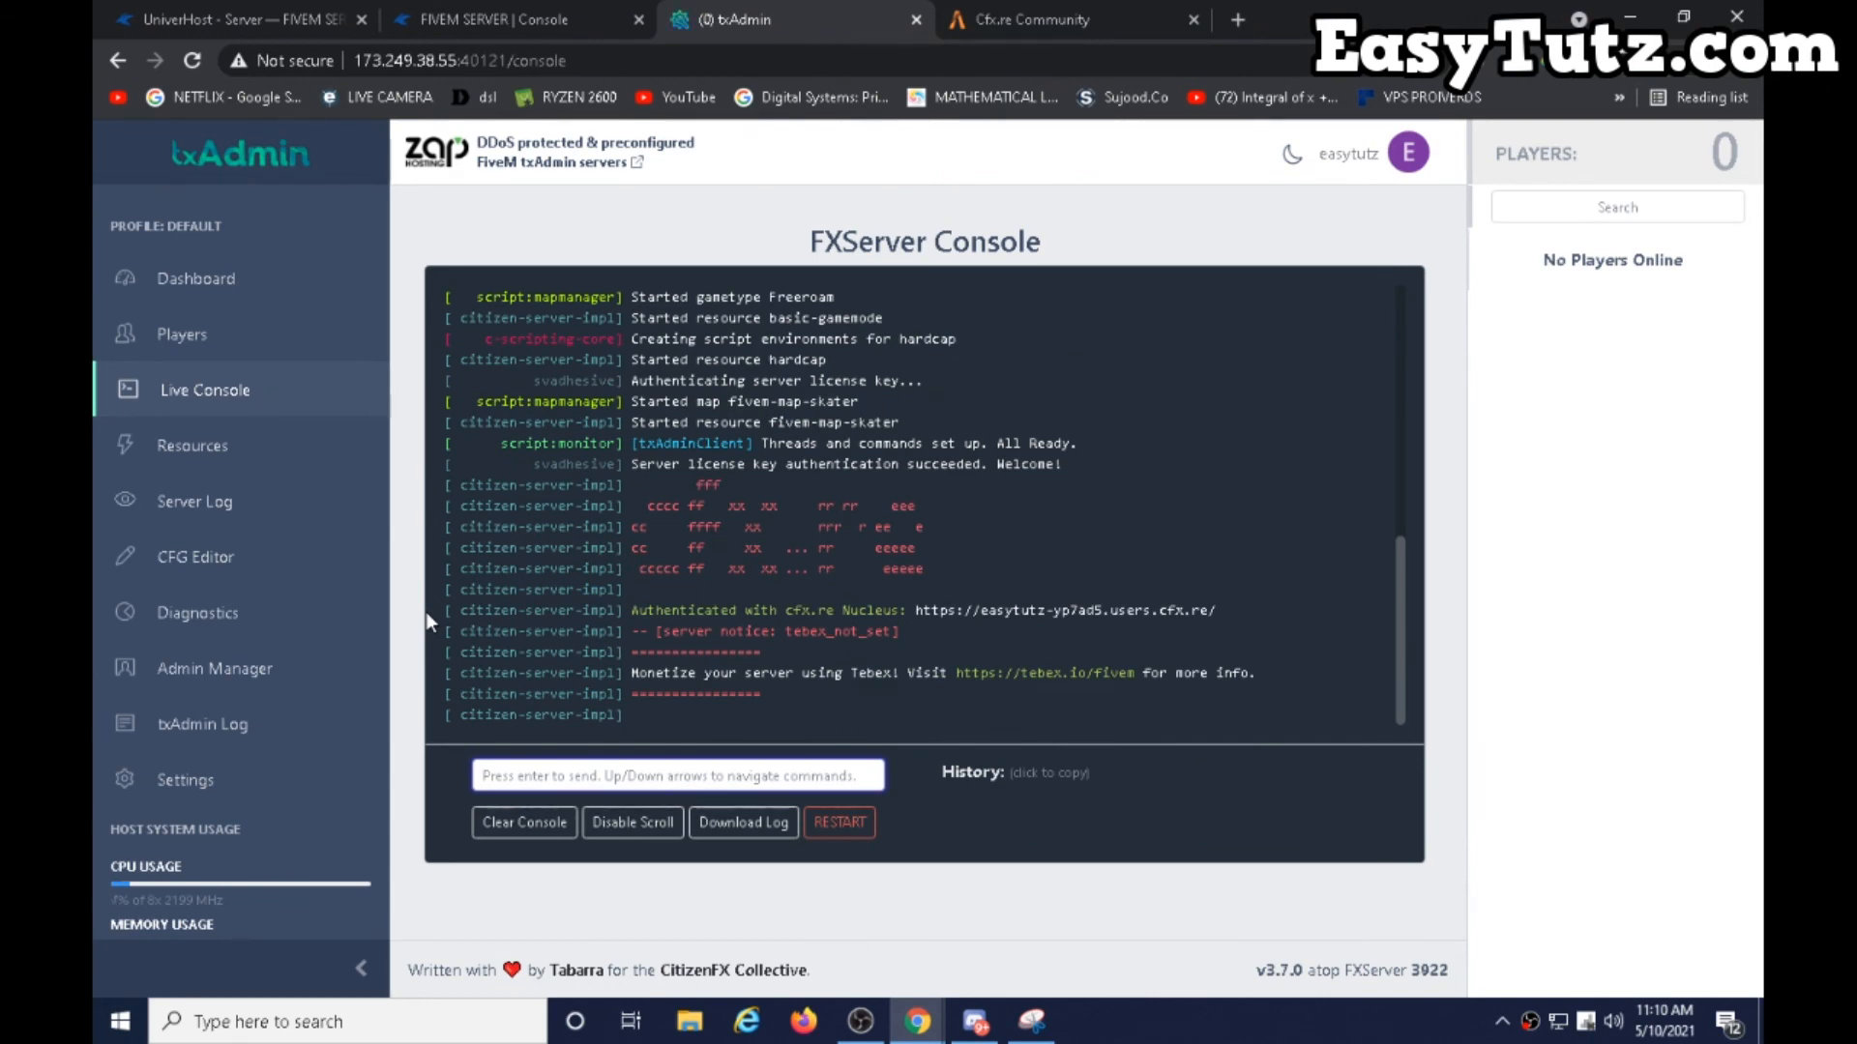
click(514, 19)
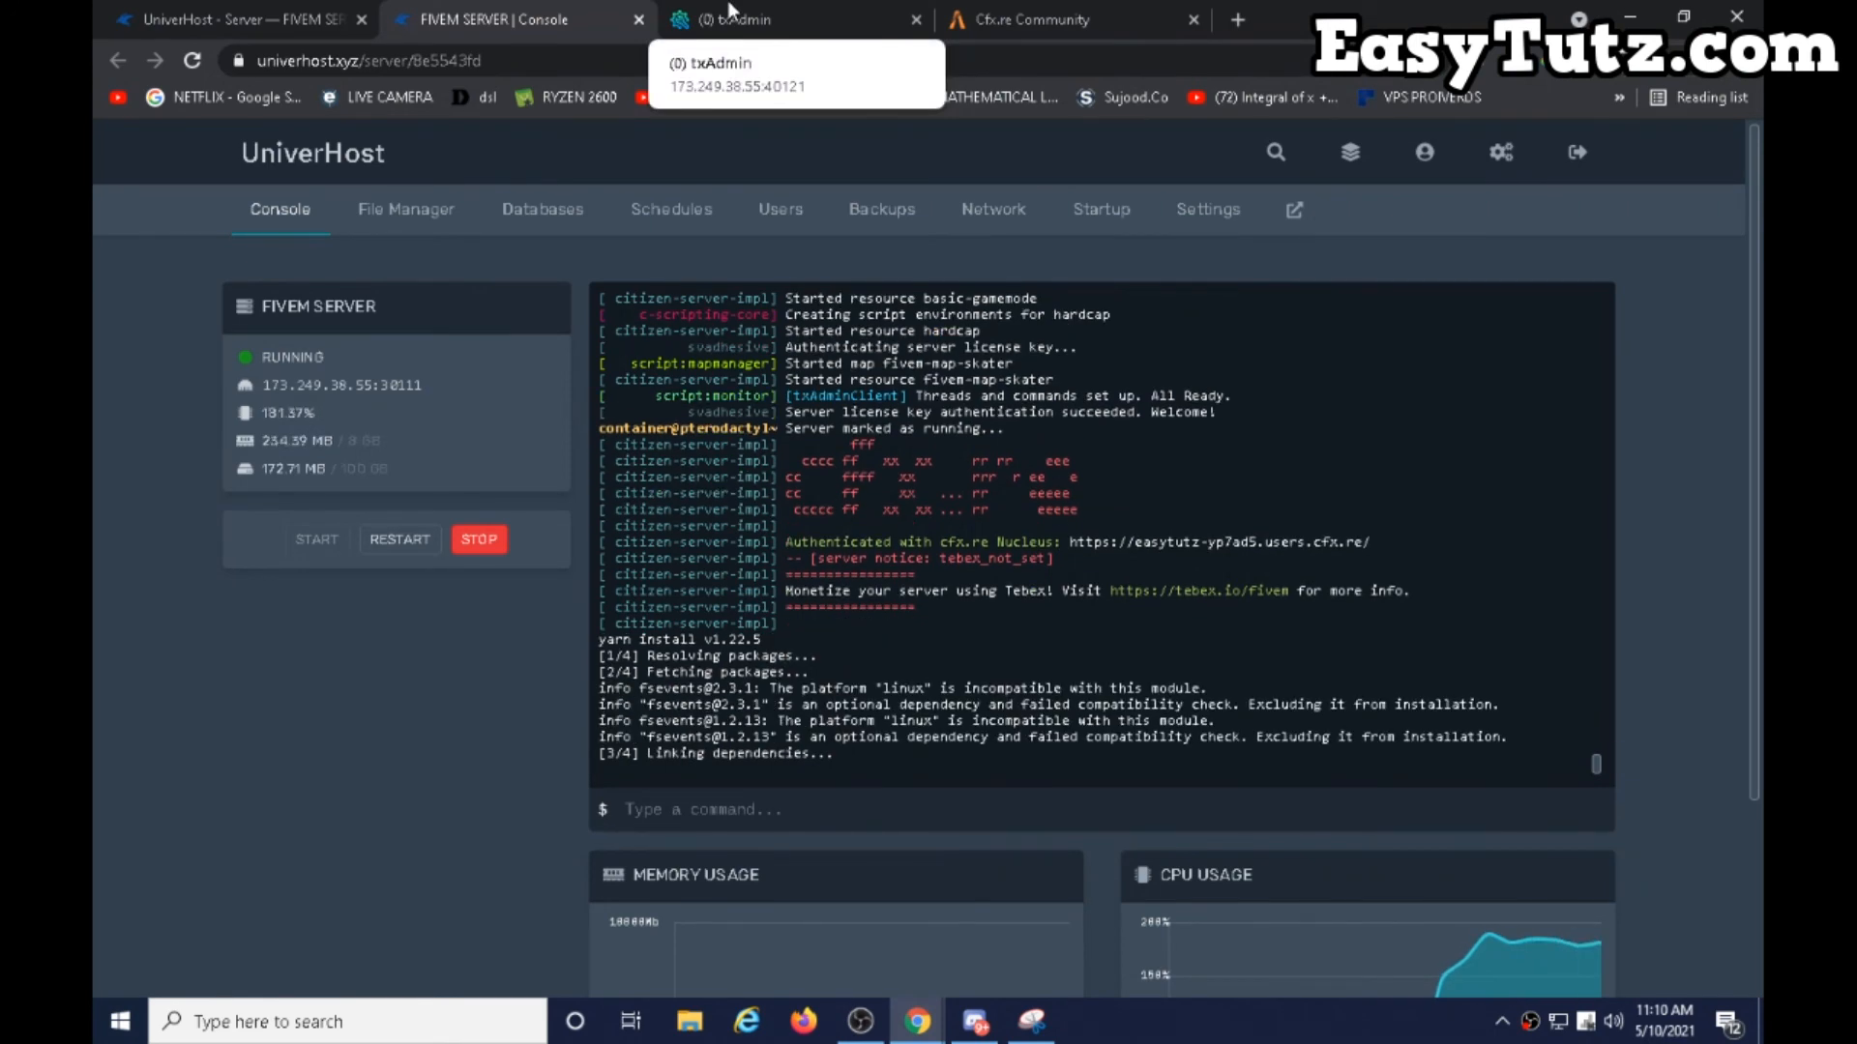
click(749, 19)
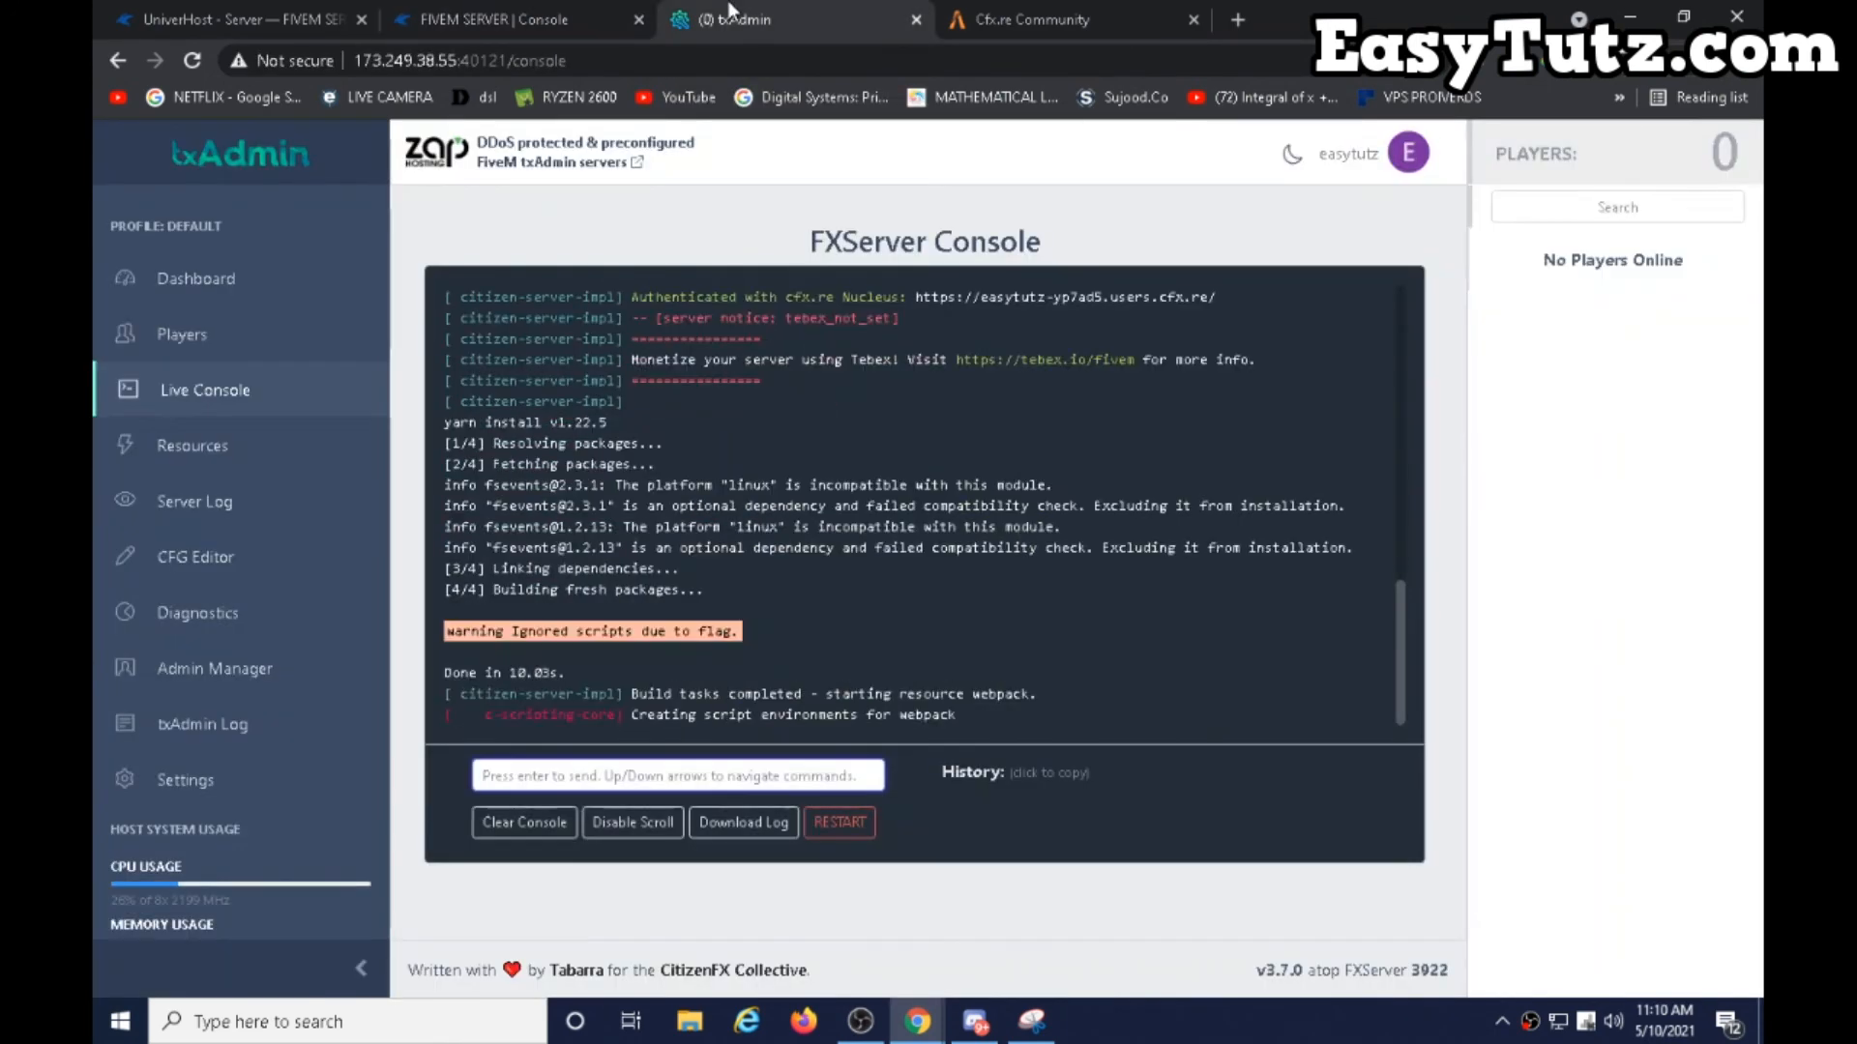